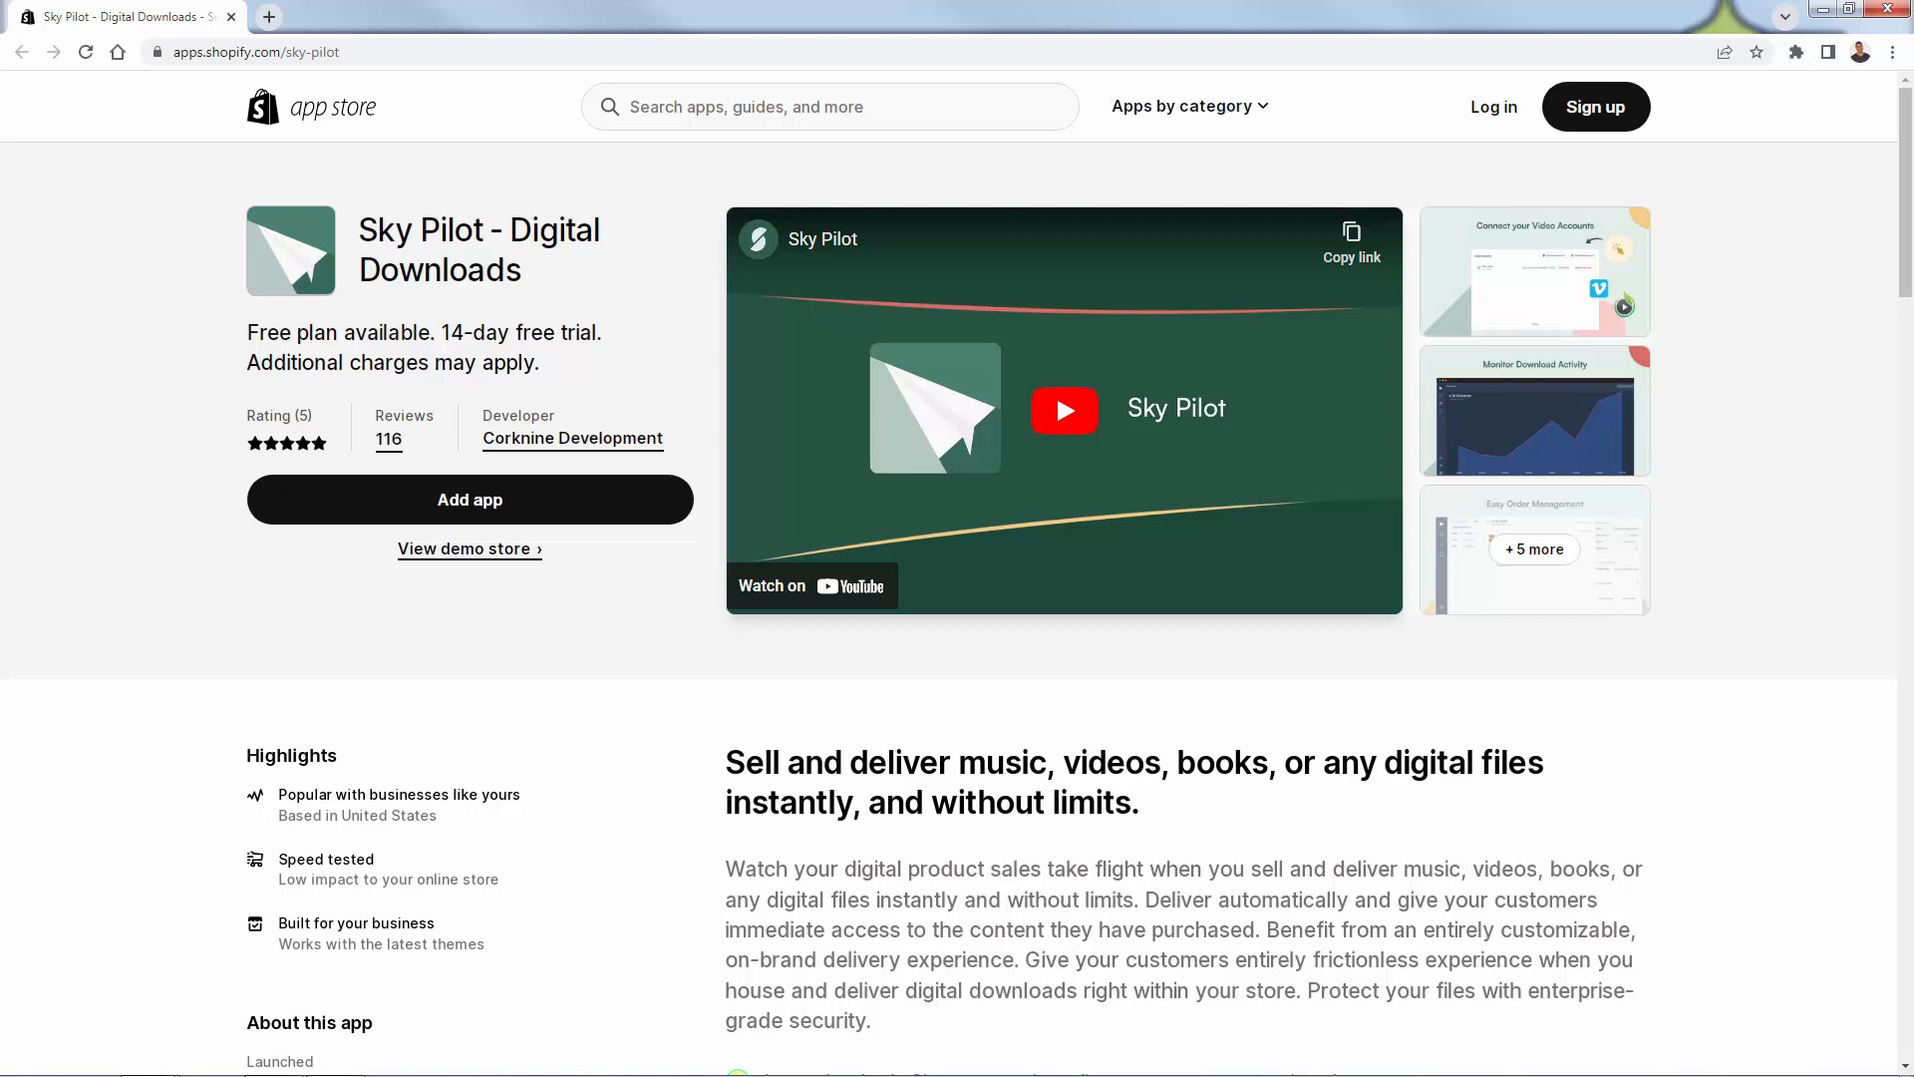
Step: Review the training program product in Shopify admin, then return to Sky Pilot's products list
scroll(down, 3)
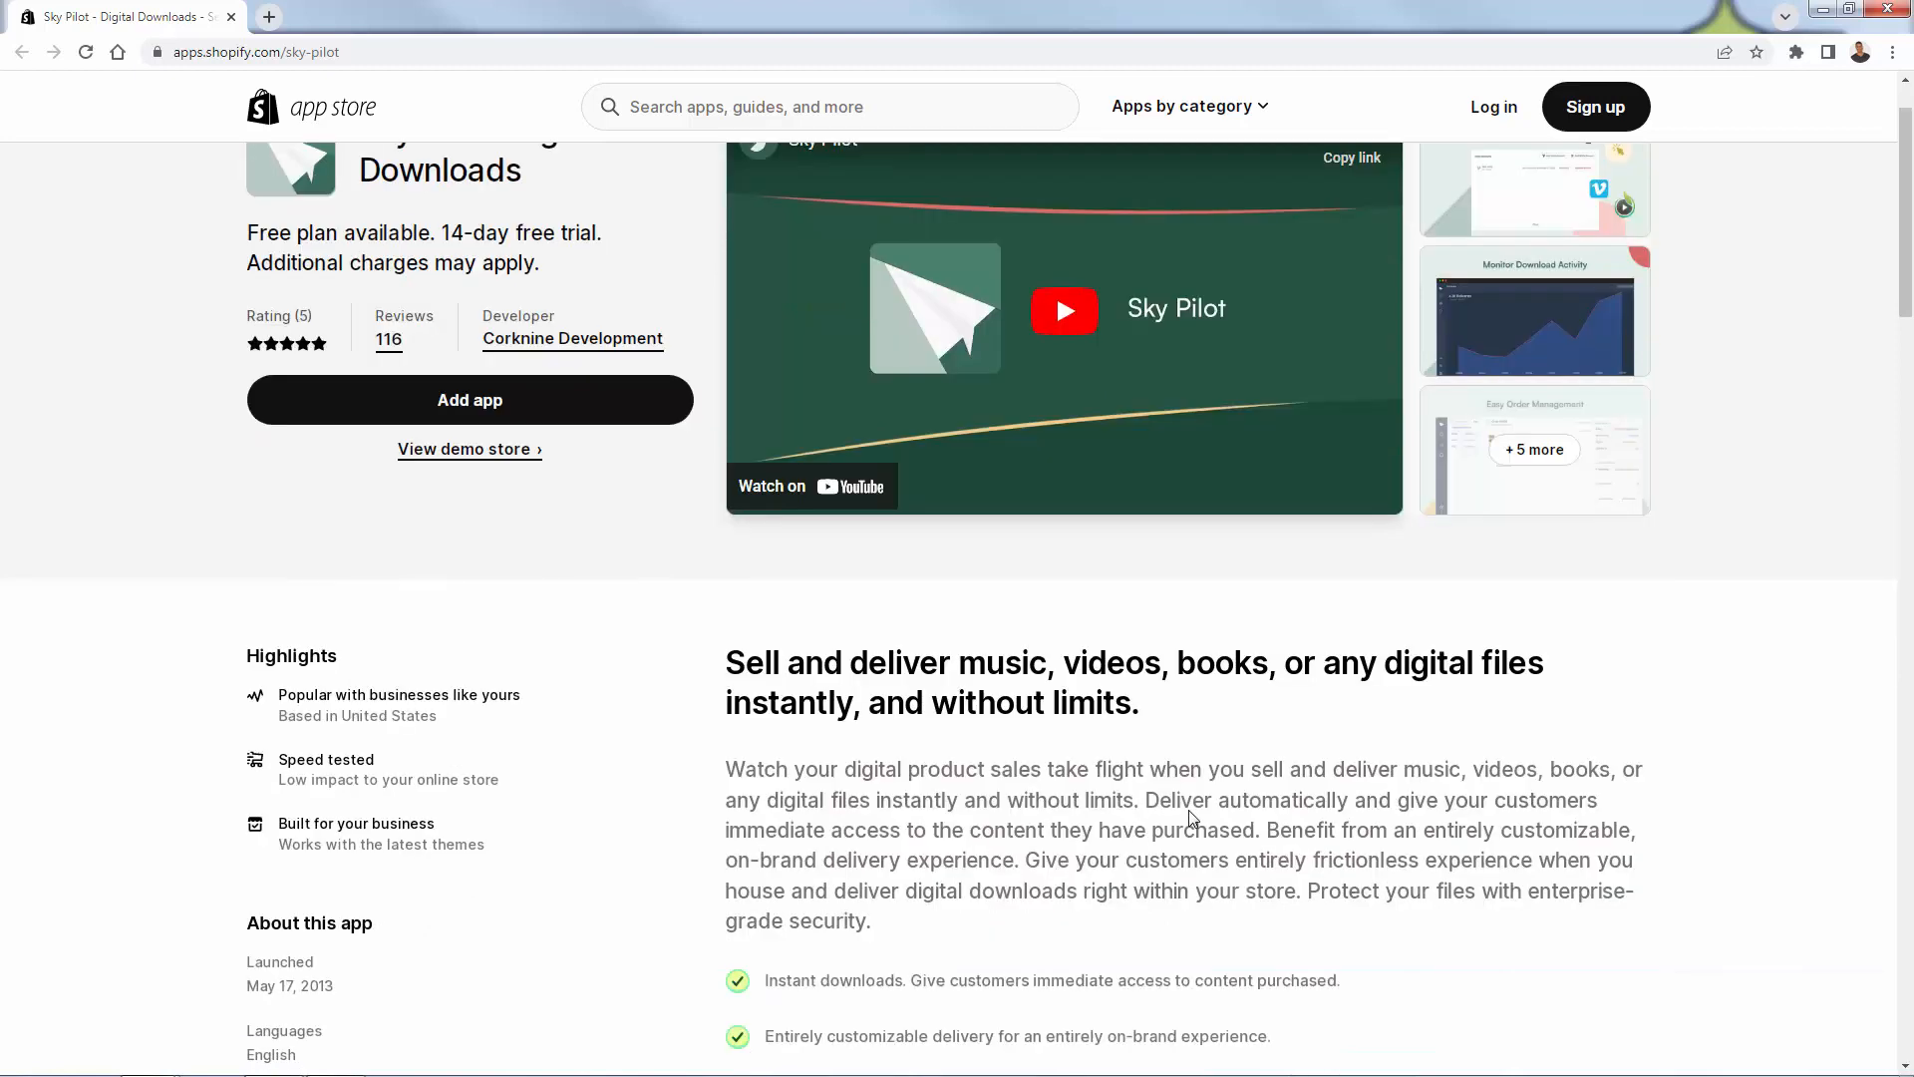
mouse_move(1193, 812)
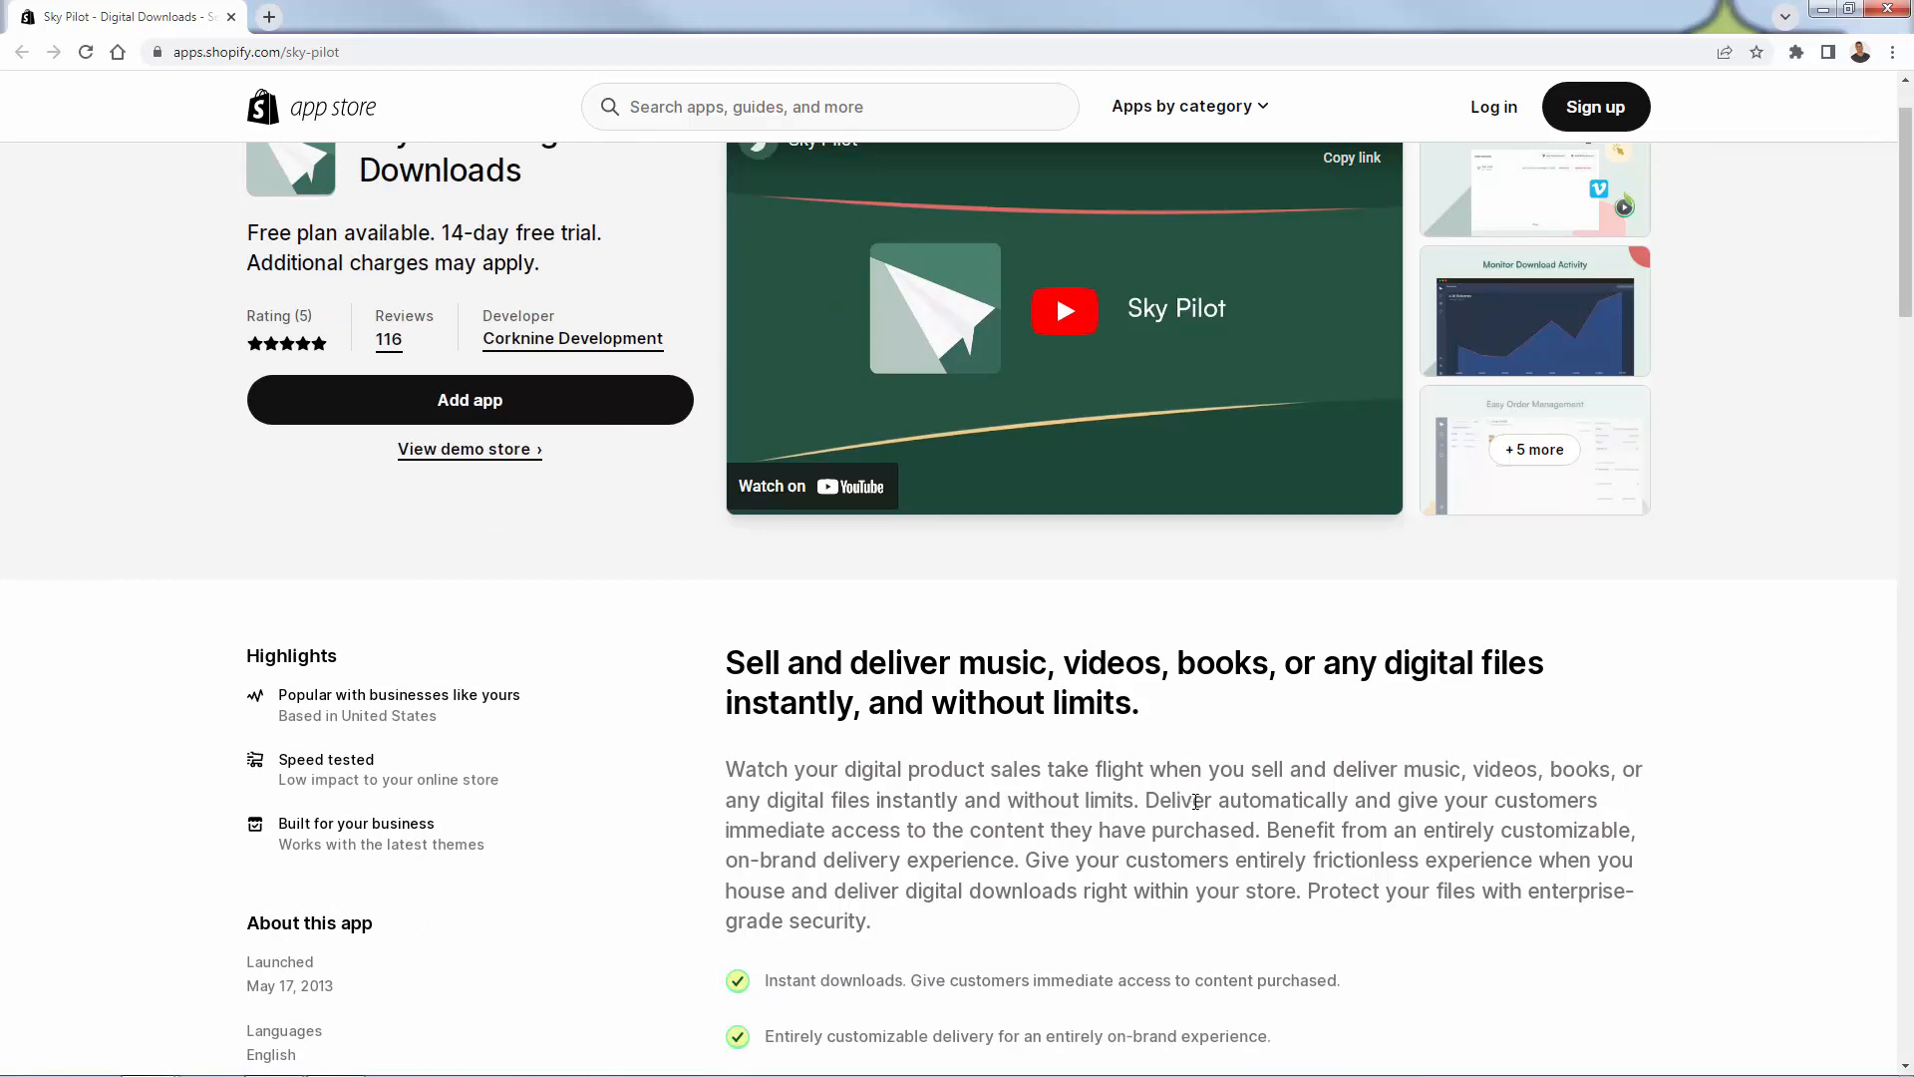
scroll(down, 3)
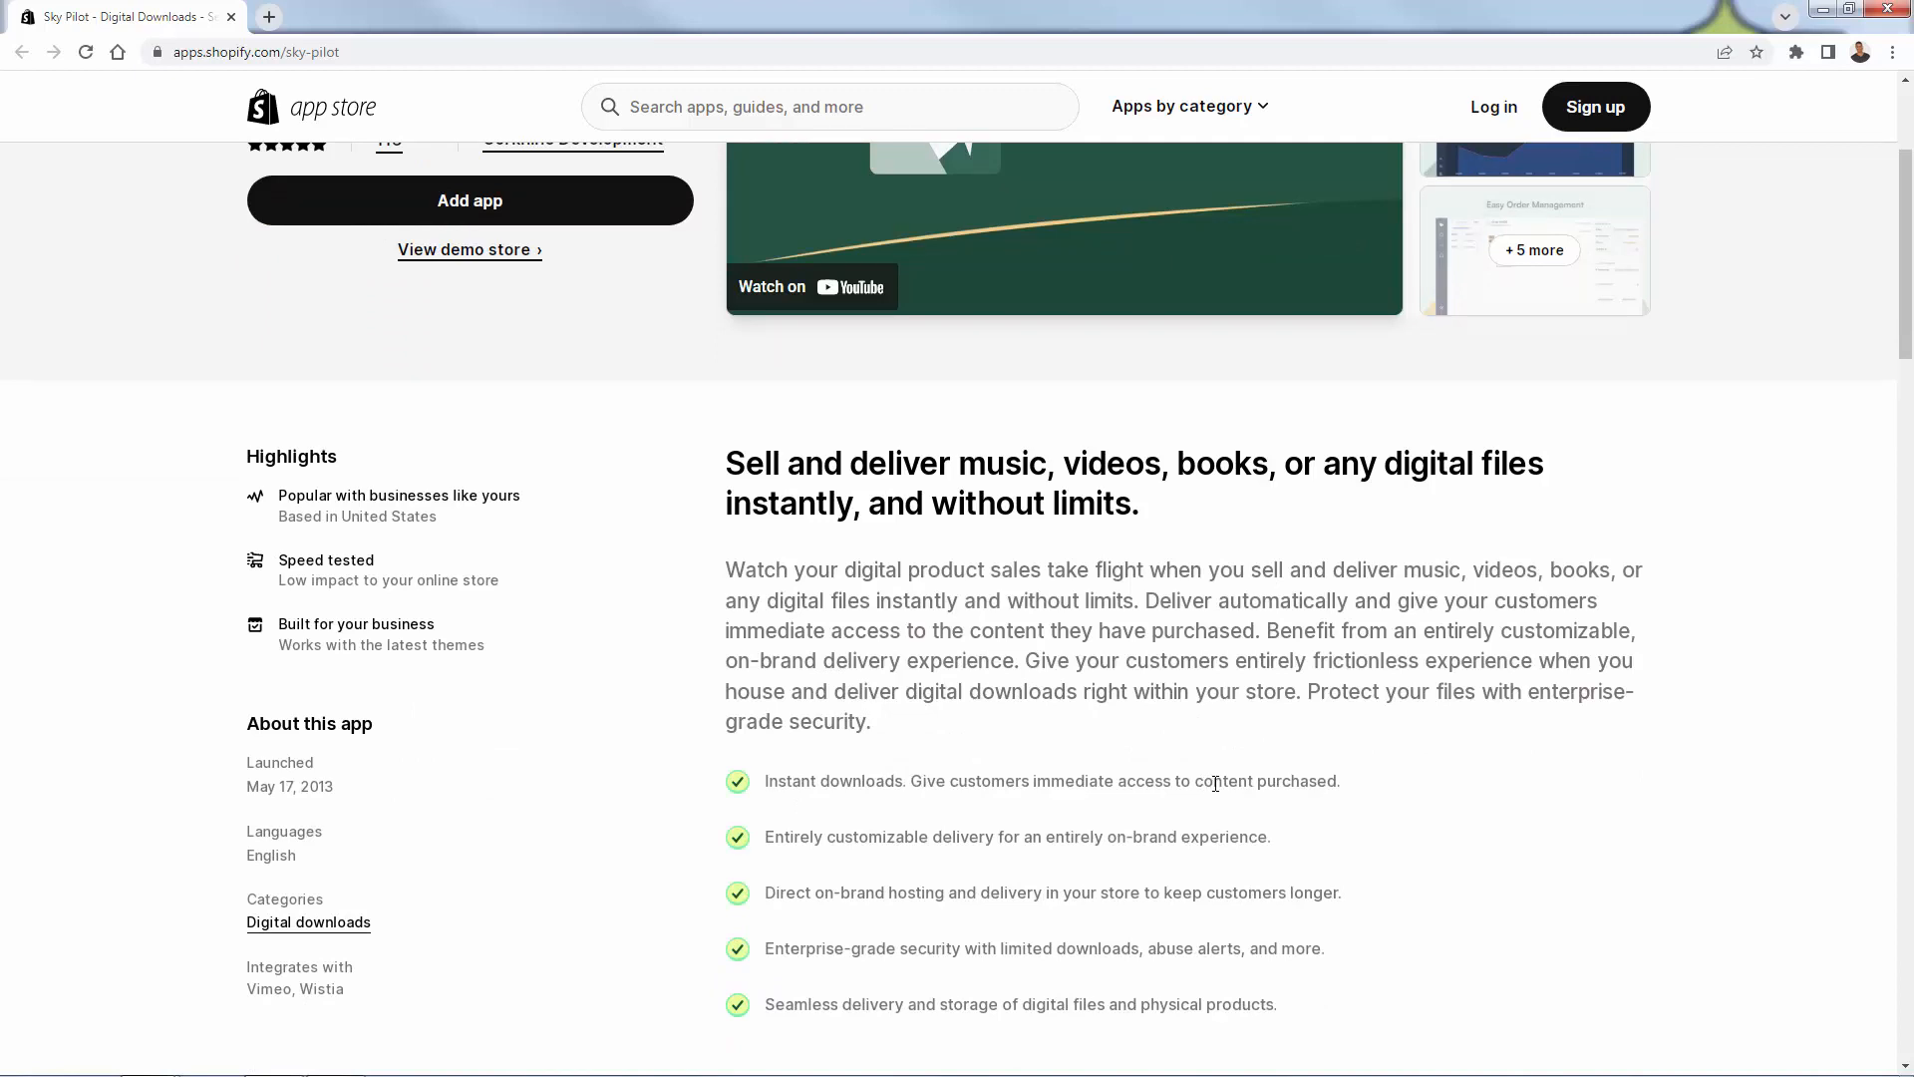
mouse_move(1266, 715)
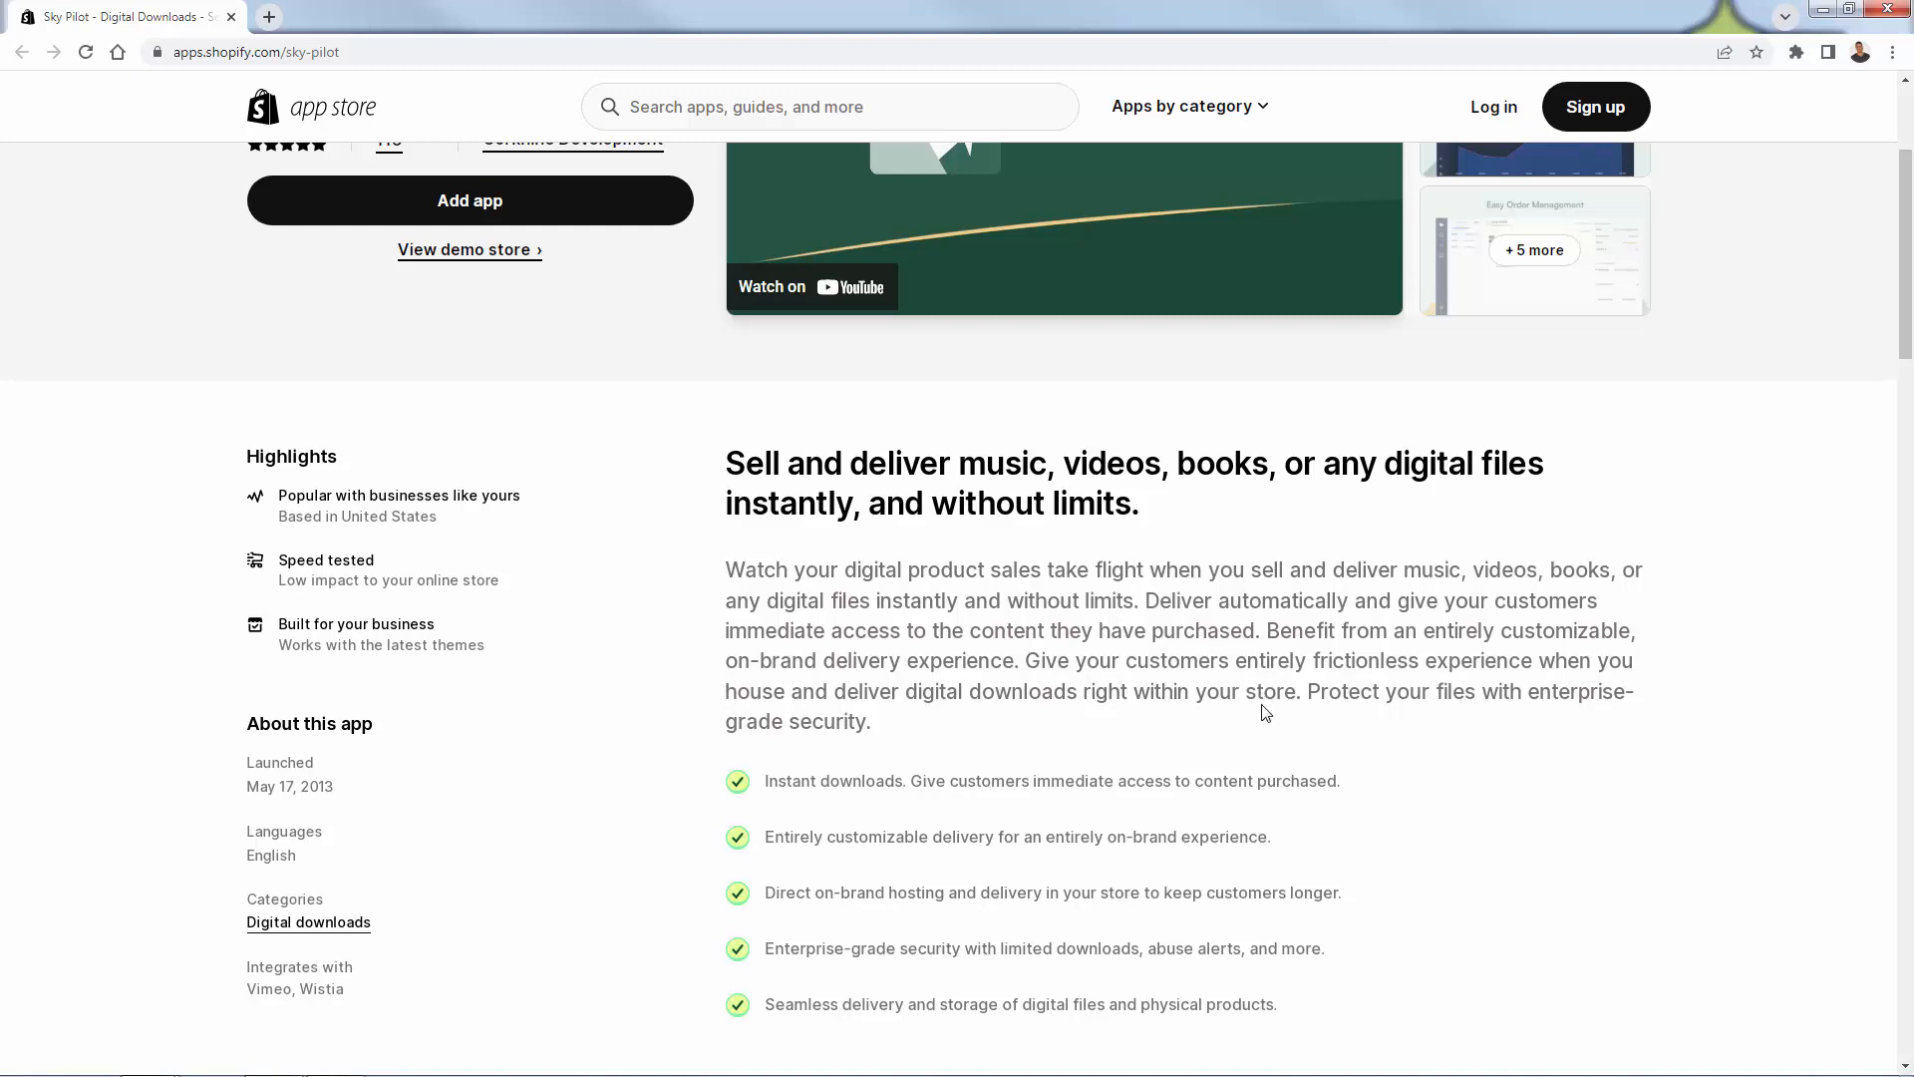
scroll(down, 3)
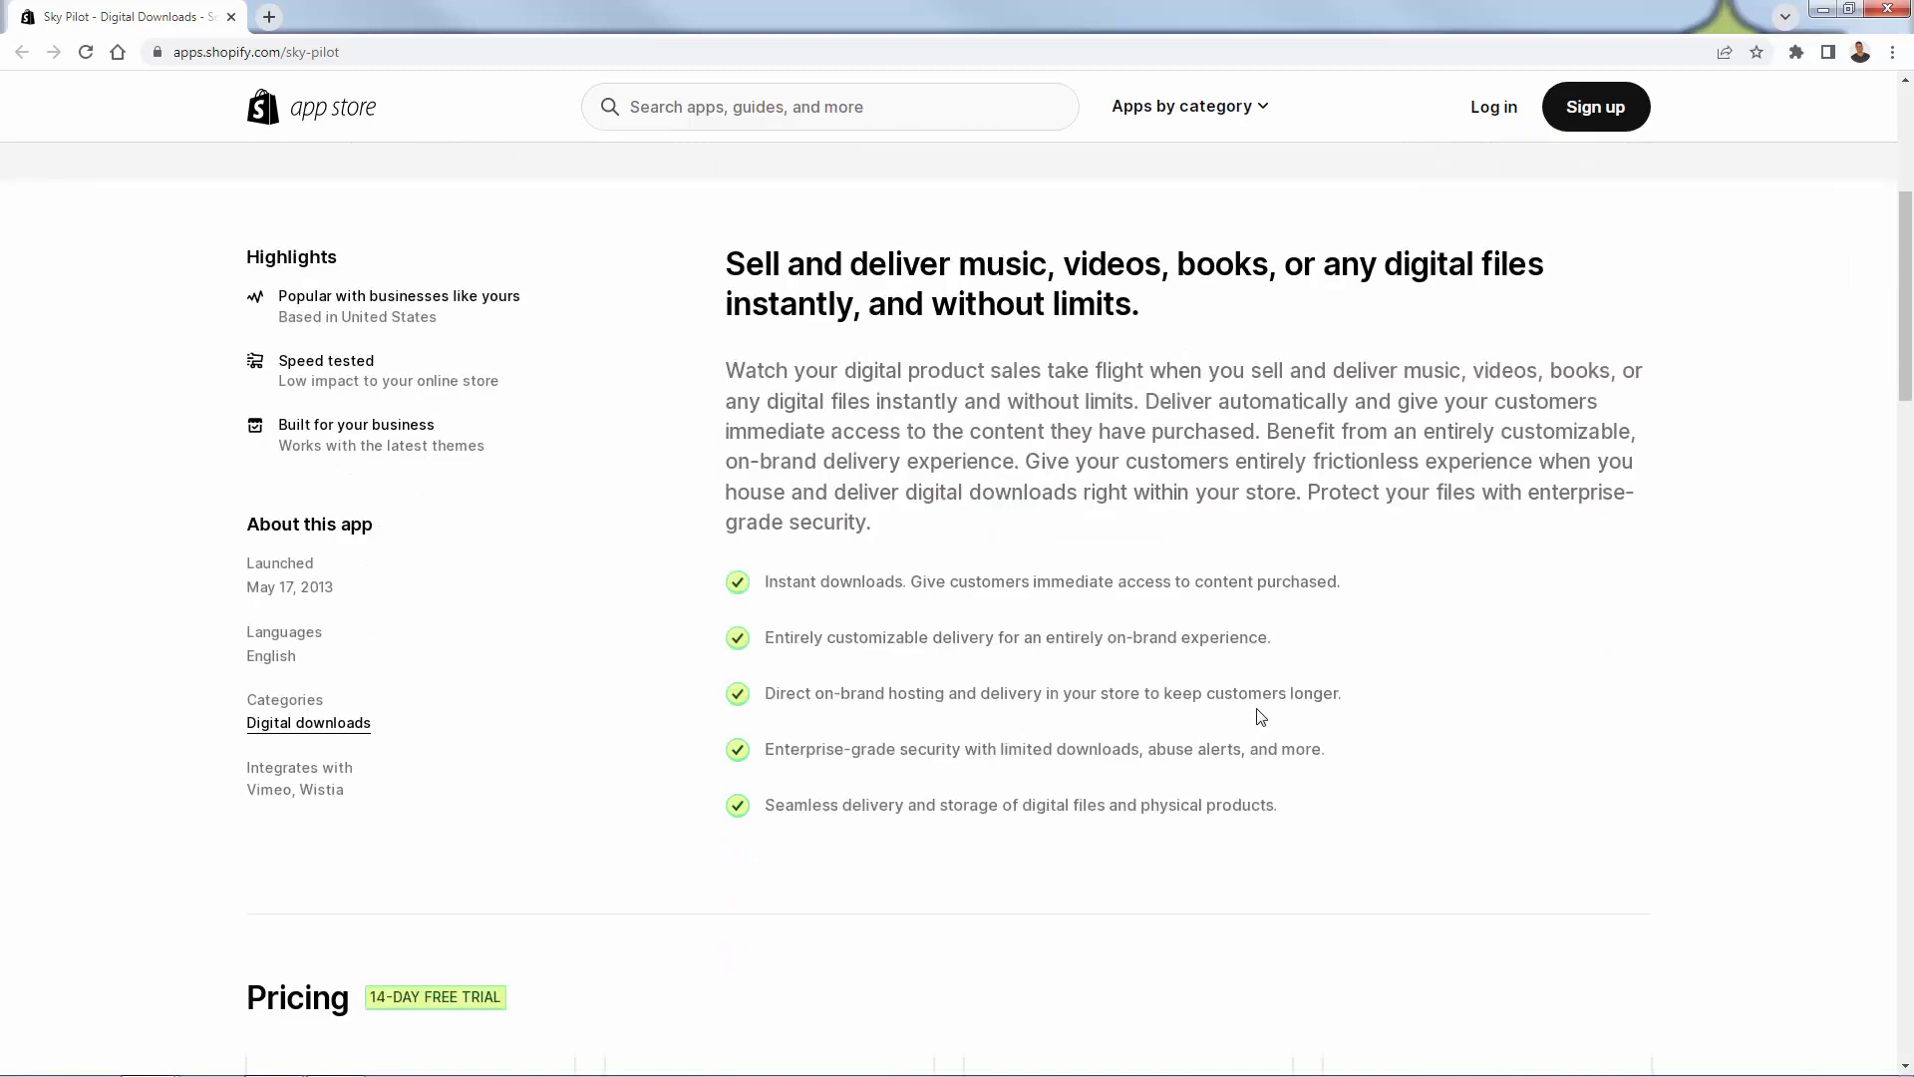
mouse_move(1184, 787)
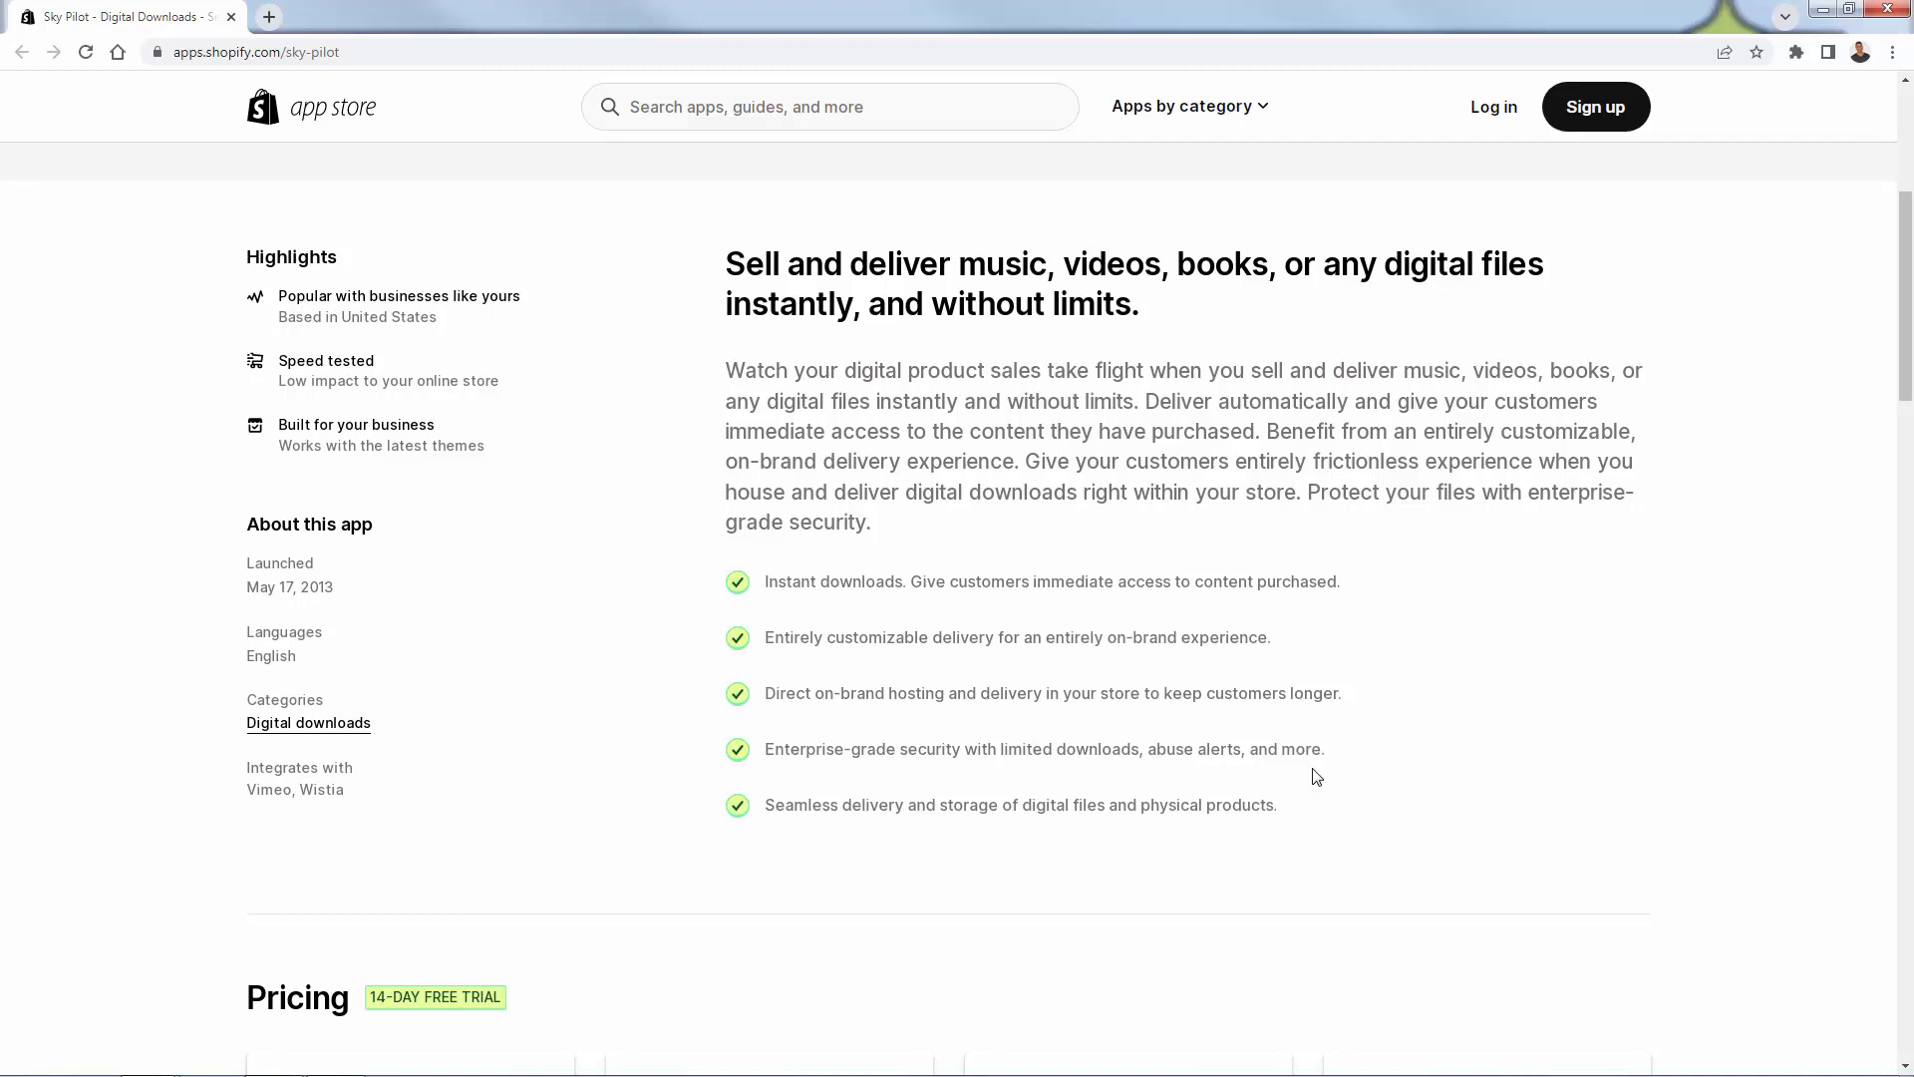
mouse_move(1300, 698)
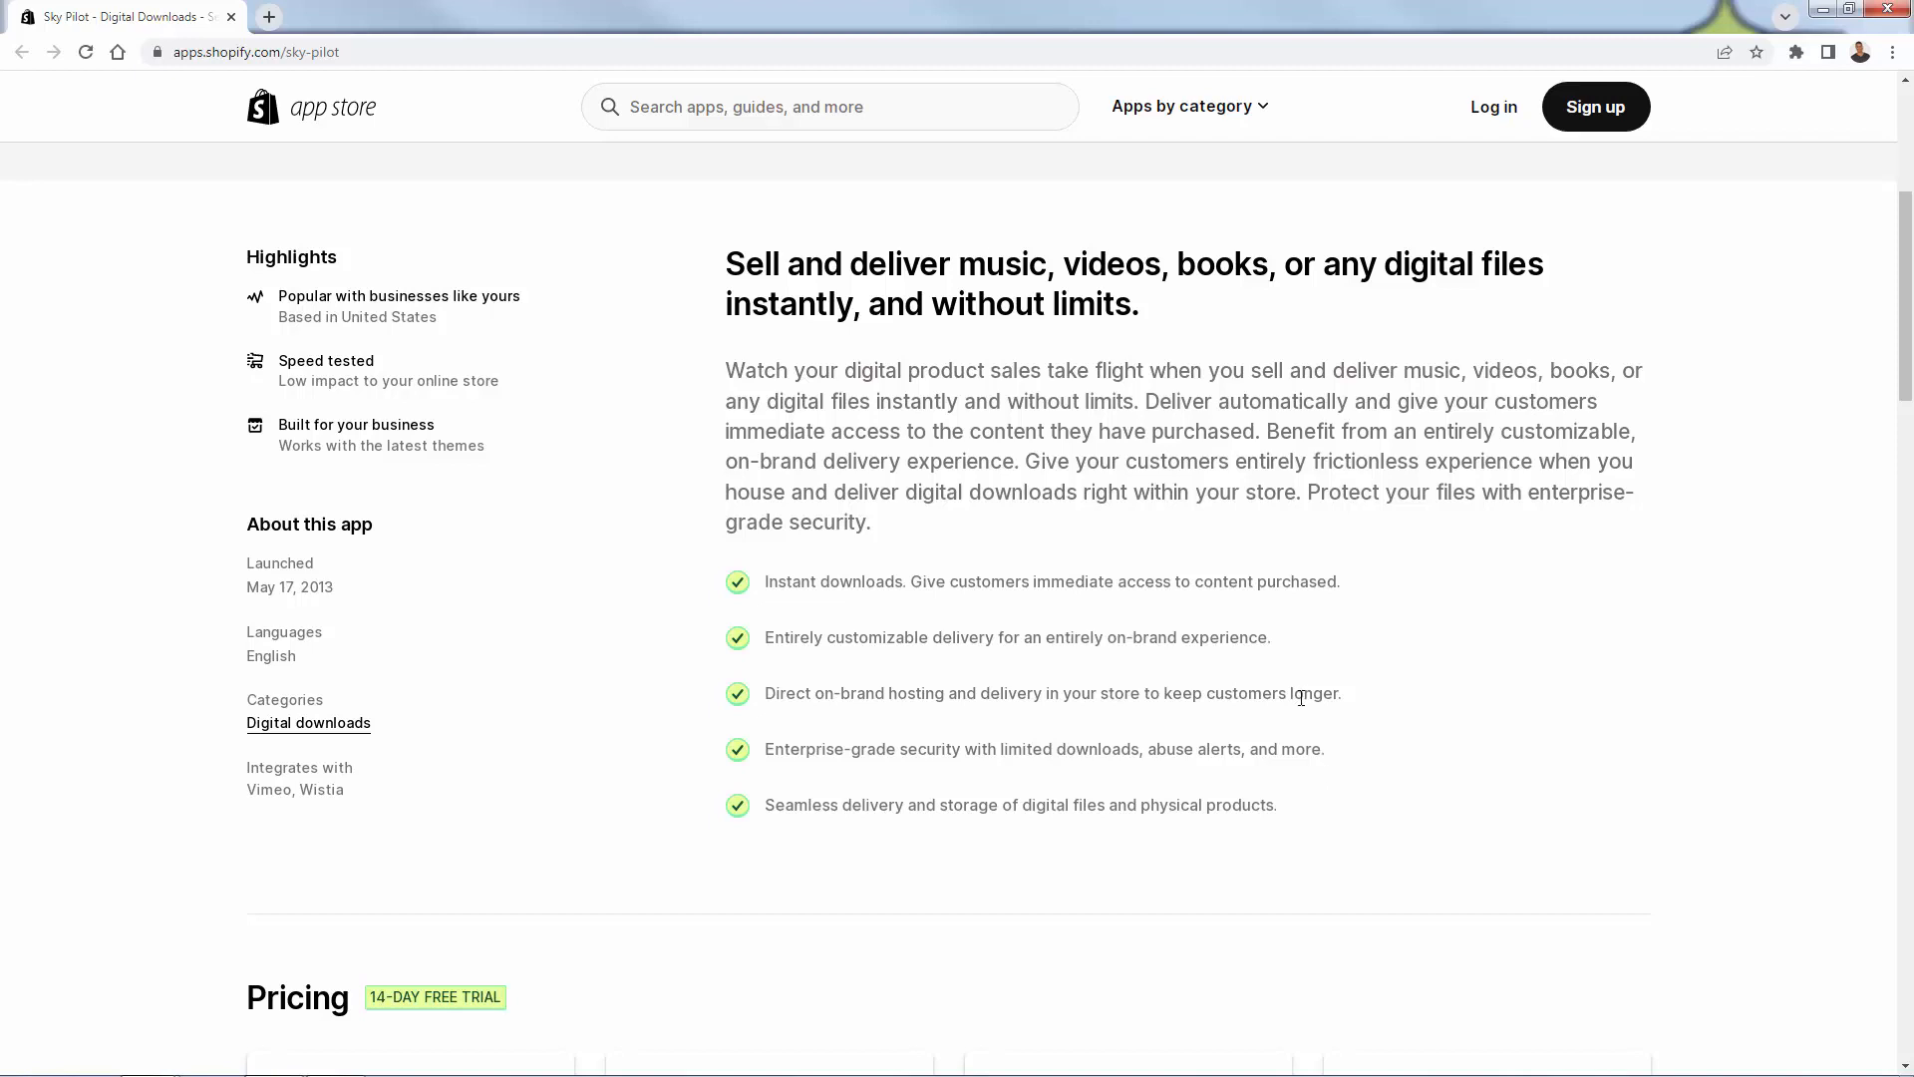
scroll(up, 3)
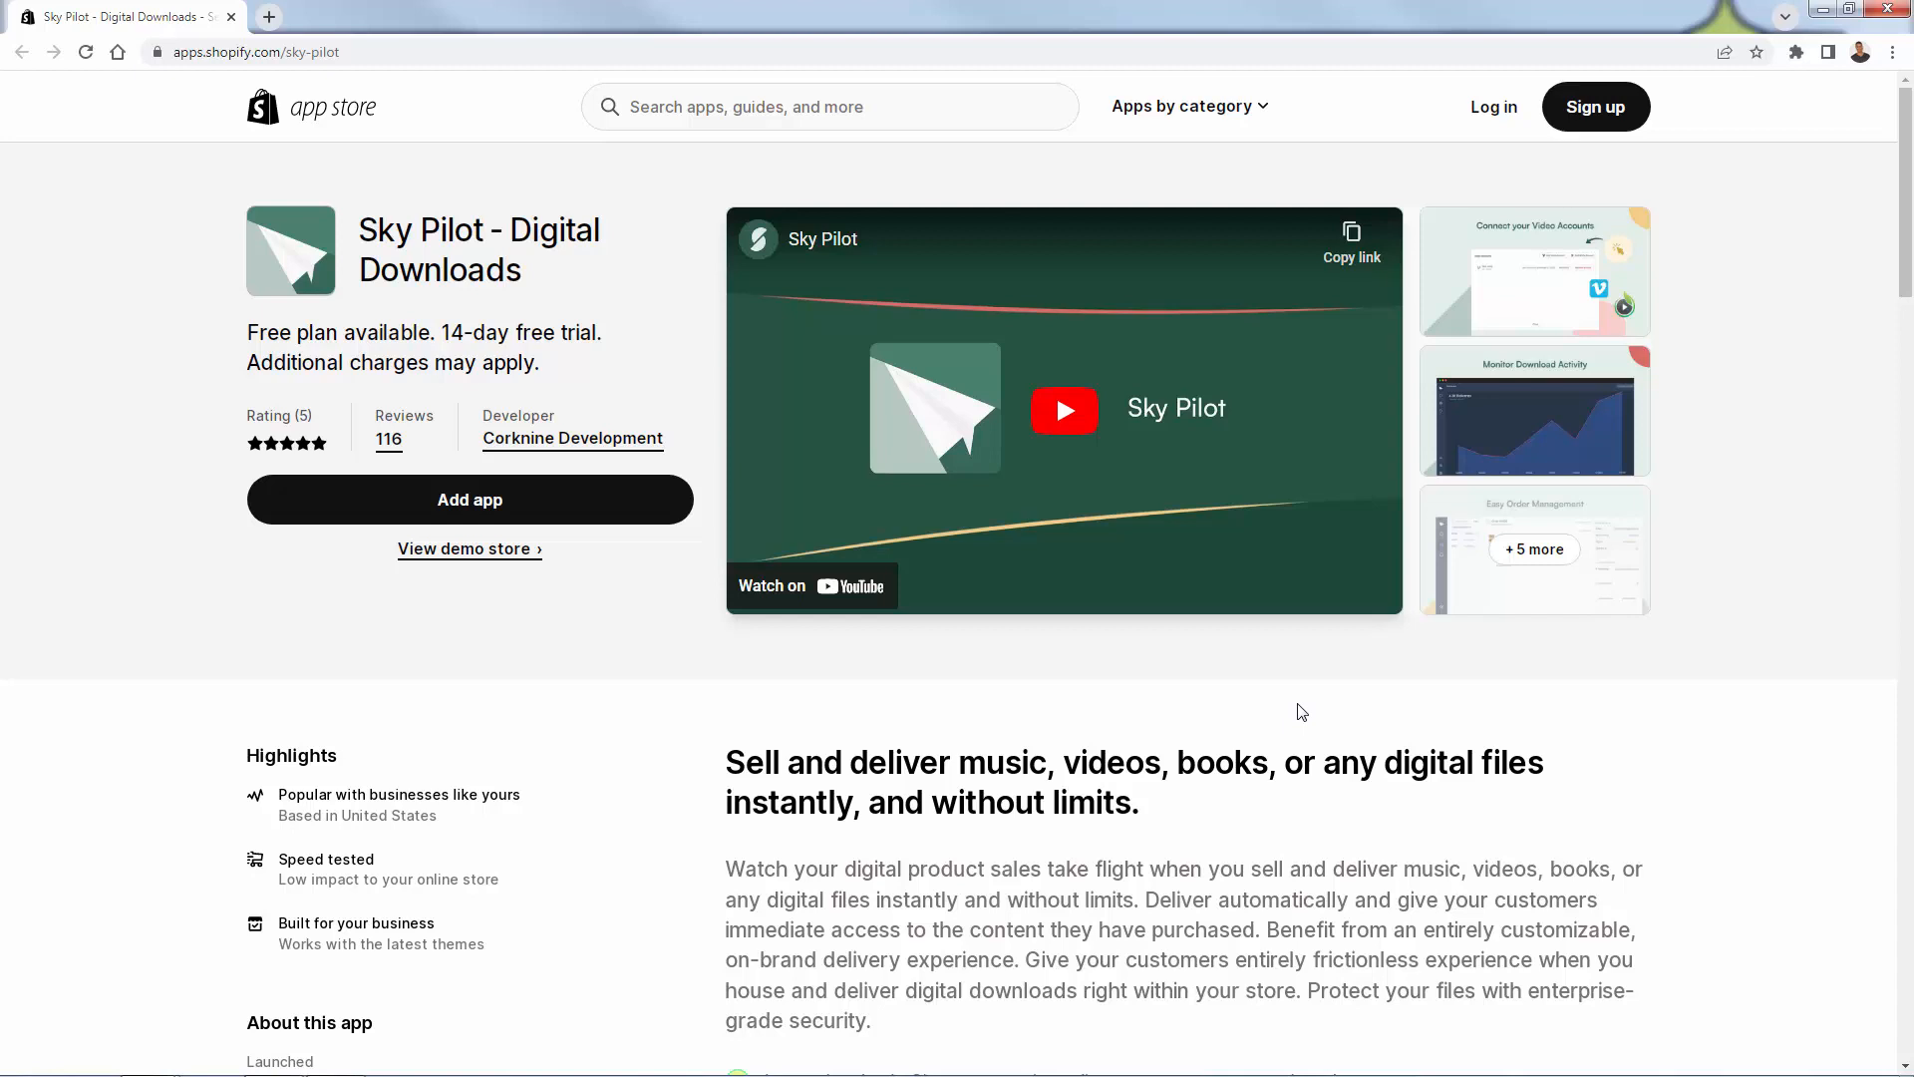
mouse_move(361, 600)
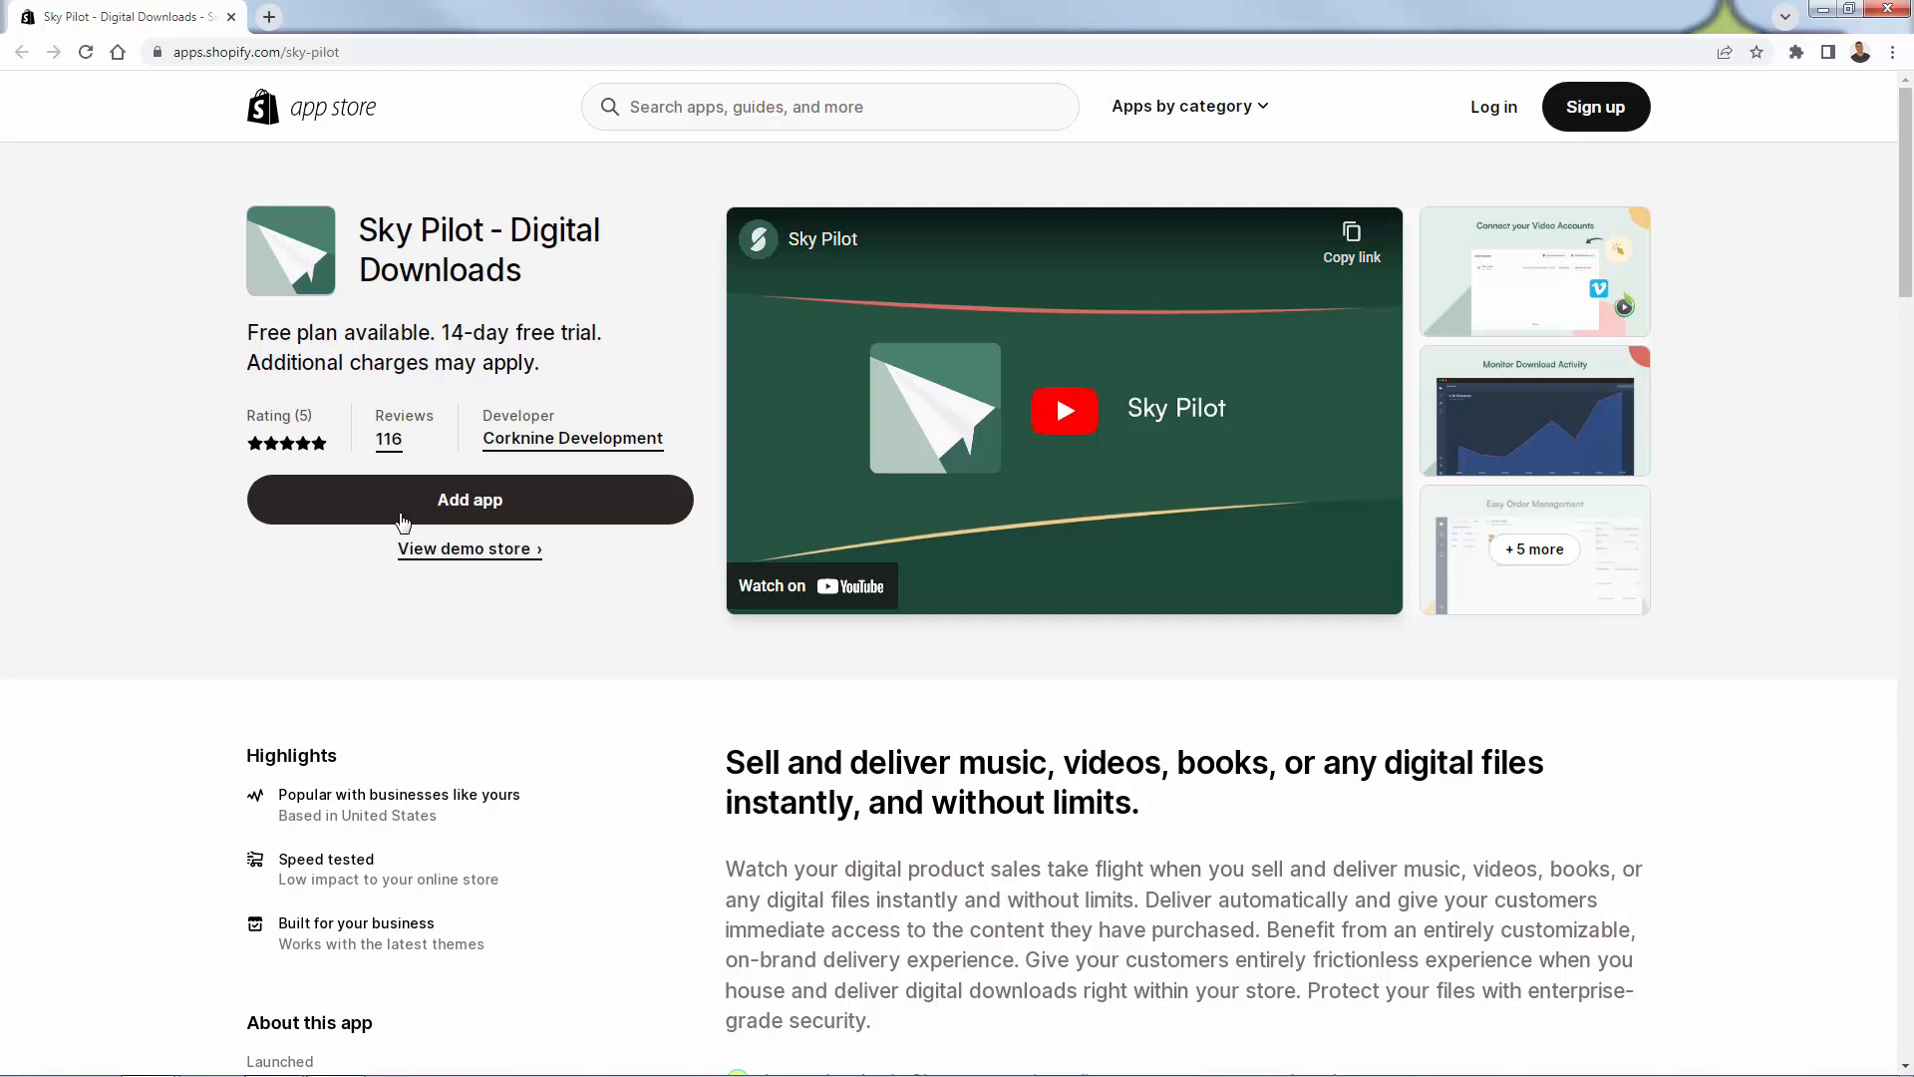
mouse_move(362, 513)
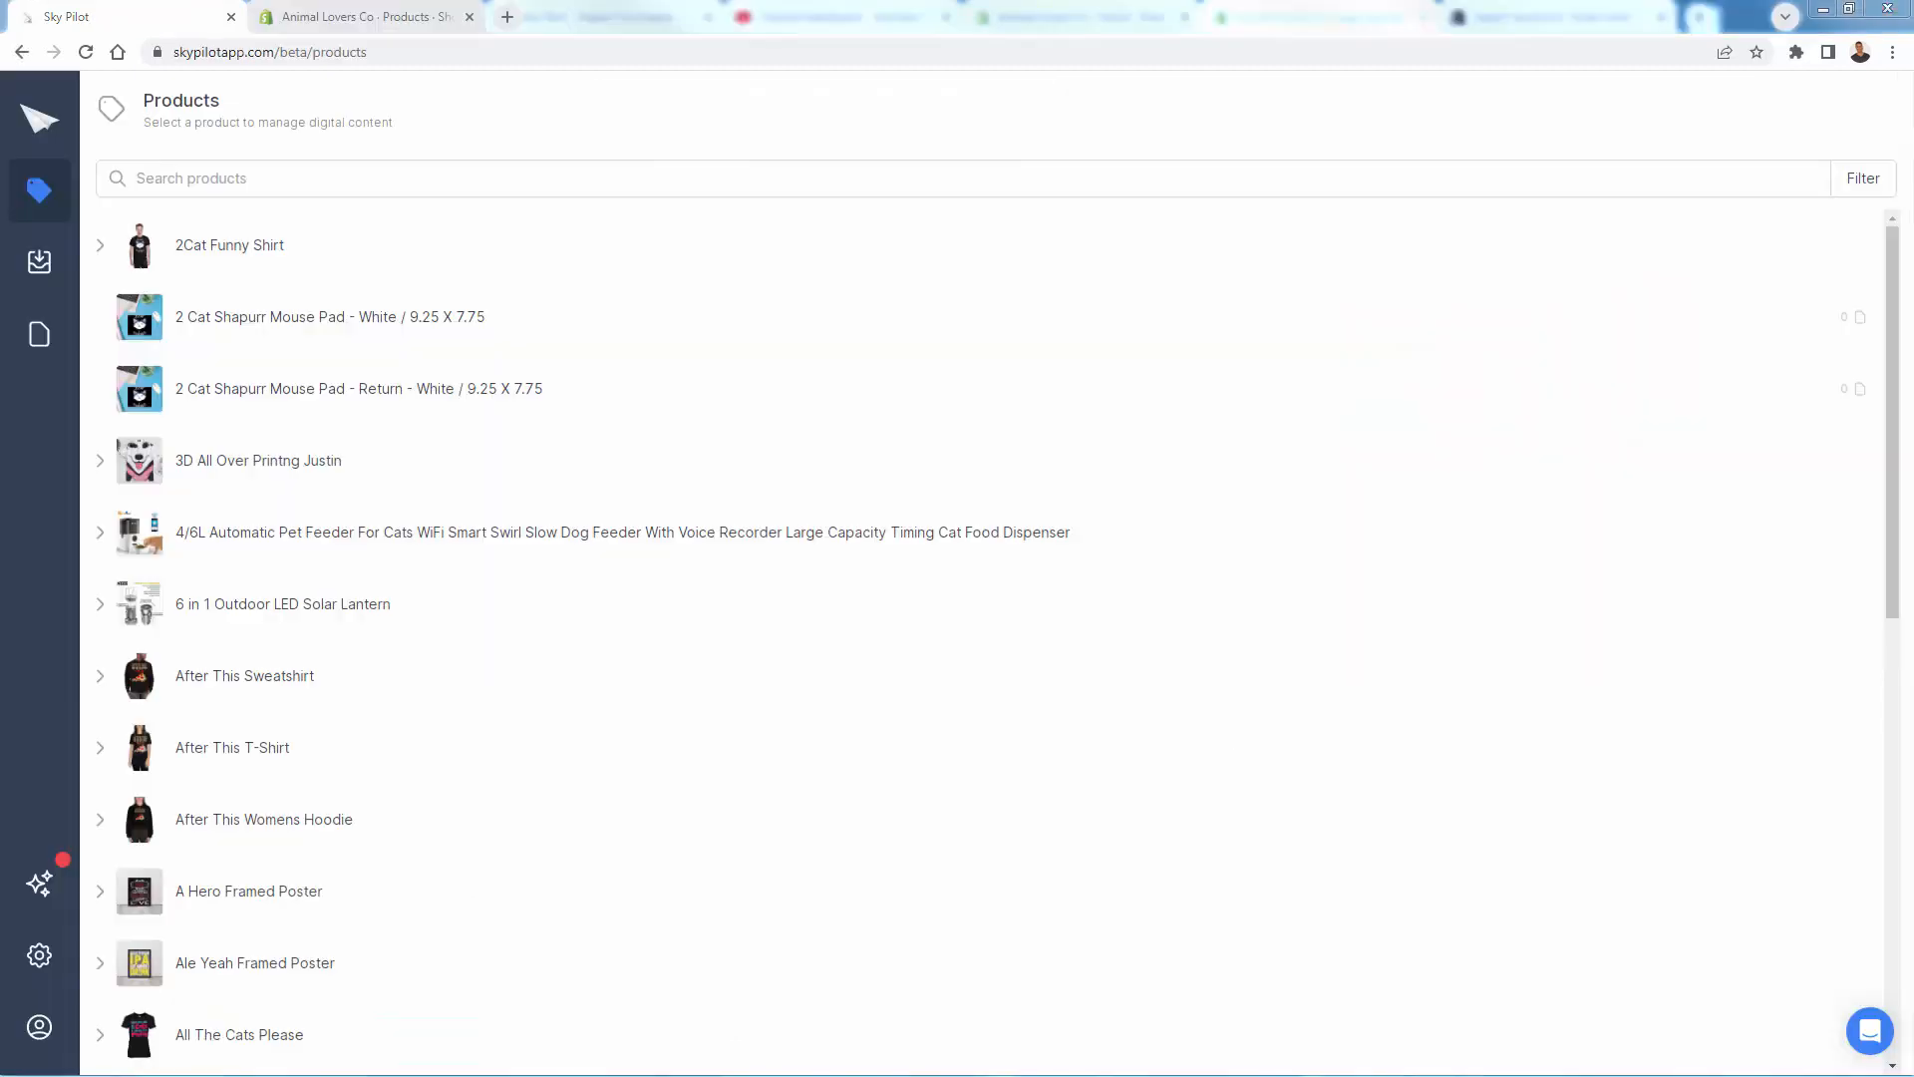
mouse_move(120, 209)
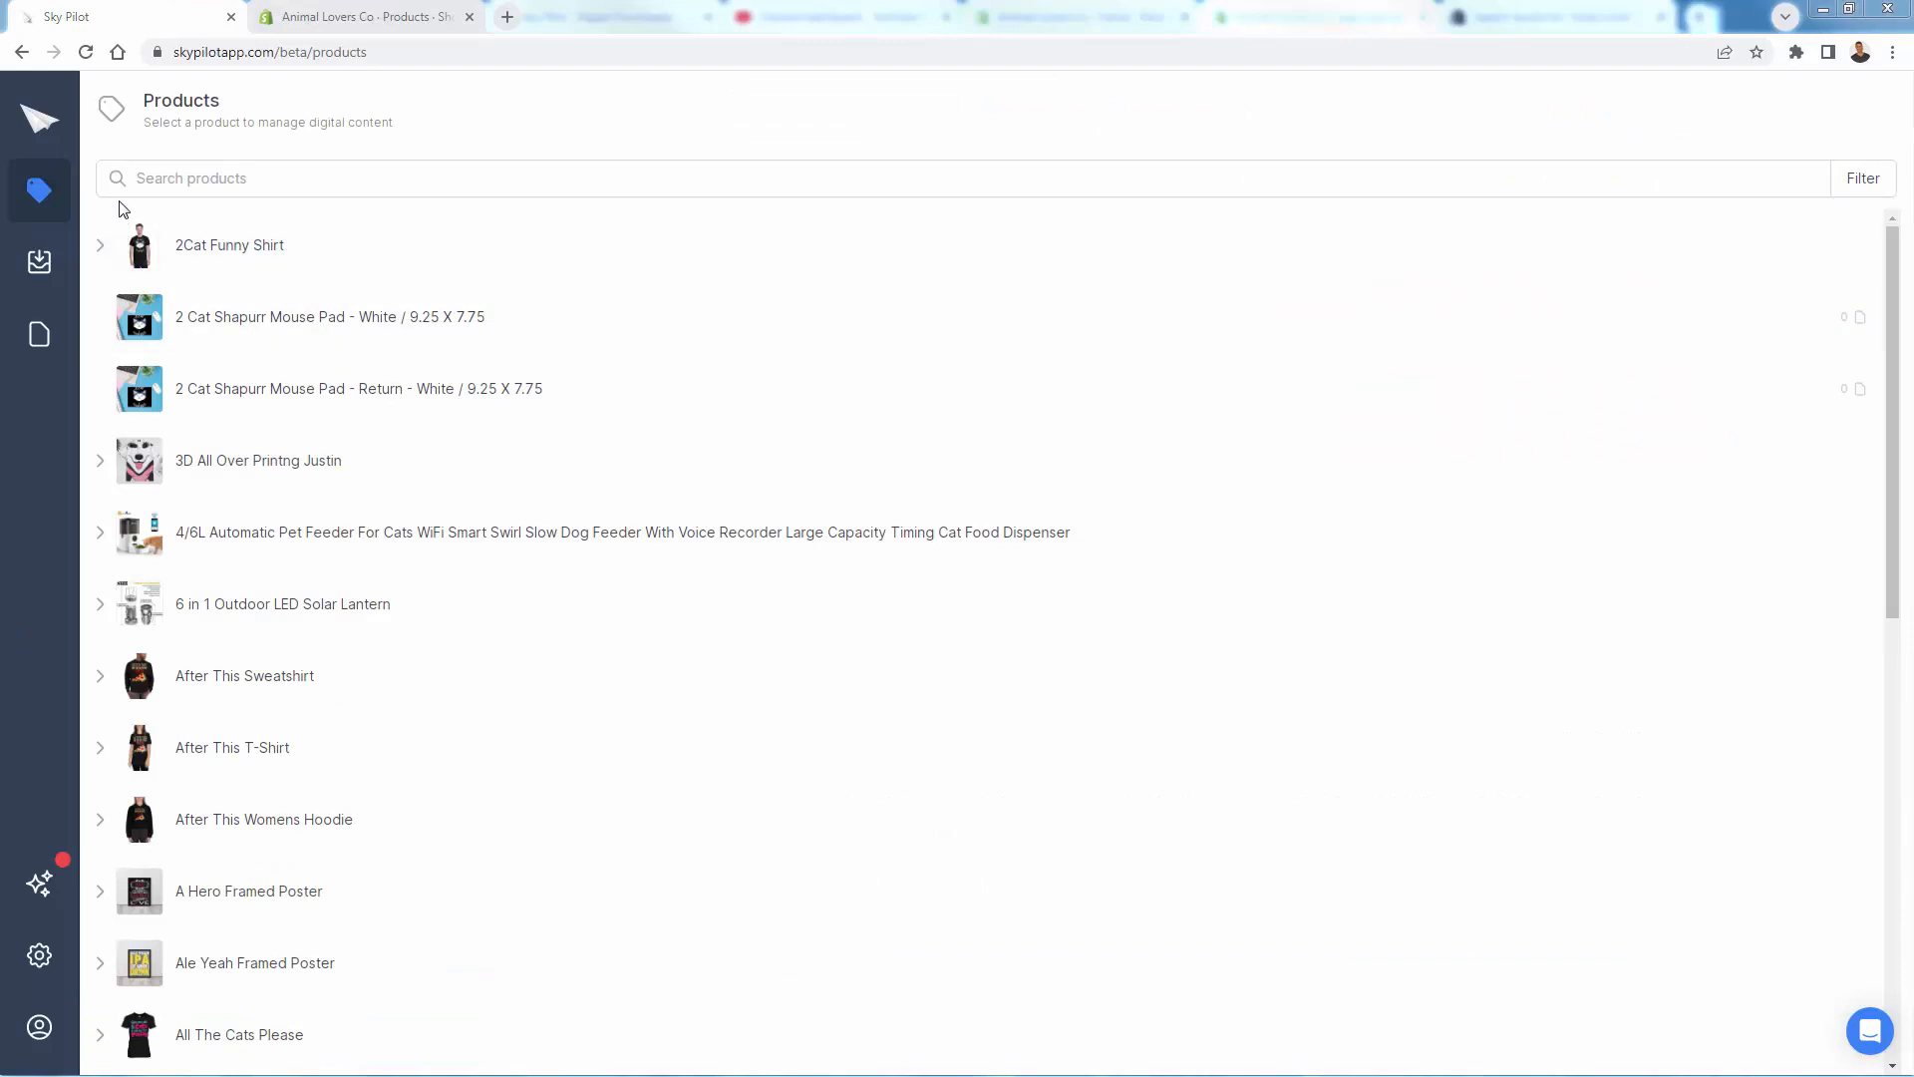
mouse_move(40, 118)
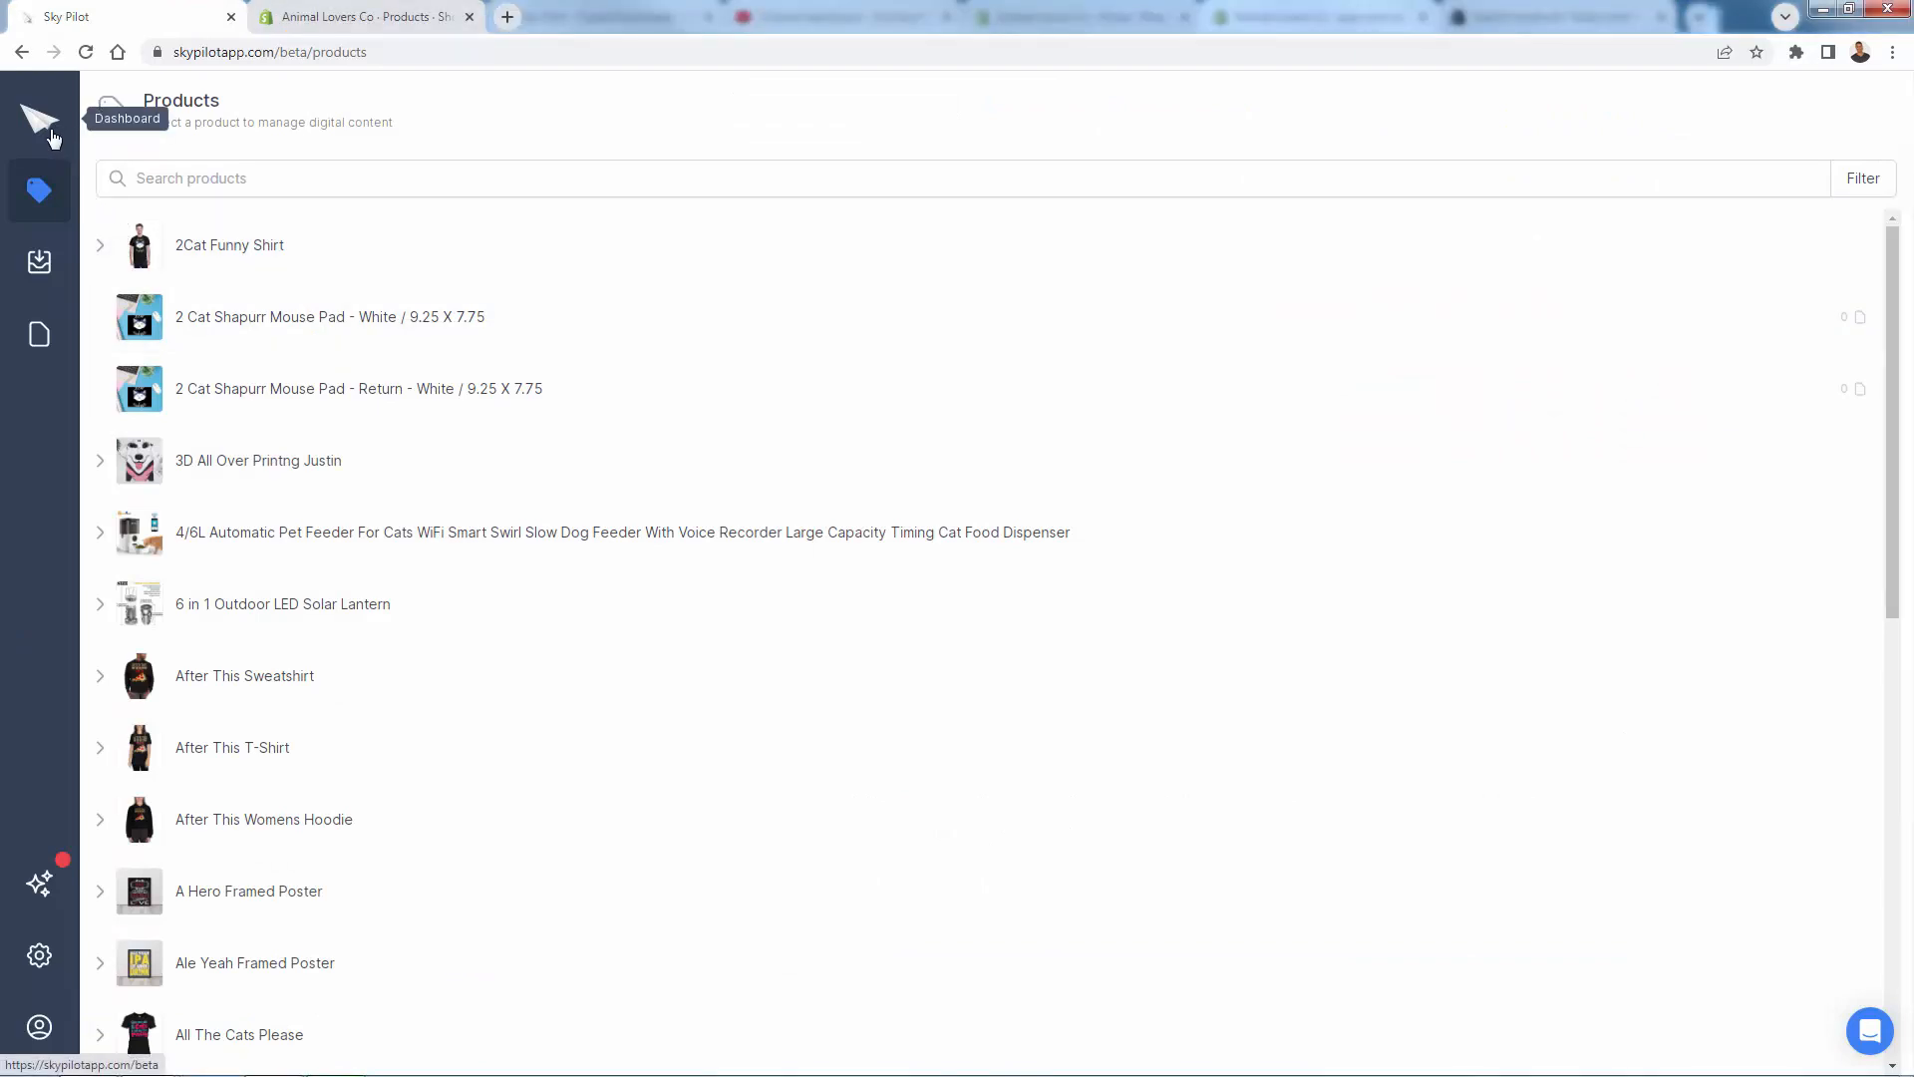
click(38, 118)
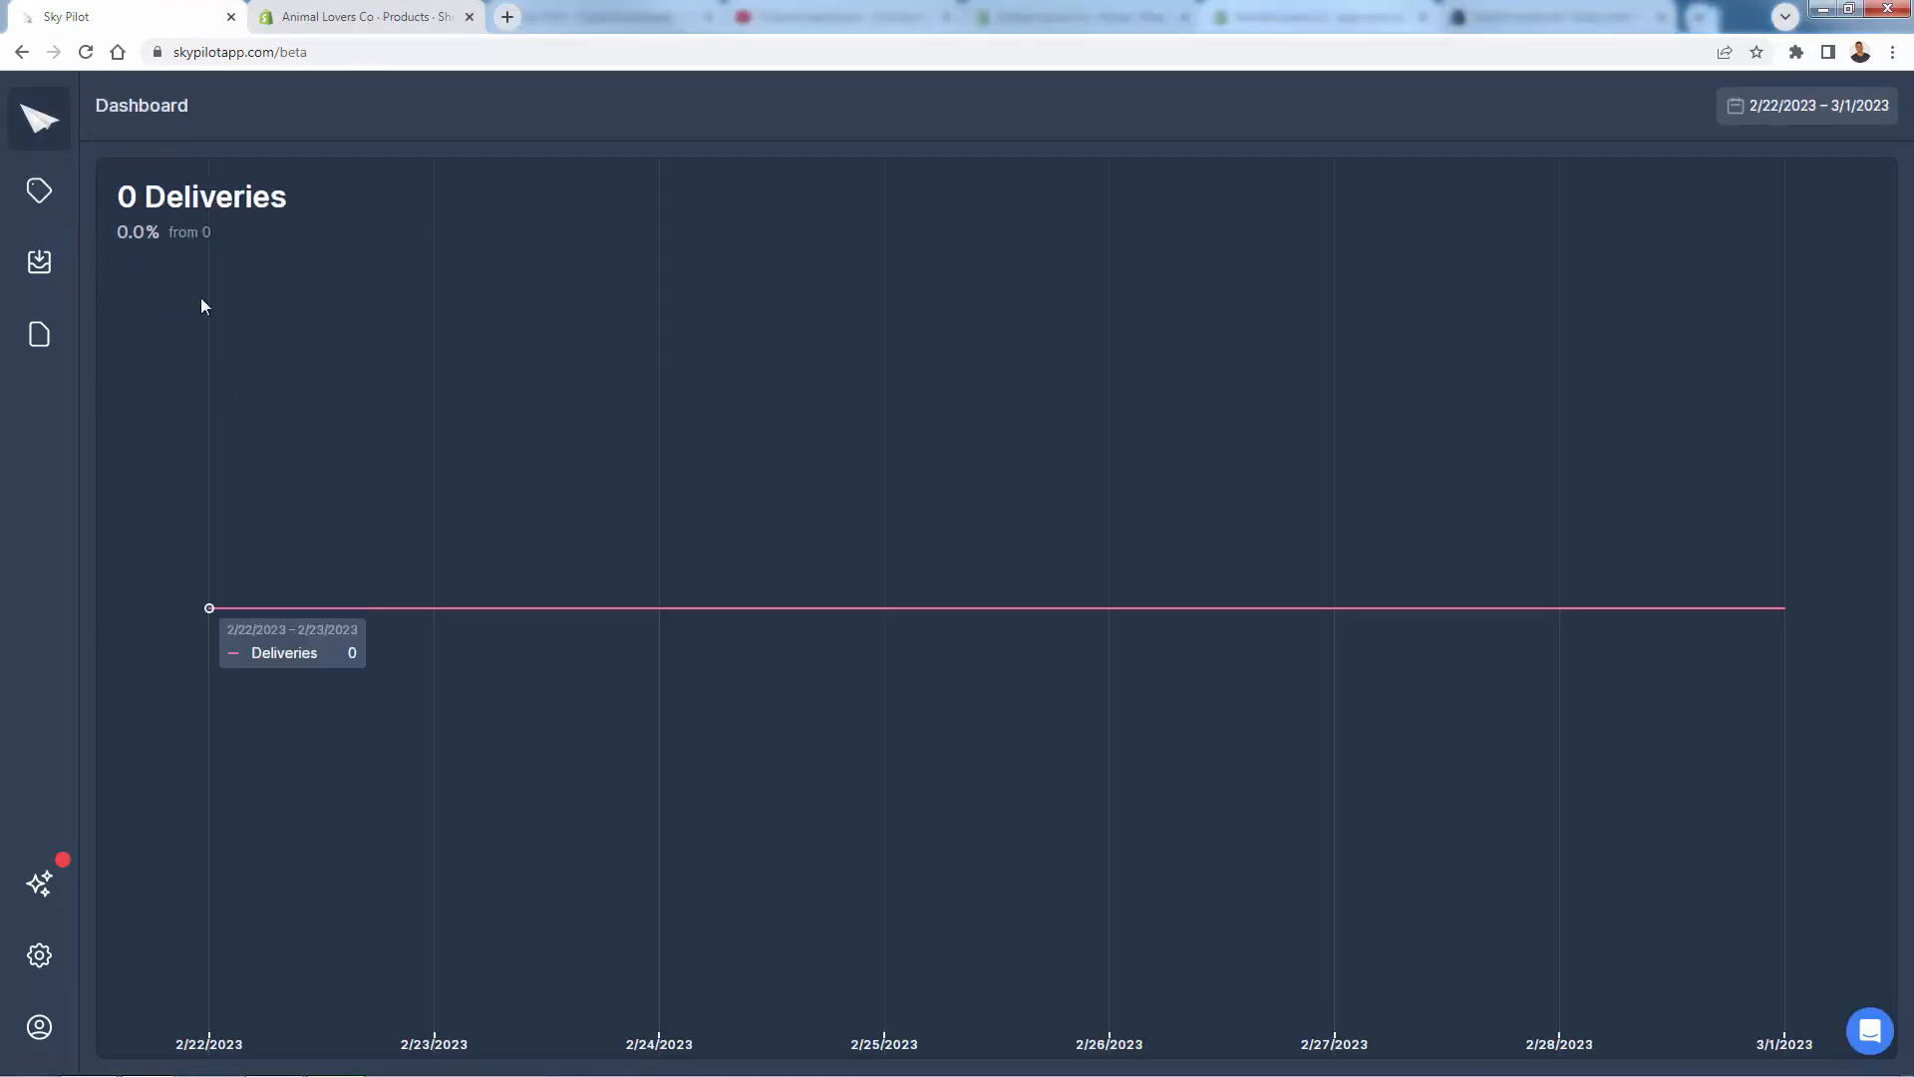
mouse_move(291, 343)
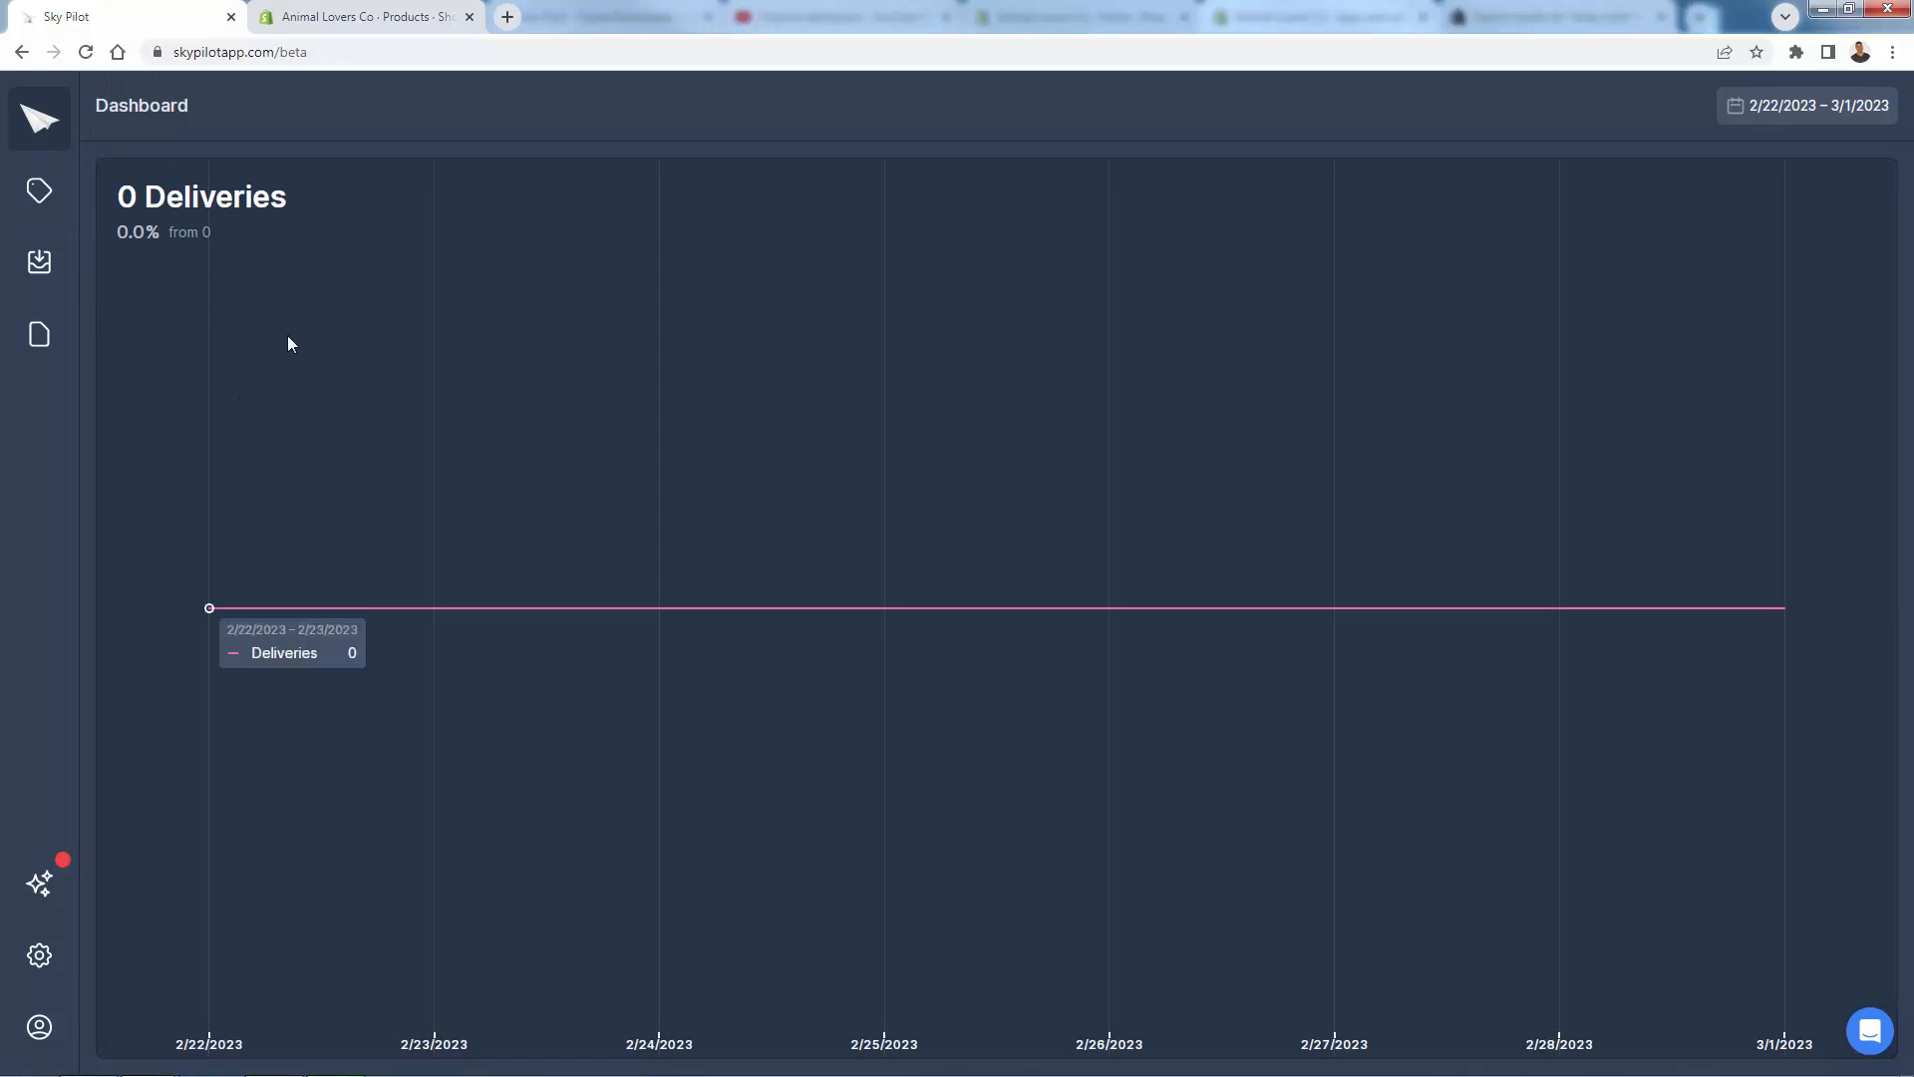
mouse_move(234, 253)
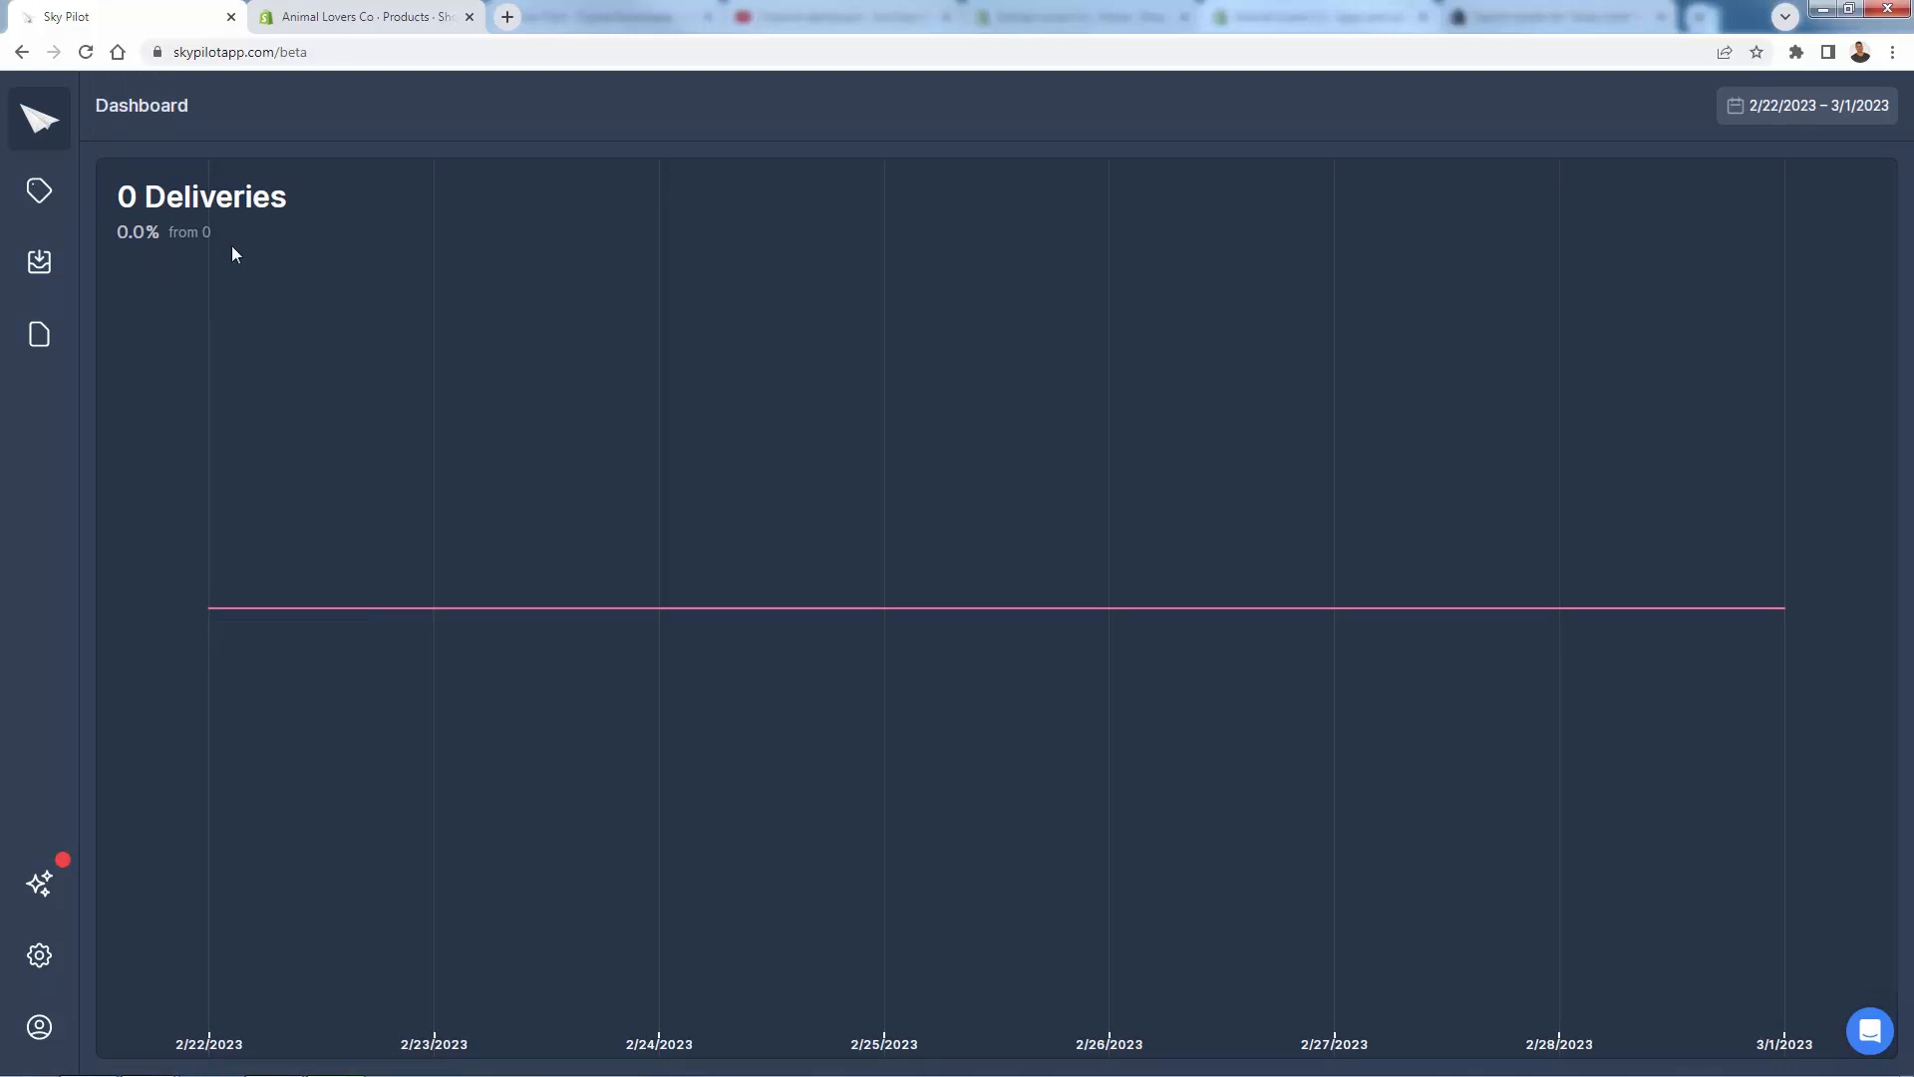
mouse_move(1782, 606)
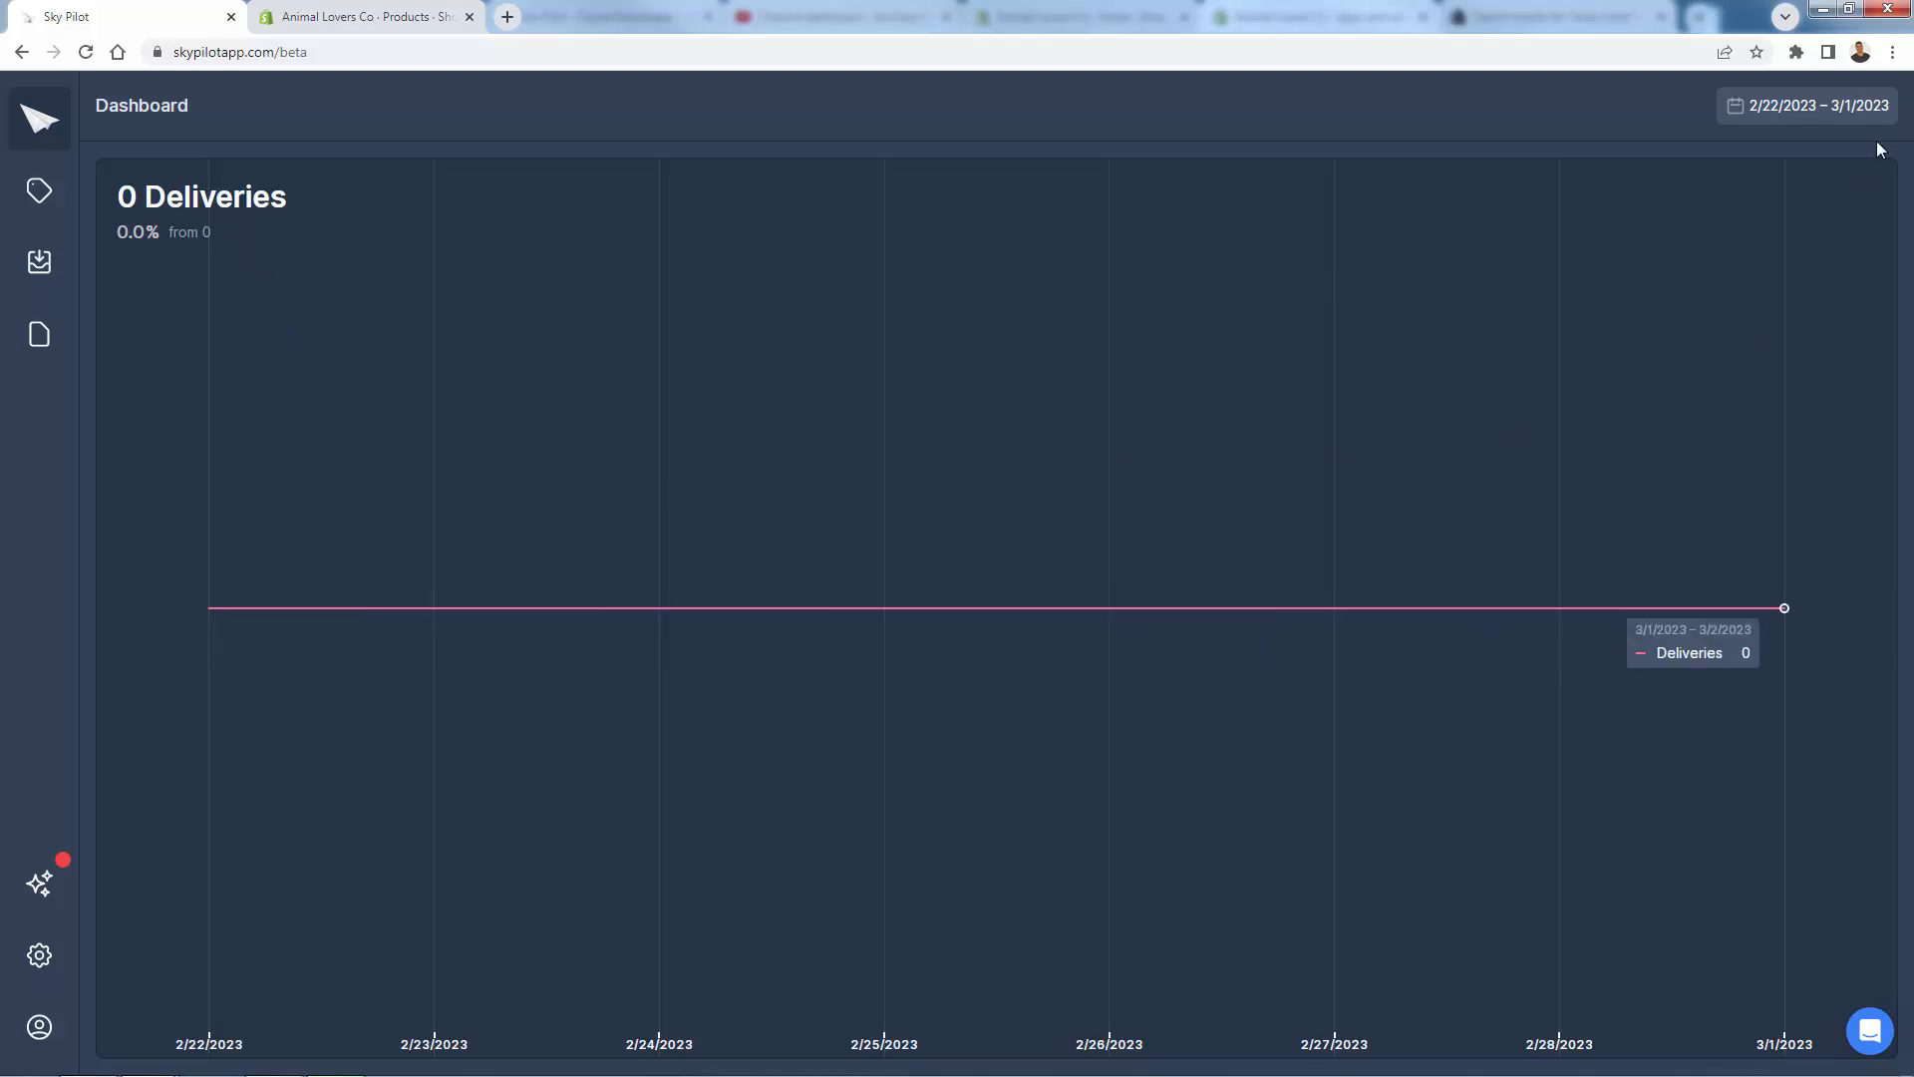
mouse_move(1108, 616)
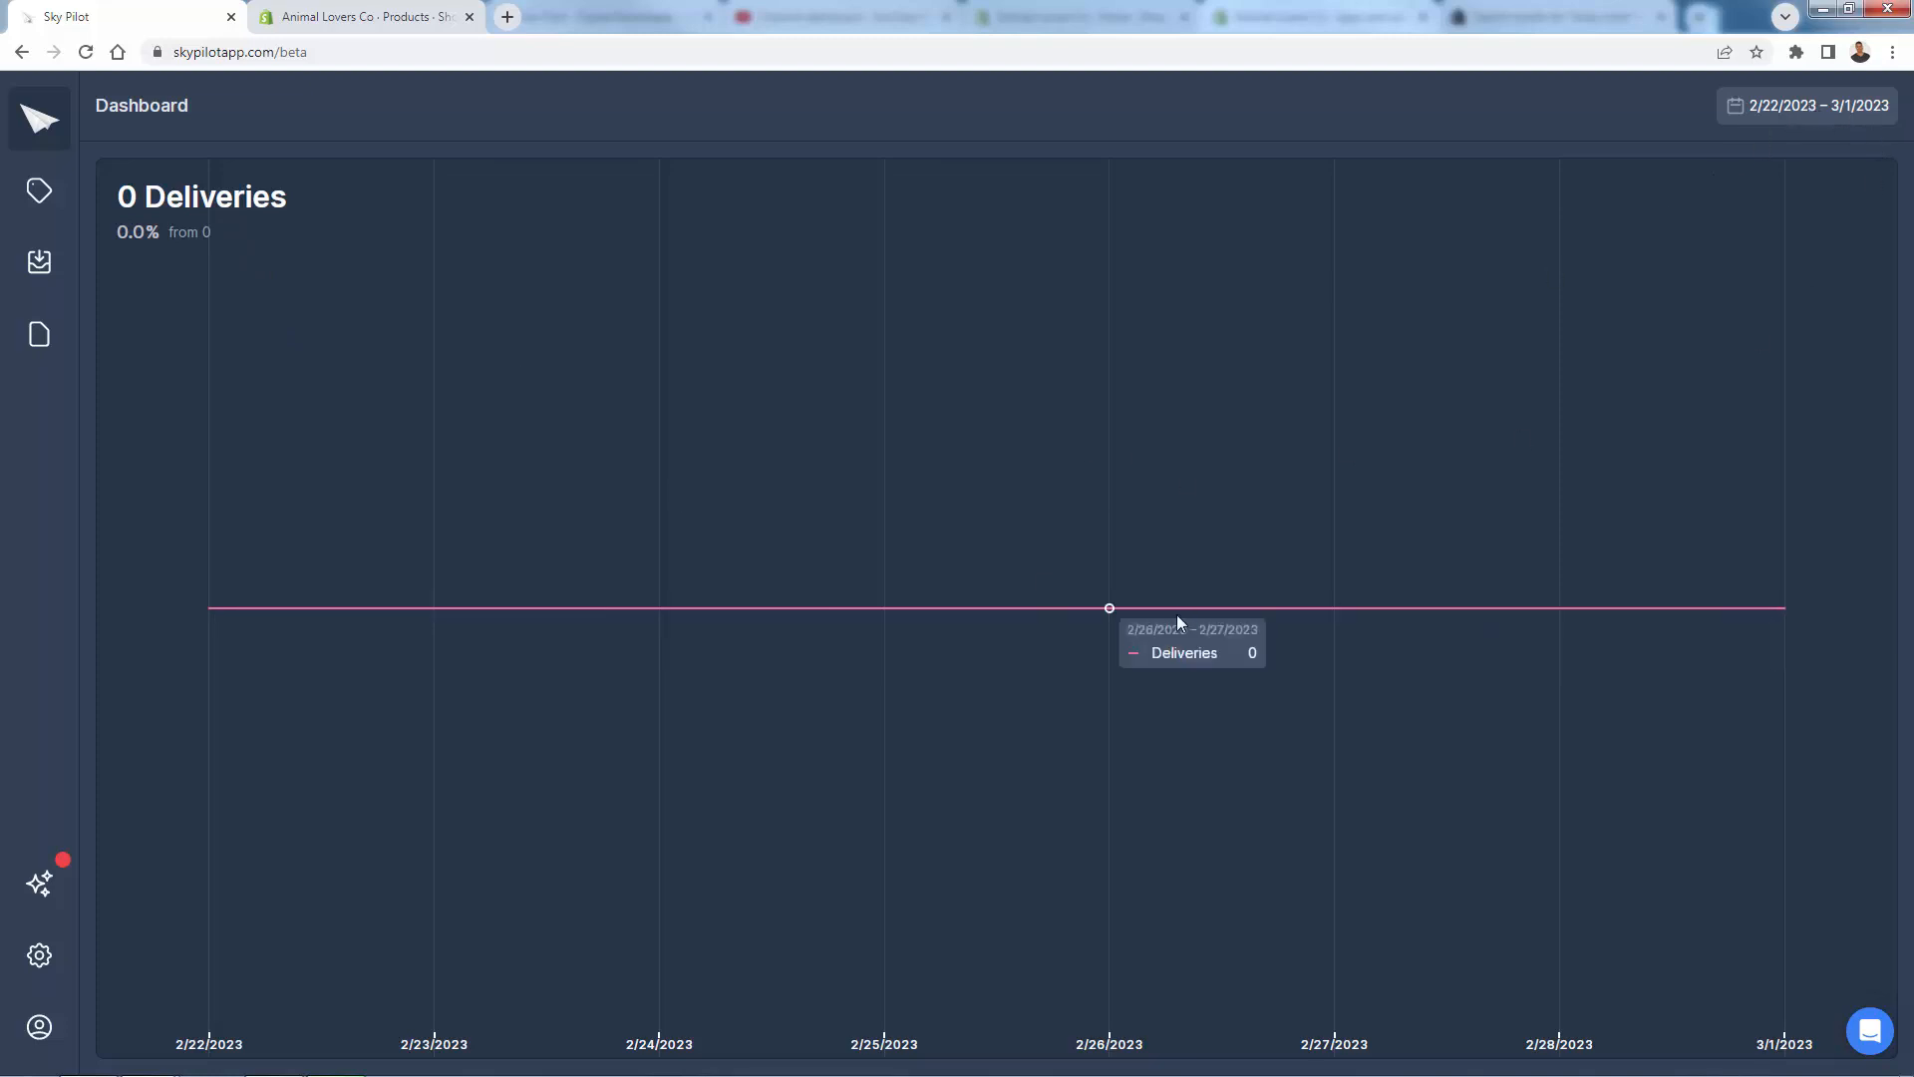
click(38, 192)
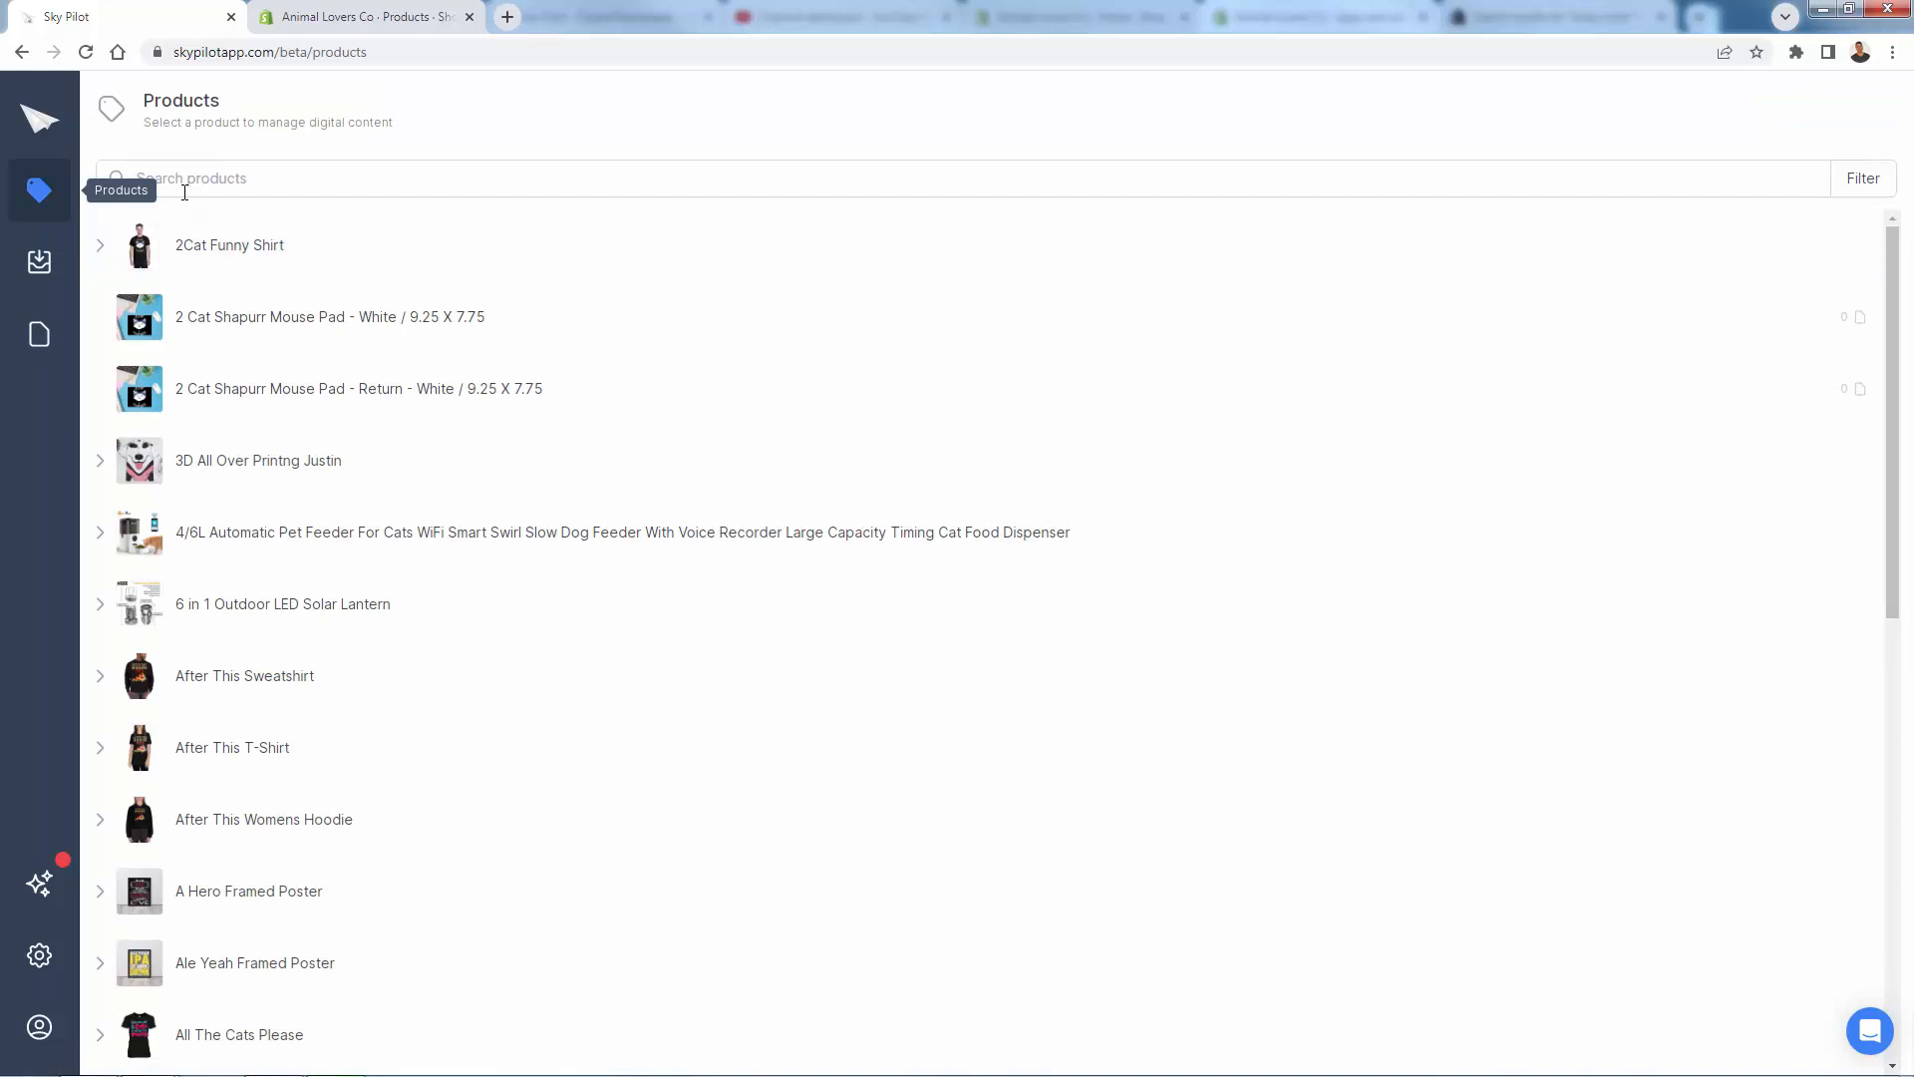
mouse_move(271, 42)
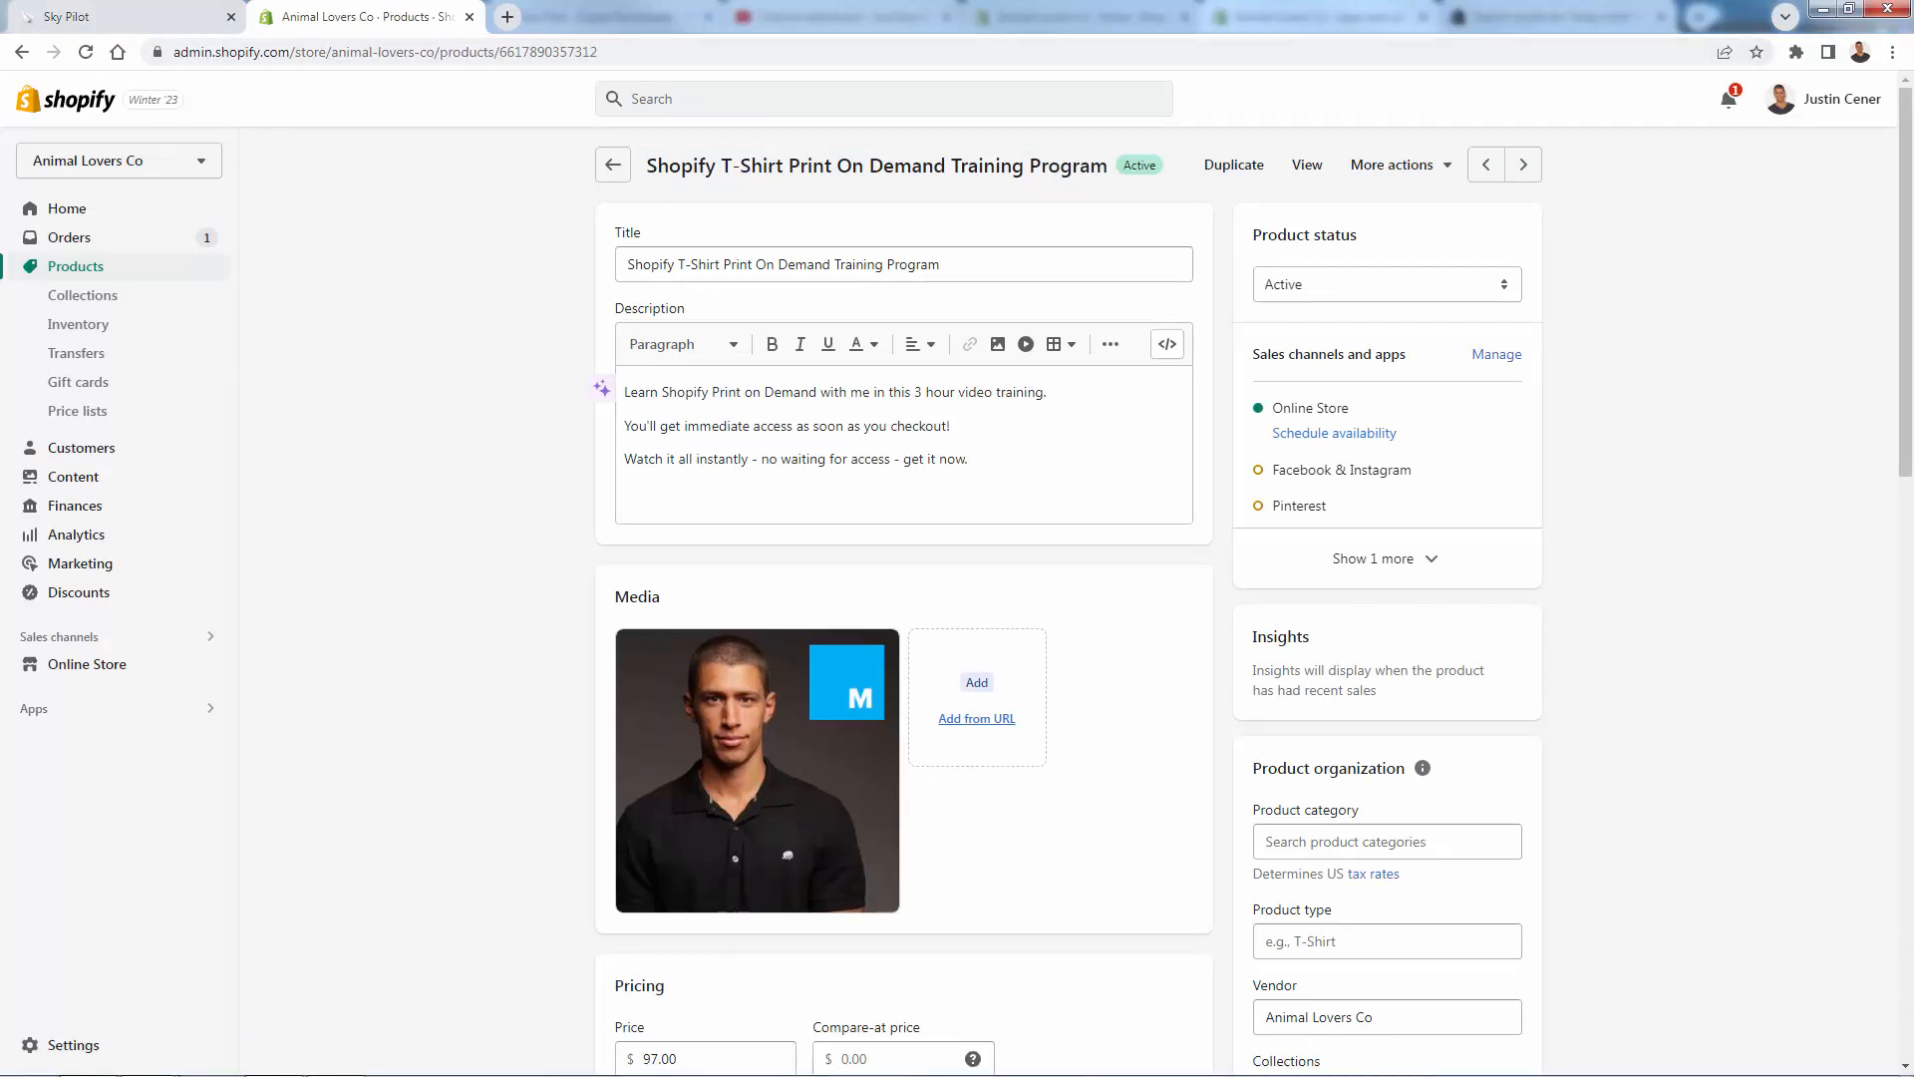
mouse_move(452, 483)
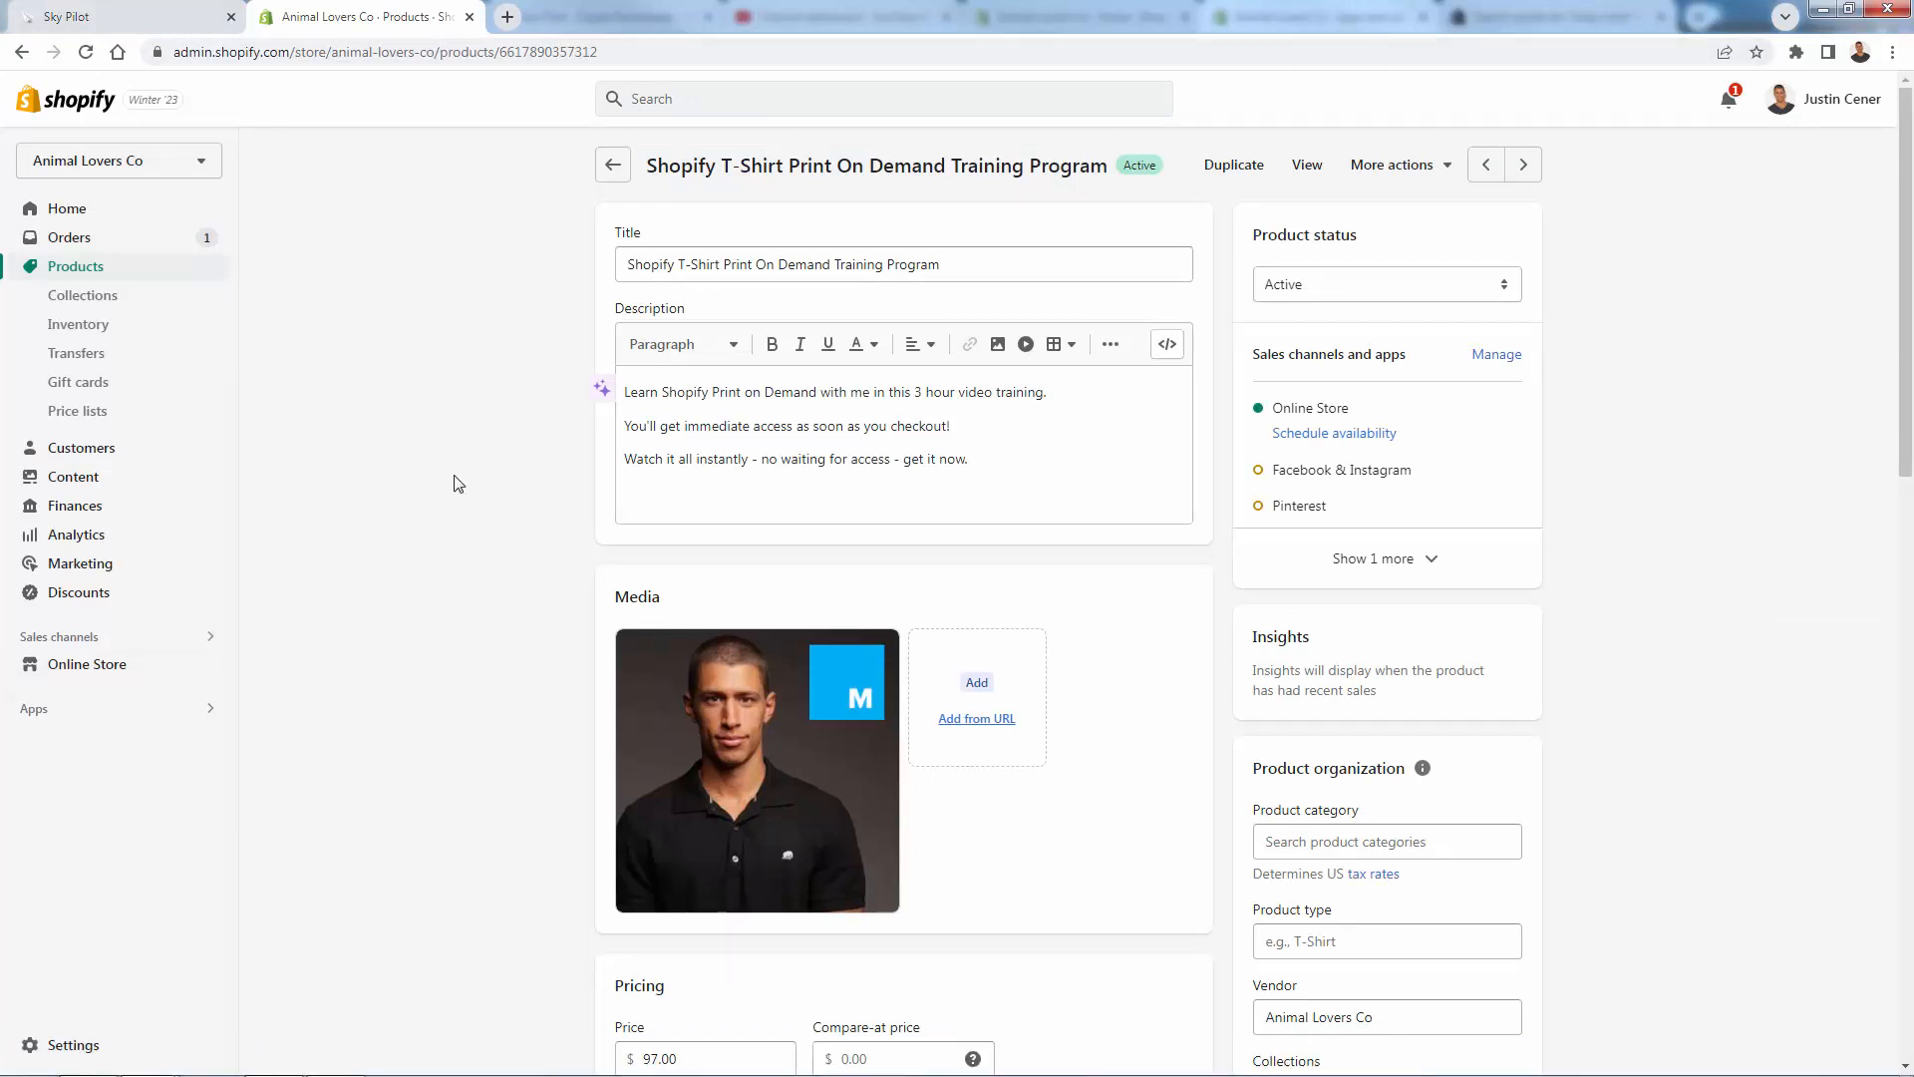
mouse_move(497, 728)
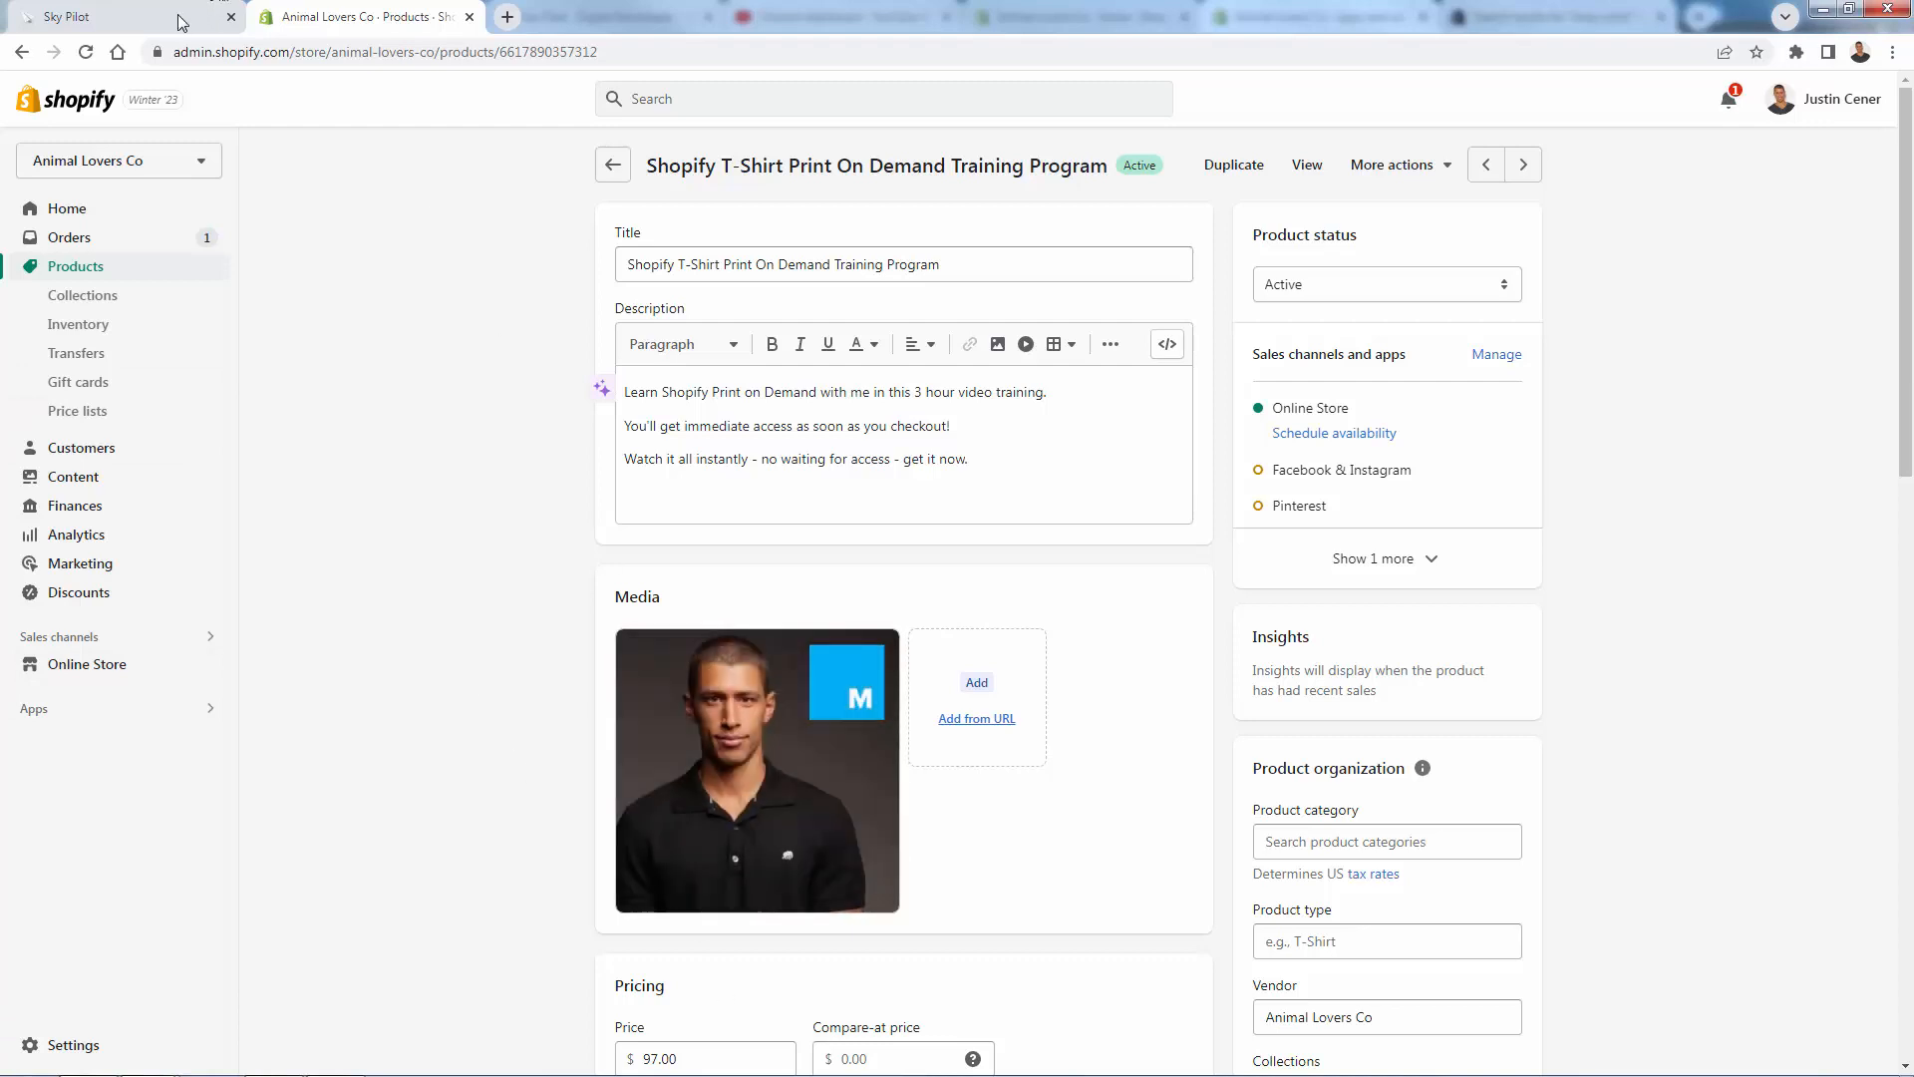
click(115, 16)
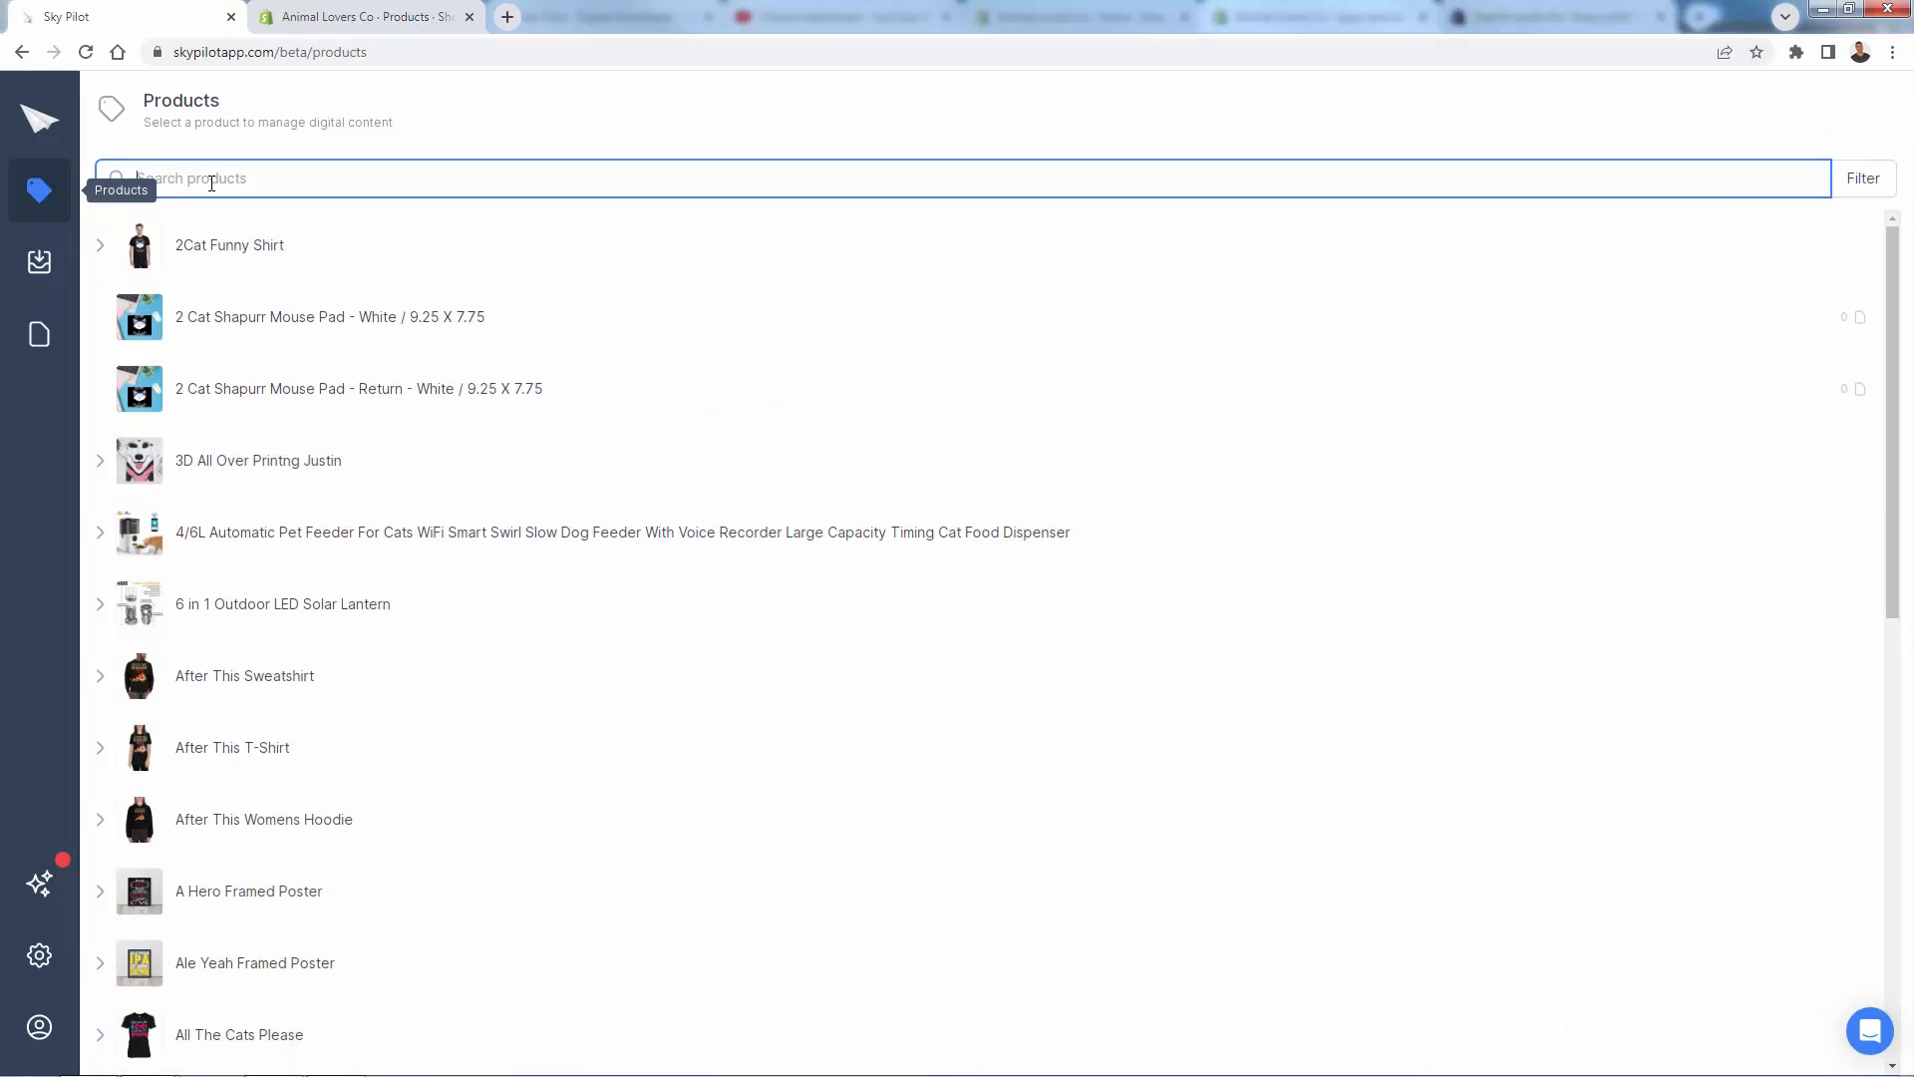
Step: Search 'print o' and select the Shopify T-Shirt Print On Demand Training Program product
text(print on)
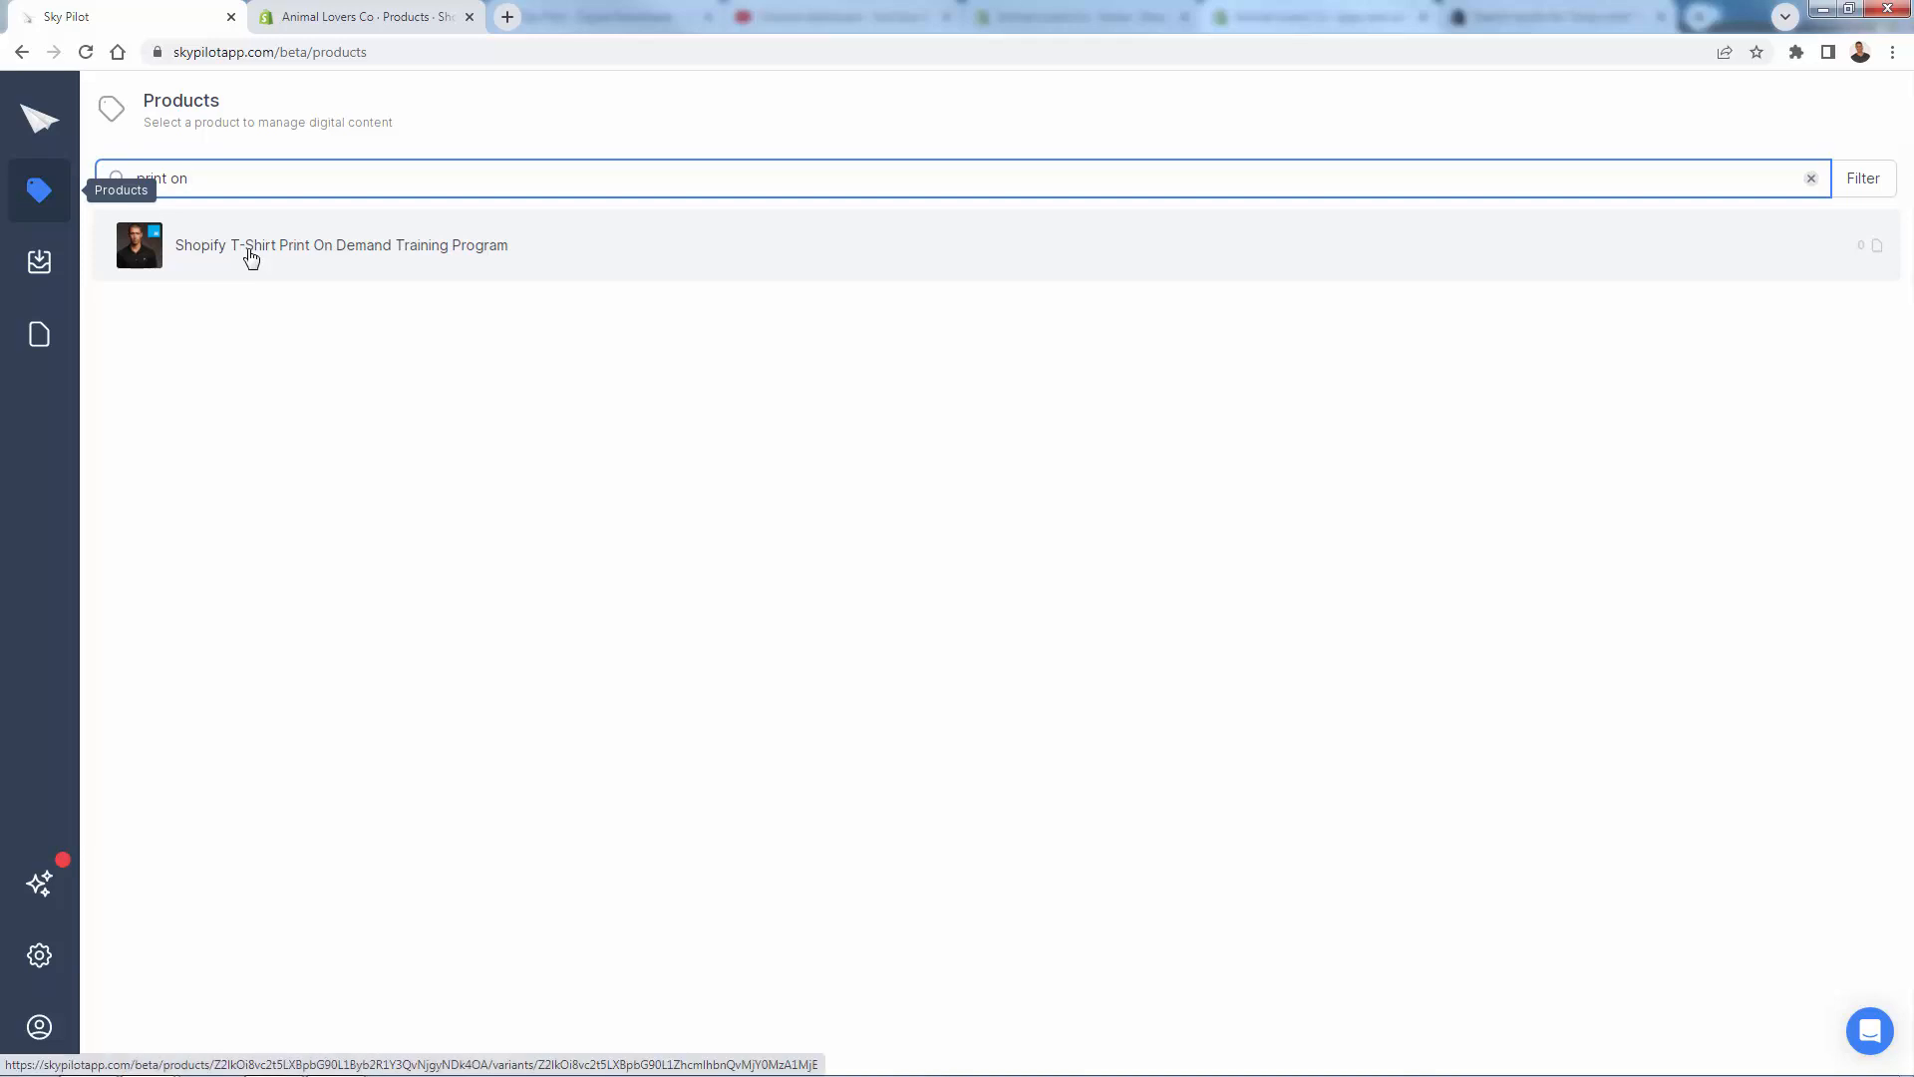
click(341, 244)
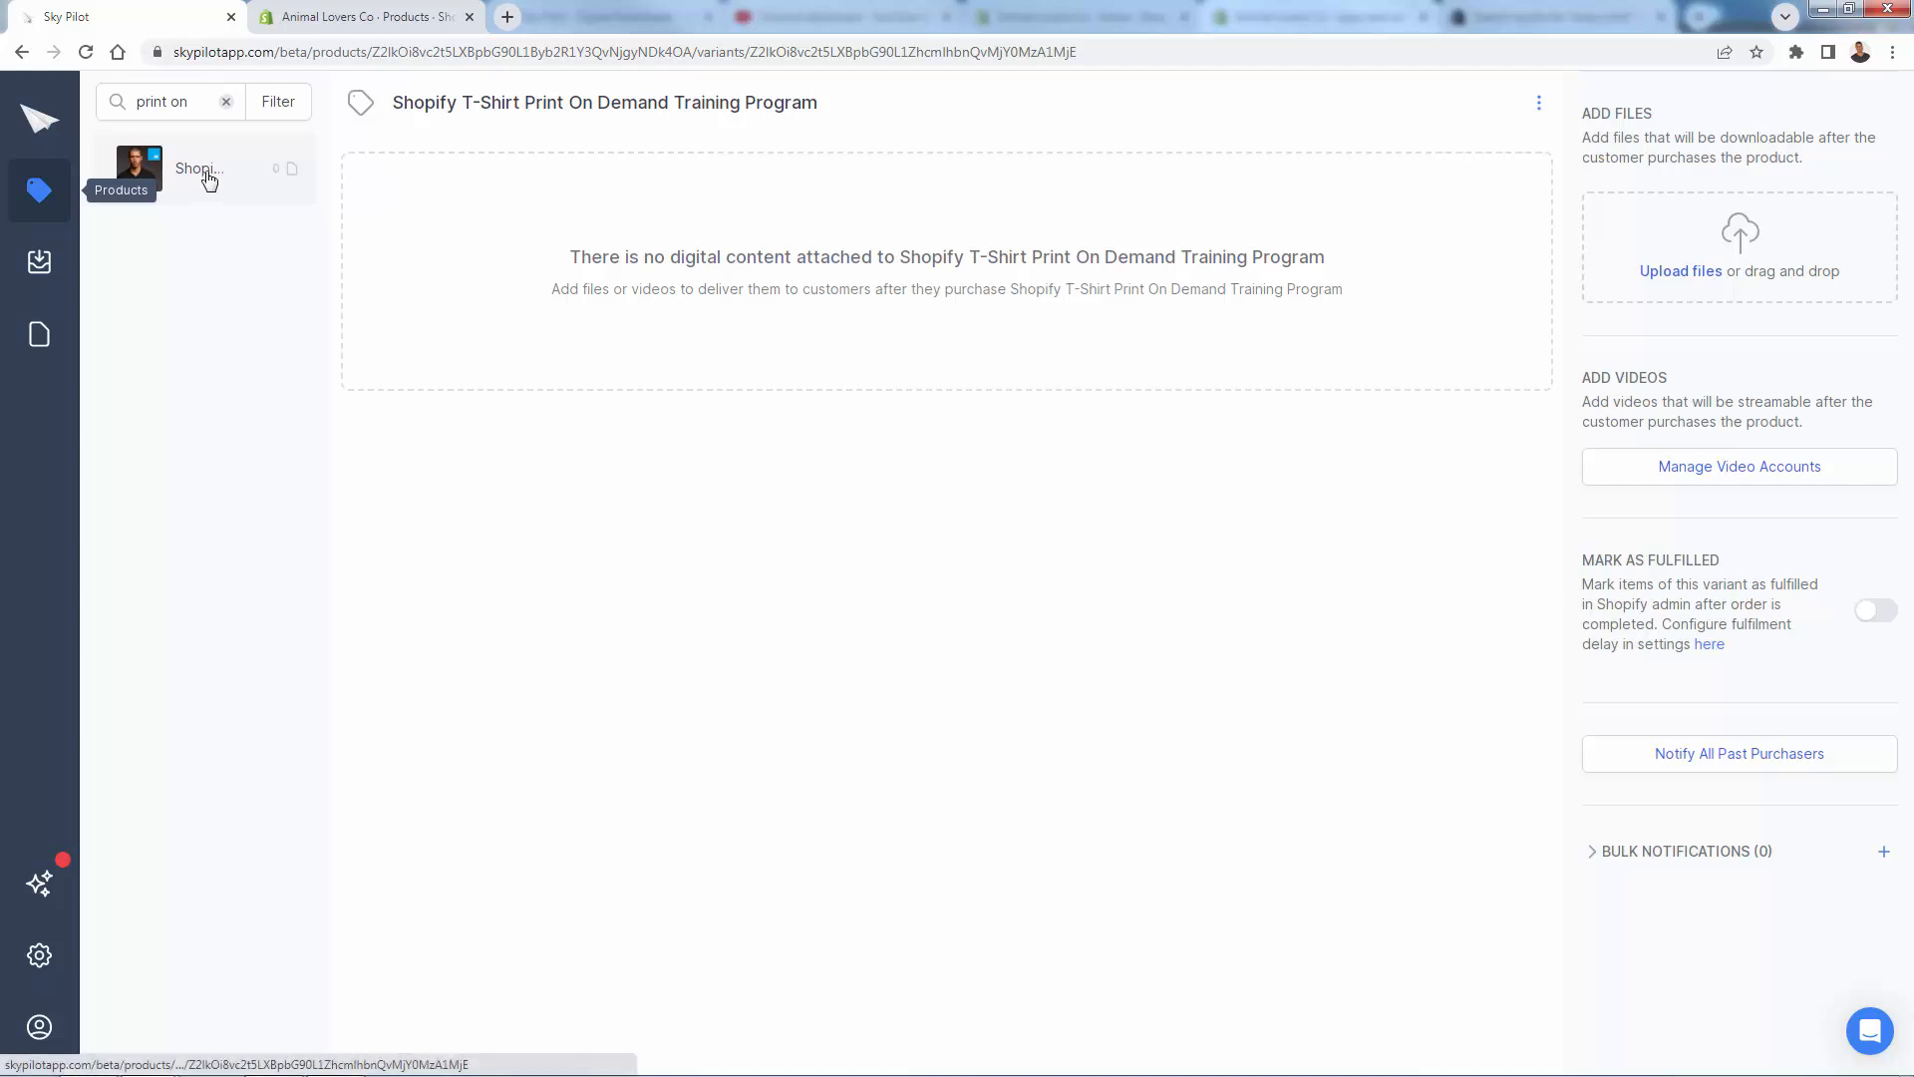
mouse_move(782, 323)
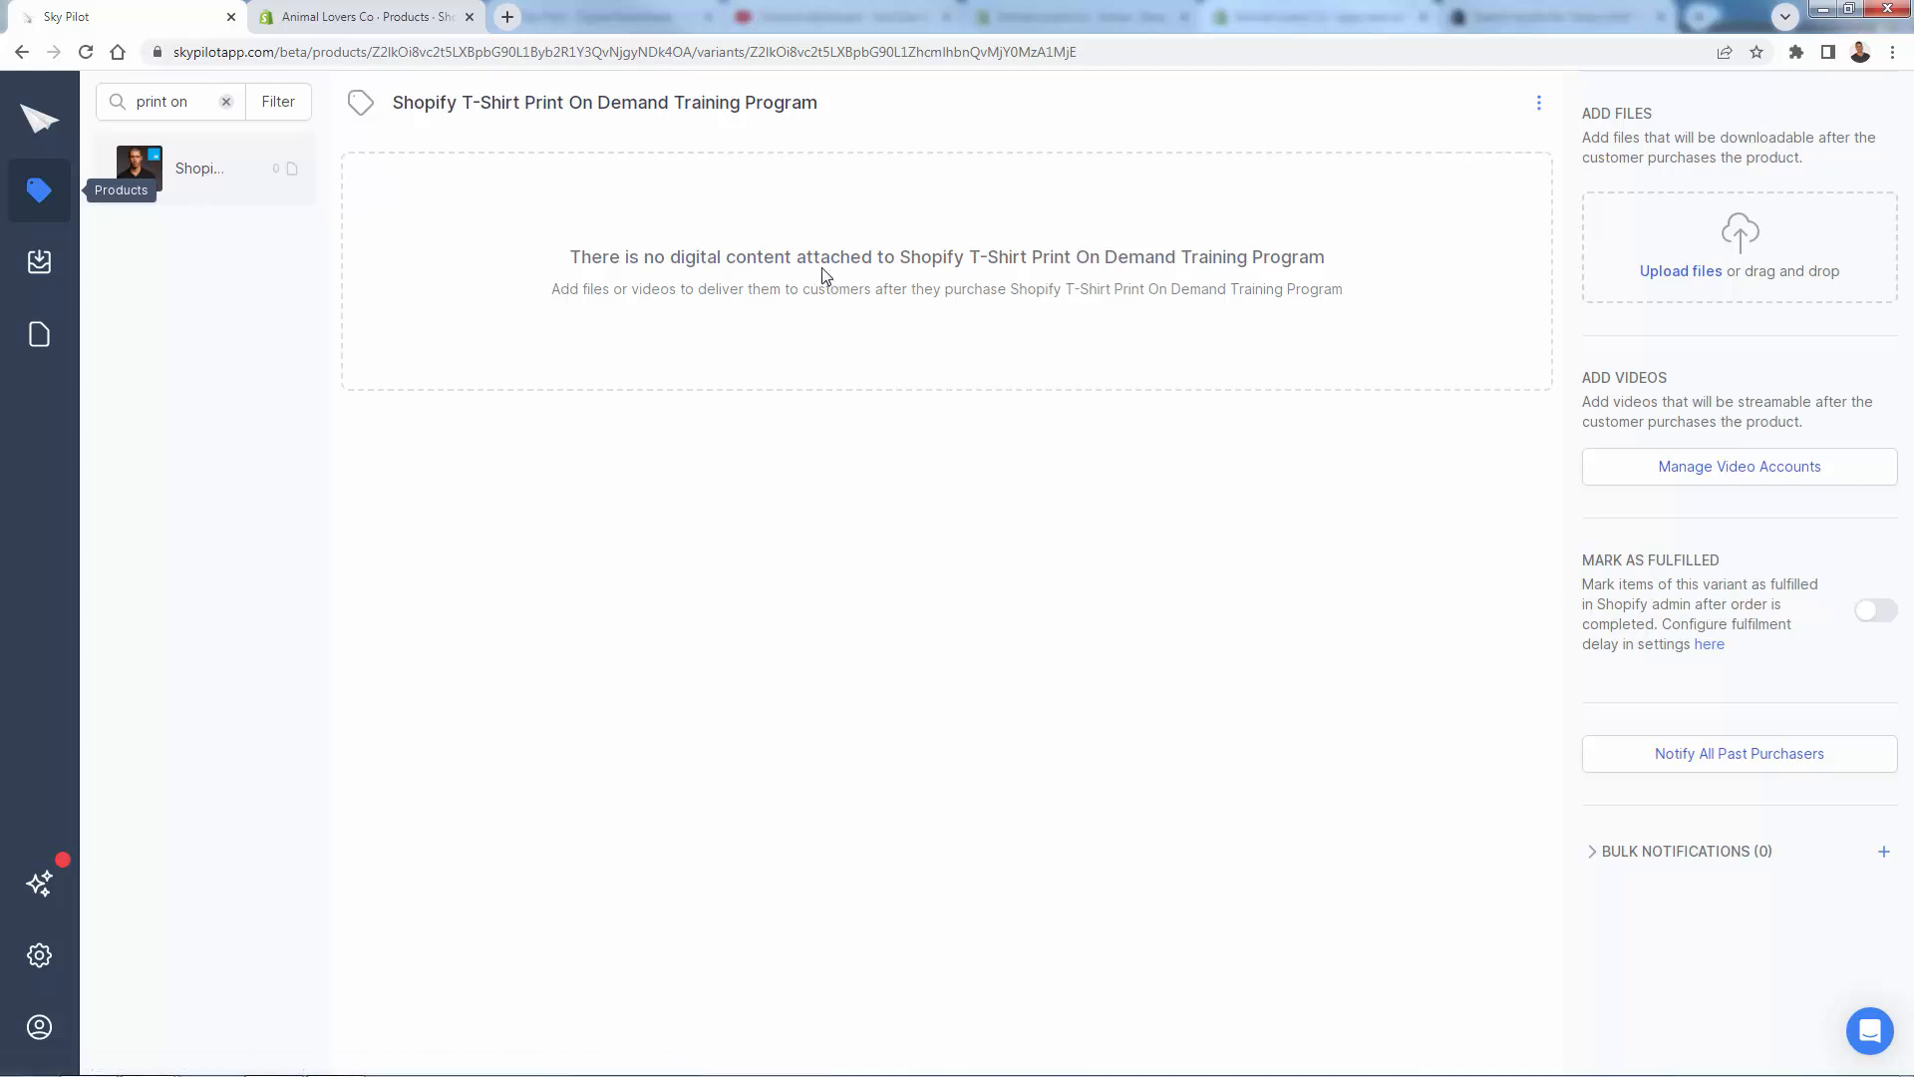
mouse_move(889, 347)
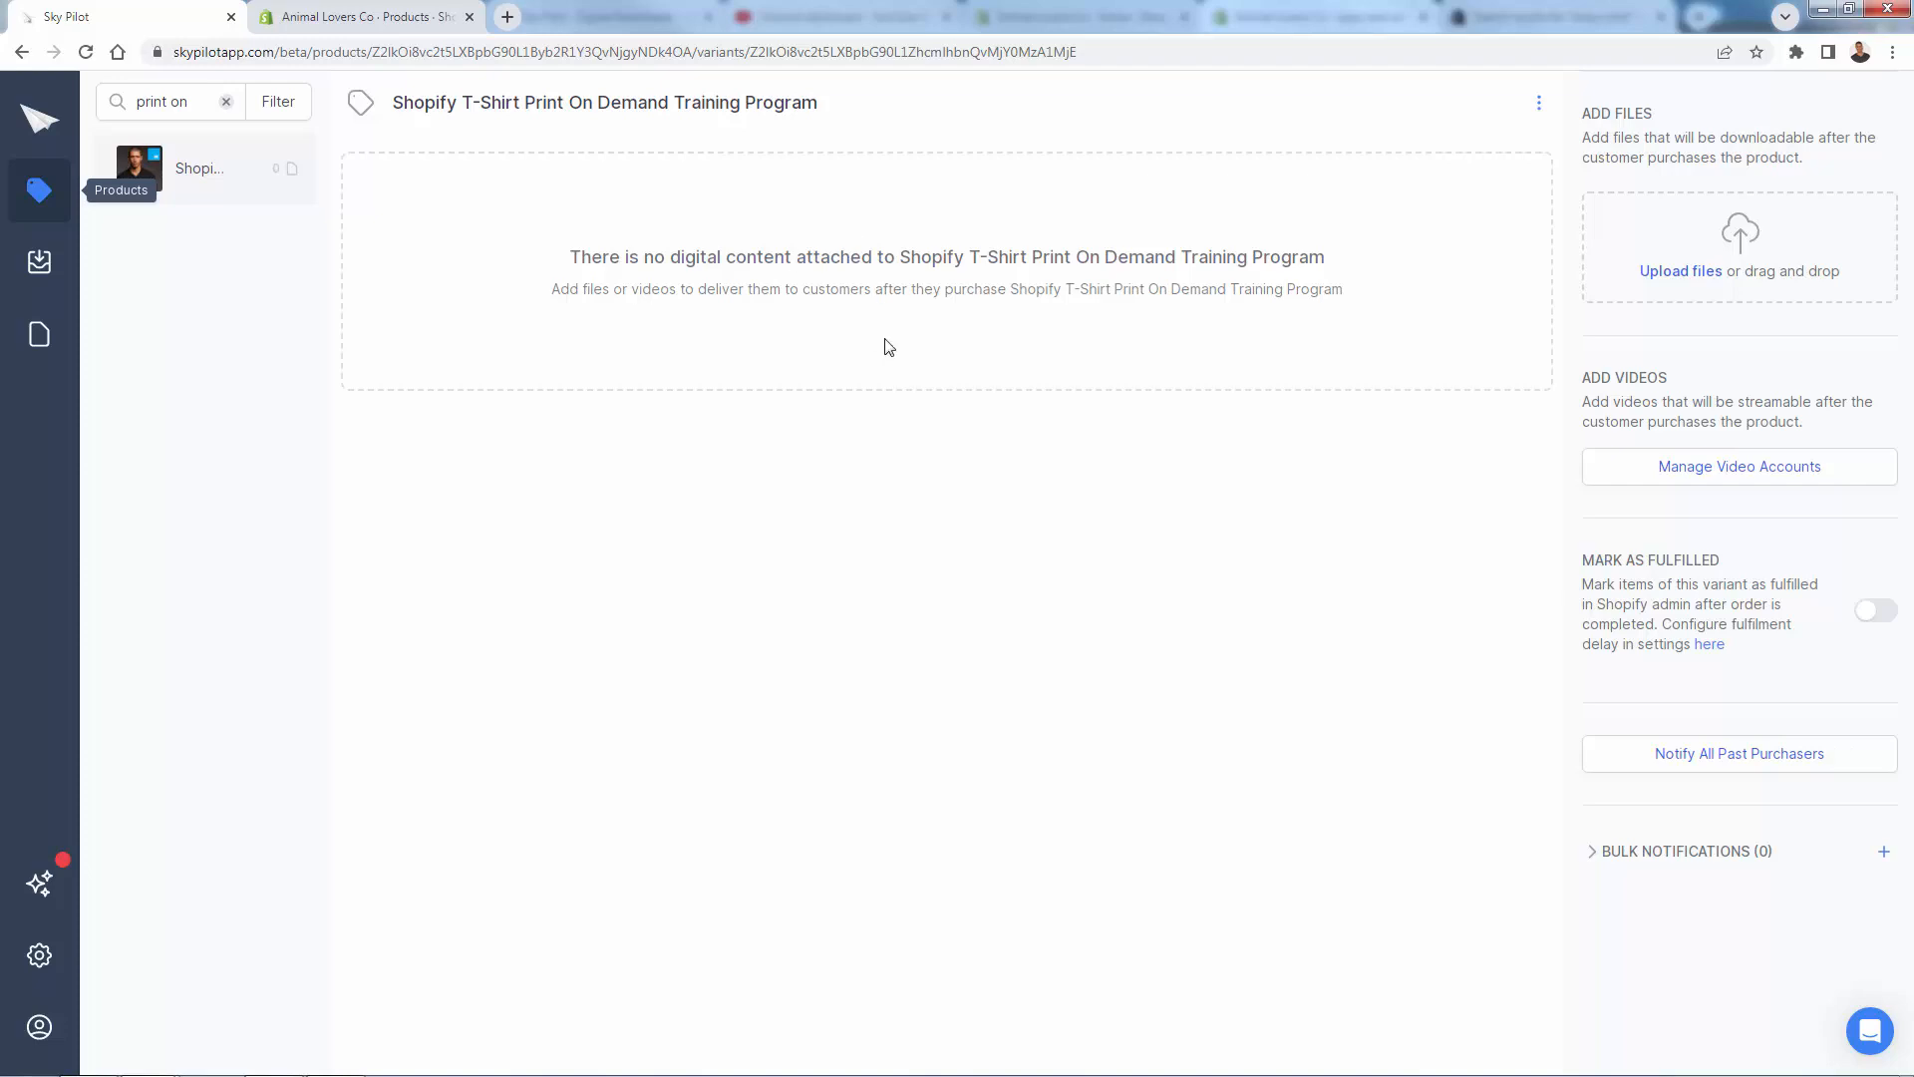
mouse_move(917, 311)
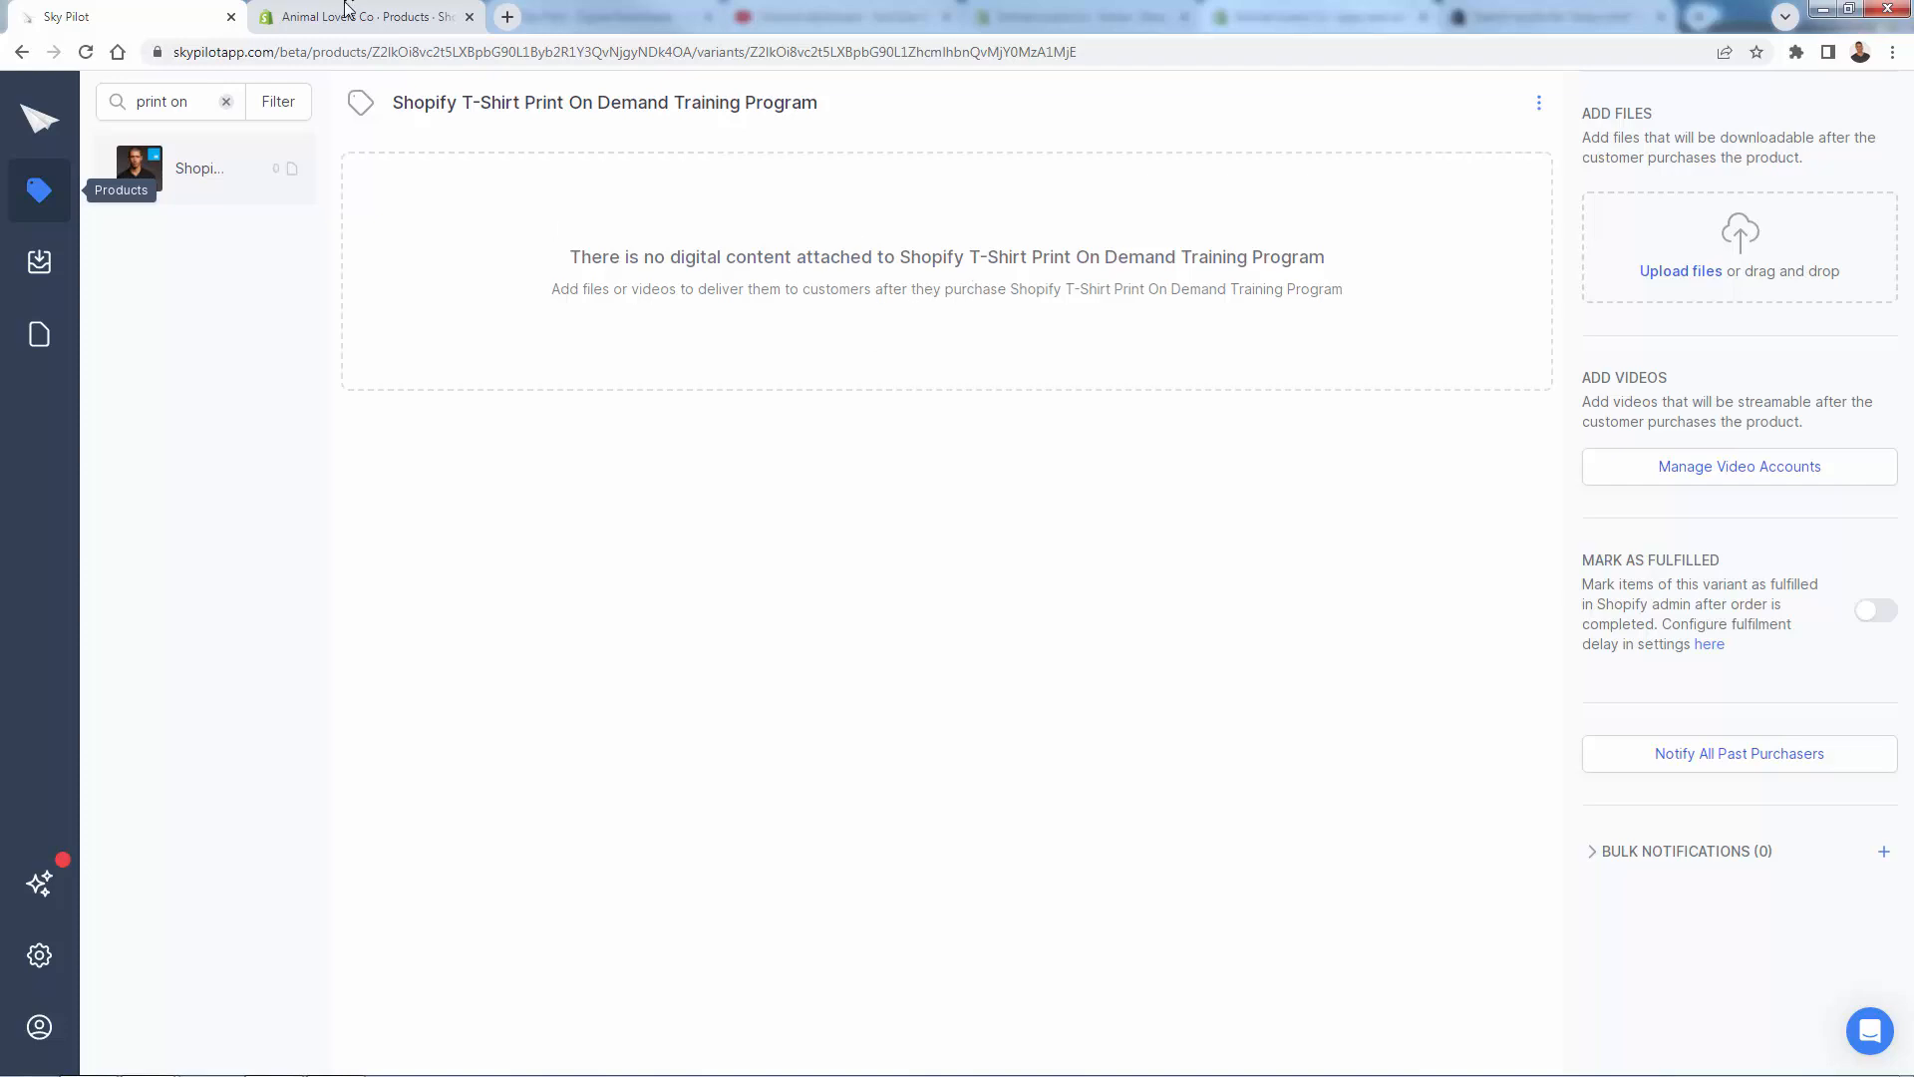
Step: View the product description in Shopify admin promising immediate access after checkout
click(367, 16)
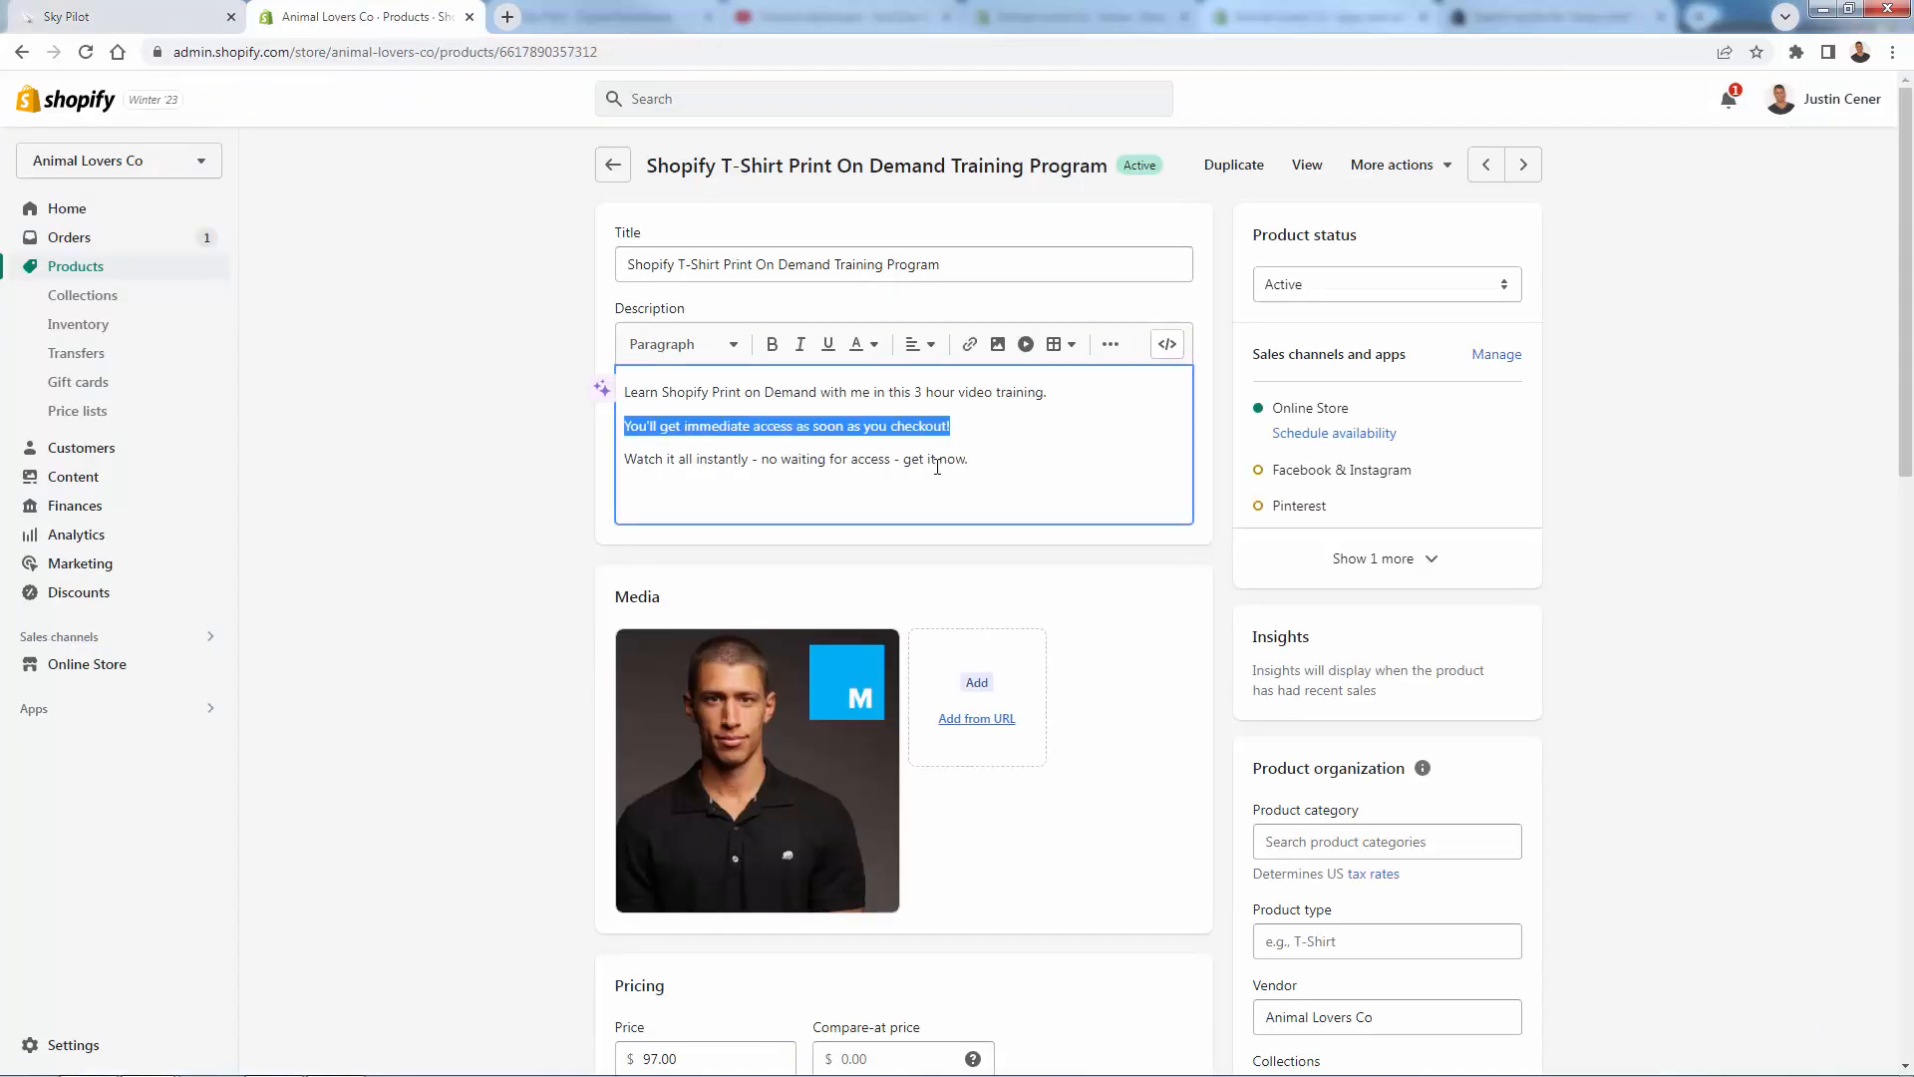
click(965, 458)
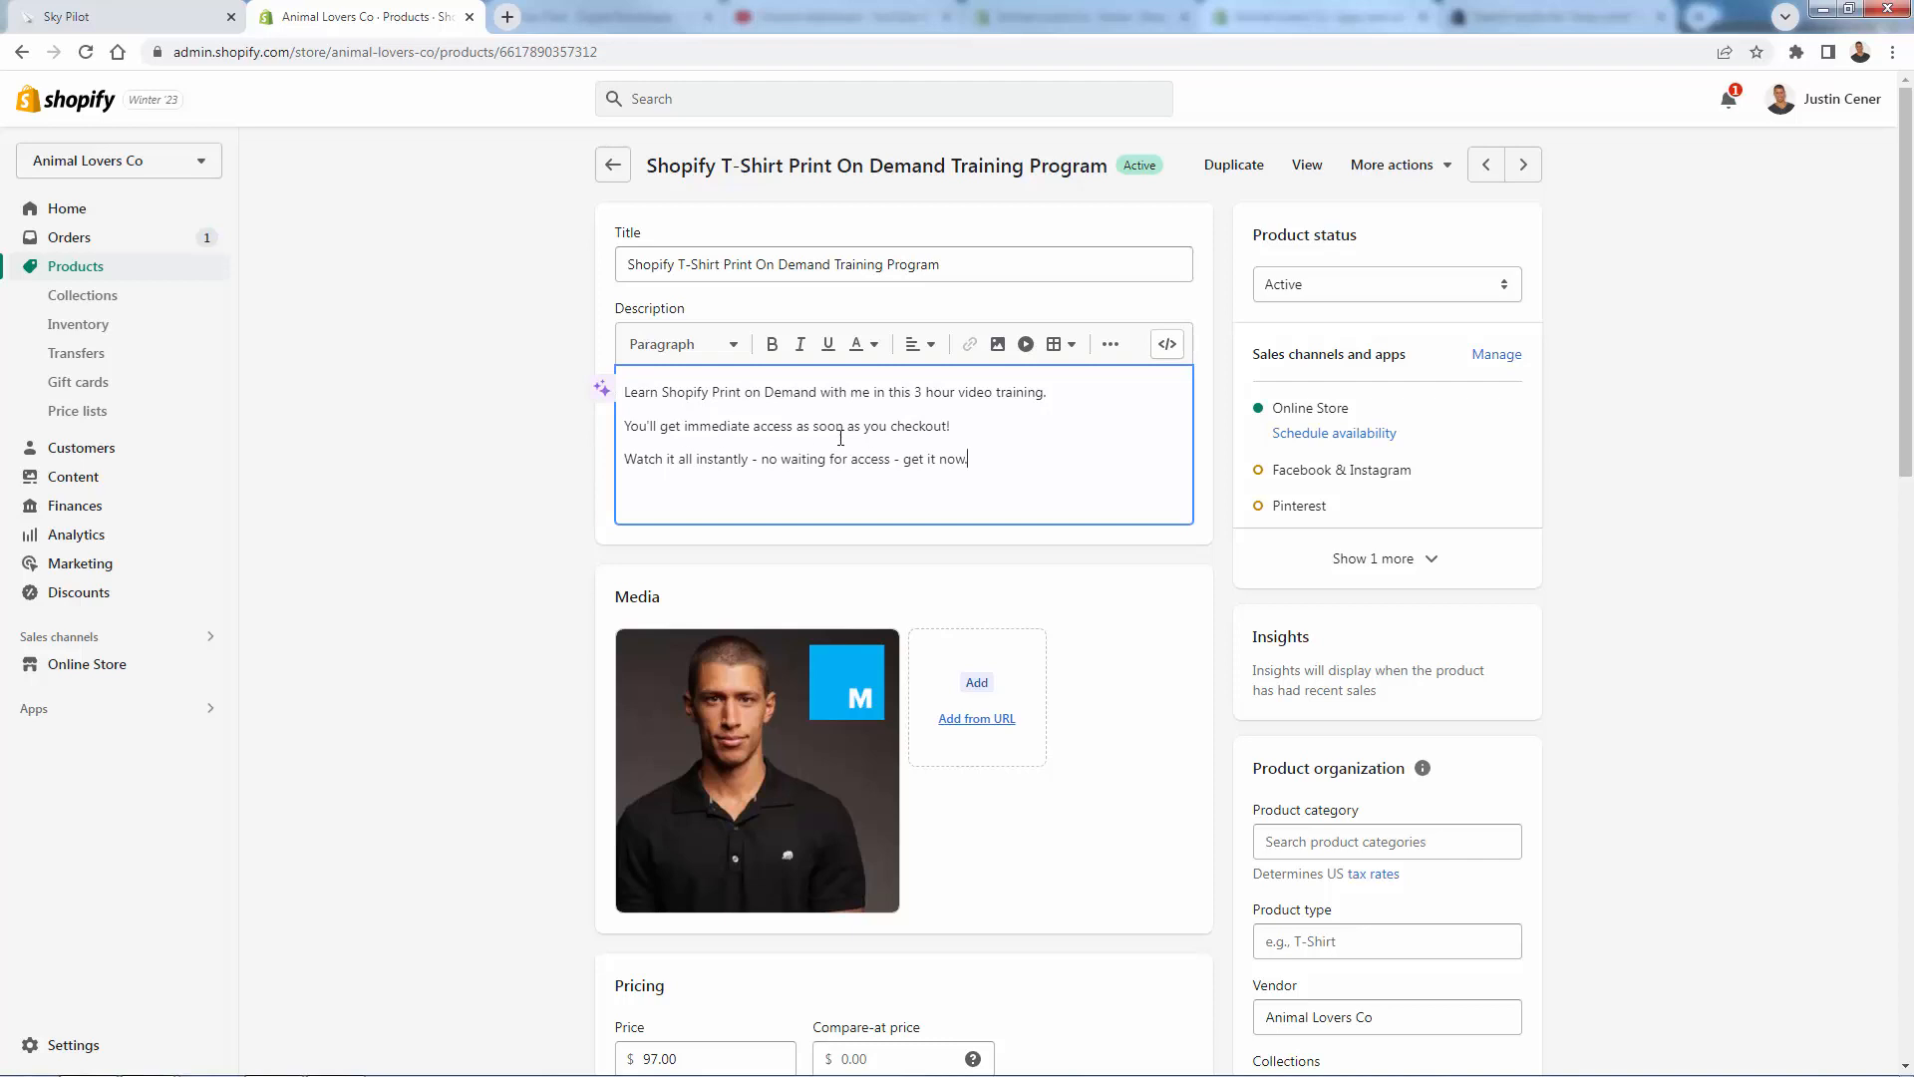
mouse_move(835, 439)
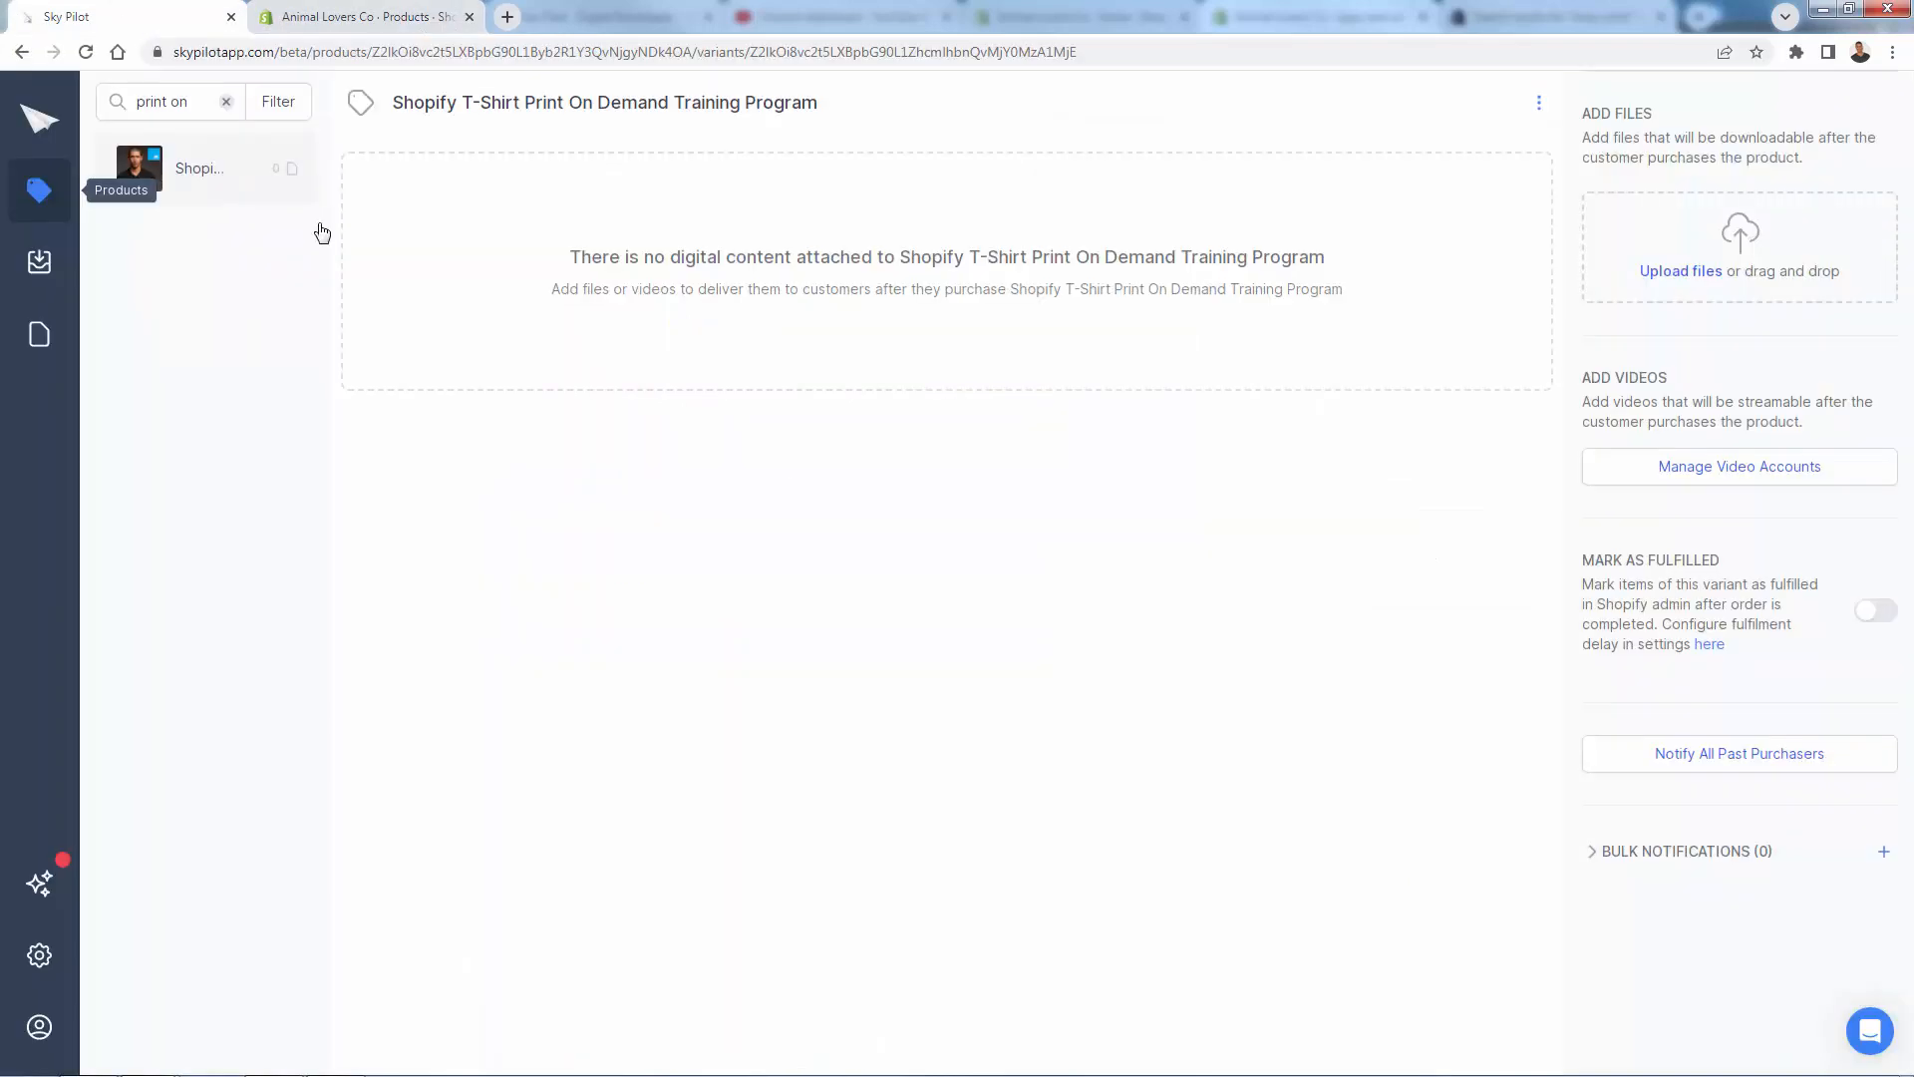
mouse_move(1025, 441)
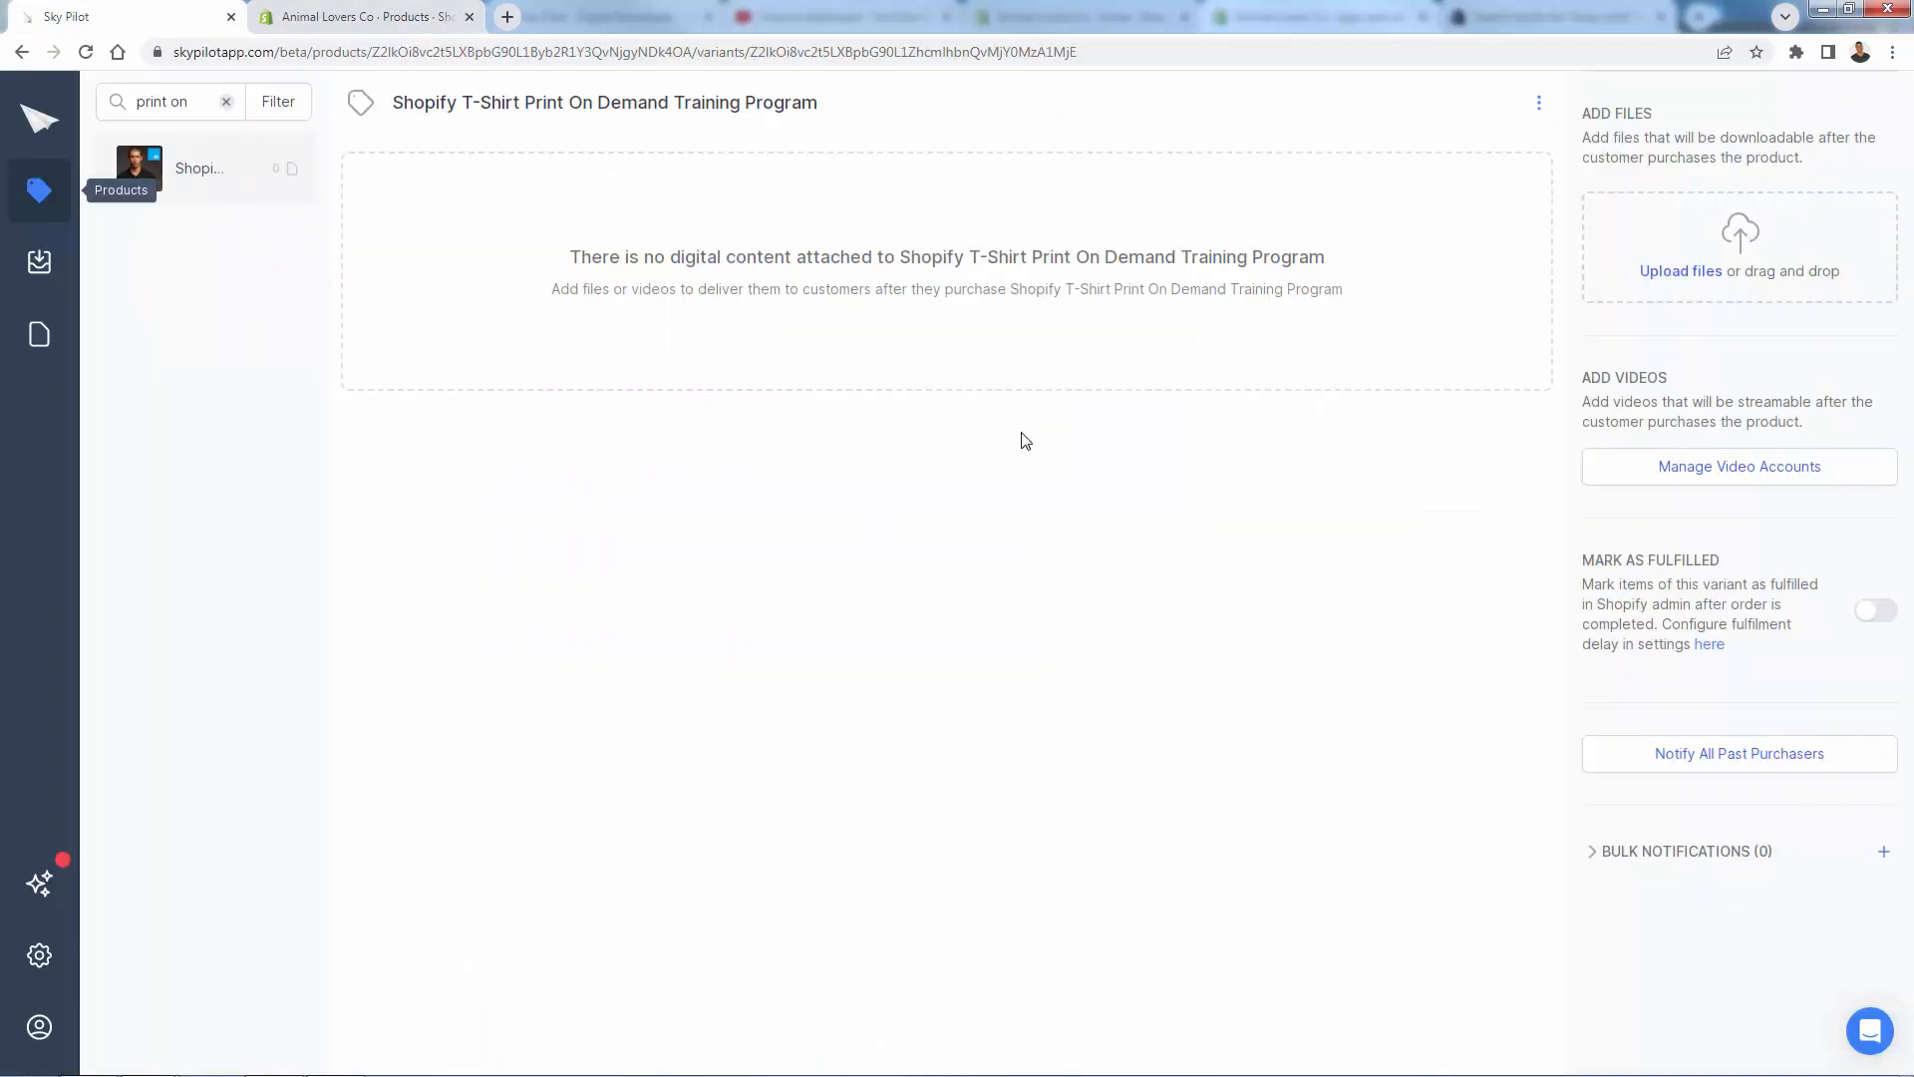
mouse_move(1473, 291)
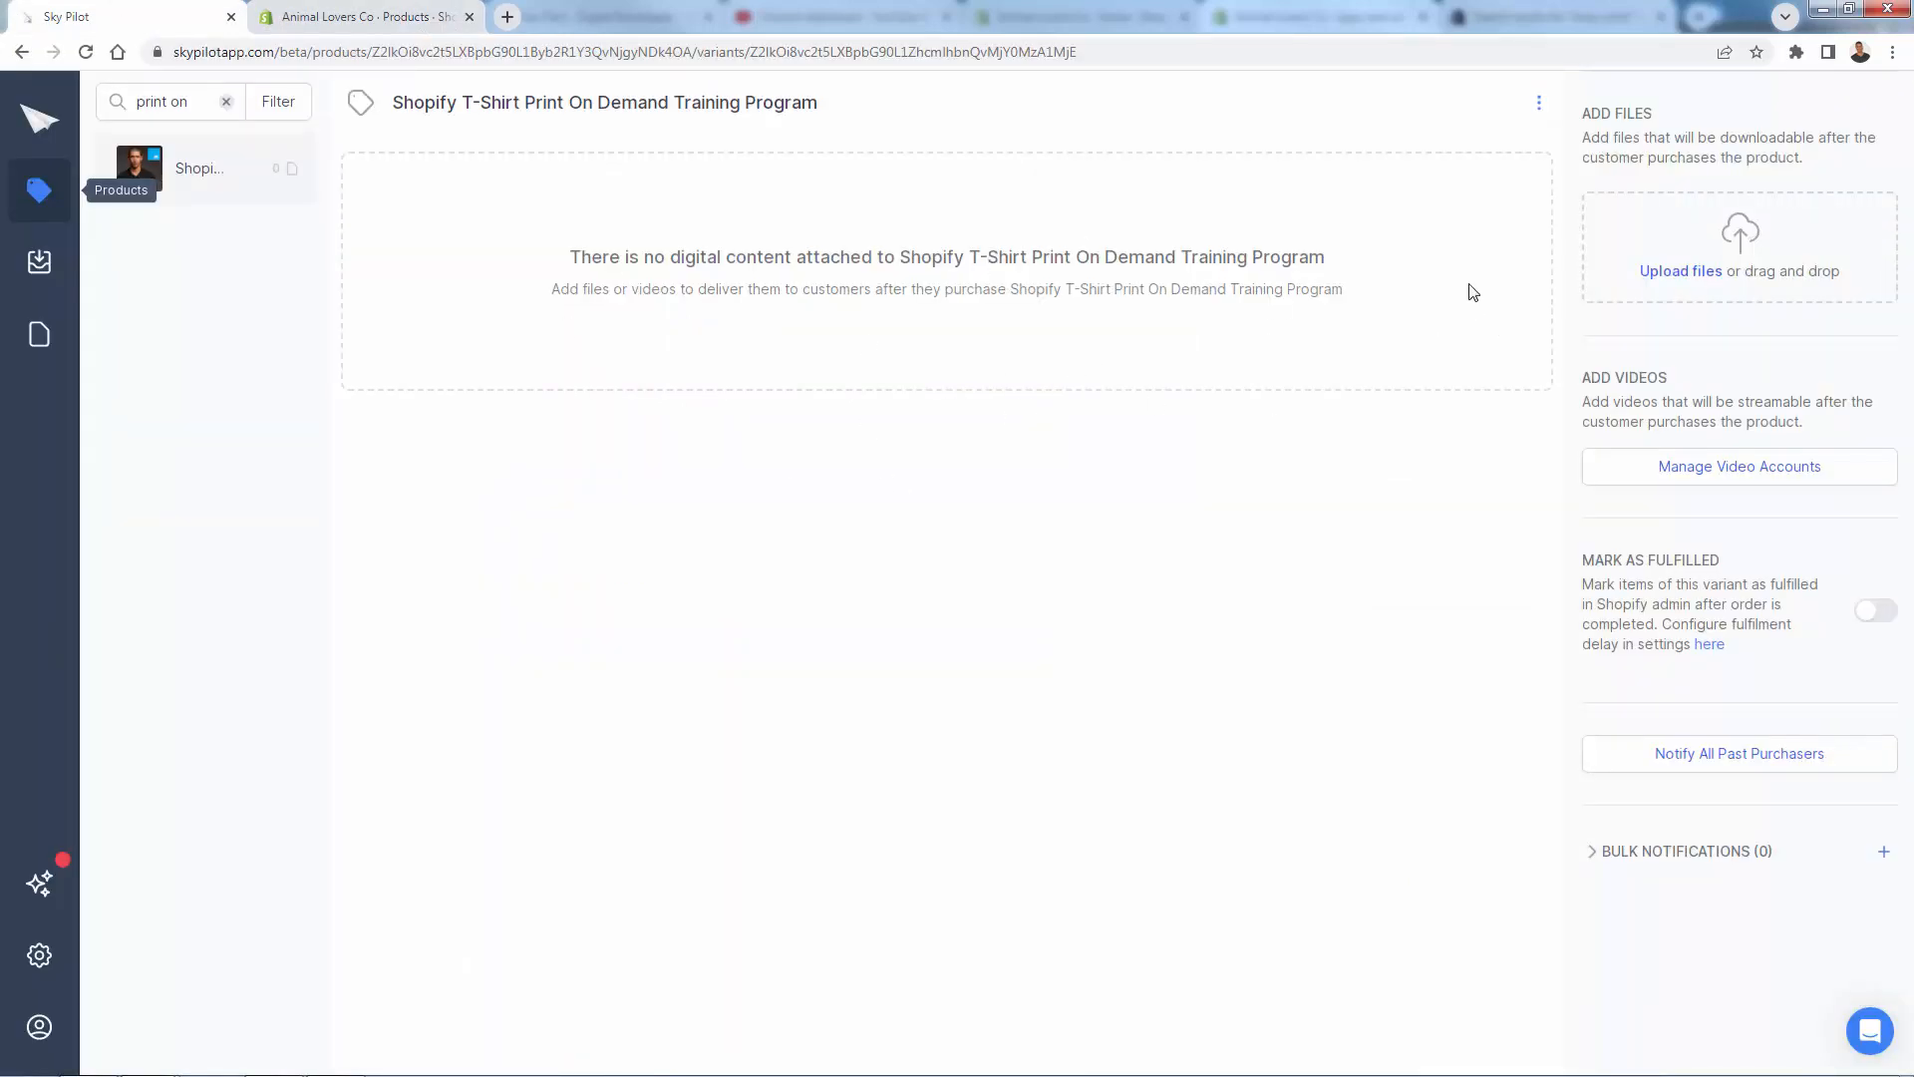
mouse_move(1378, 297)
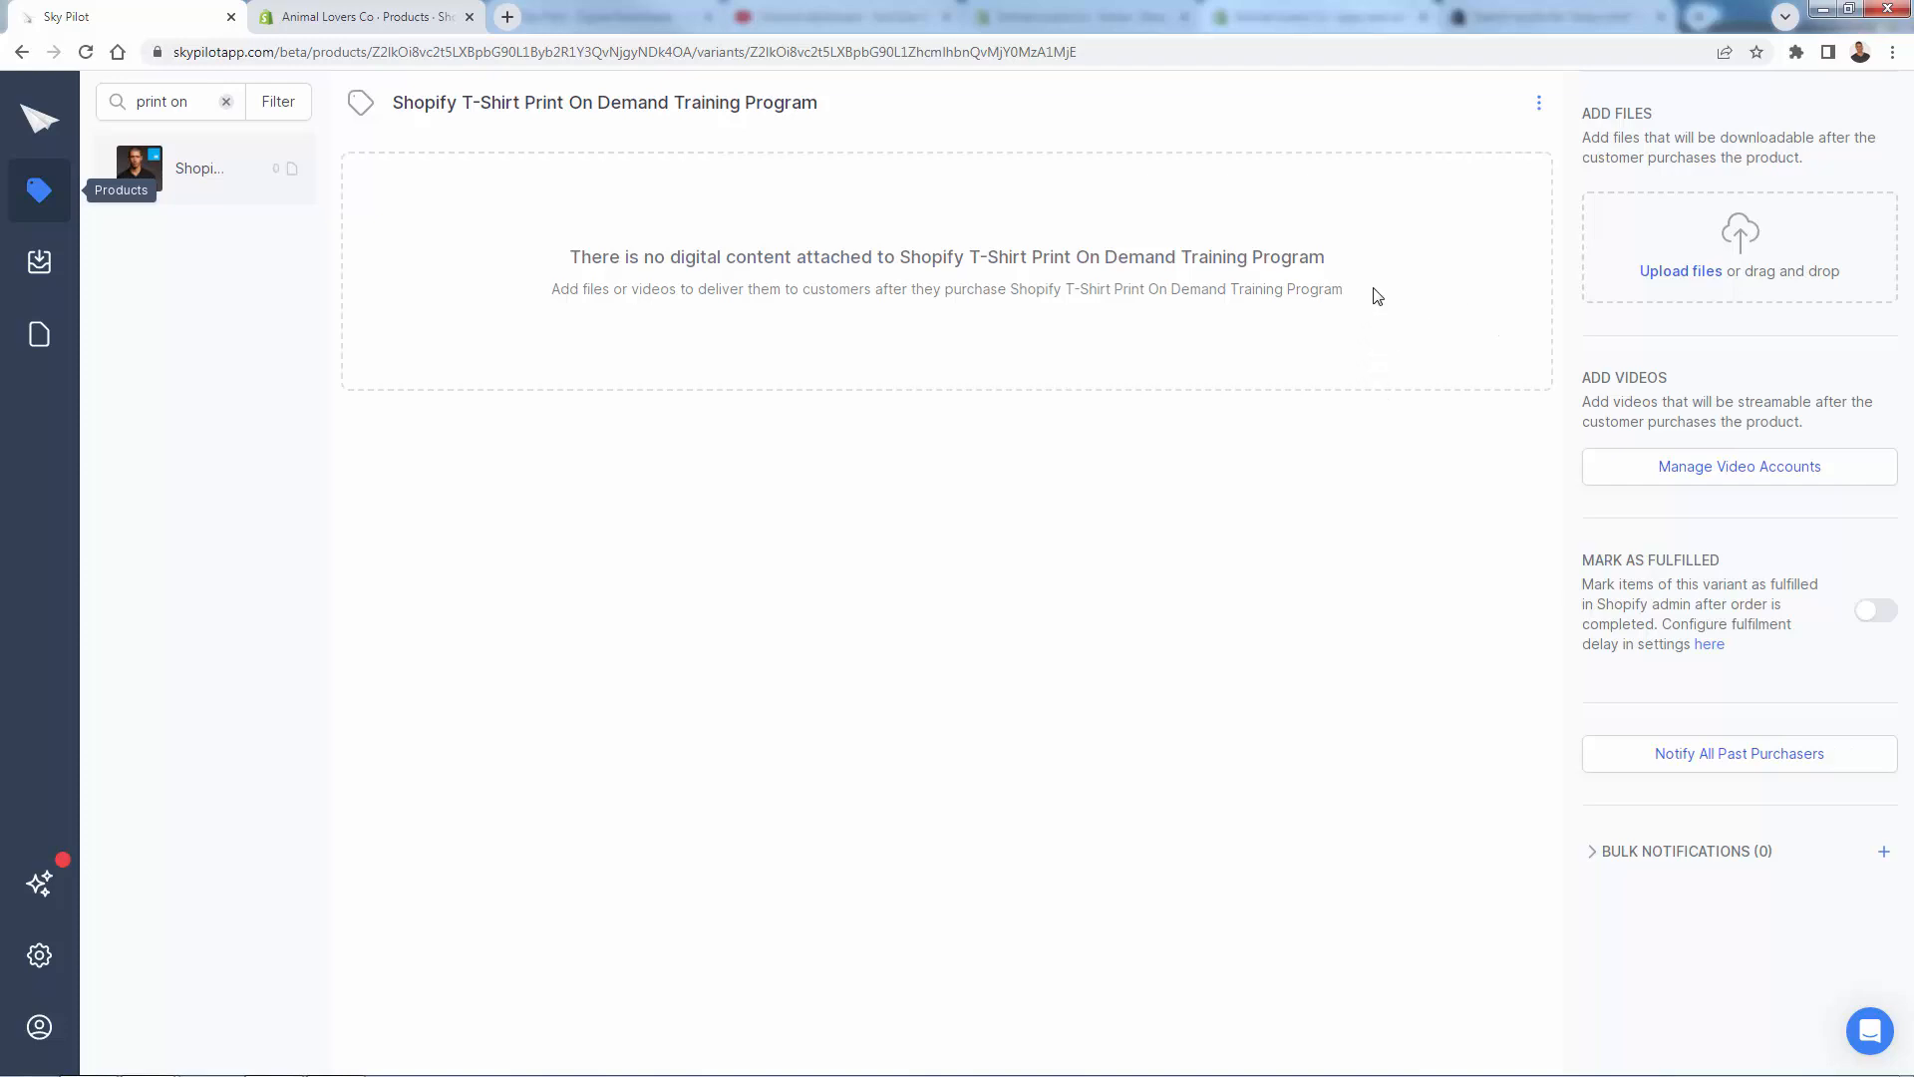
mouse_move(1730, 225)
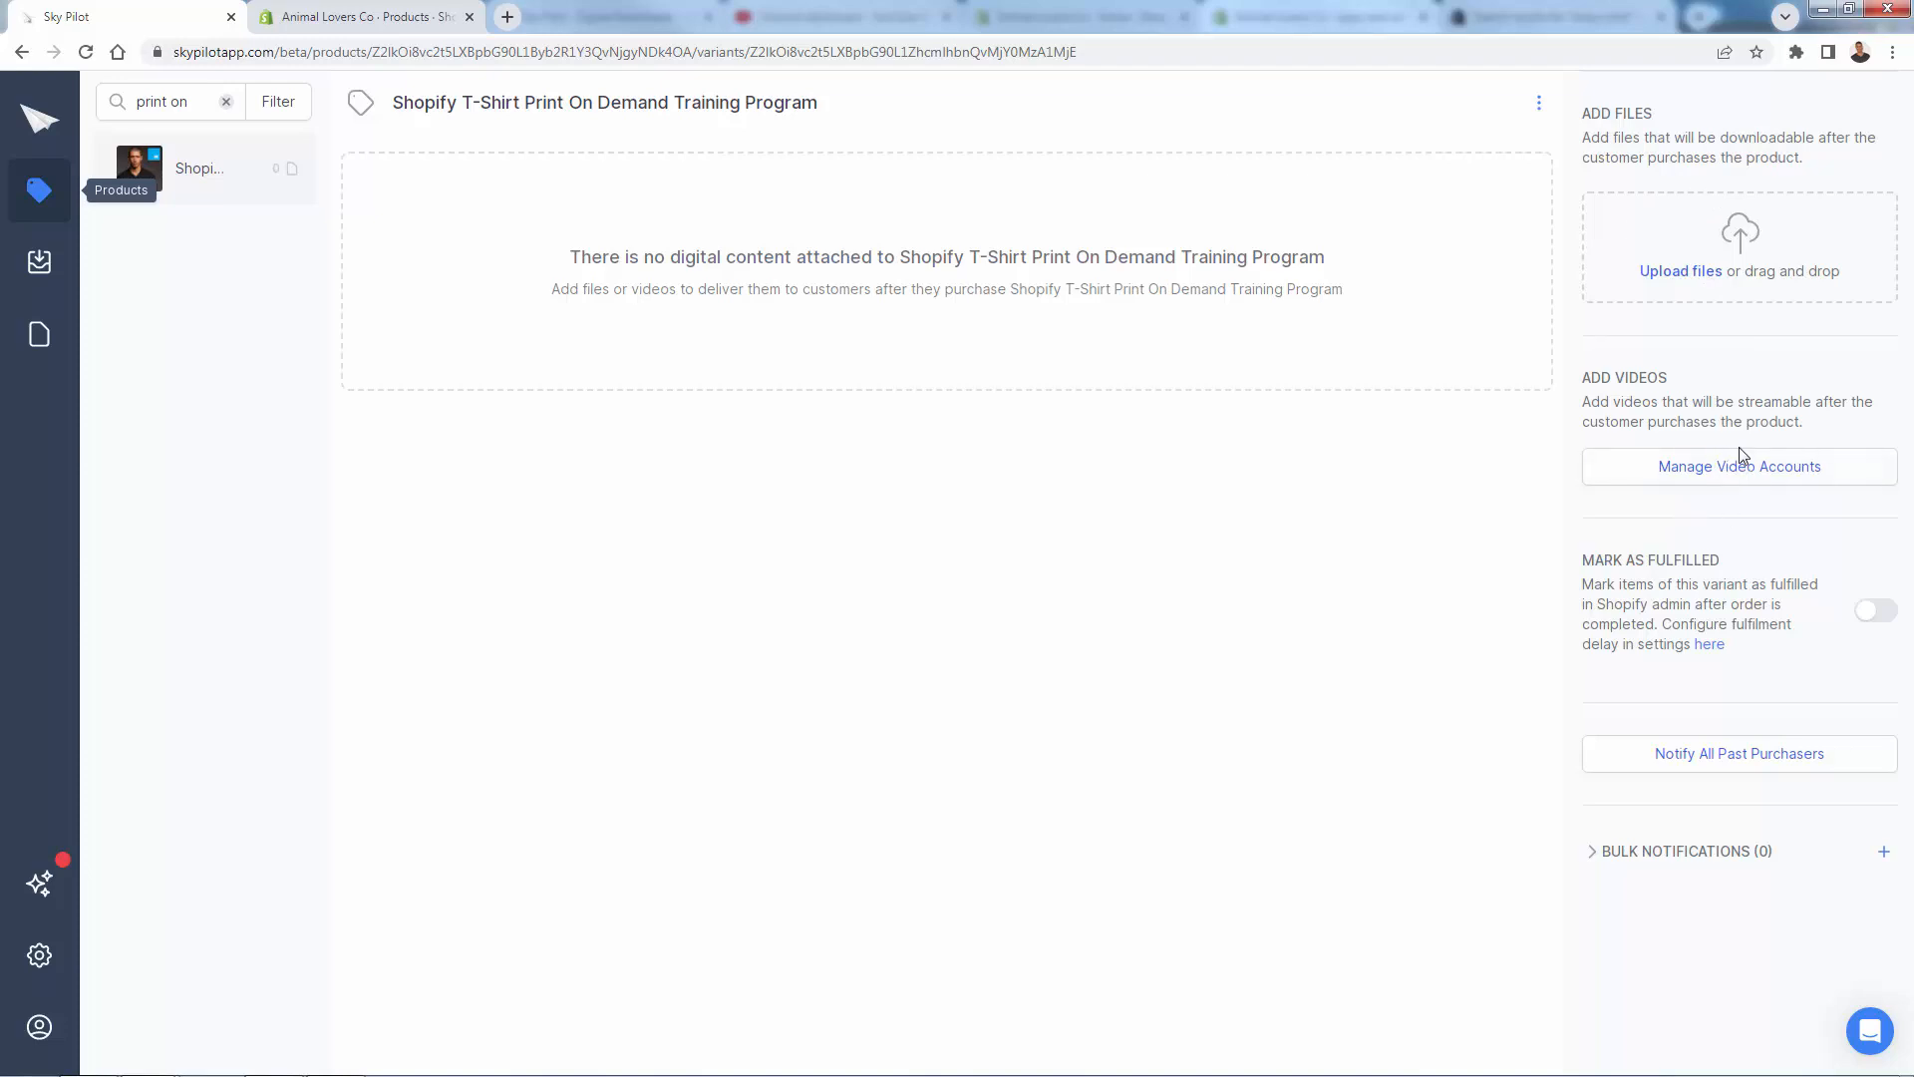
click(1739, 465)
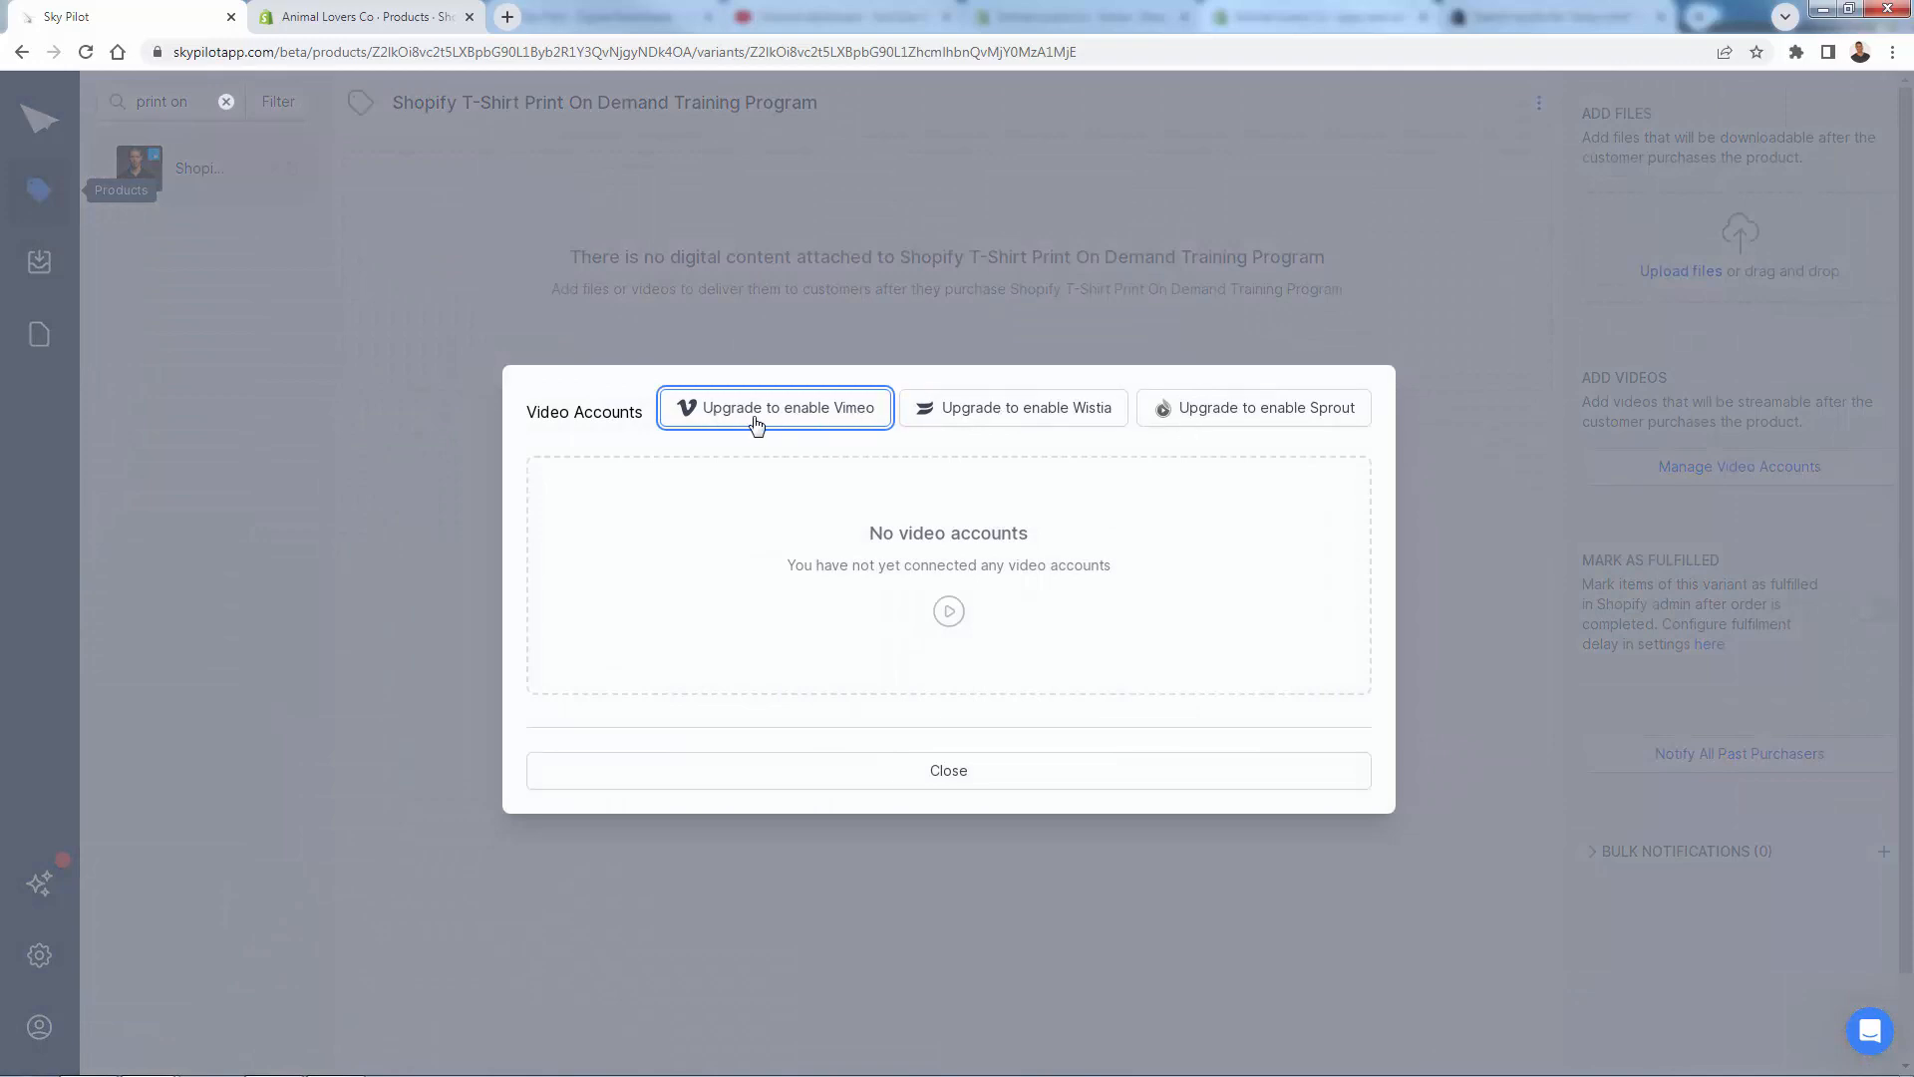
mouse_move(770, 736)
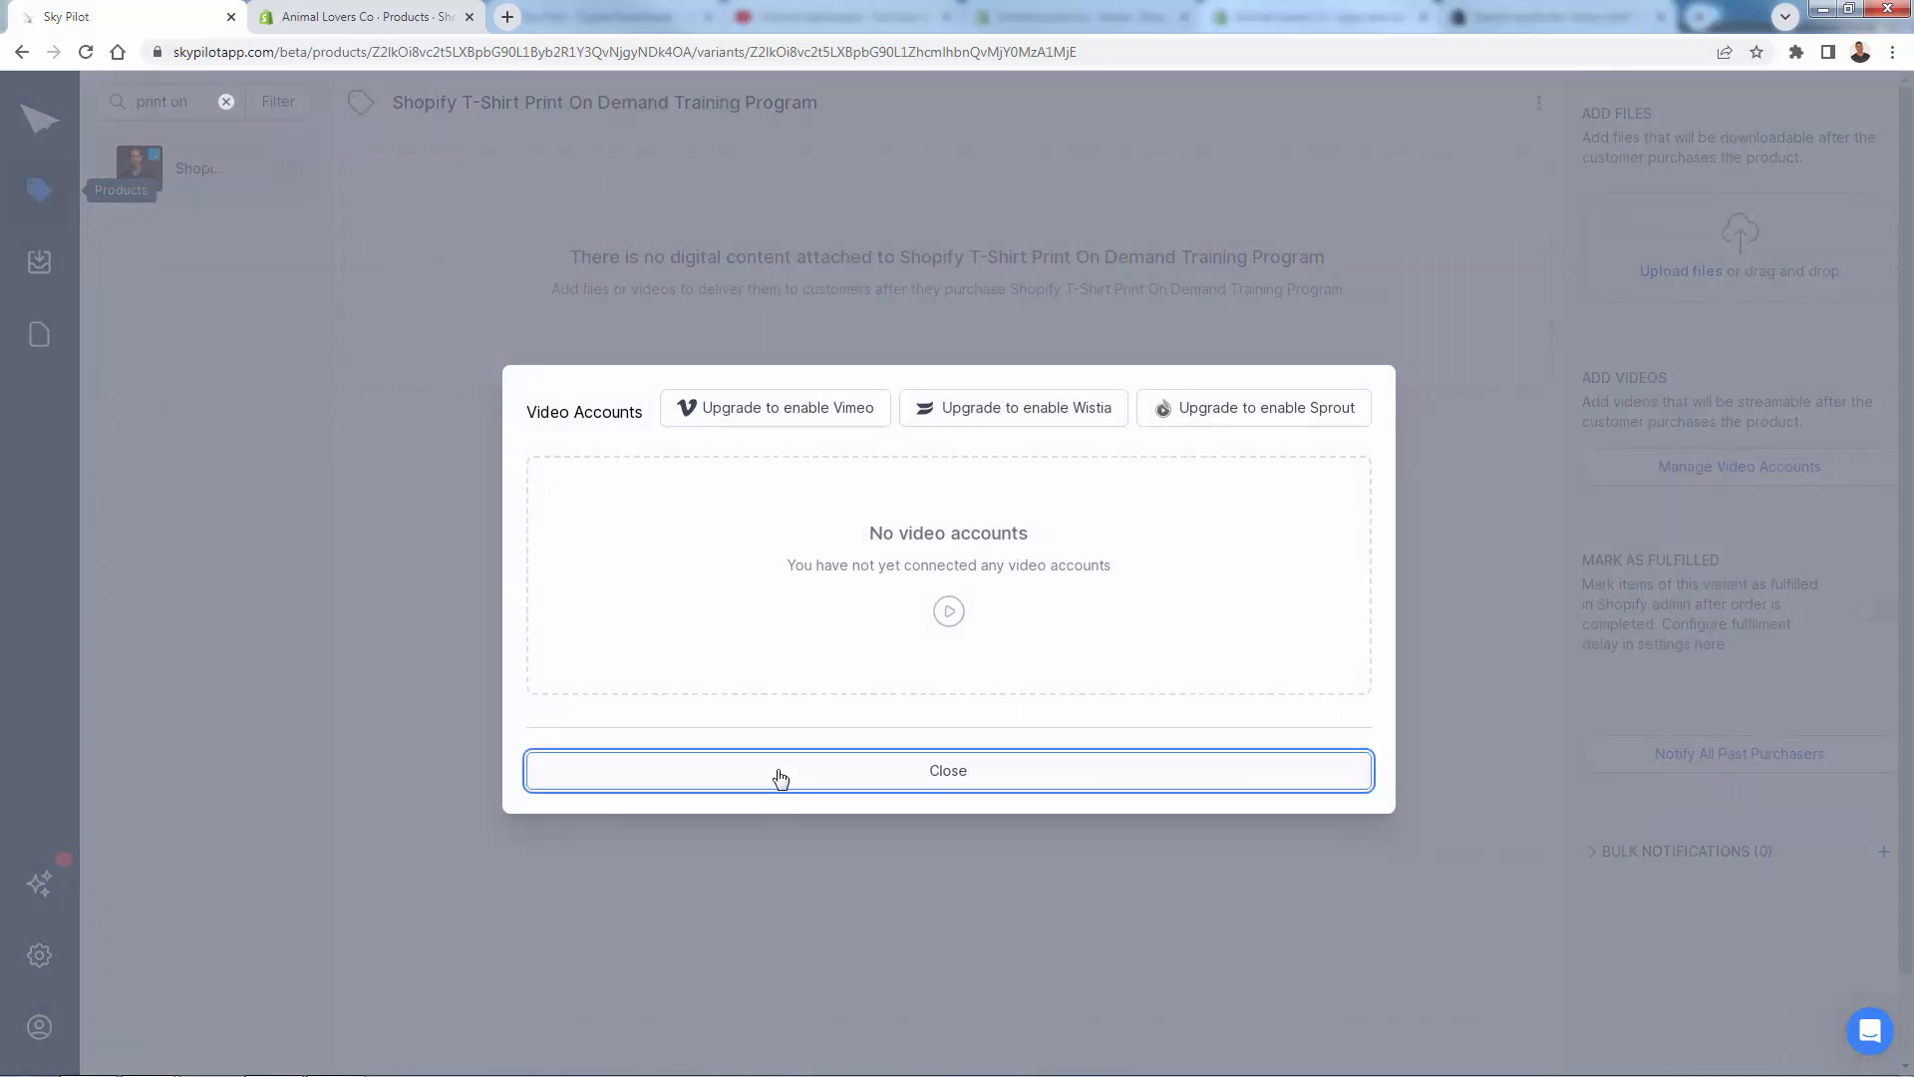
click(947, 769)
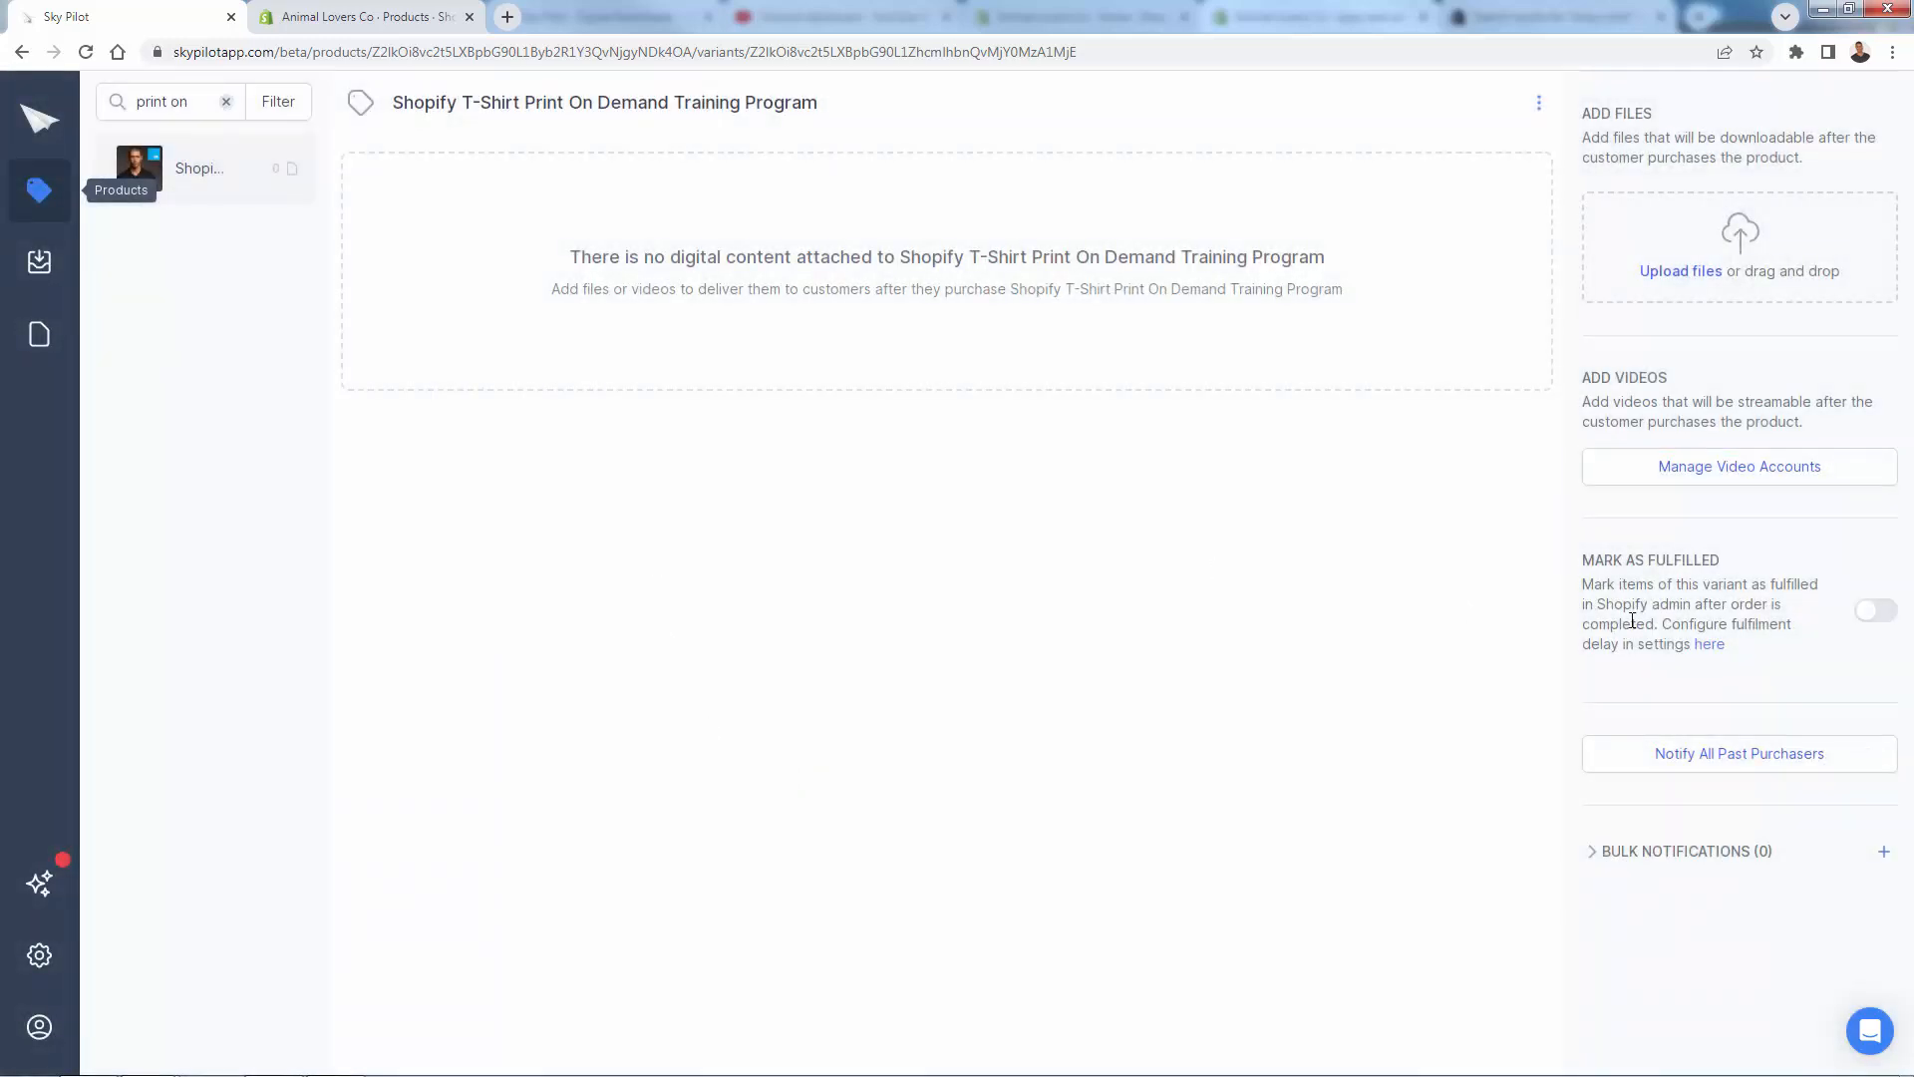
mouse_move(1679, 644)
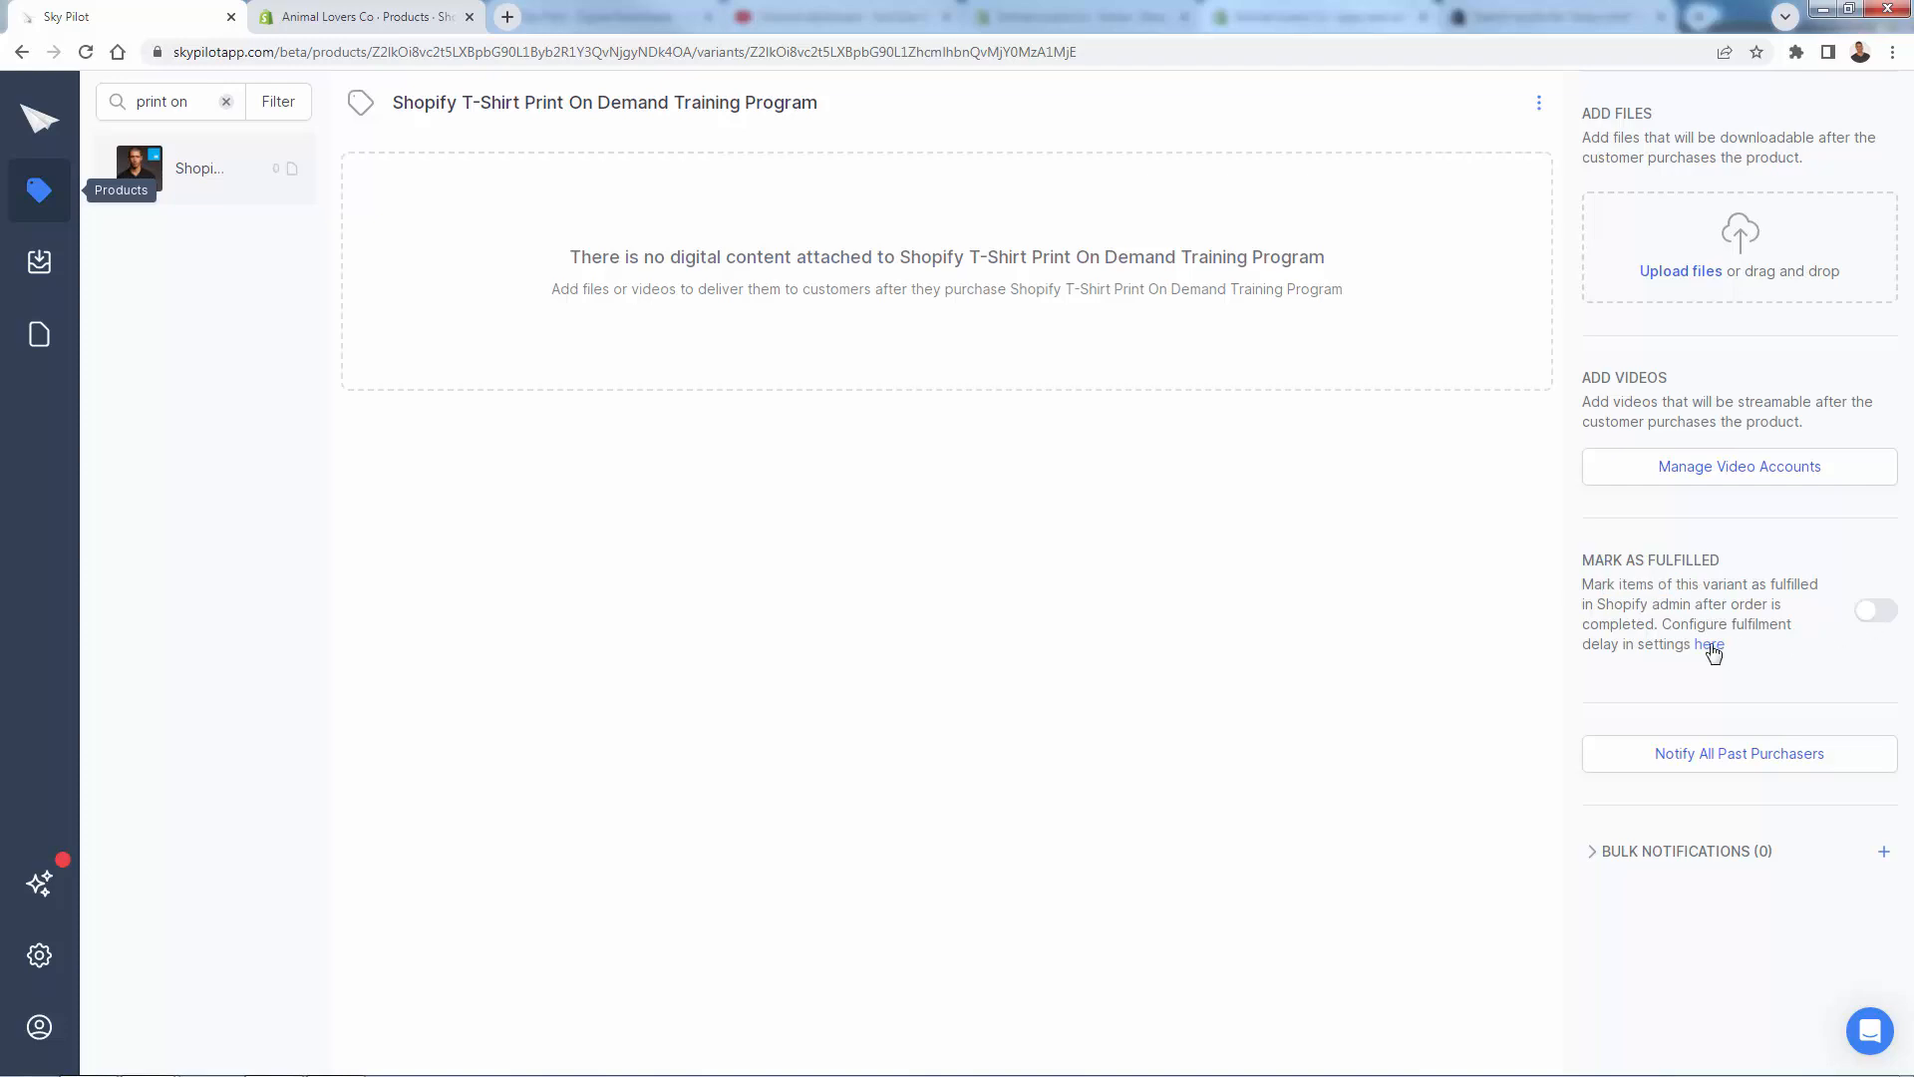
mouse_move(1711, 650)
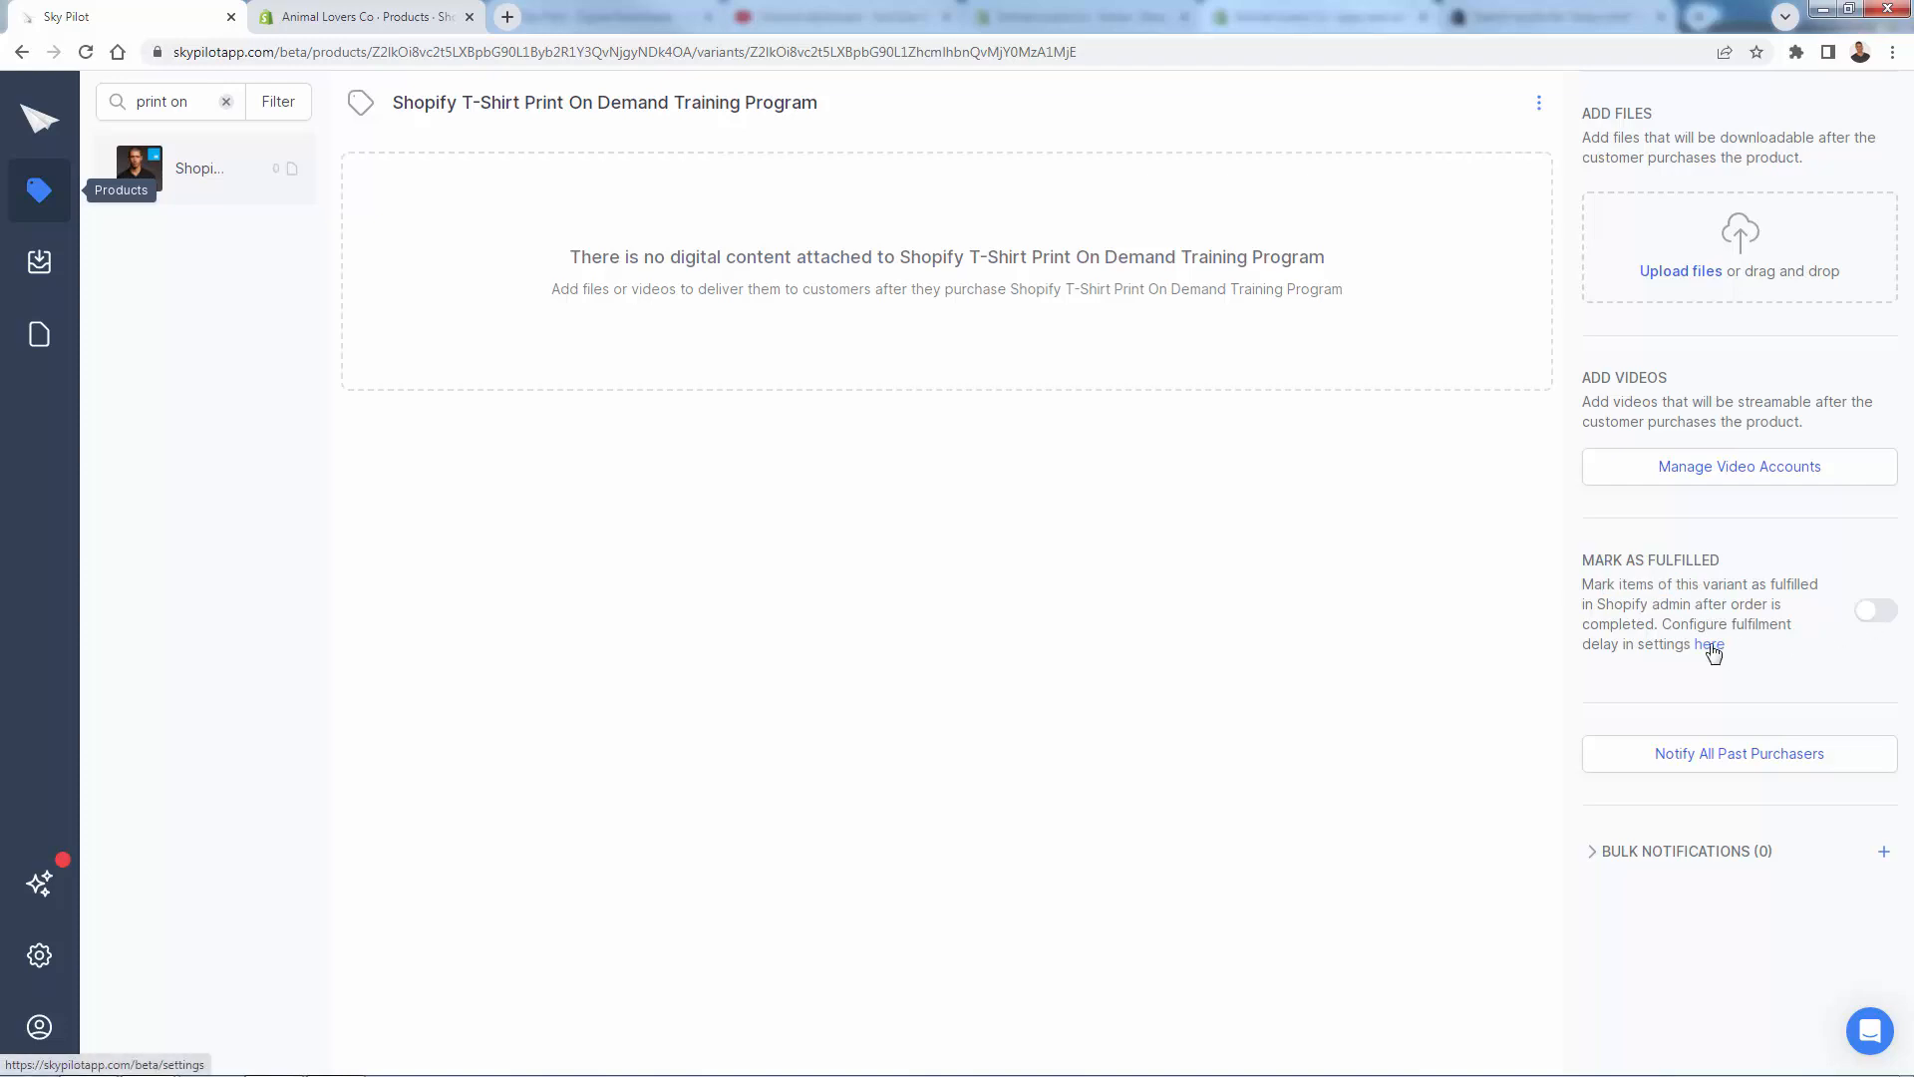
Step: Switch on 'Mark as fulfilled' for the training program variant
click(1875, 610)
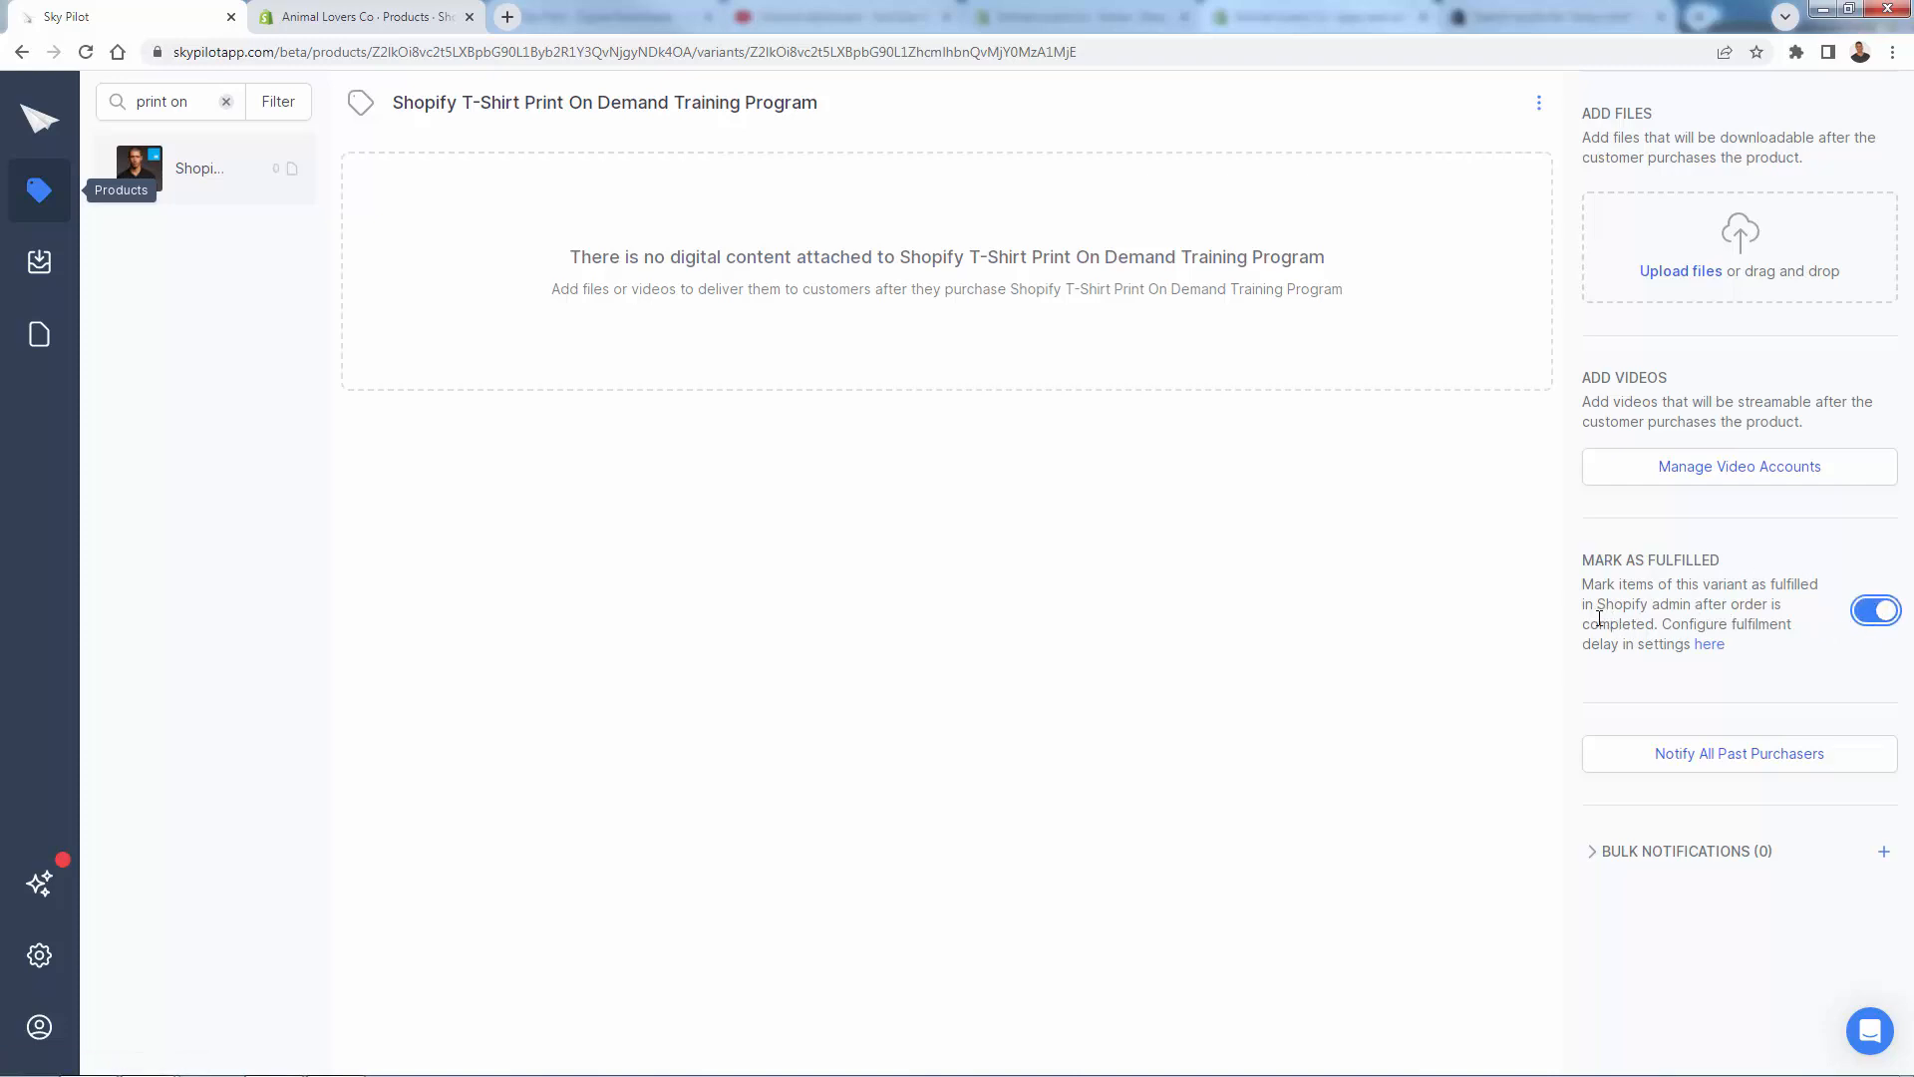
mouse_move(1563, 611)
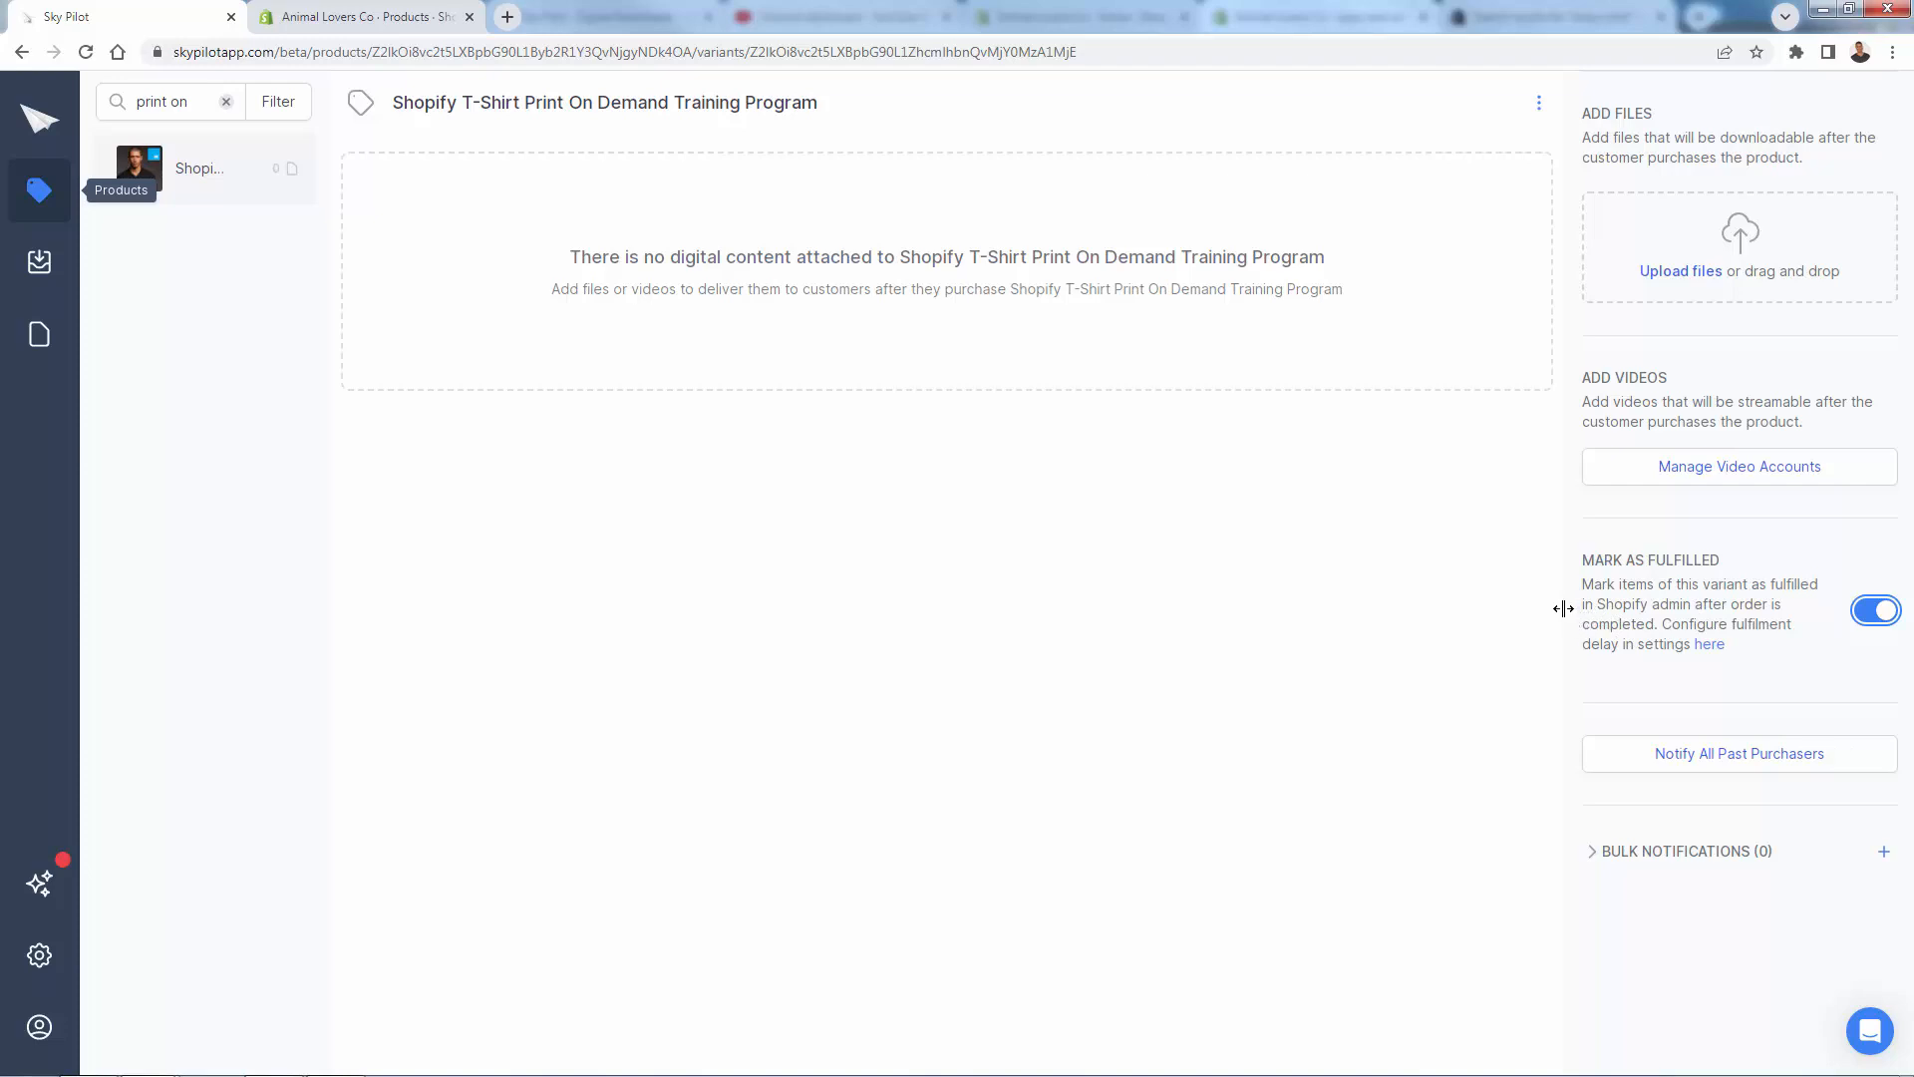
mouse_move(1629, 606)
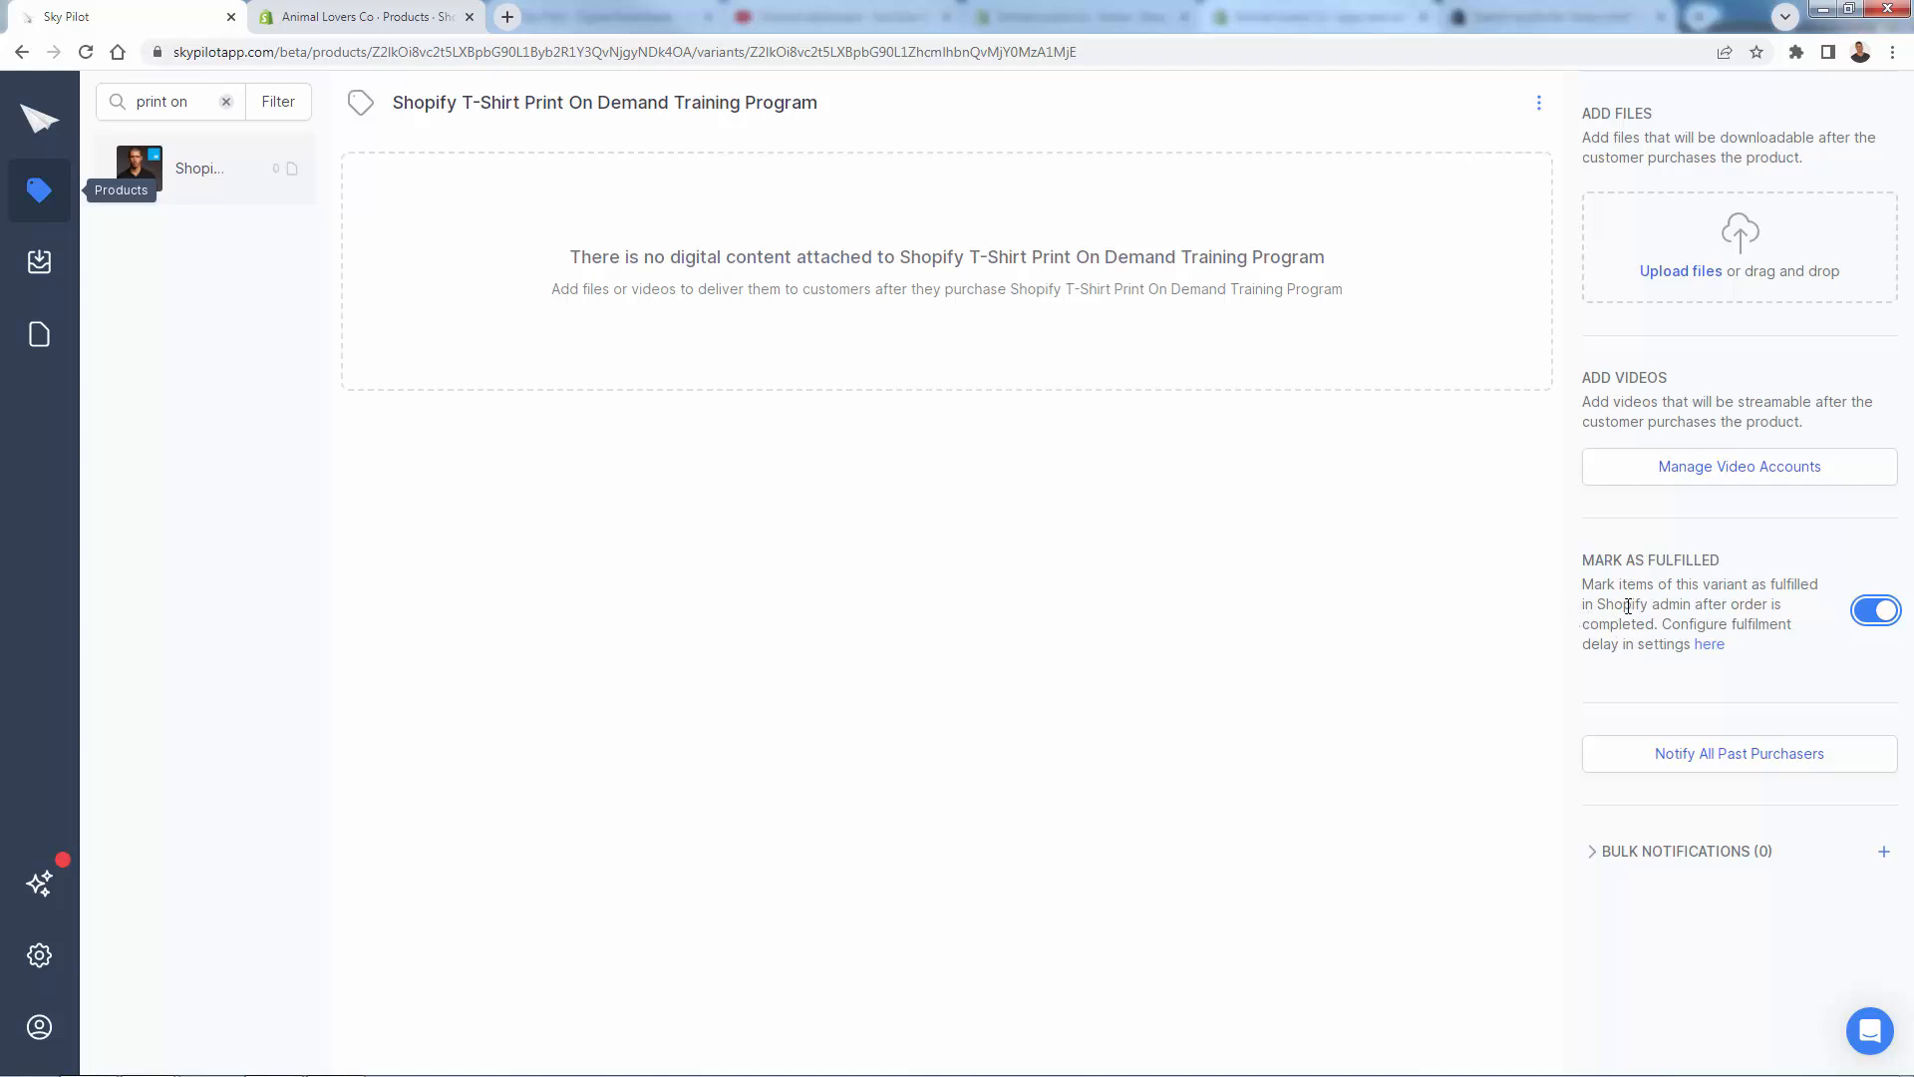
mouse_move(1709, 616)
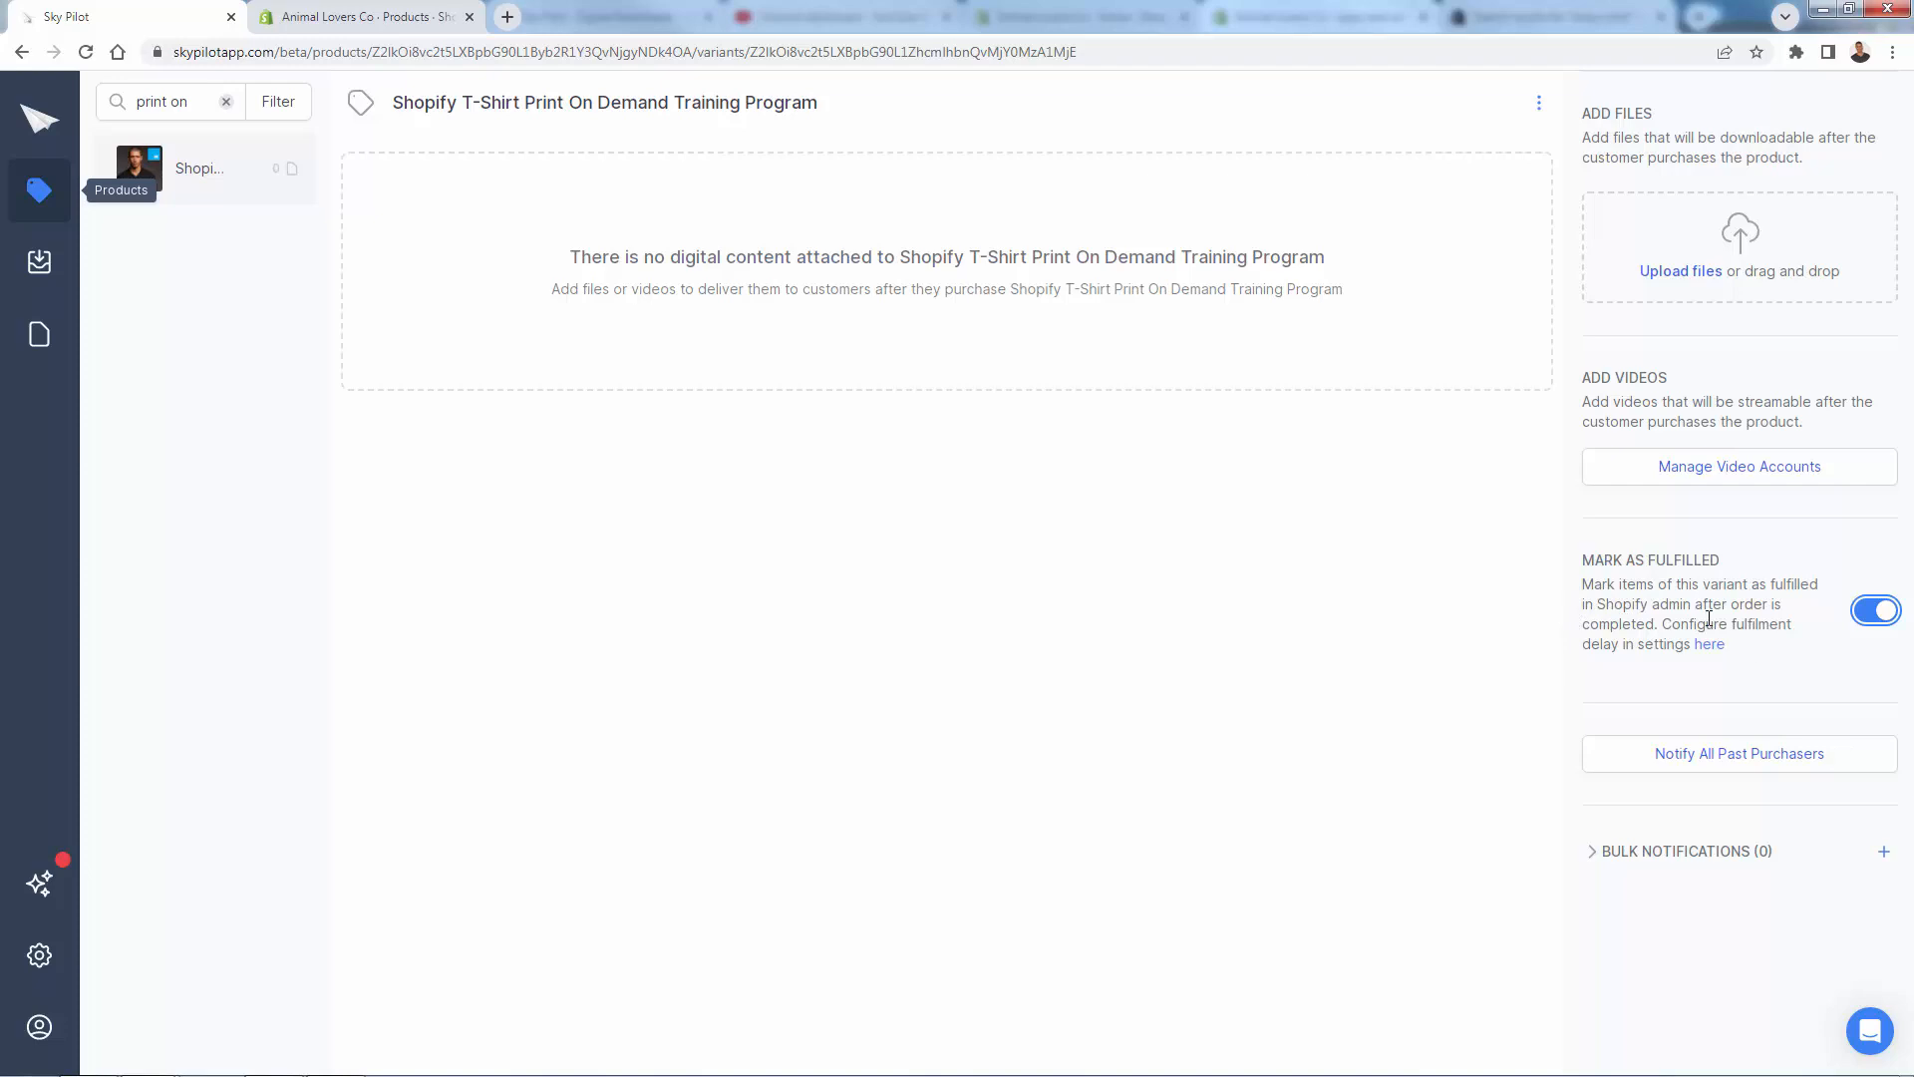
mouse_move(1701, 774)
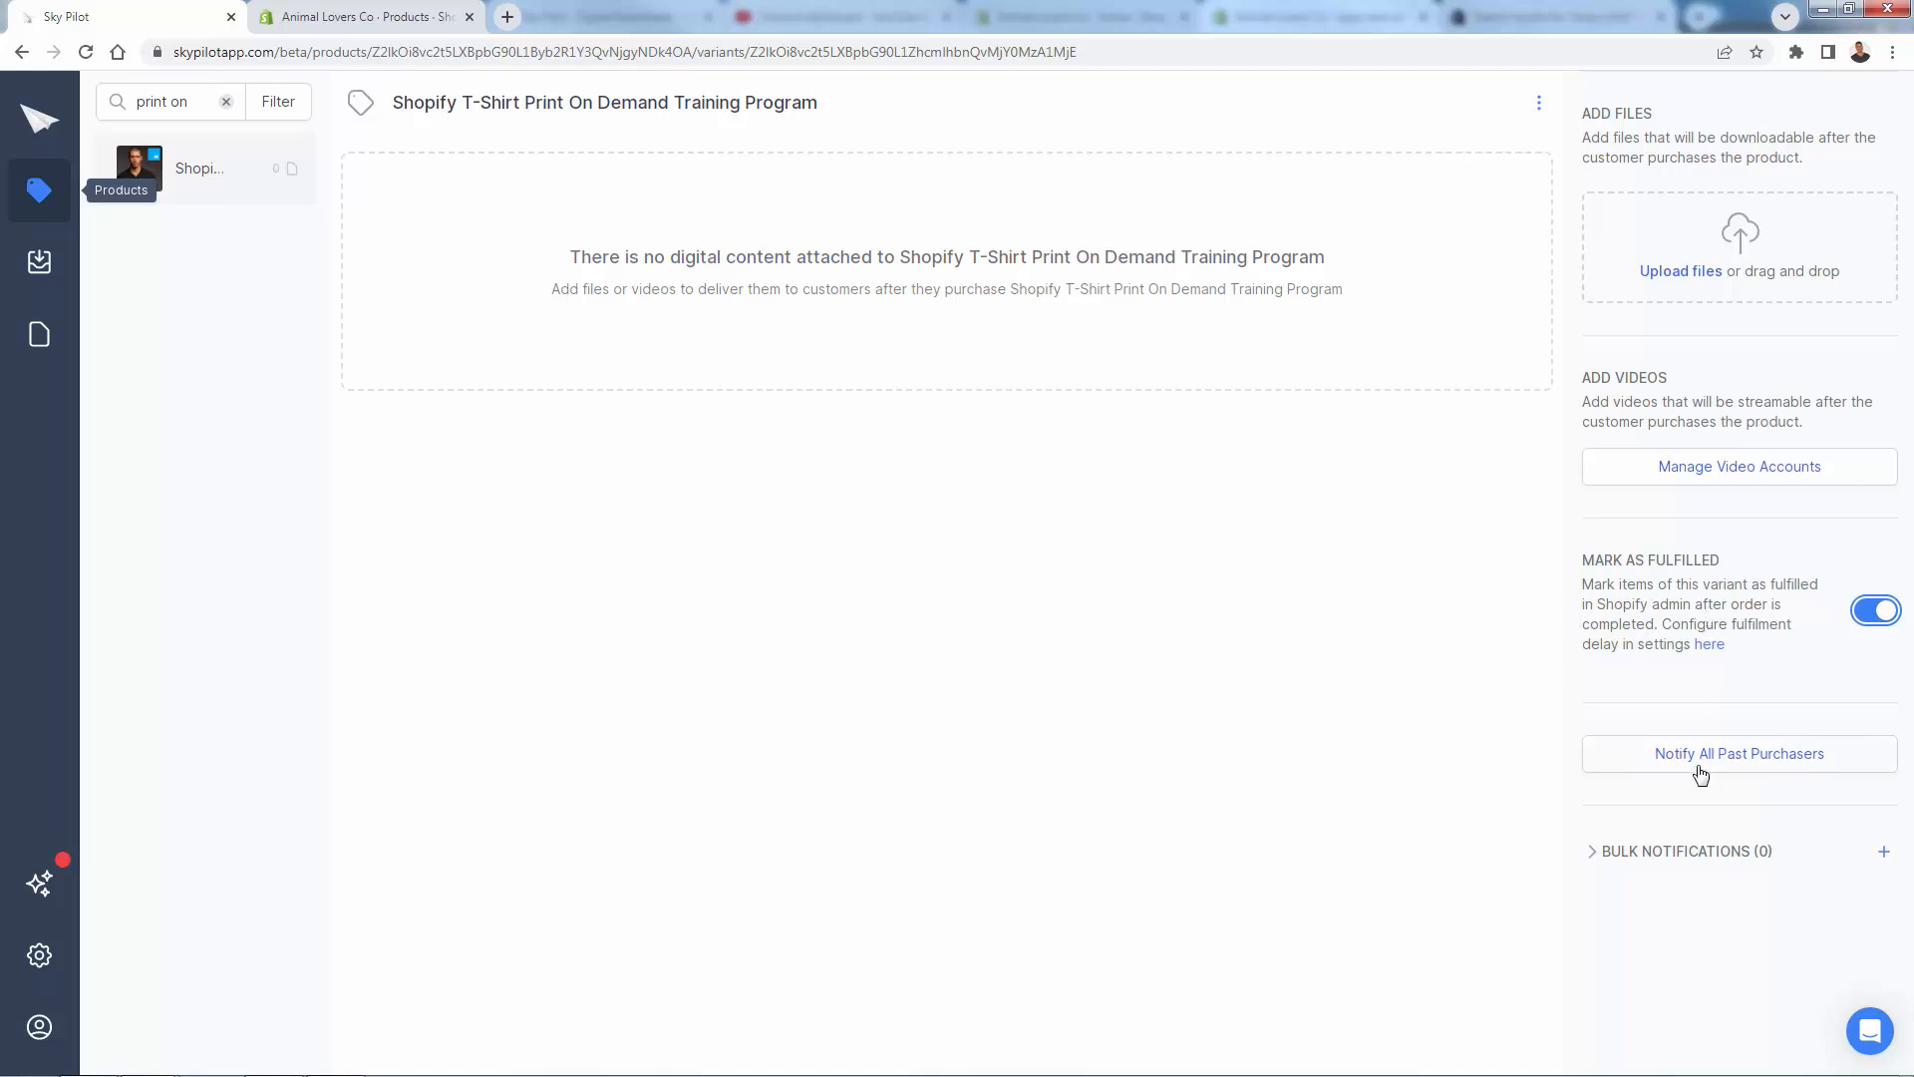
mouse_move(1693, 785)
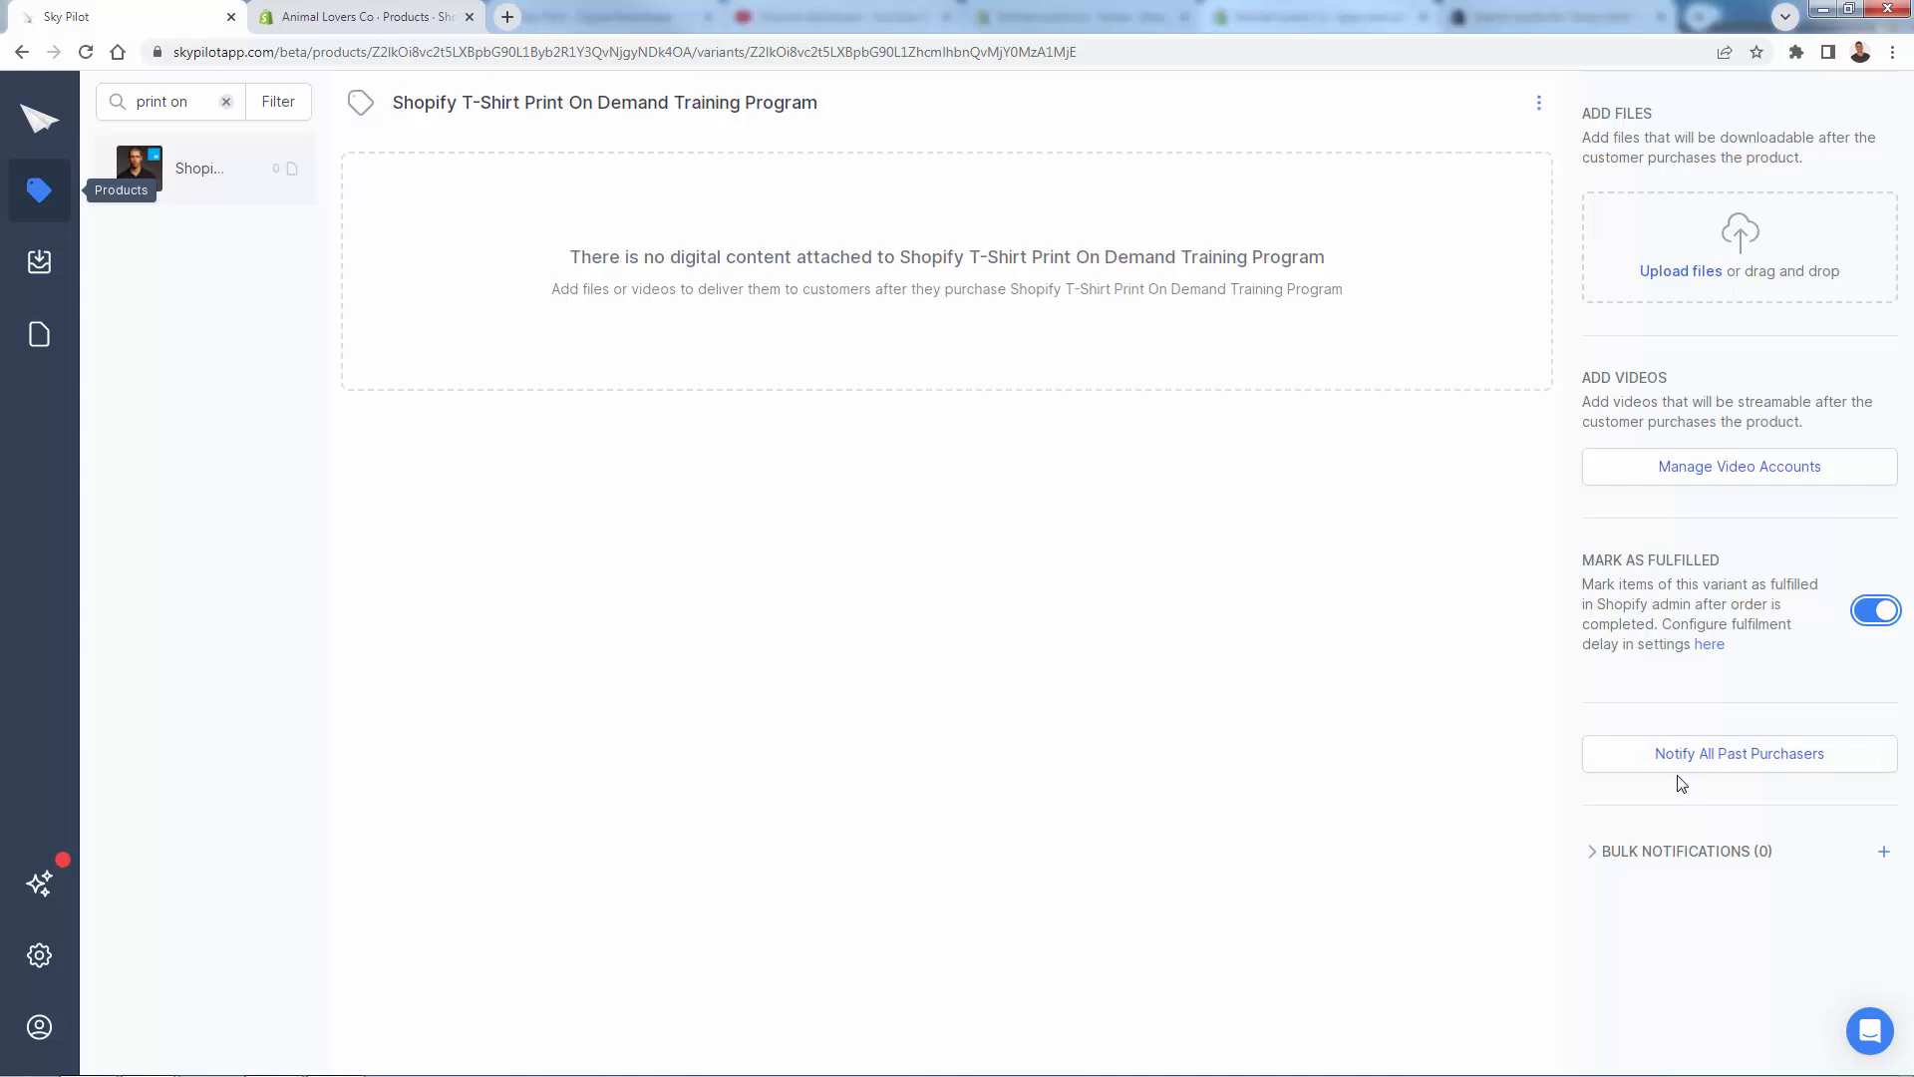
mouse_move(1697, 281)
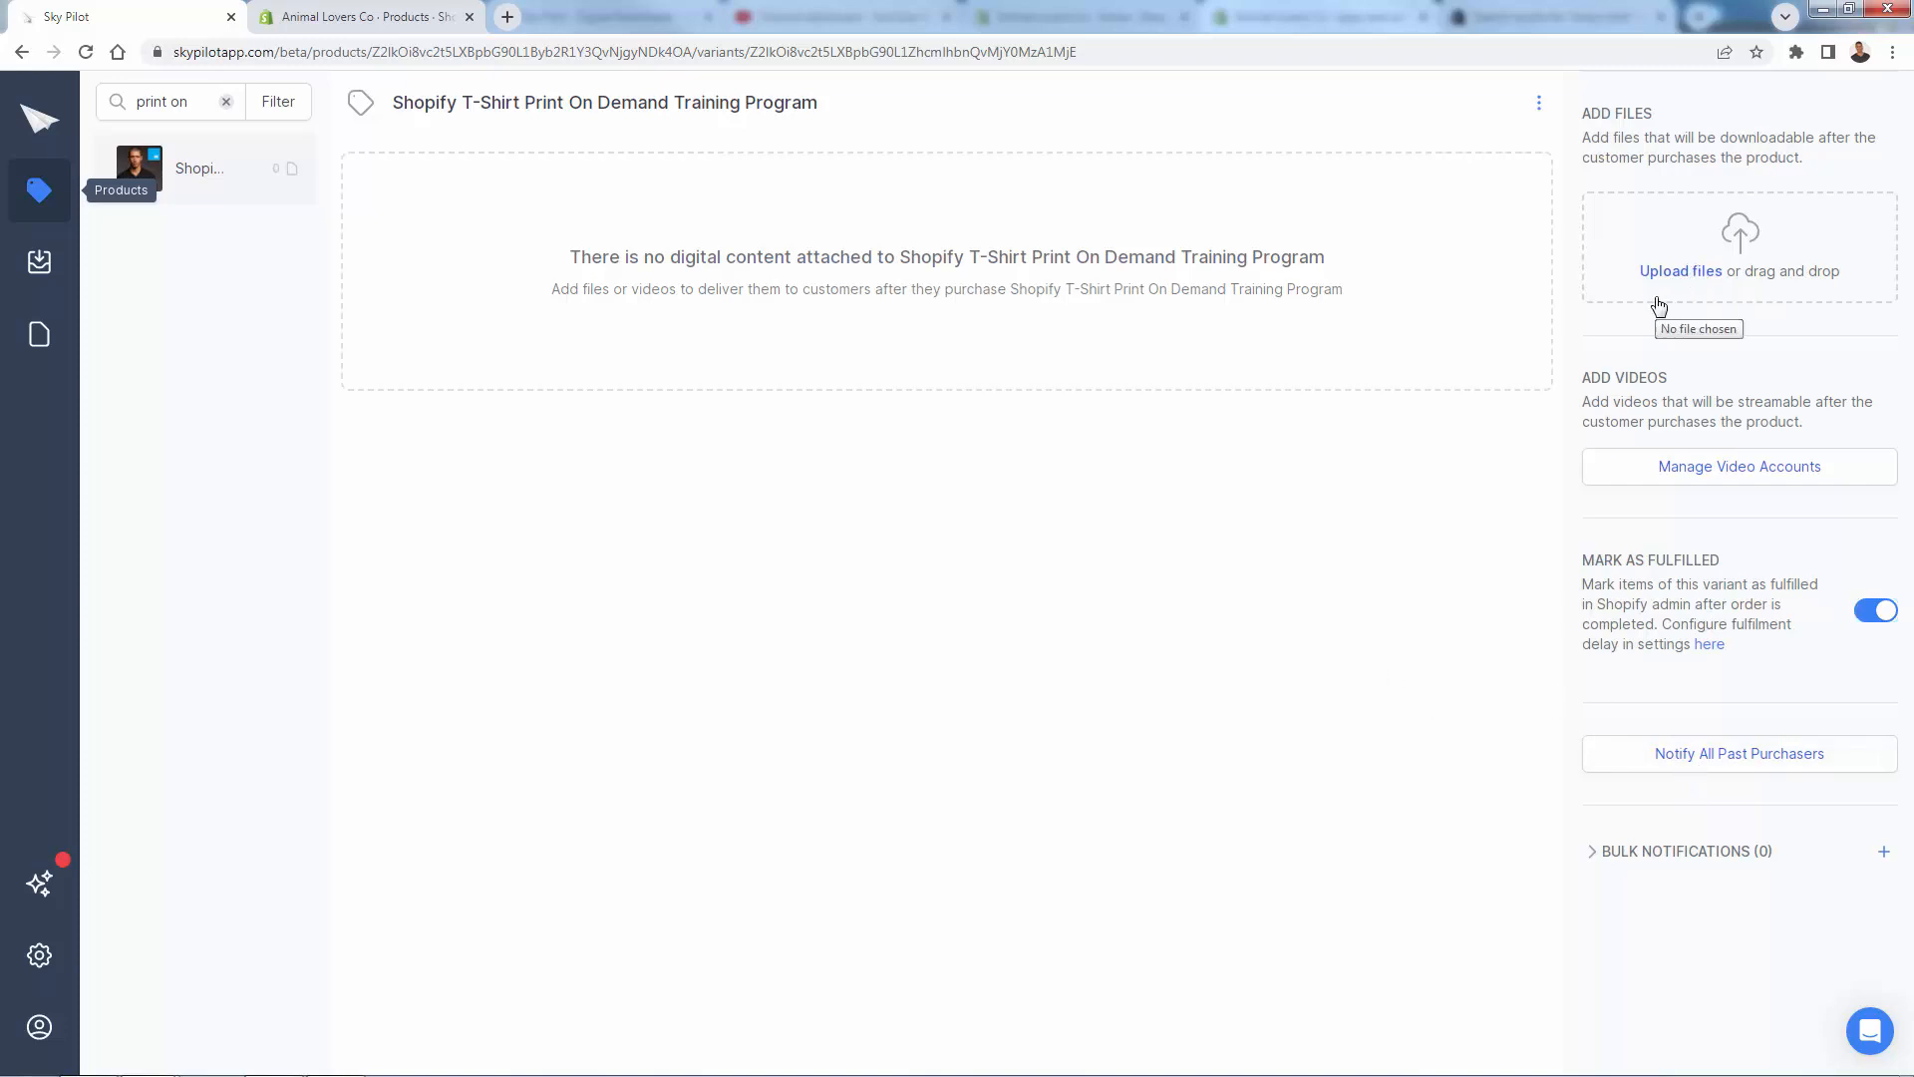
mouse_move(1531, 524)
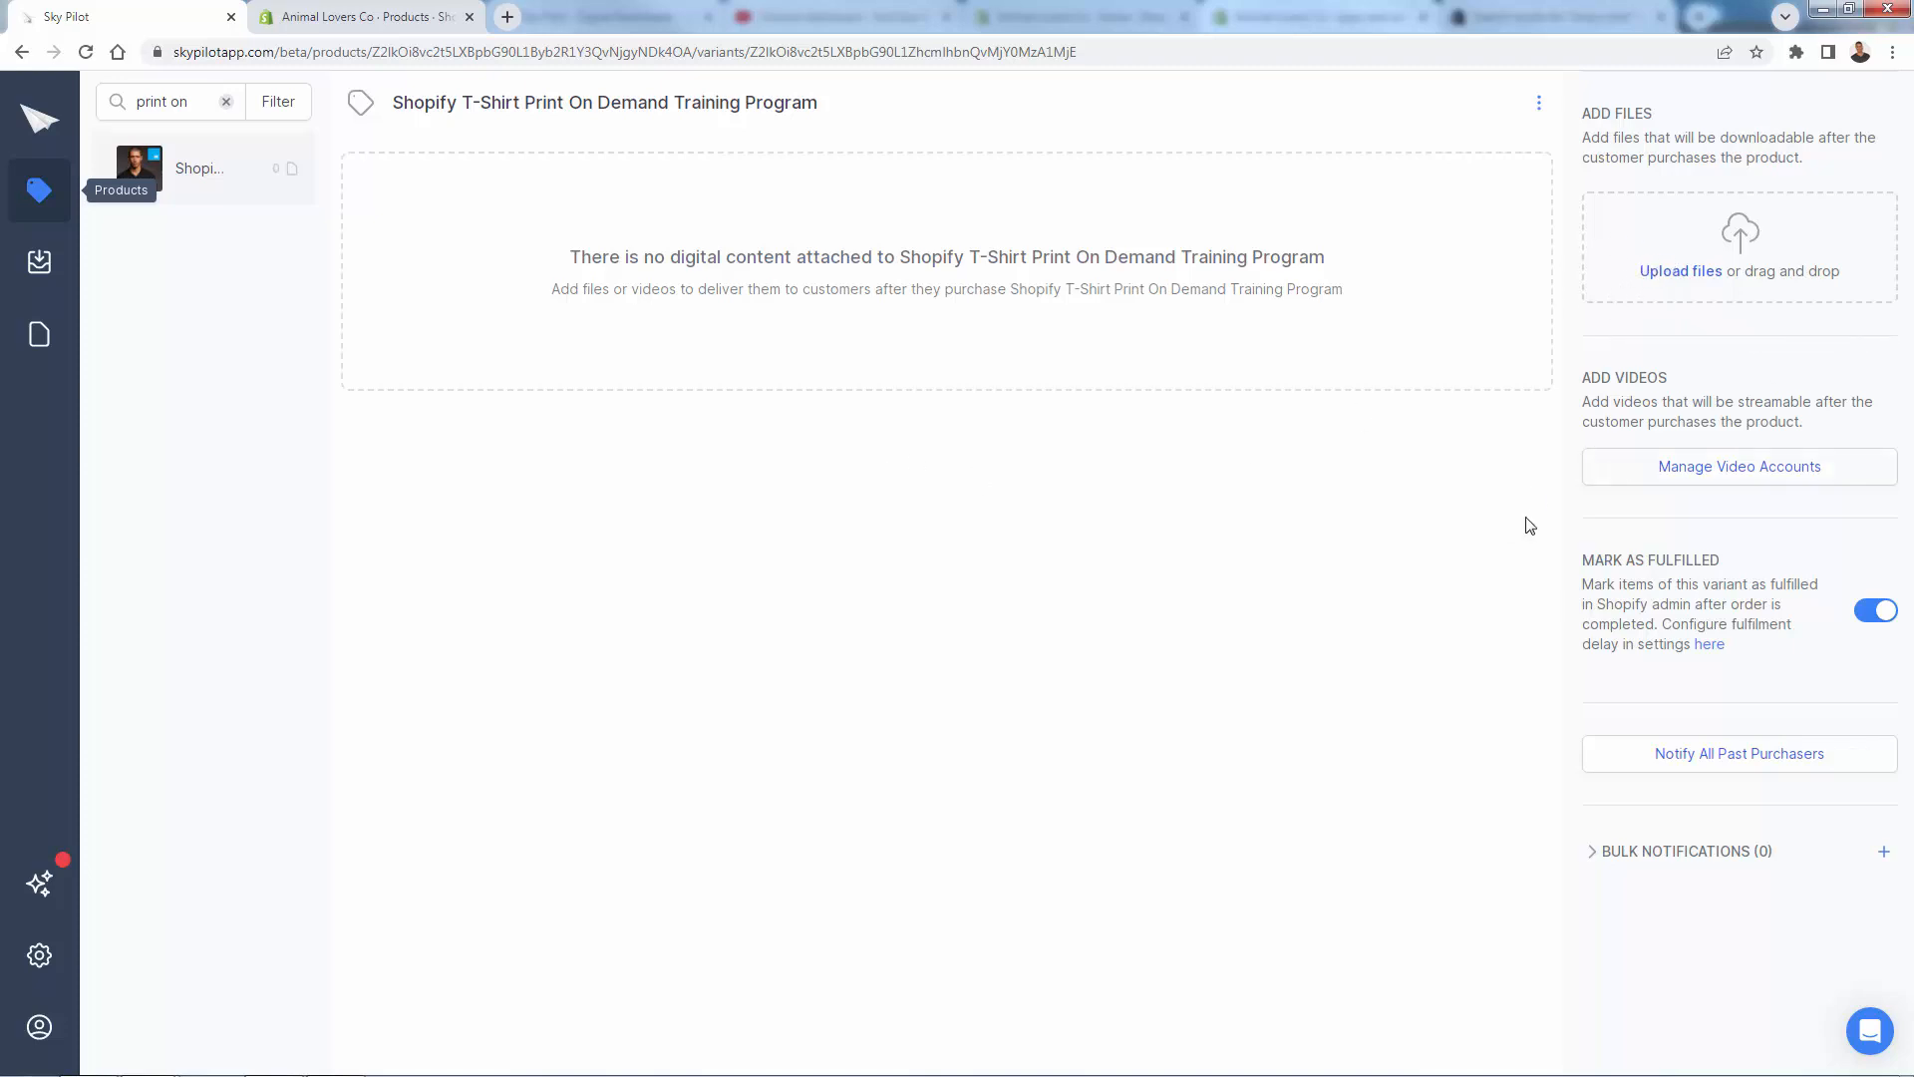
mouse_move(1660, 305)
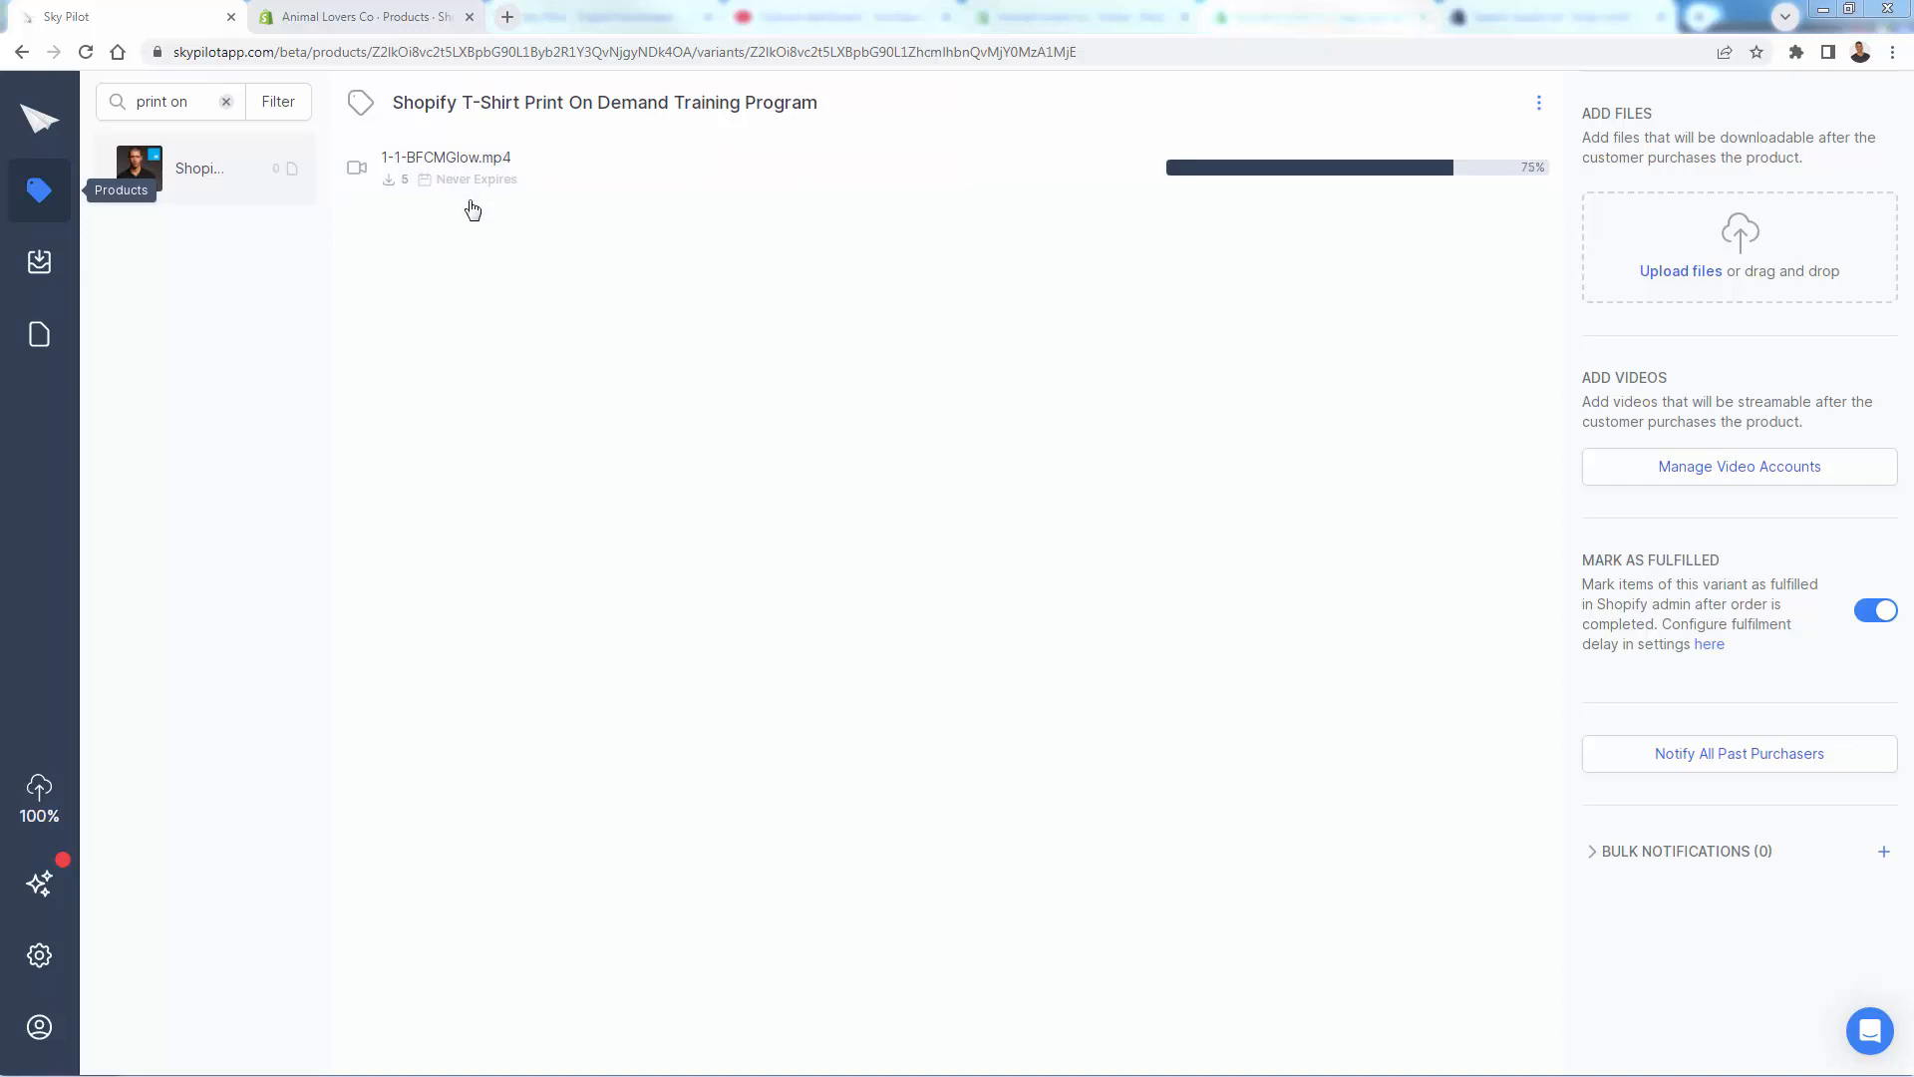
mouse_move(464, 207)
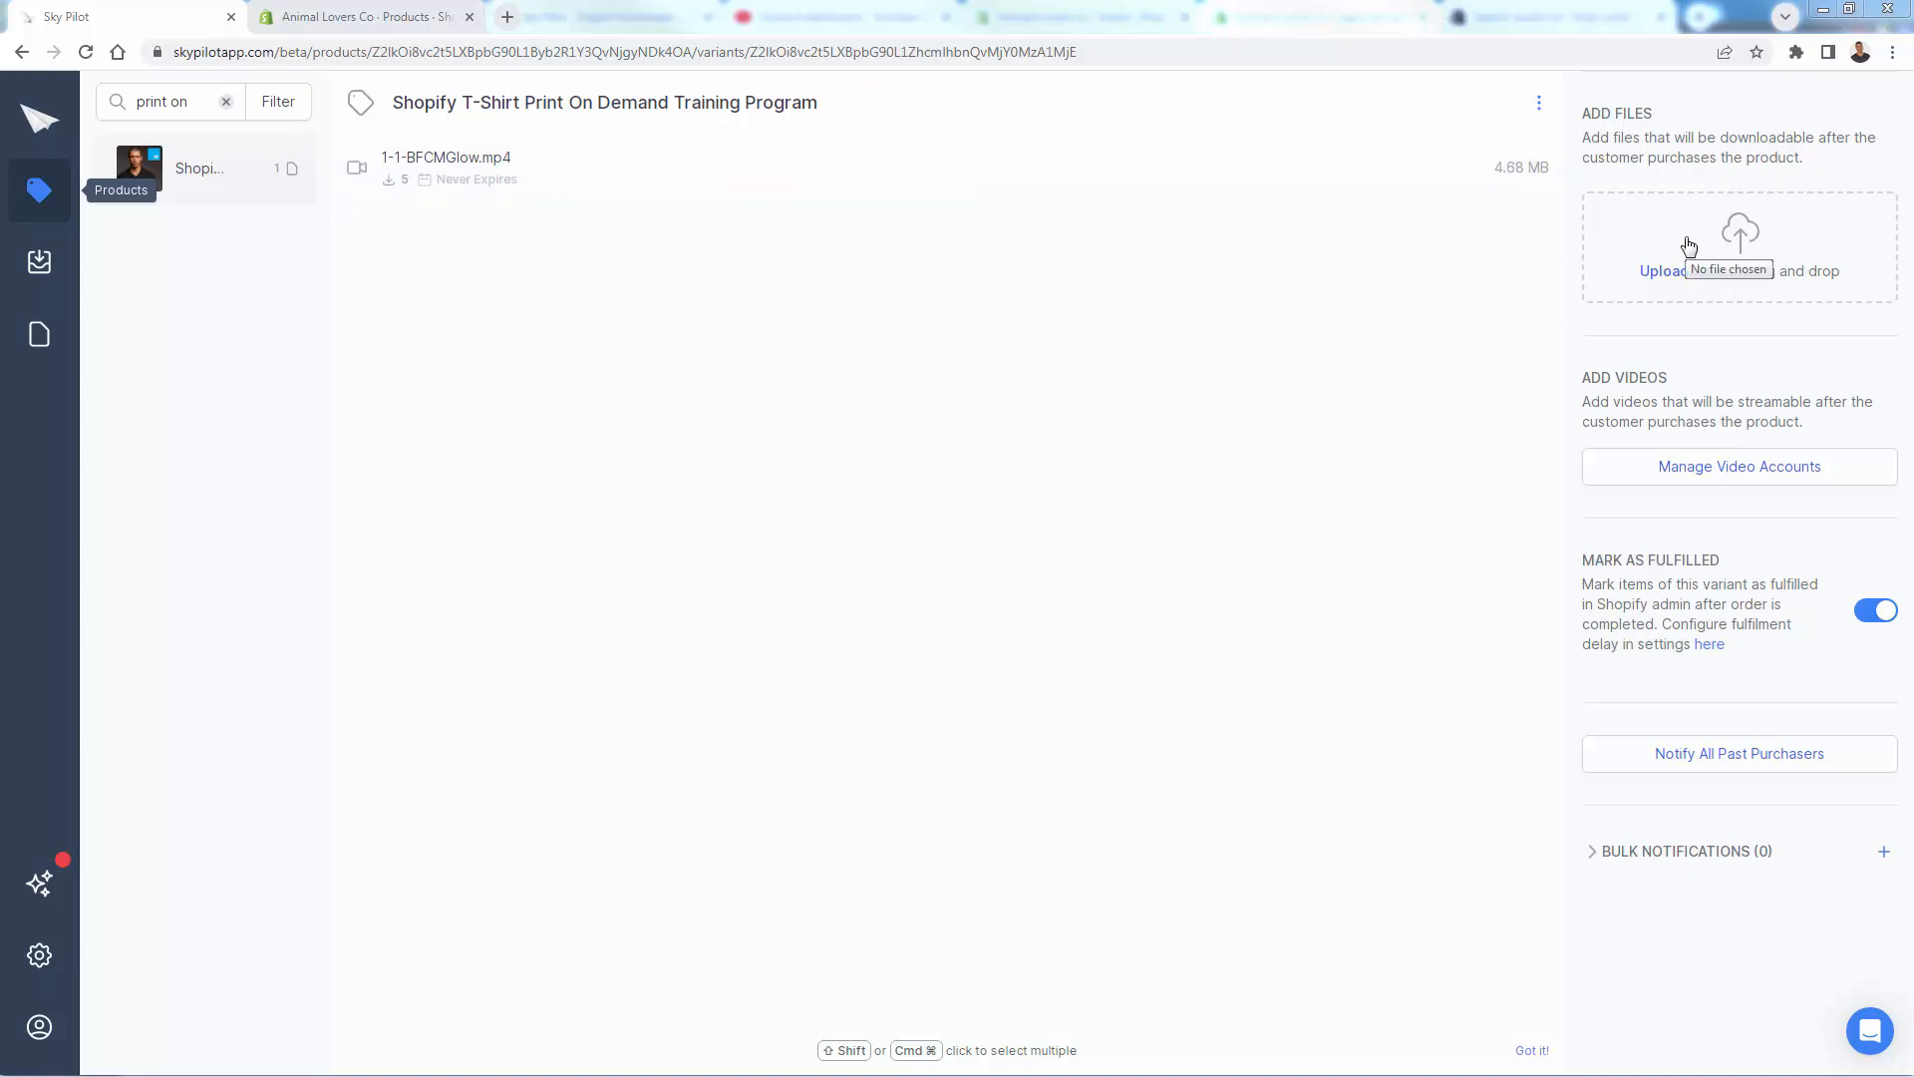
mouse_move(943, 437)
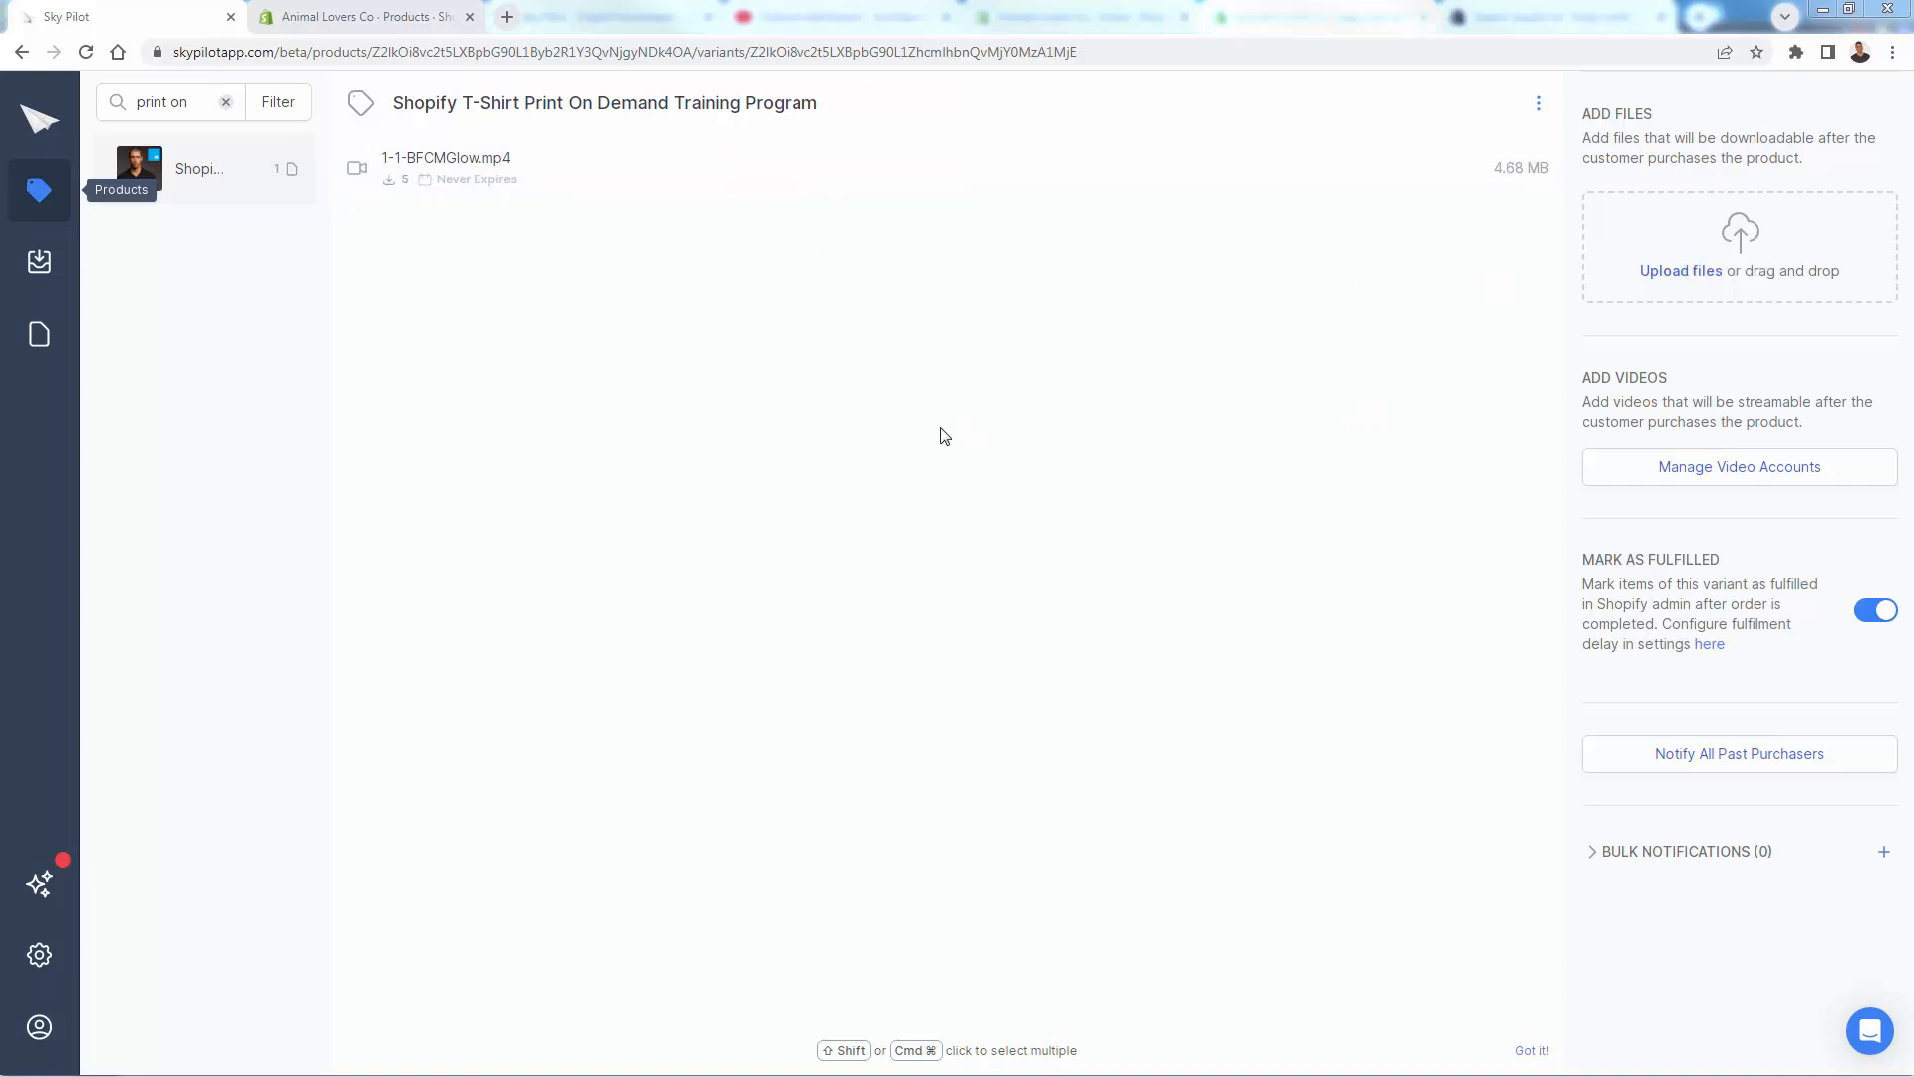
mouse_move(1089, 551)
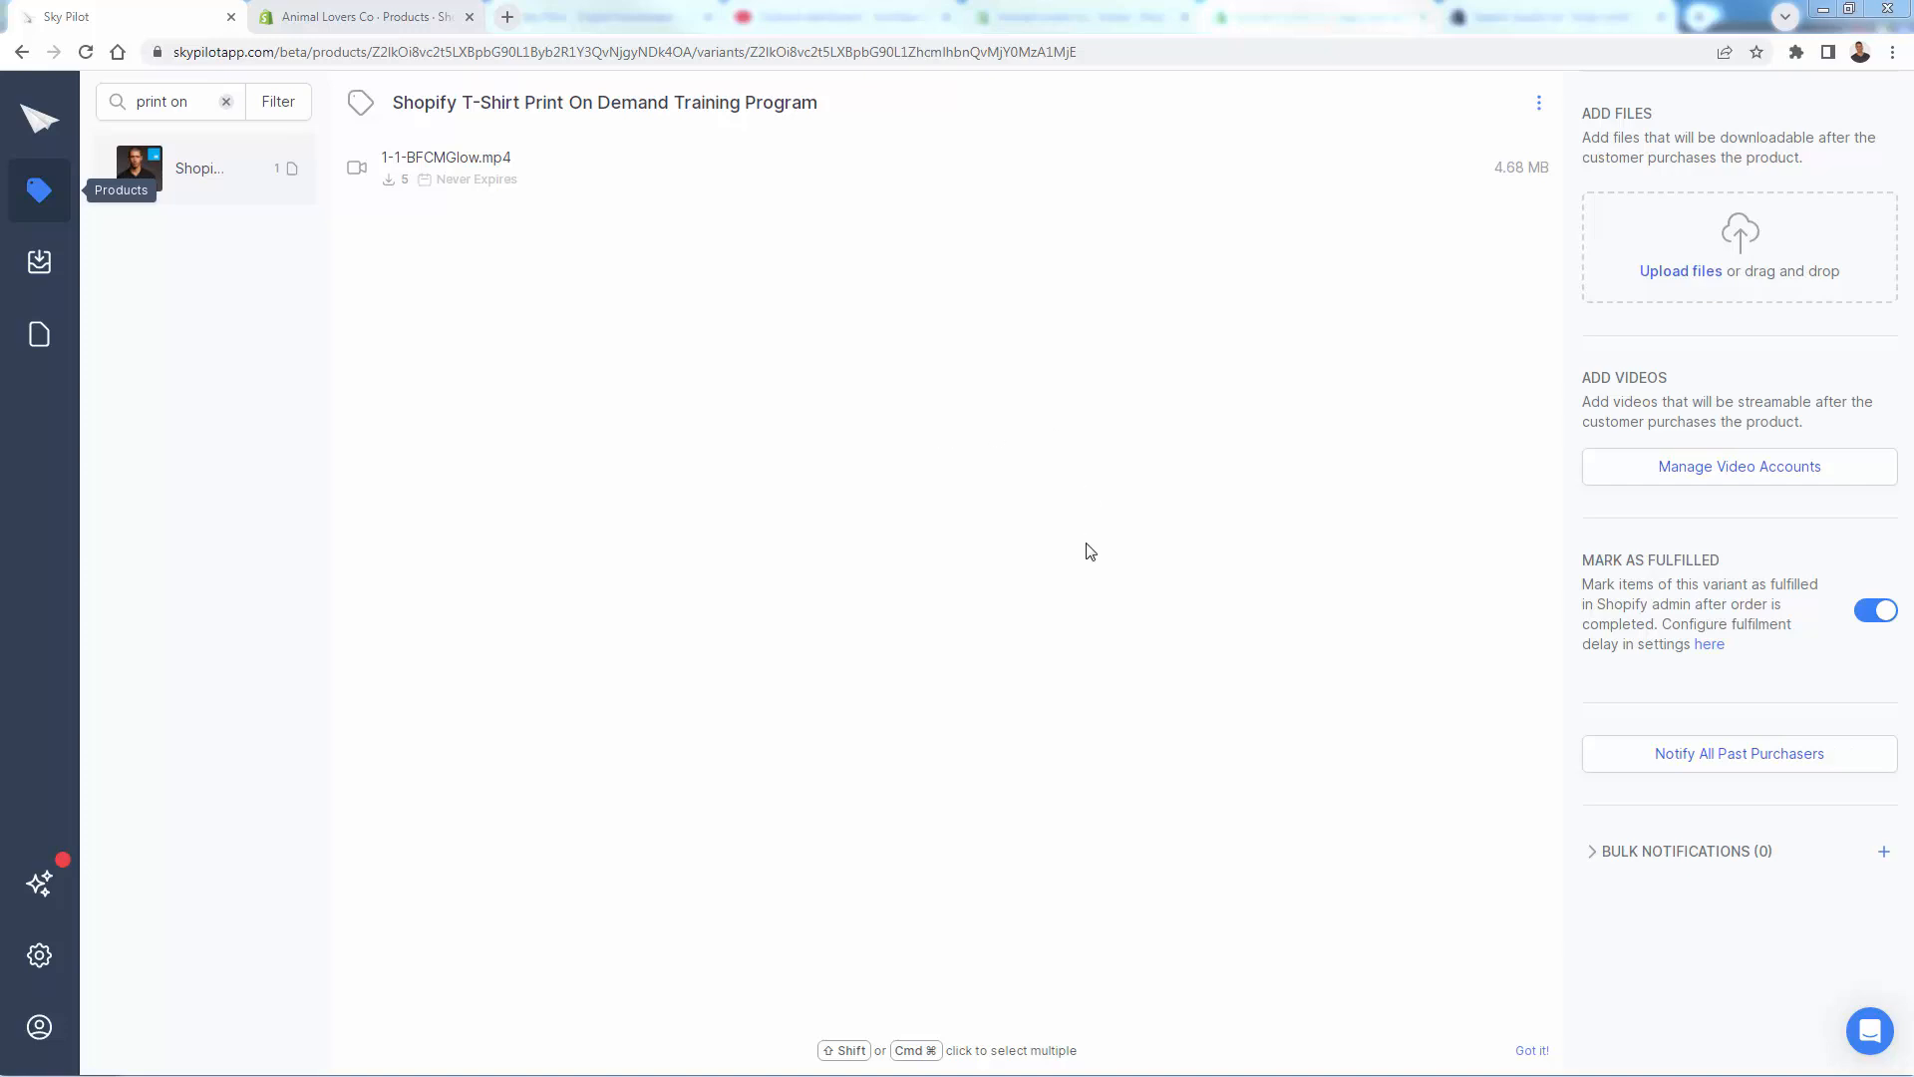
mouse_move(1227, 458)
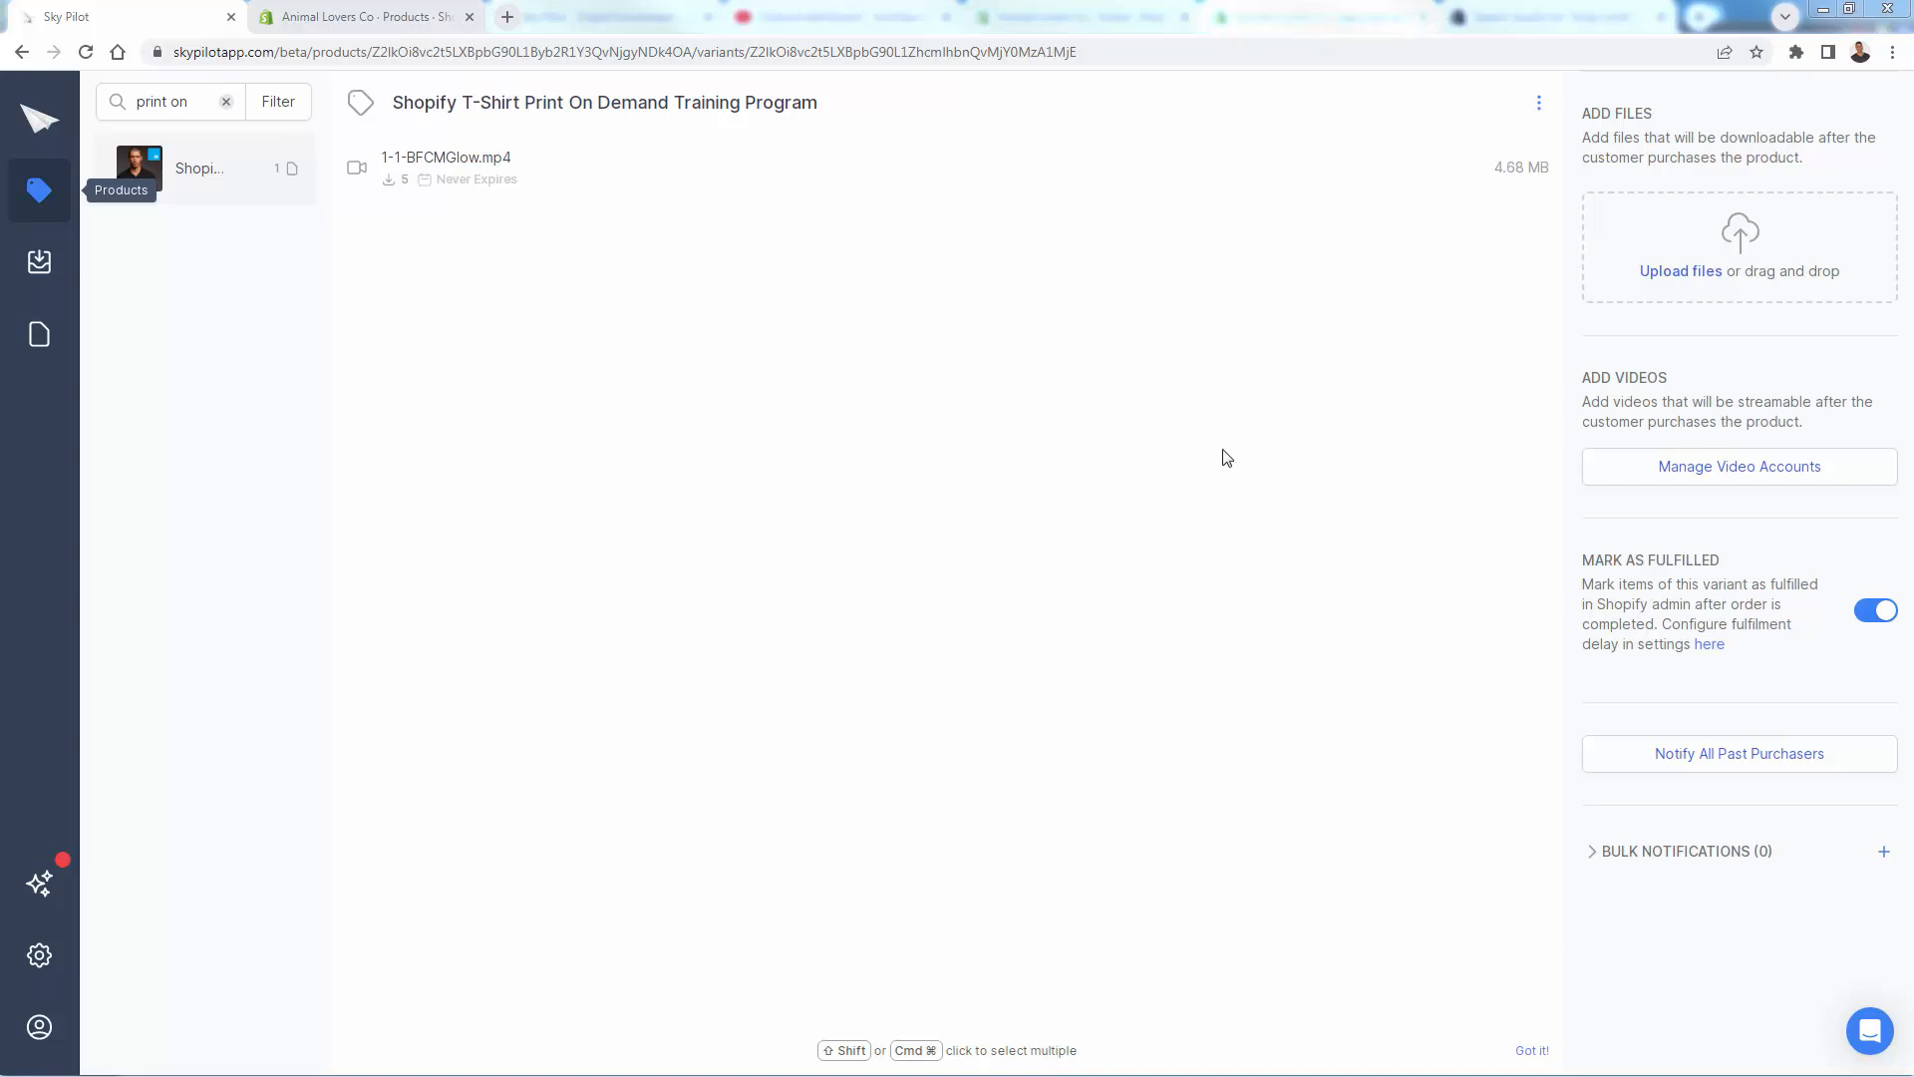
mouse_move(1151, 281)
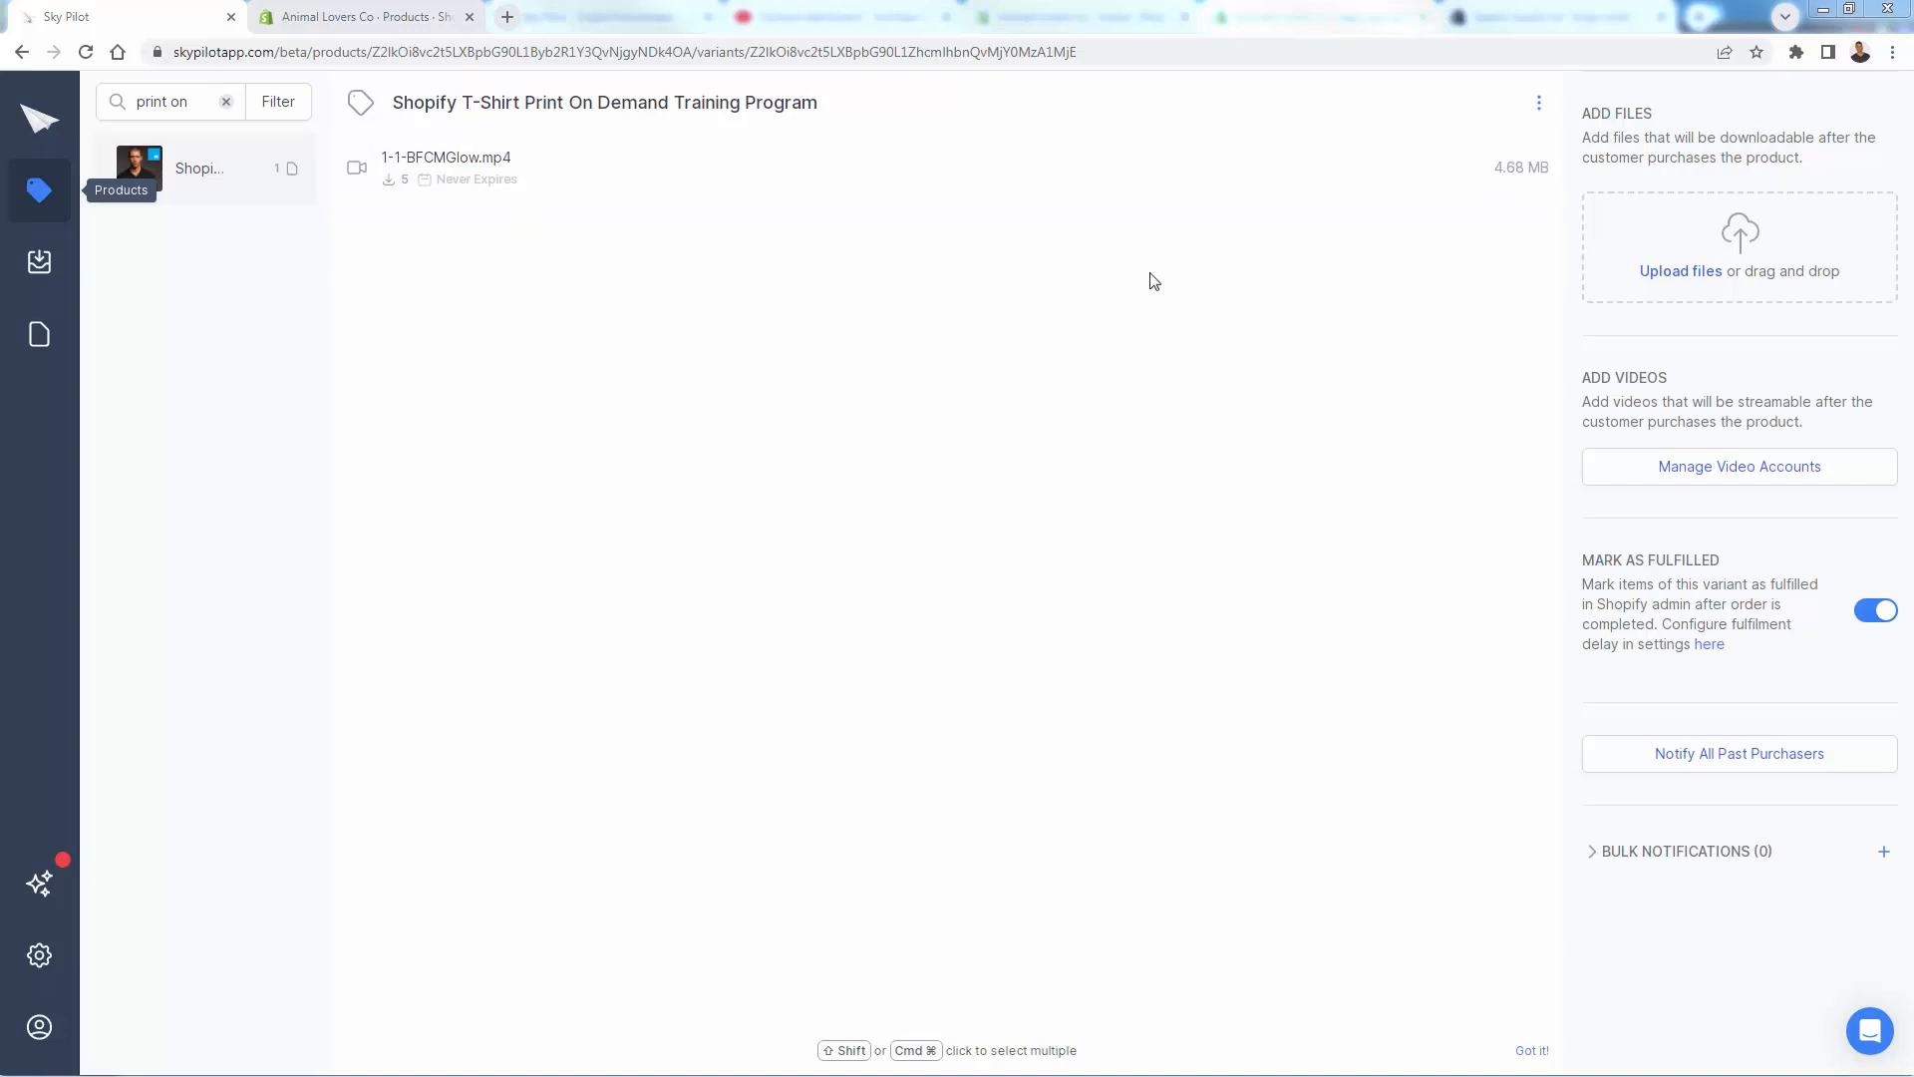
mouse_move(1148, 261)
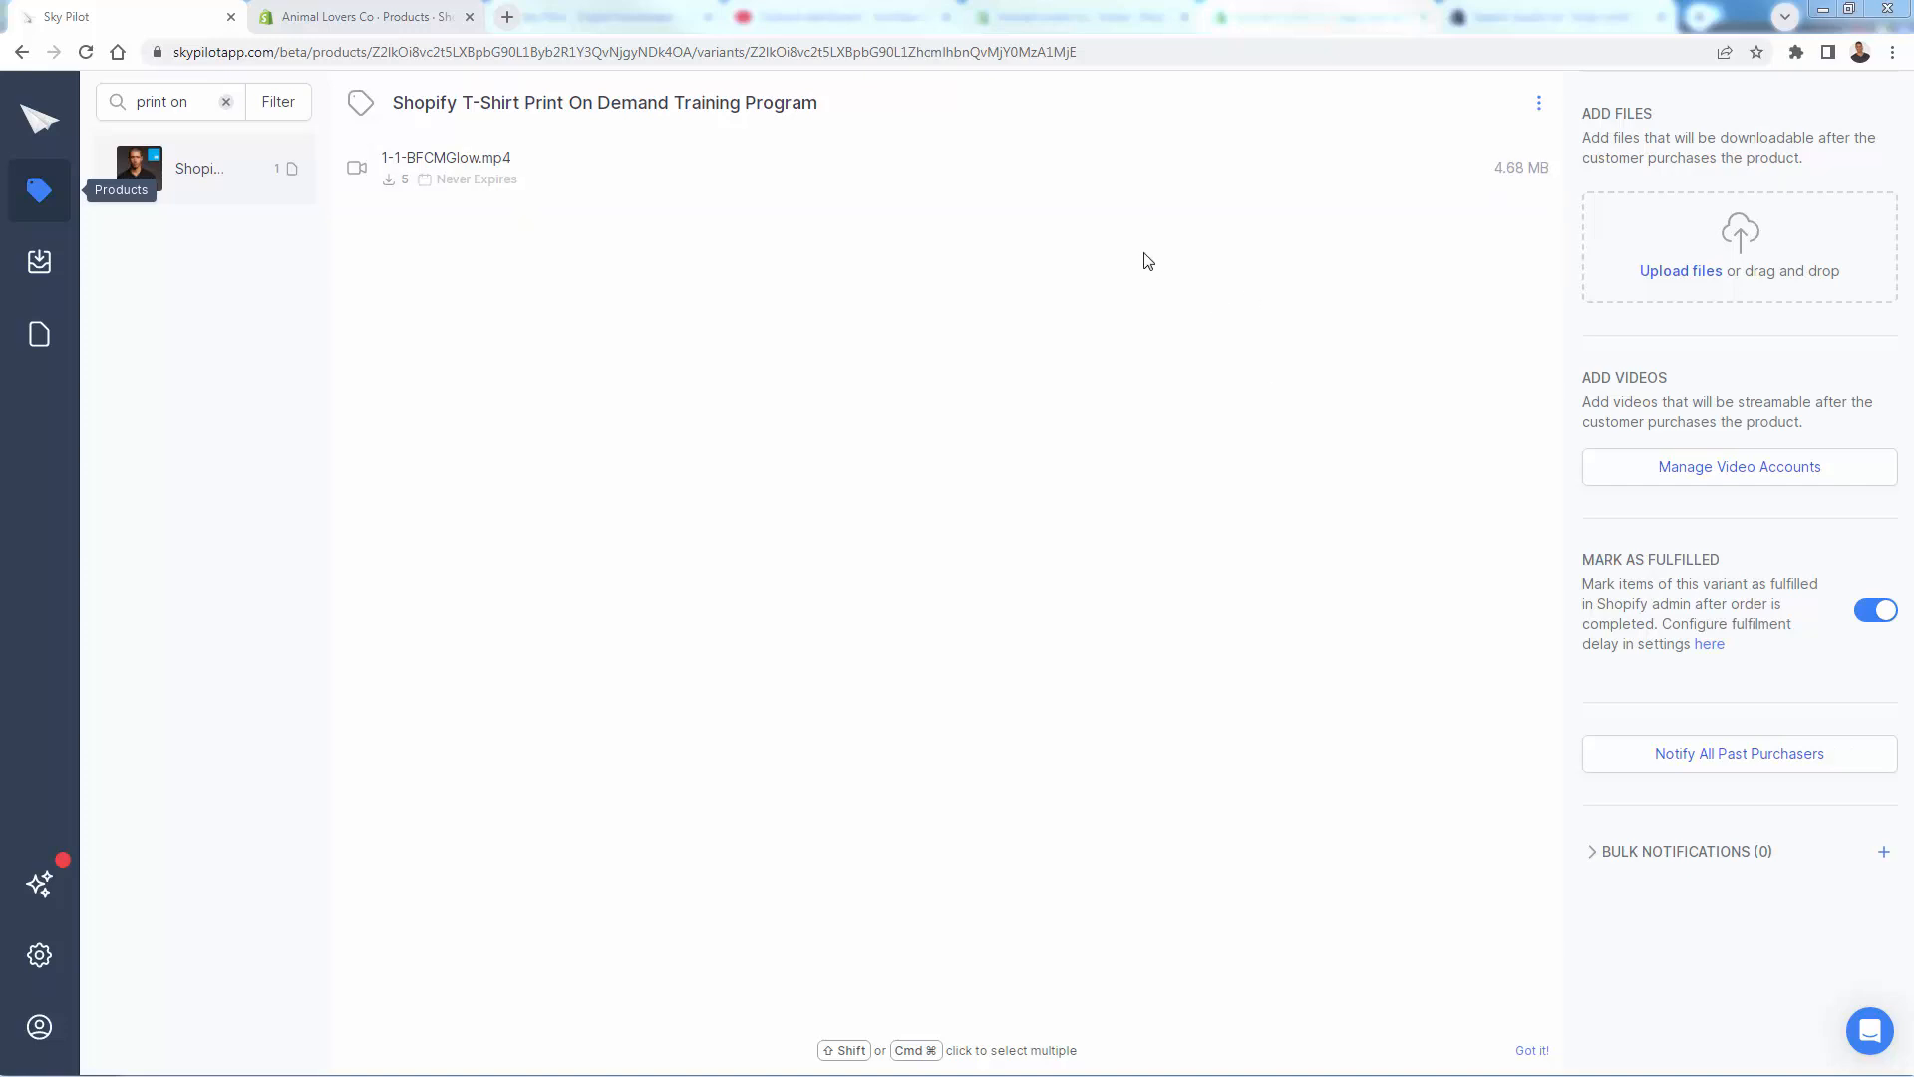
mouse_move(1378, 367)
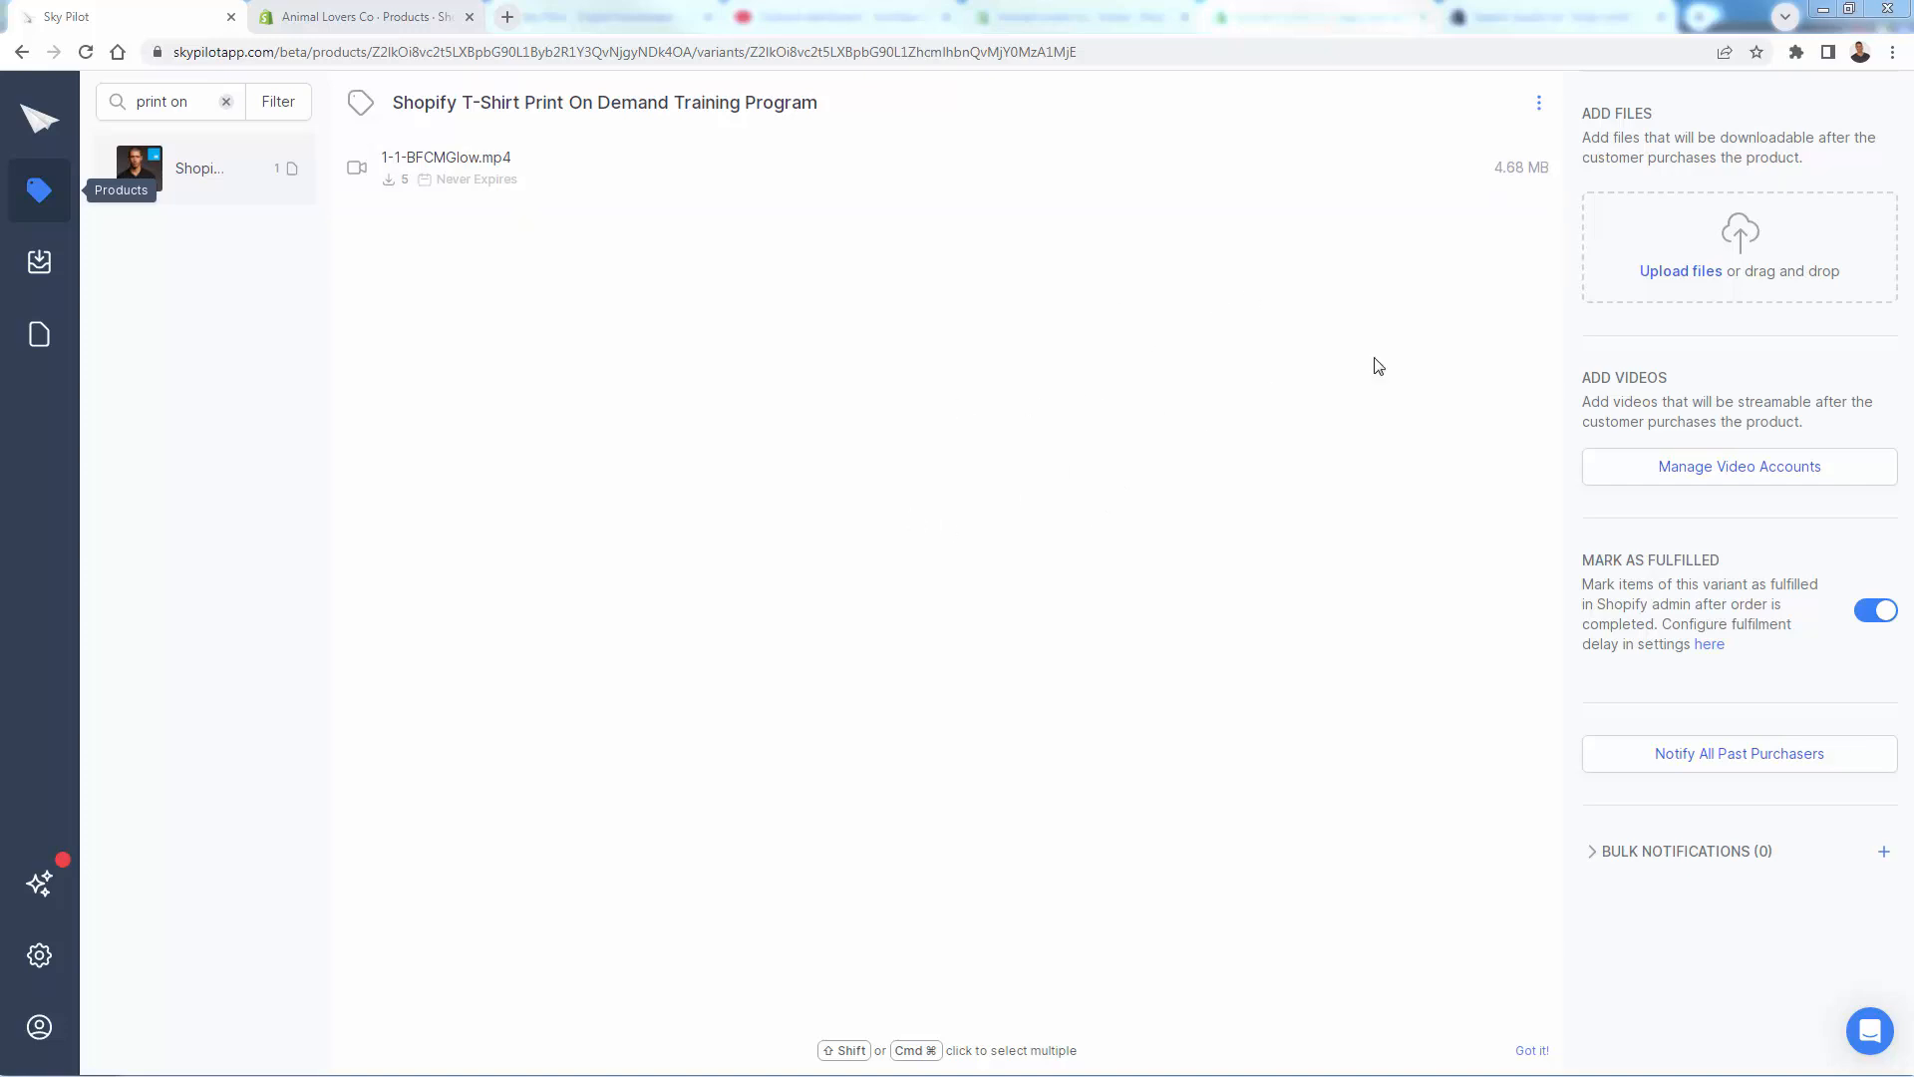
mouse_move(242, 198)
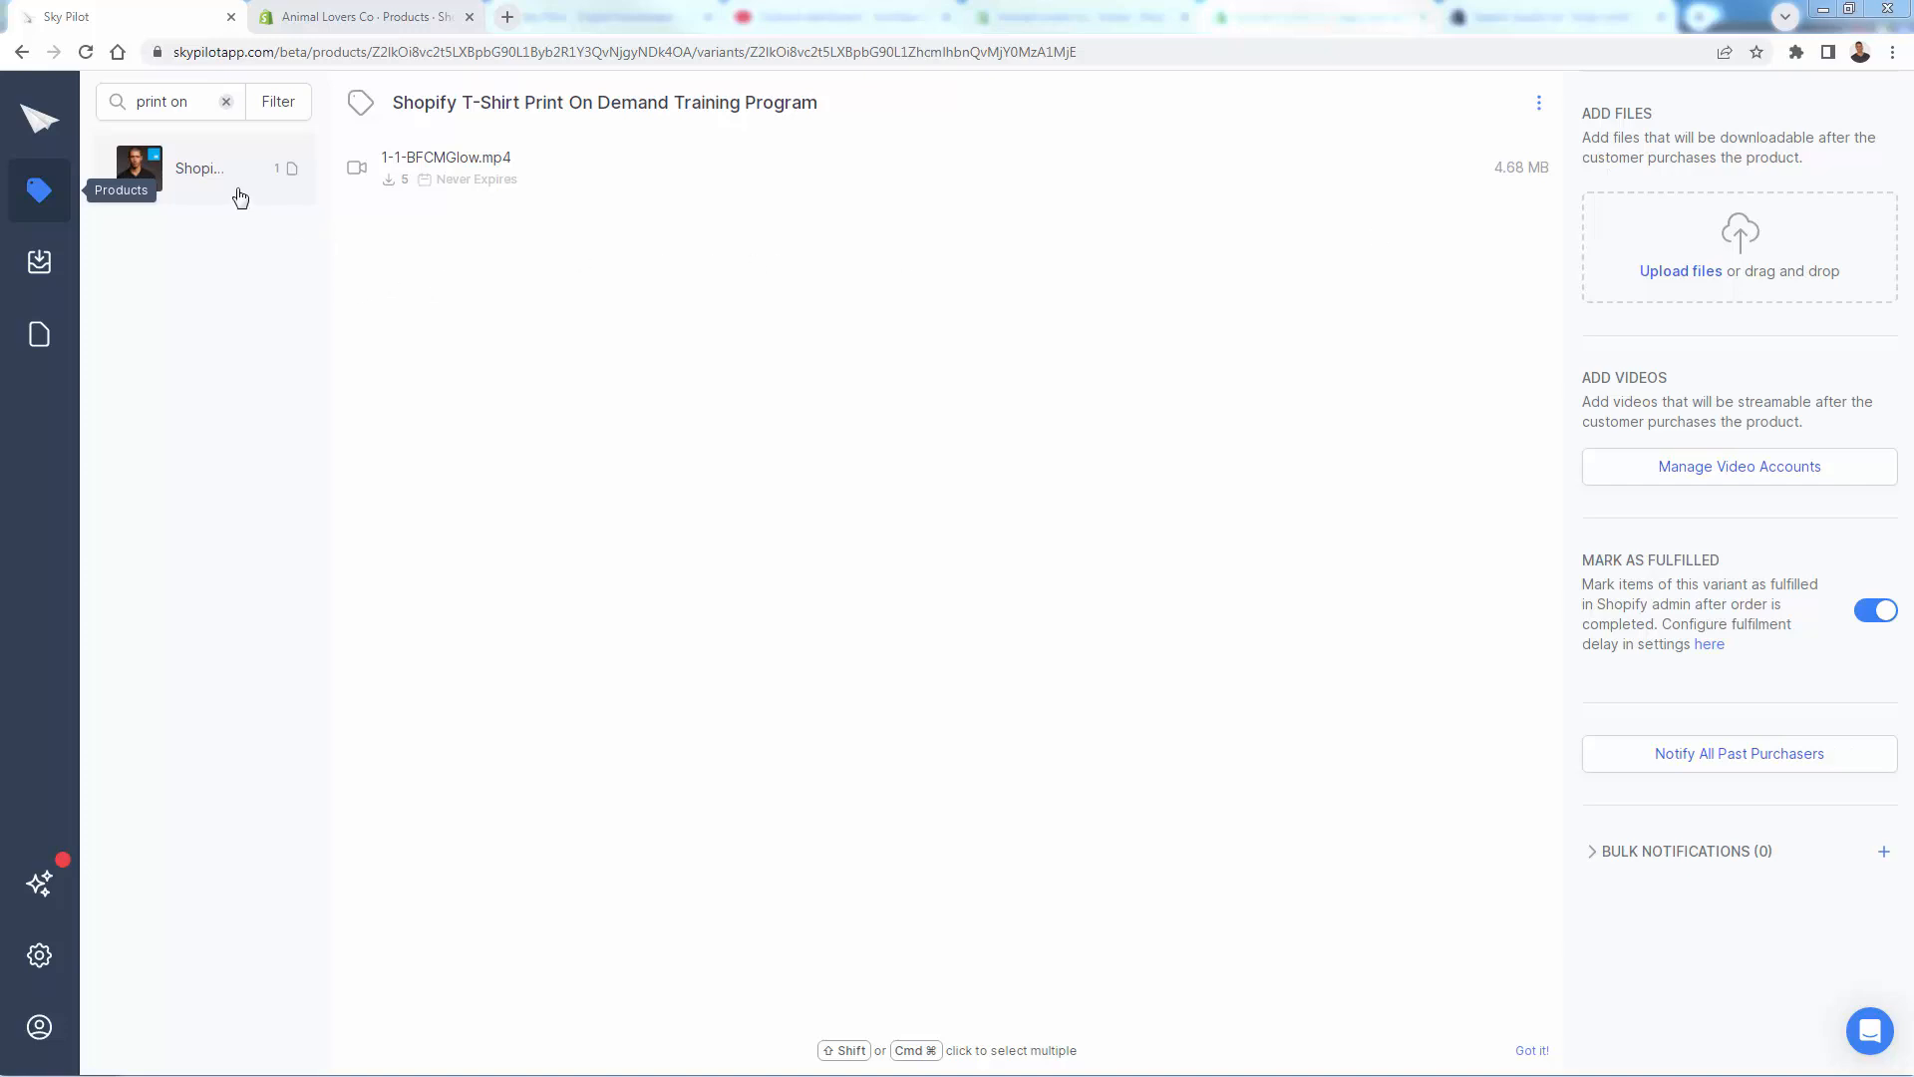
mouse_move(1597, 578)
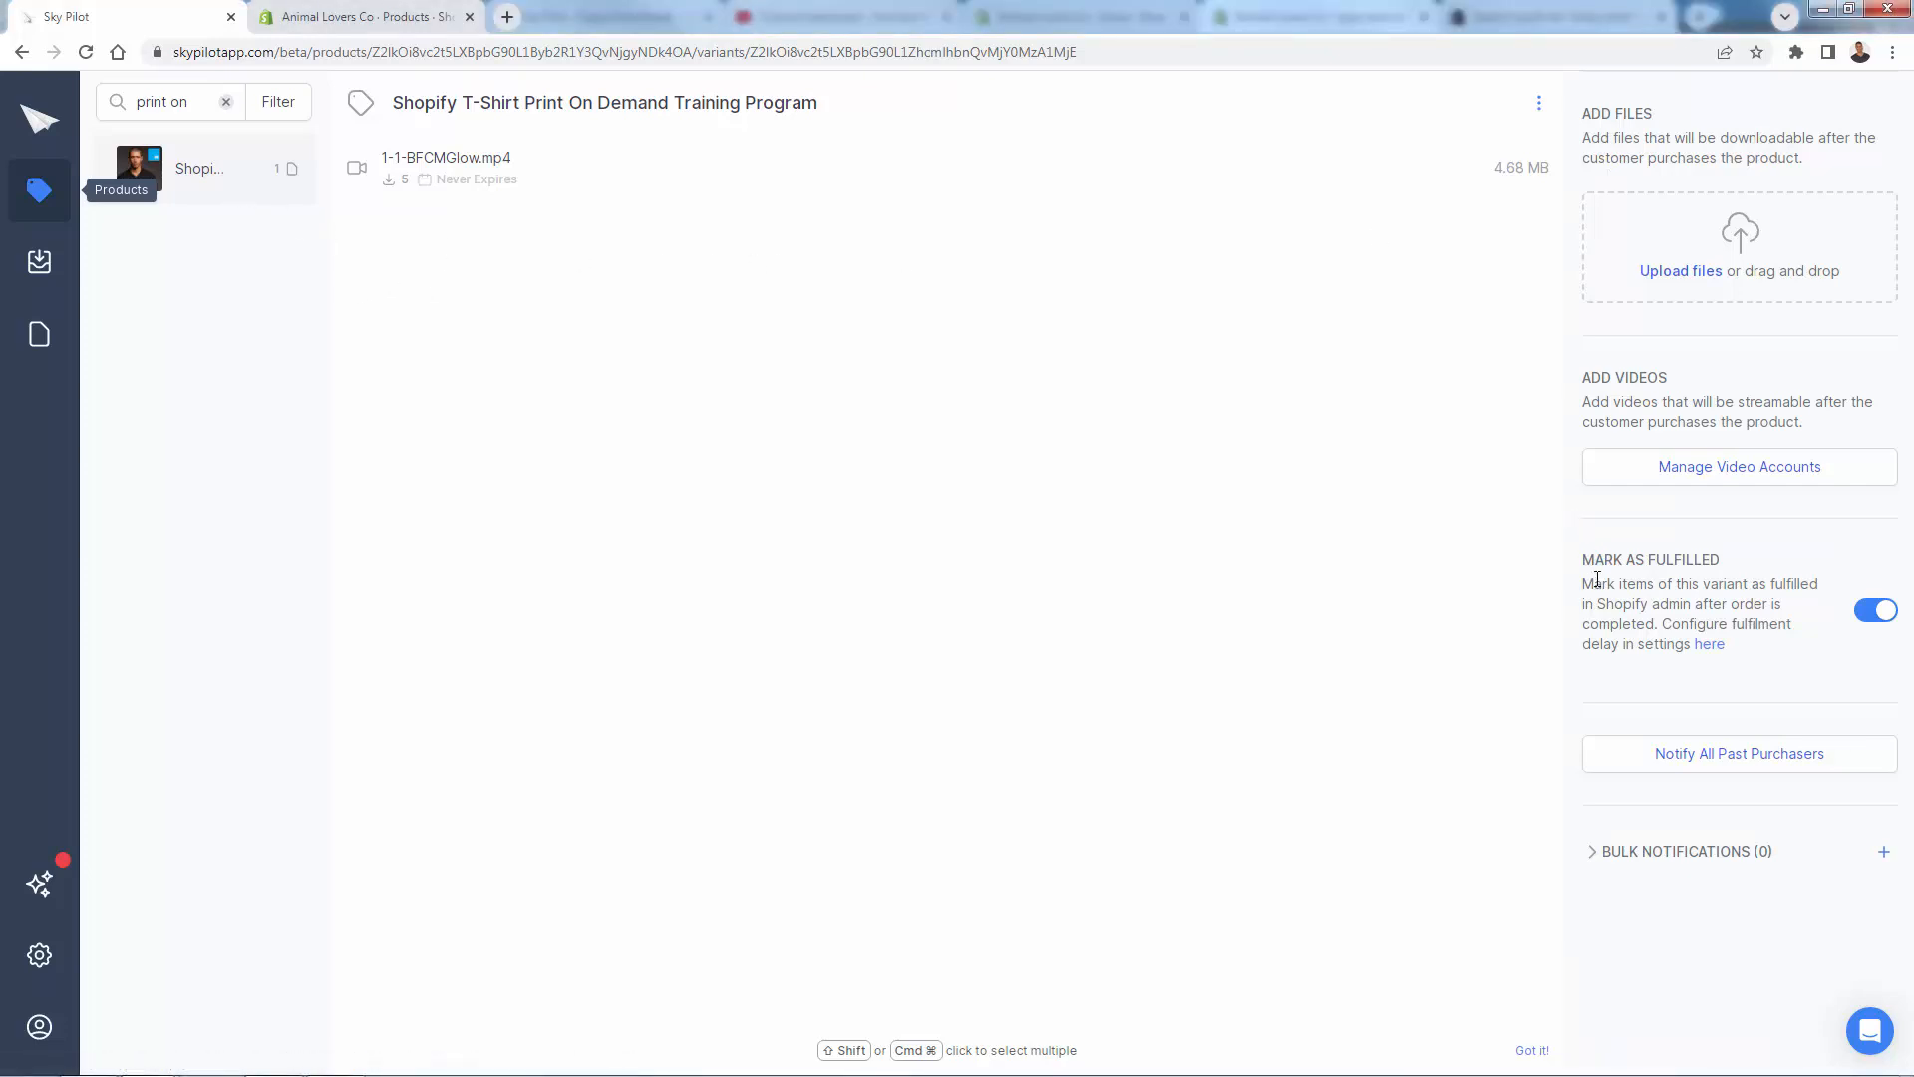
mouse_move(1595, 580)
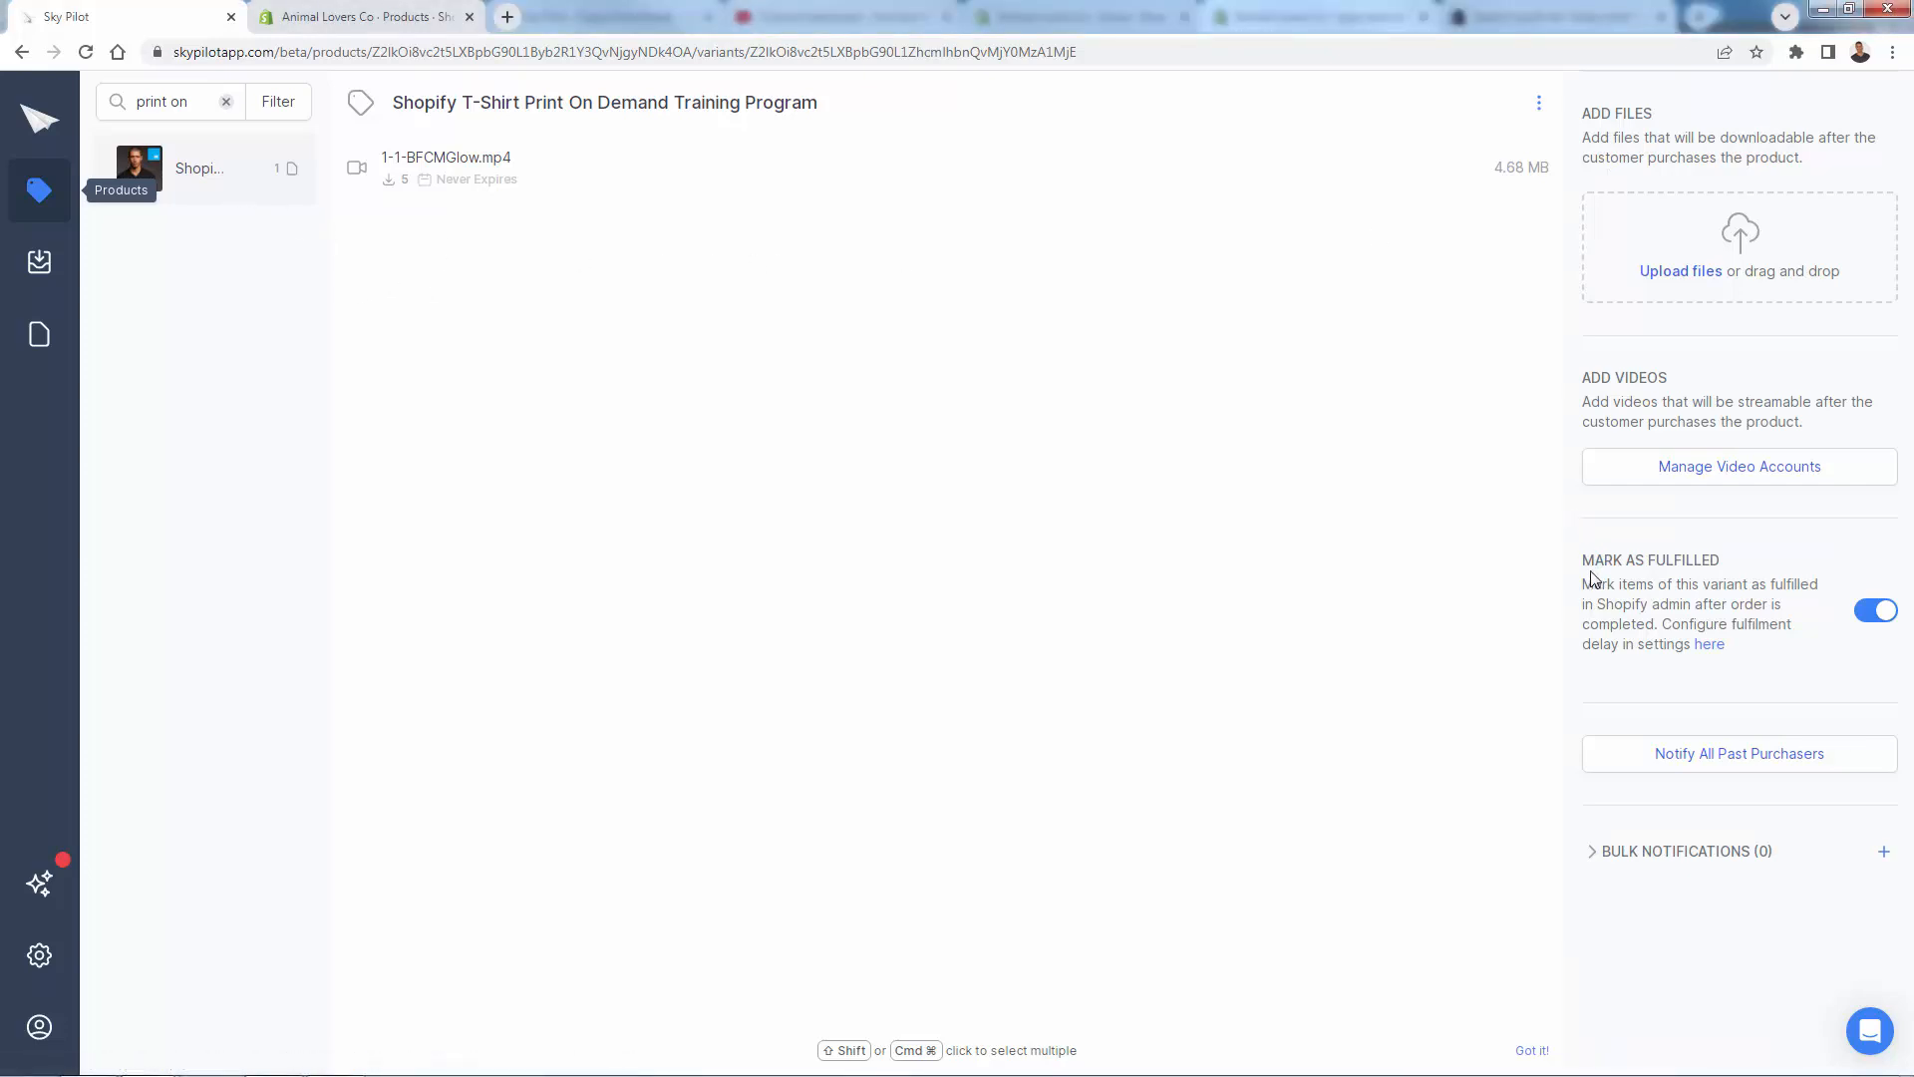
mouse_move(1042, 470)
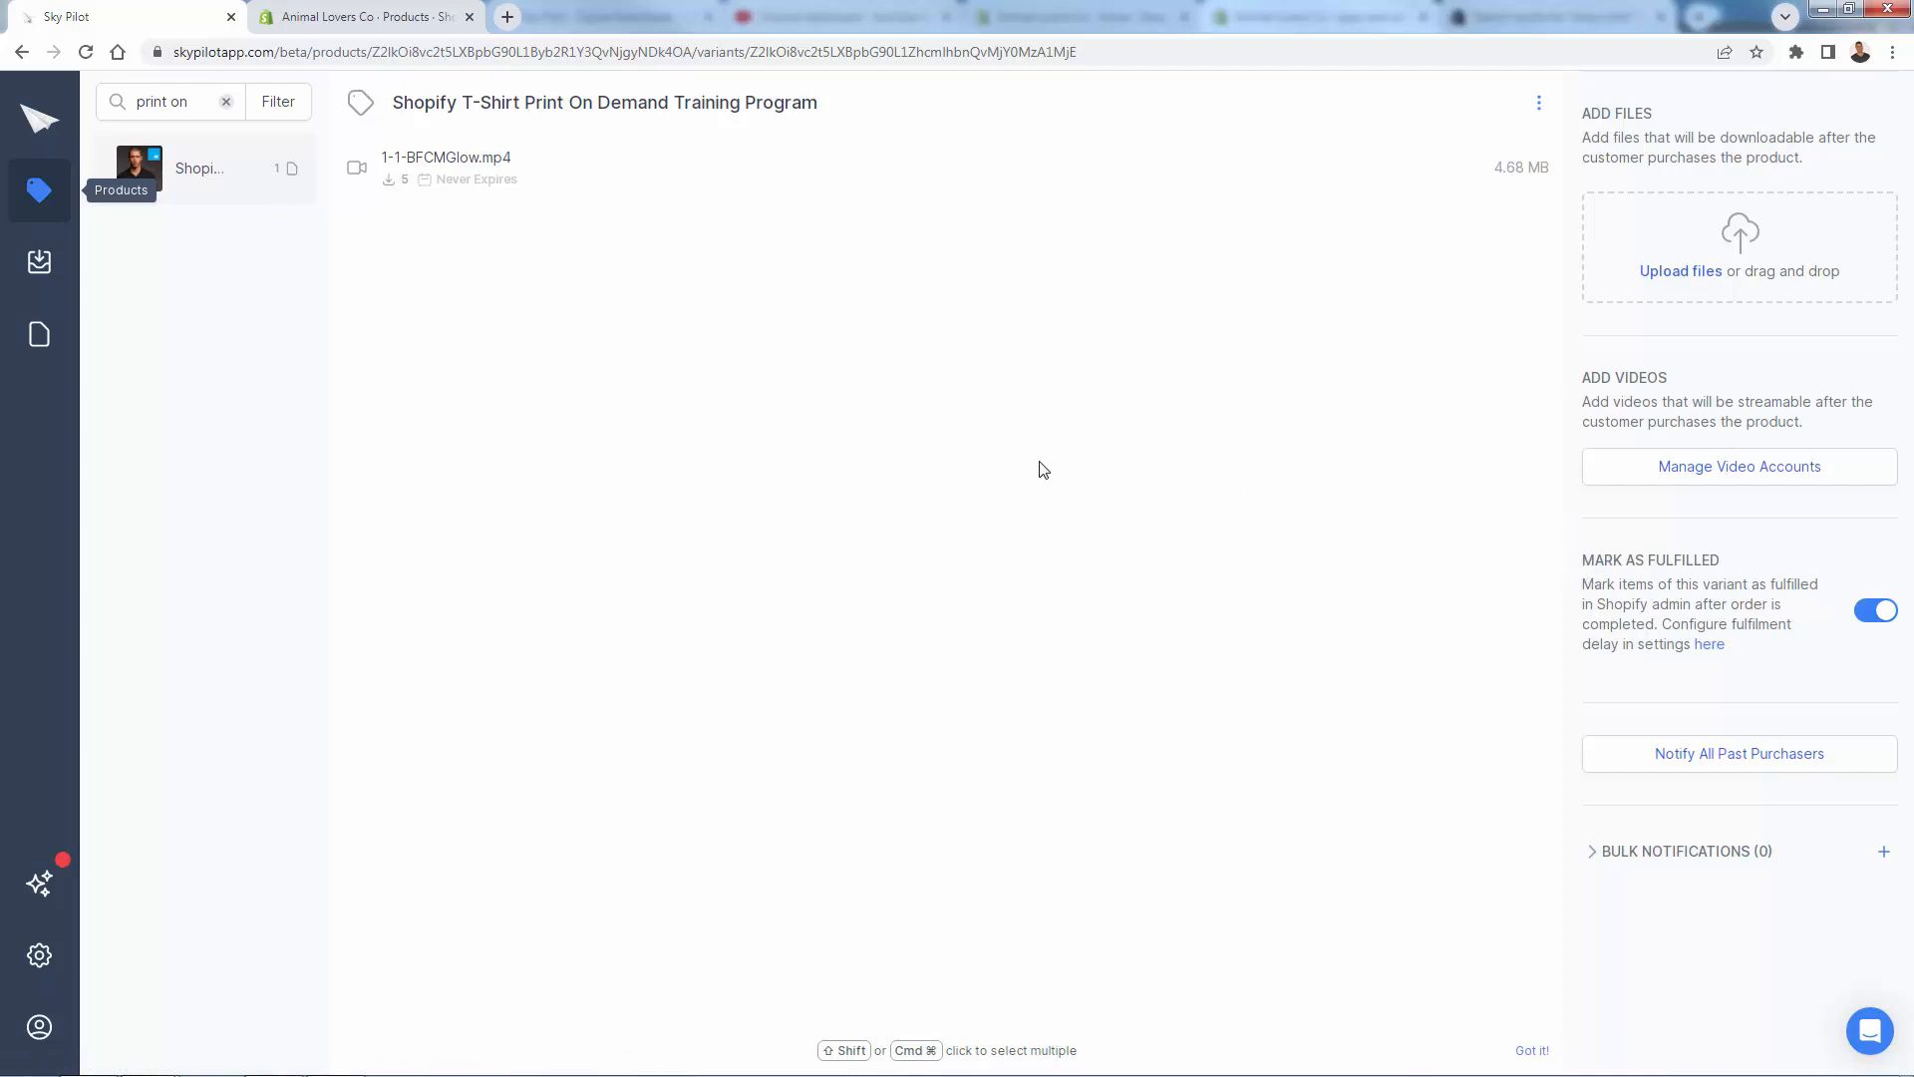
Step: Check the product in Shopify admin and return to the Sky Pilot product page
click(361, 16)
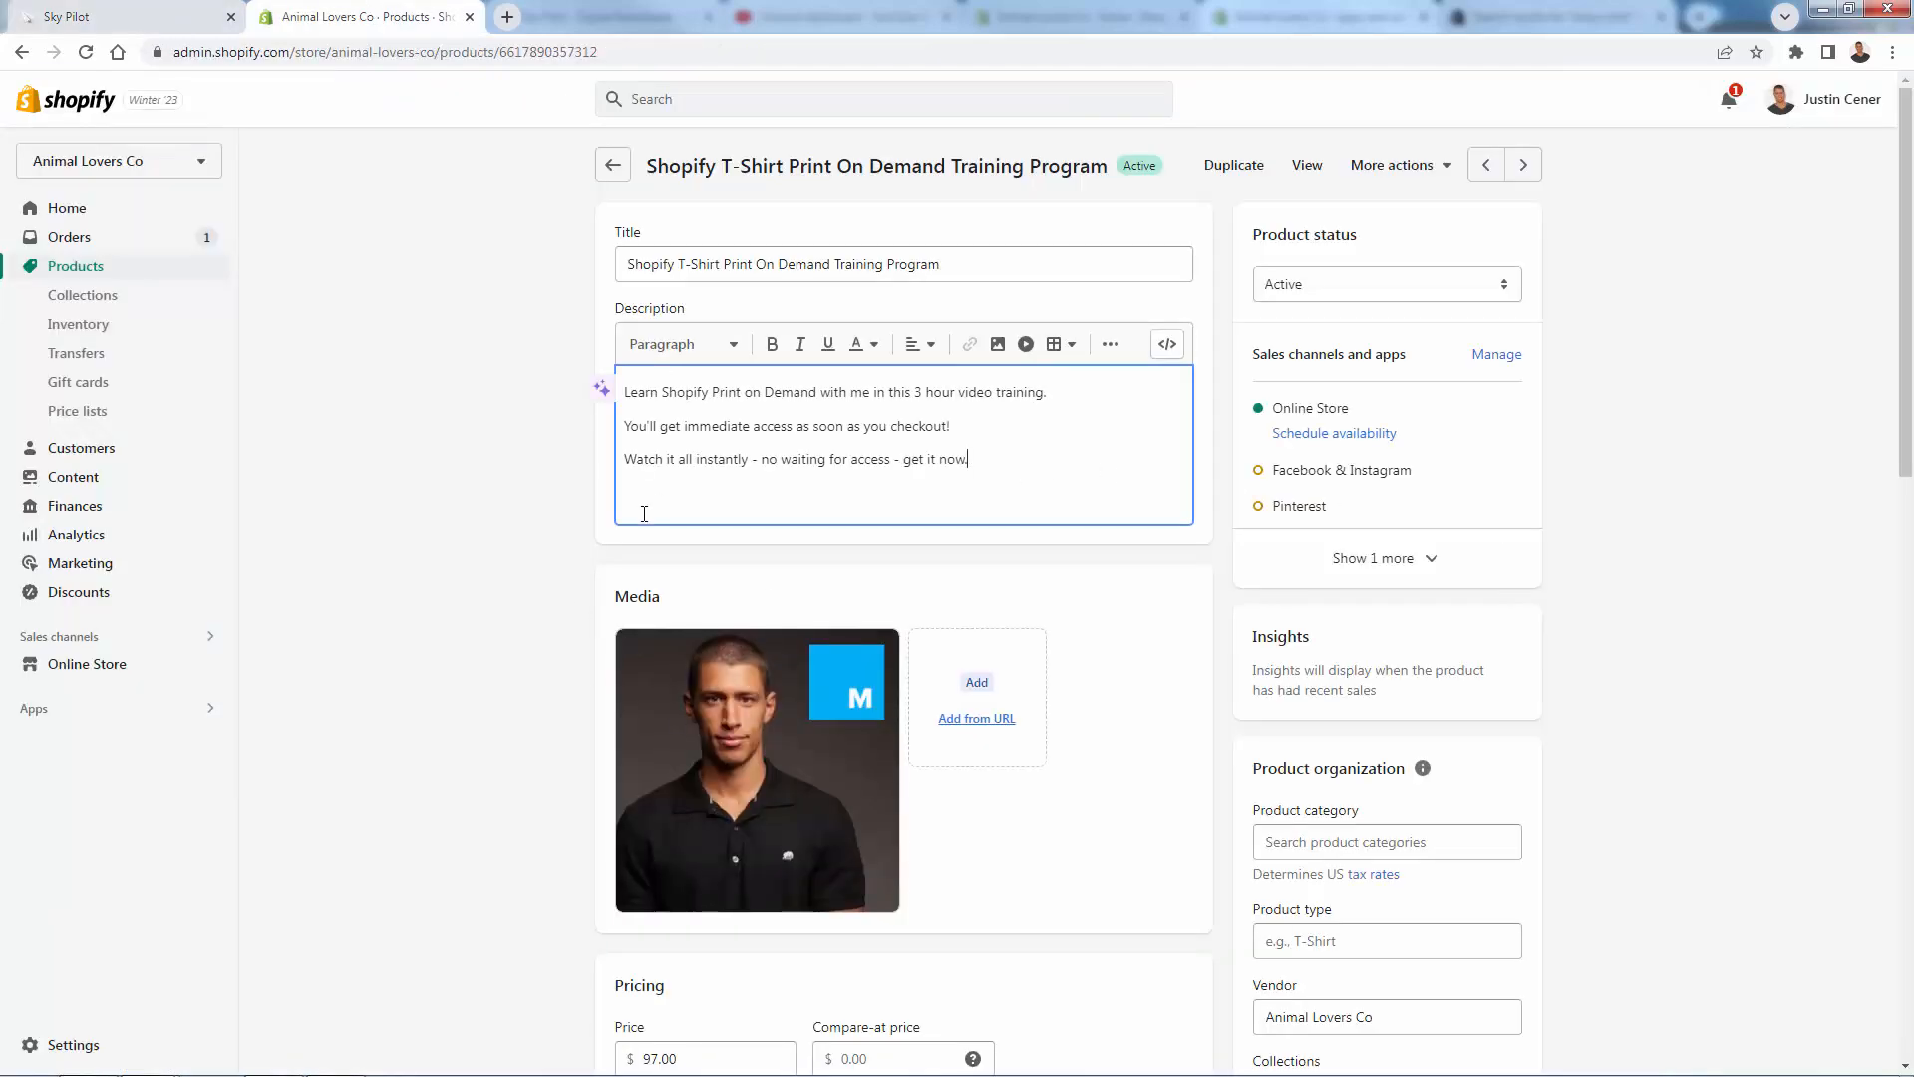
mouse_move(586, 466)
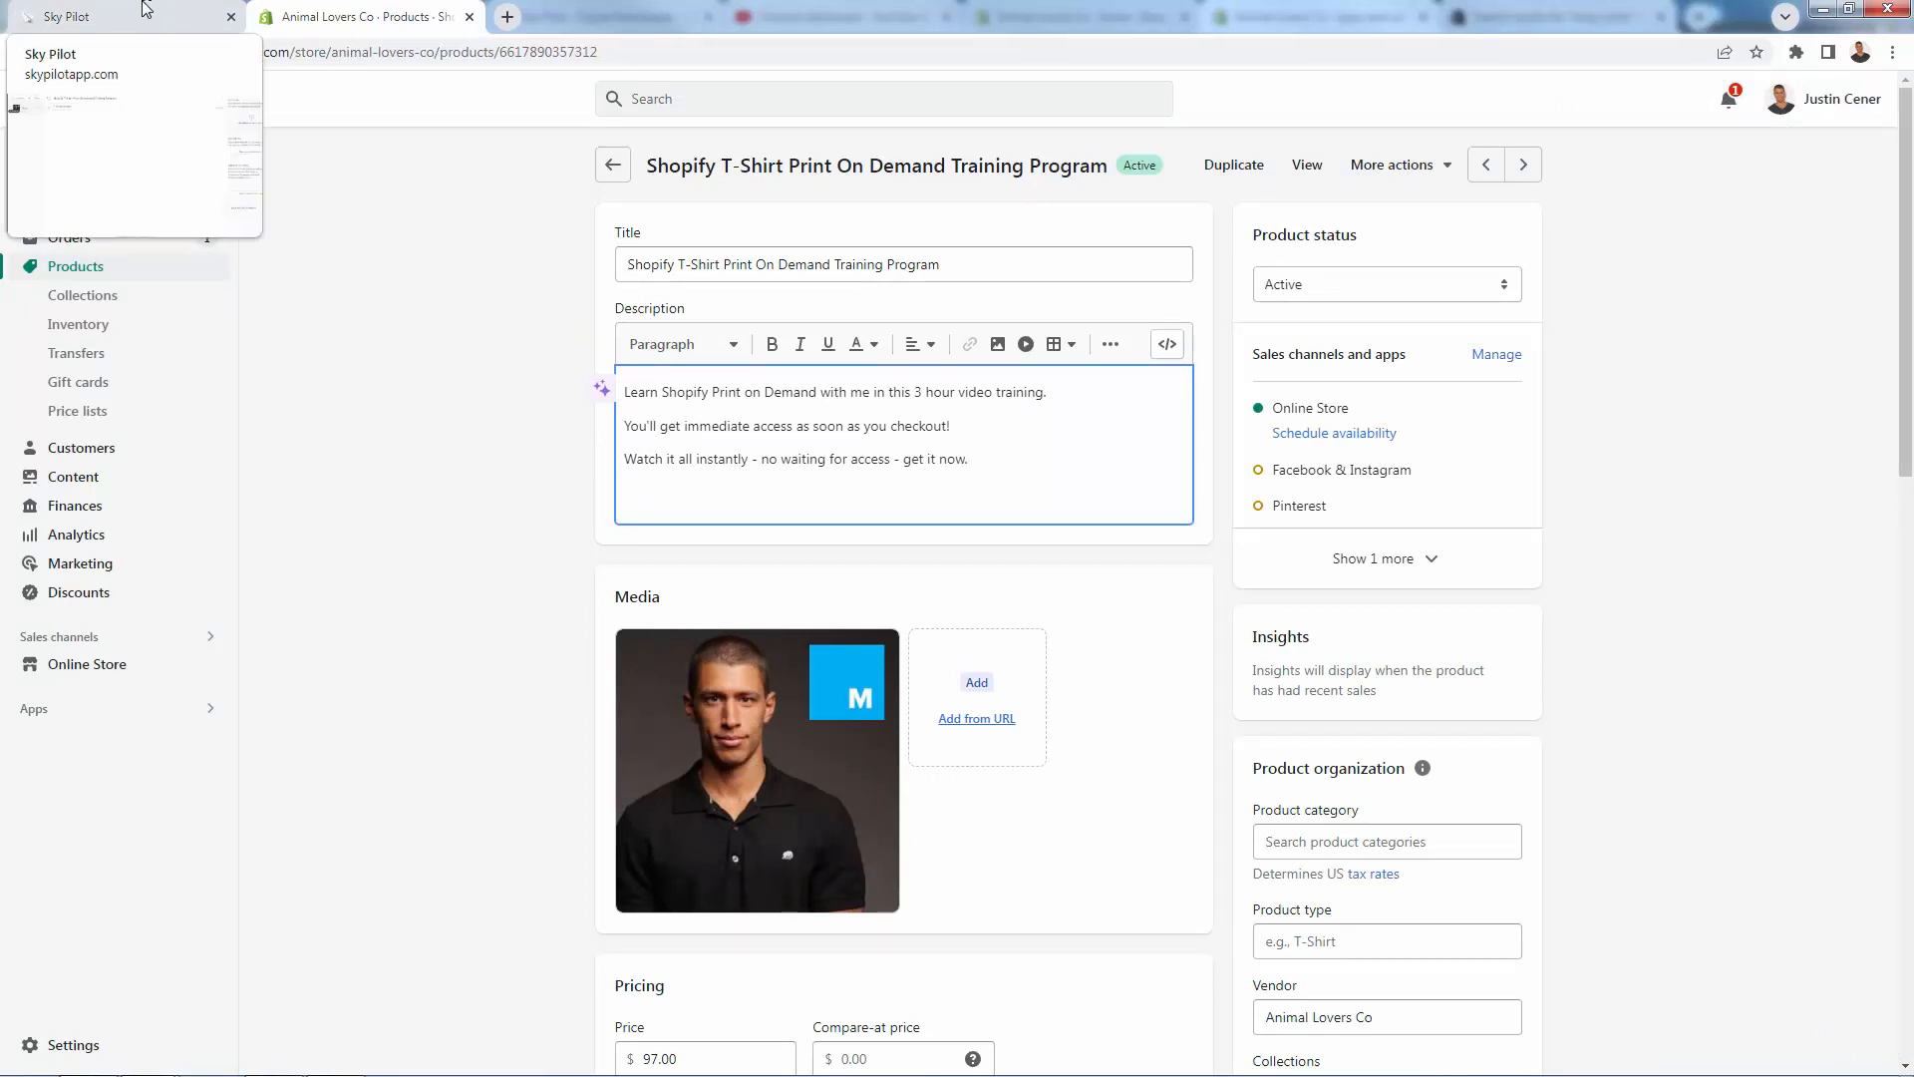
click(67, 16)
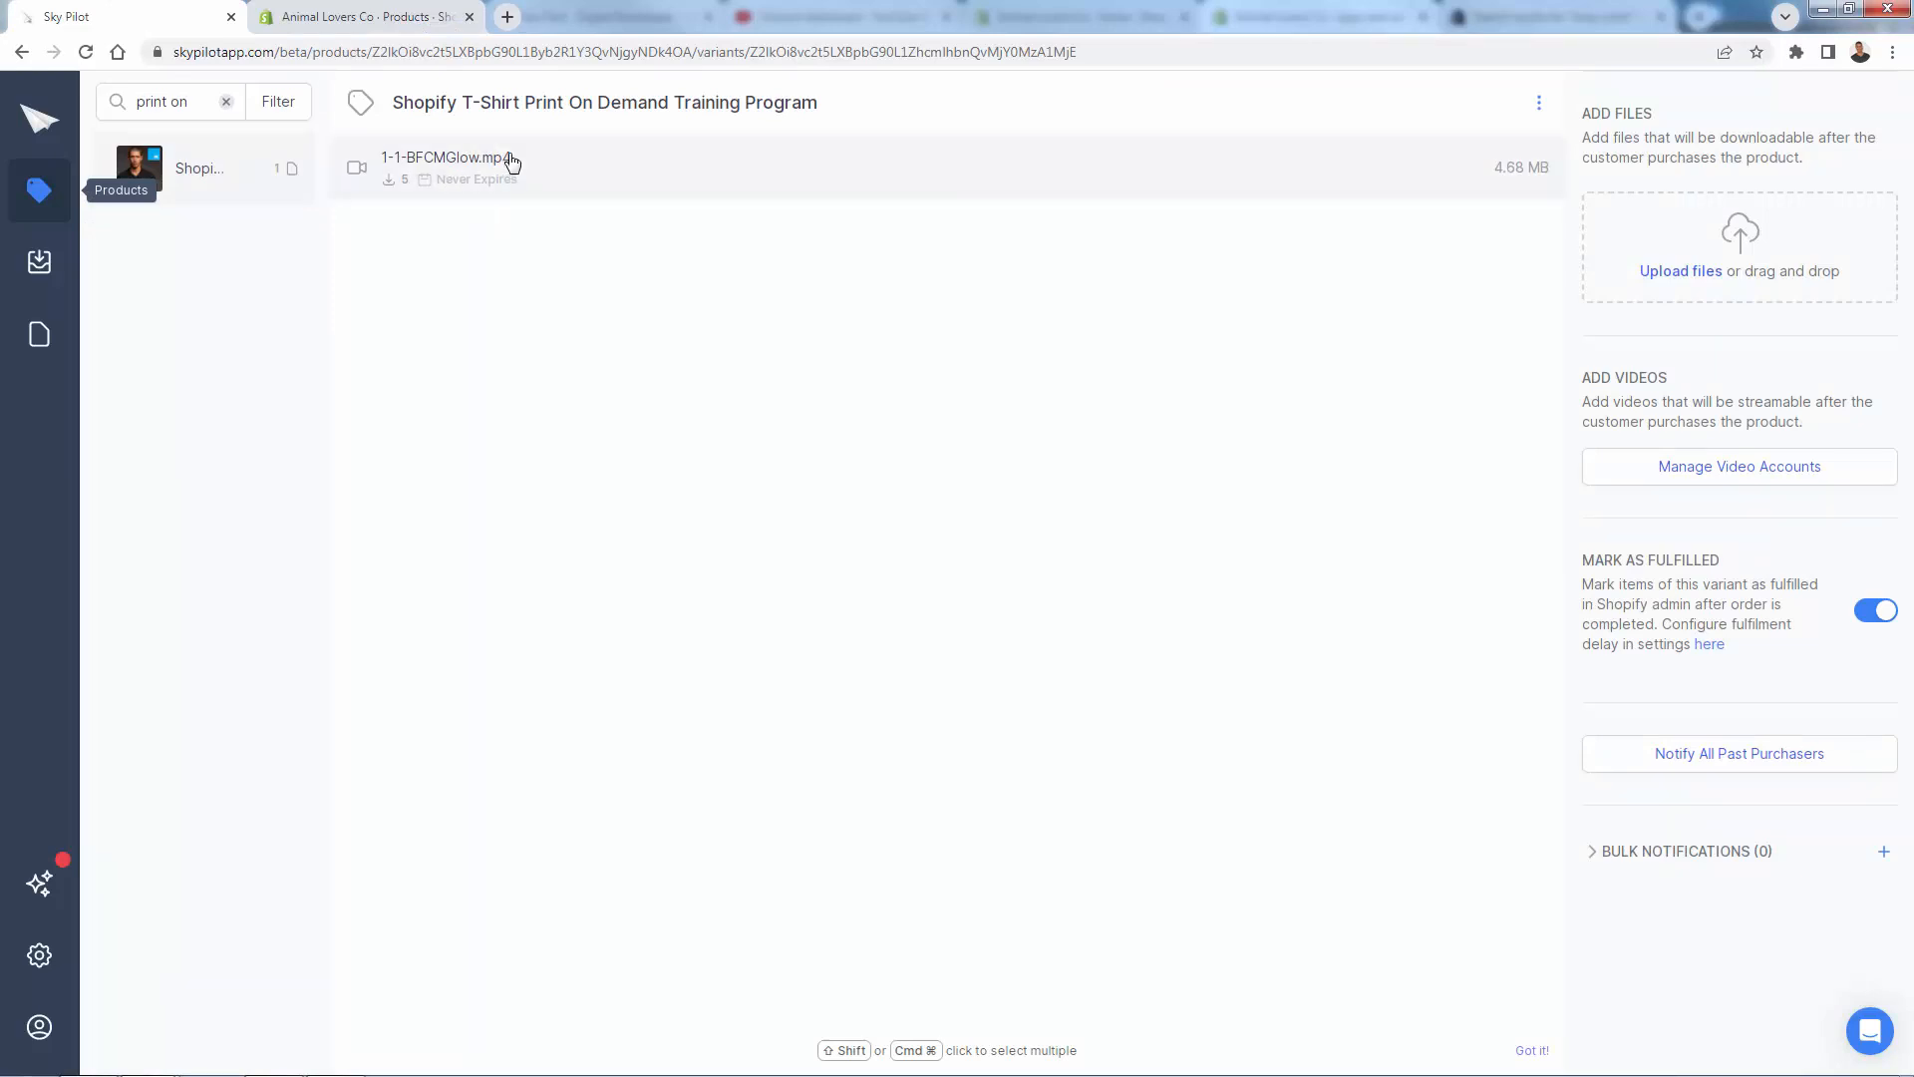
mouse_move(511, 166)
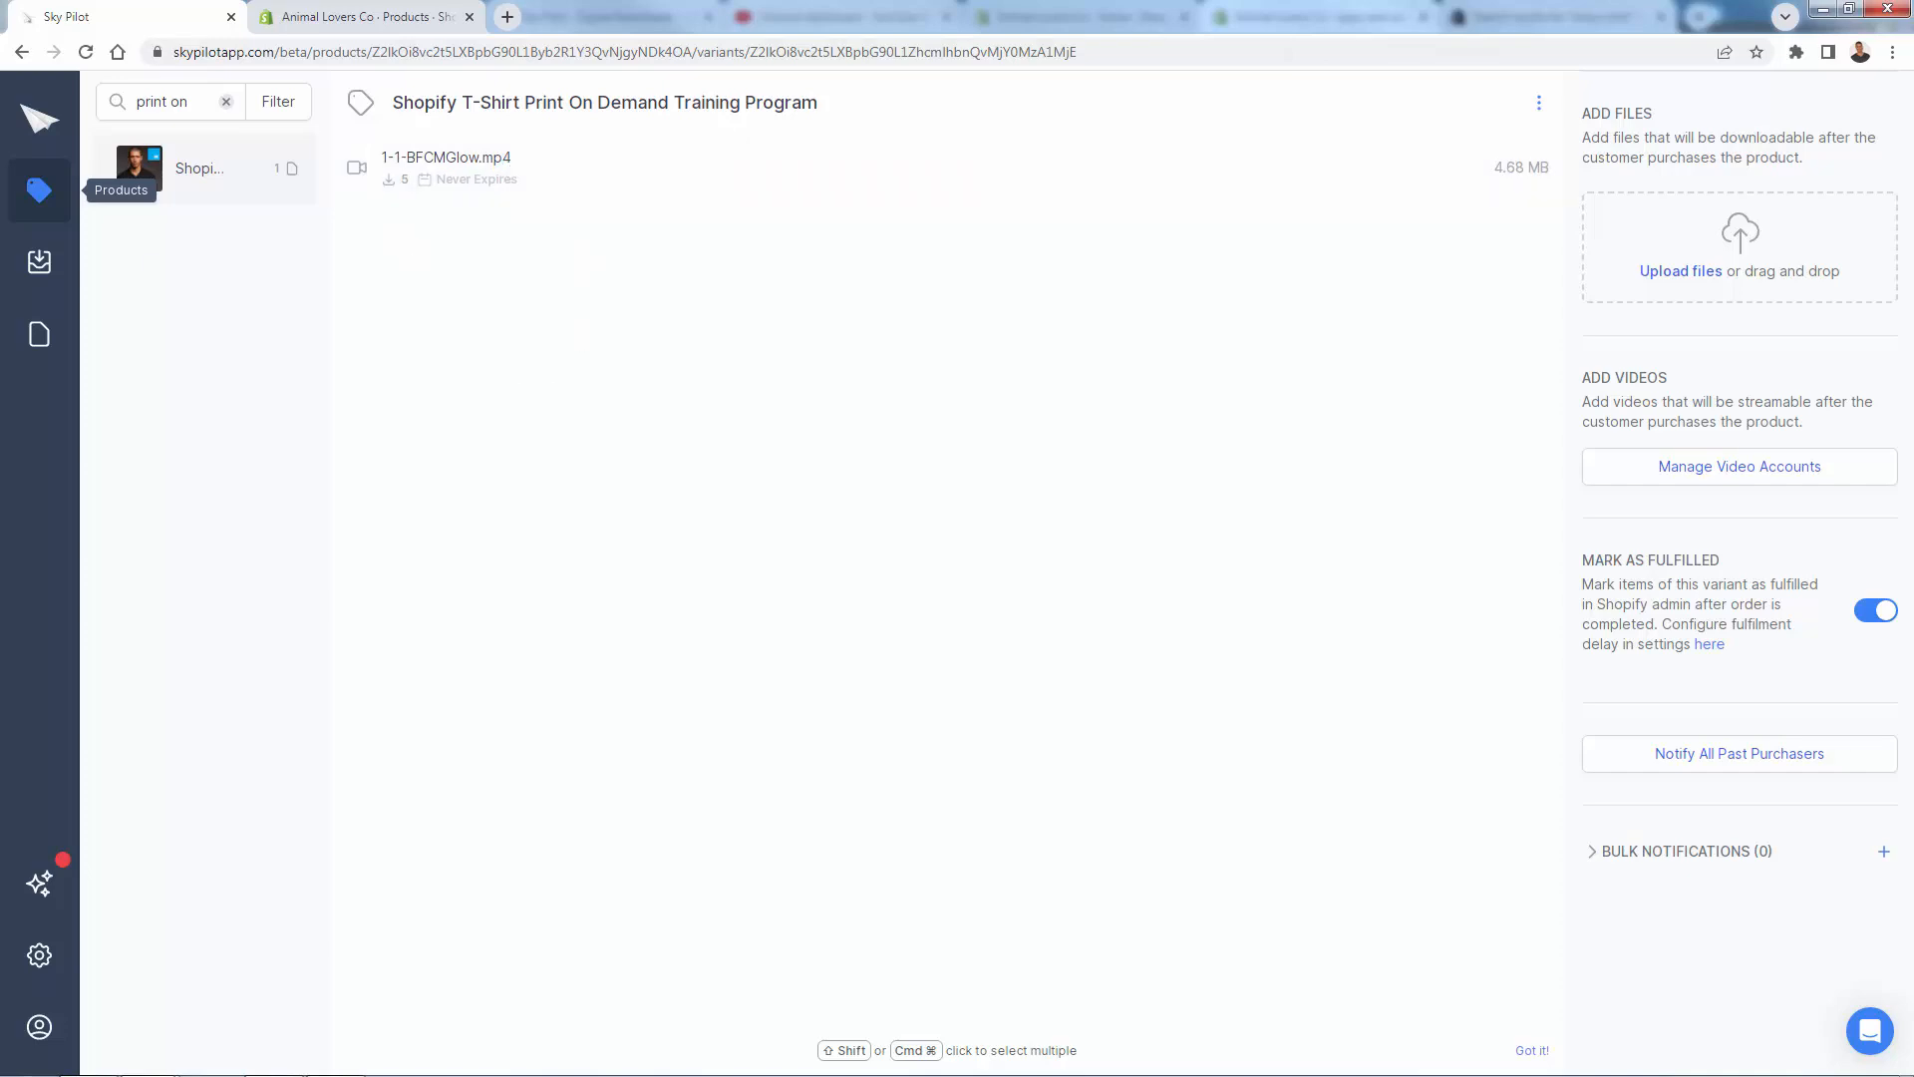
mouse_move(751, 718)
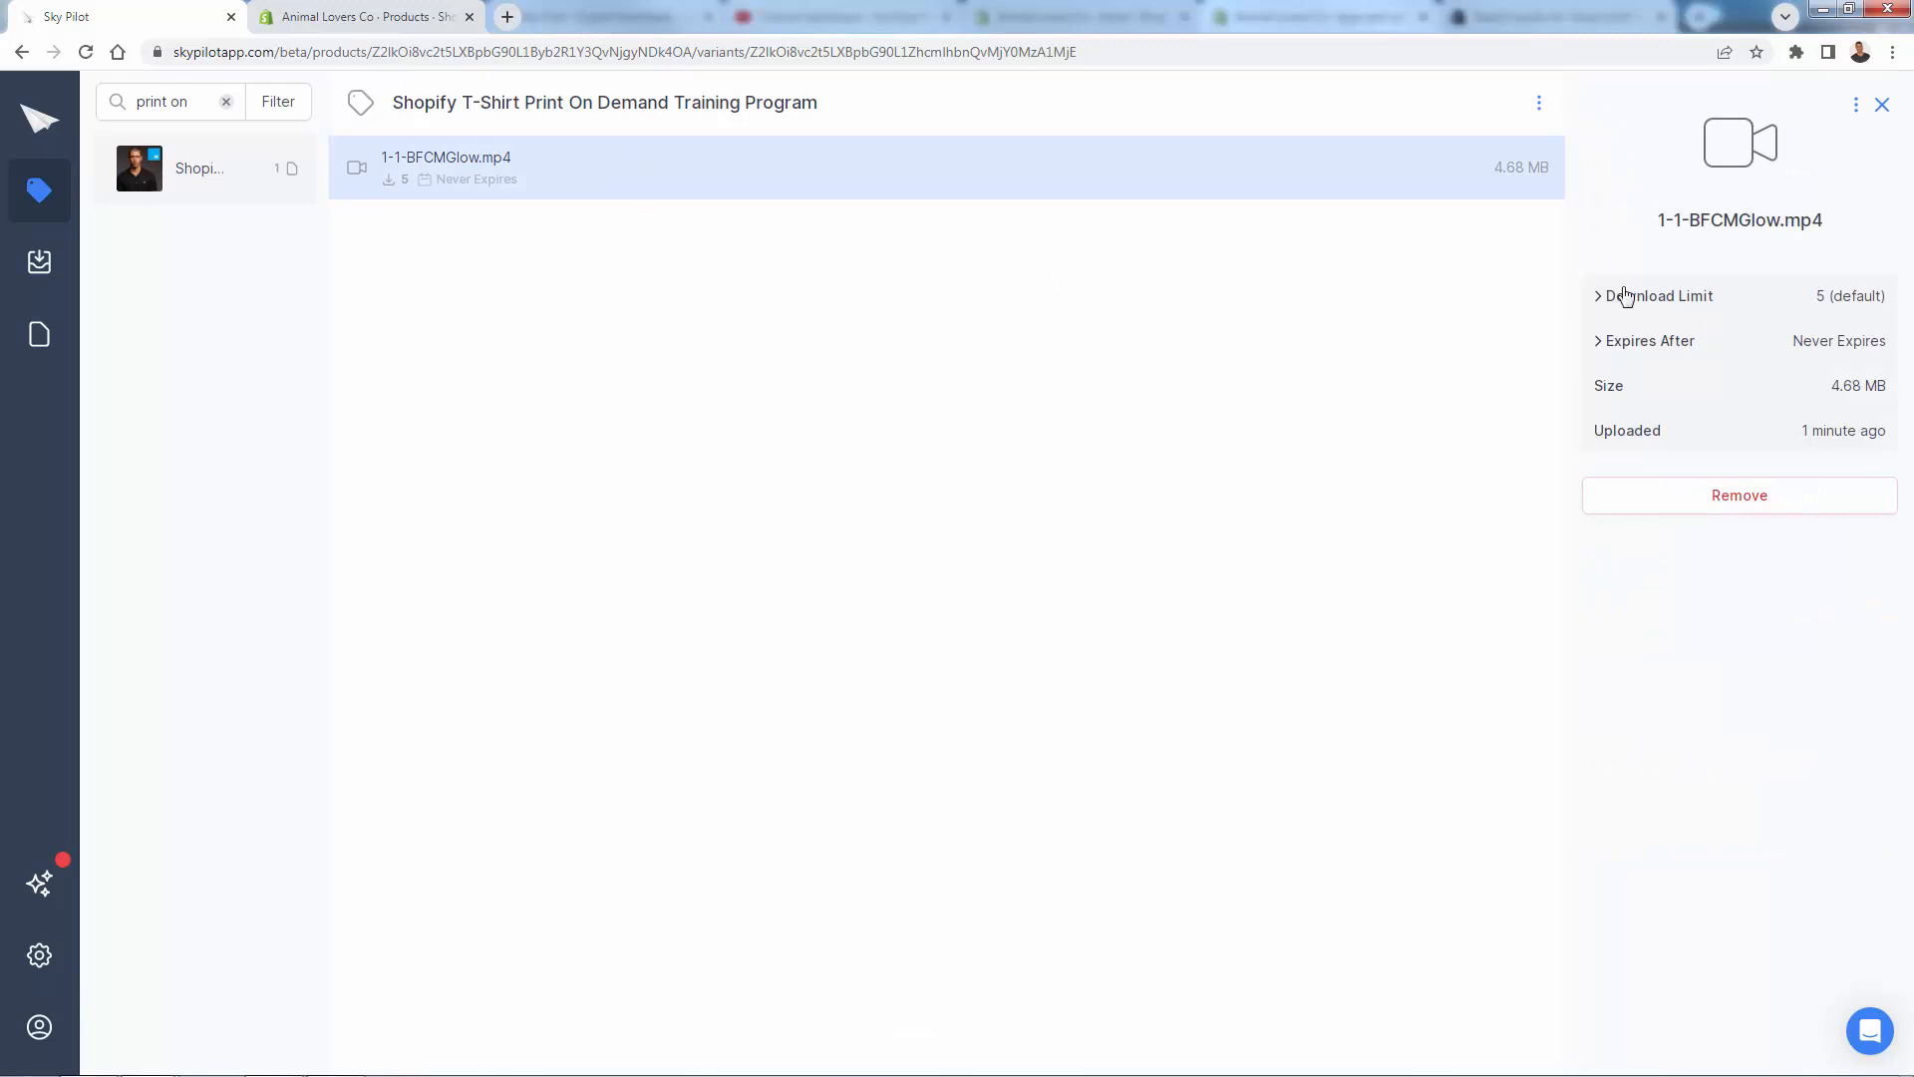
Step: Keep the download limit of 1-1-BFCMGlow.mp4 at 5 downloads and close its details
click(1655, 295)
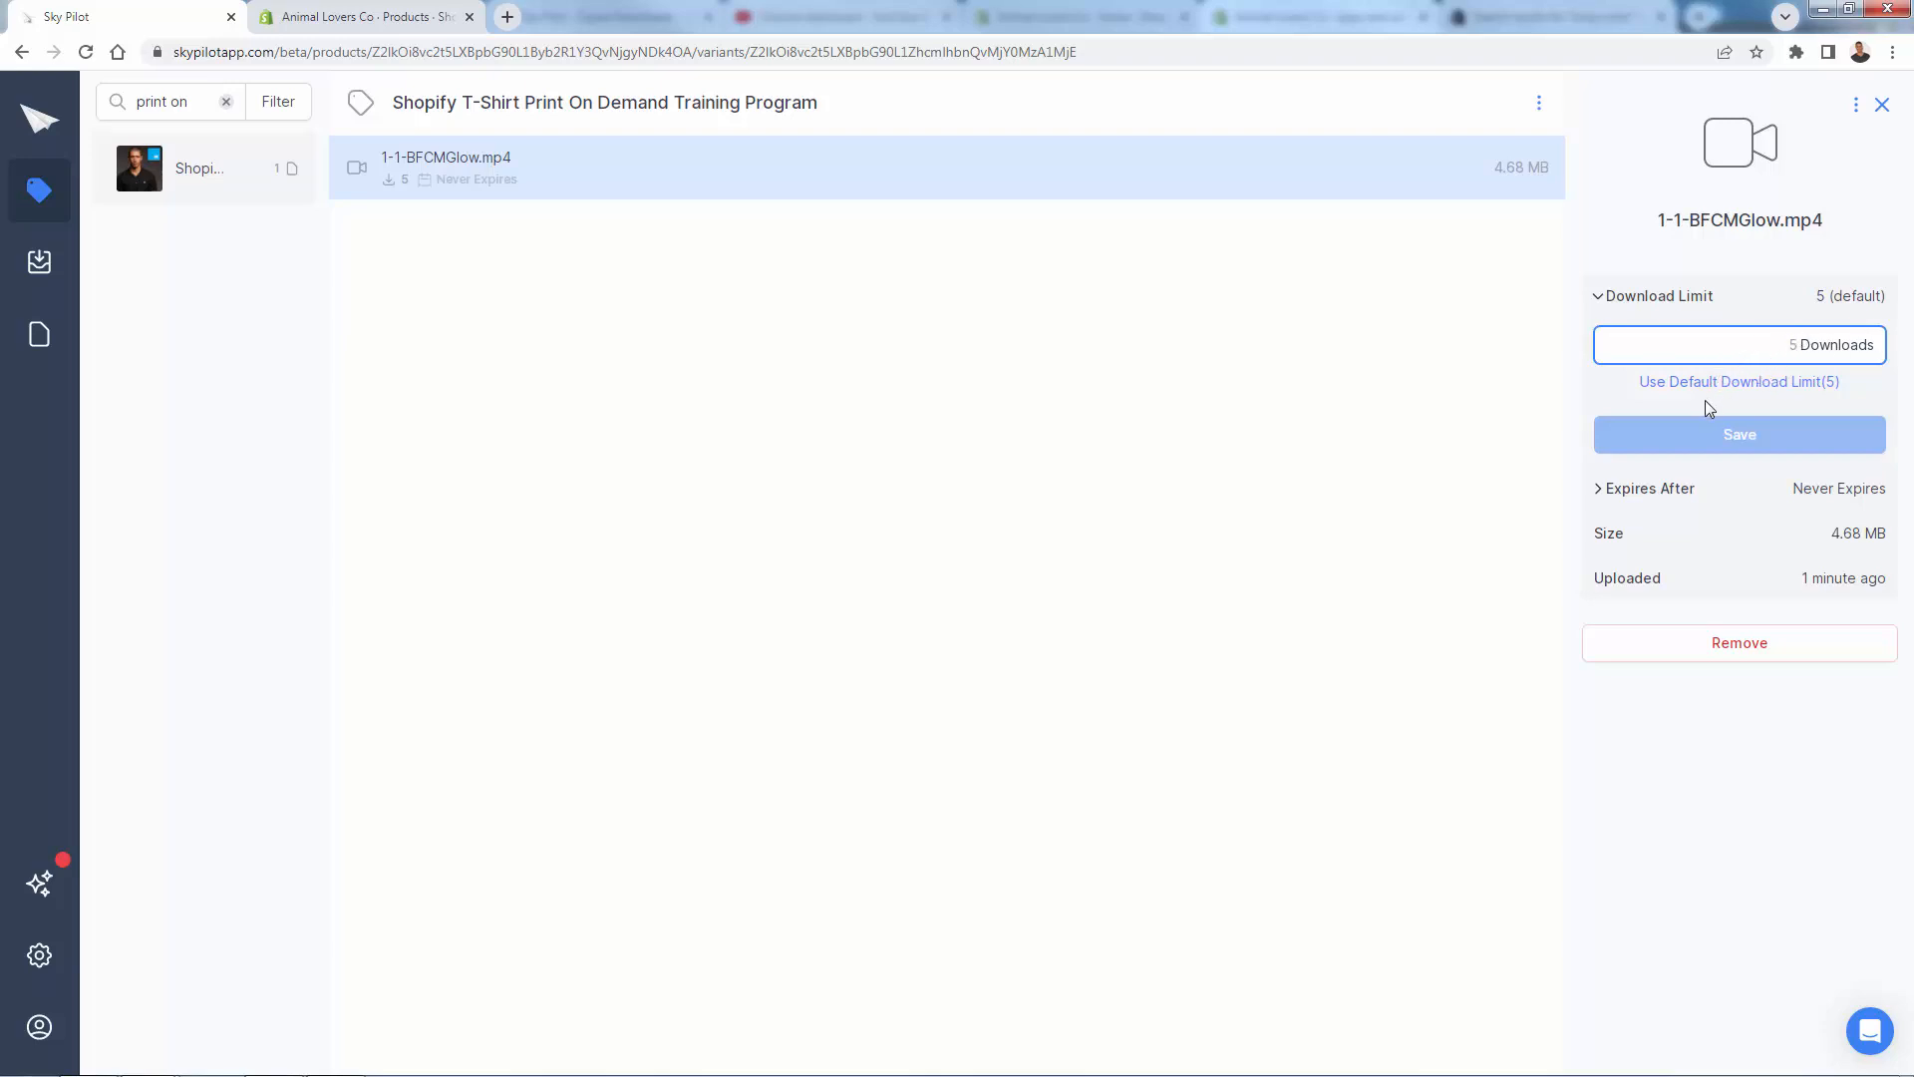
mouse_move(1631, 379)
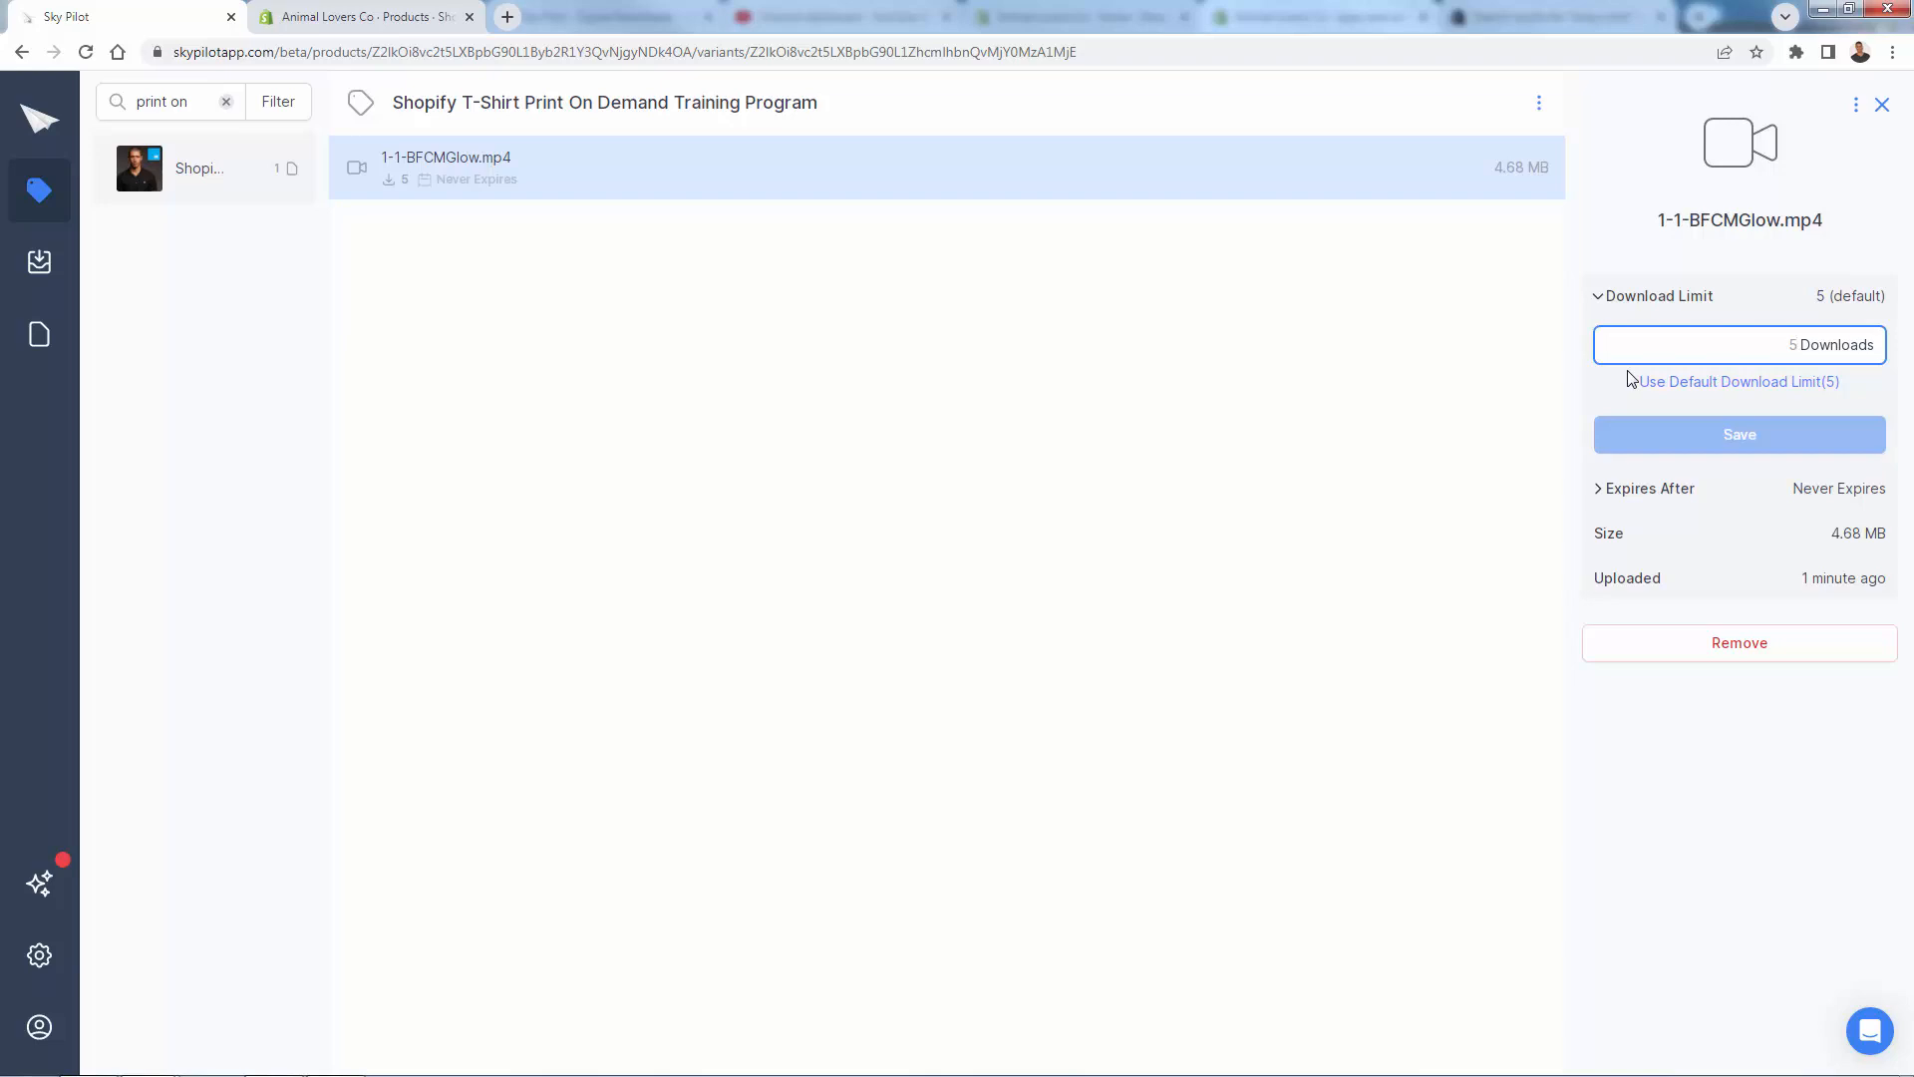
click(1739, 345)
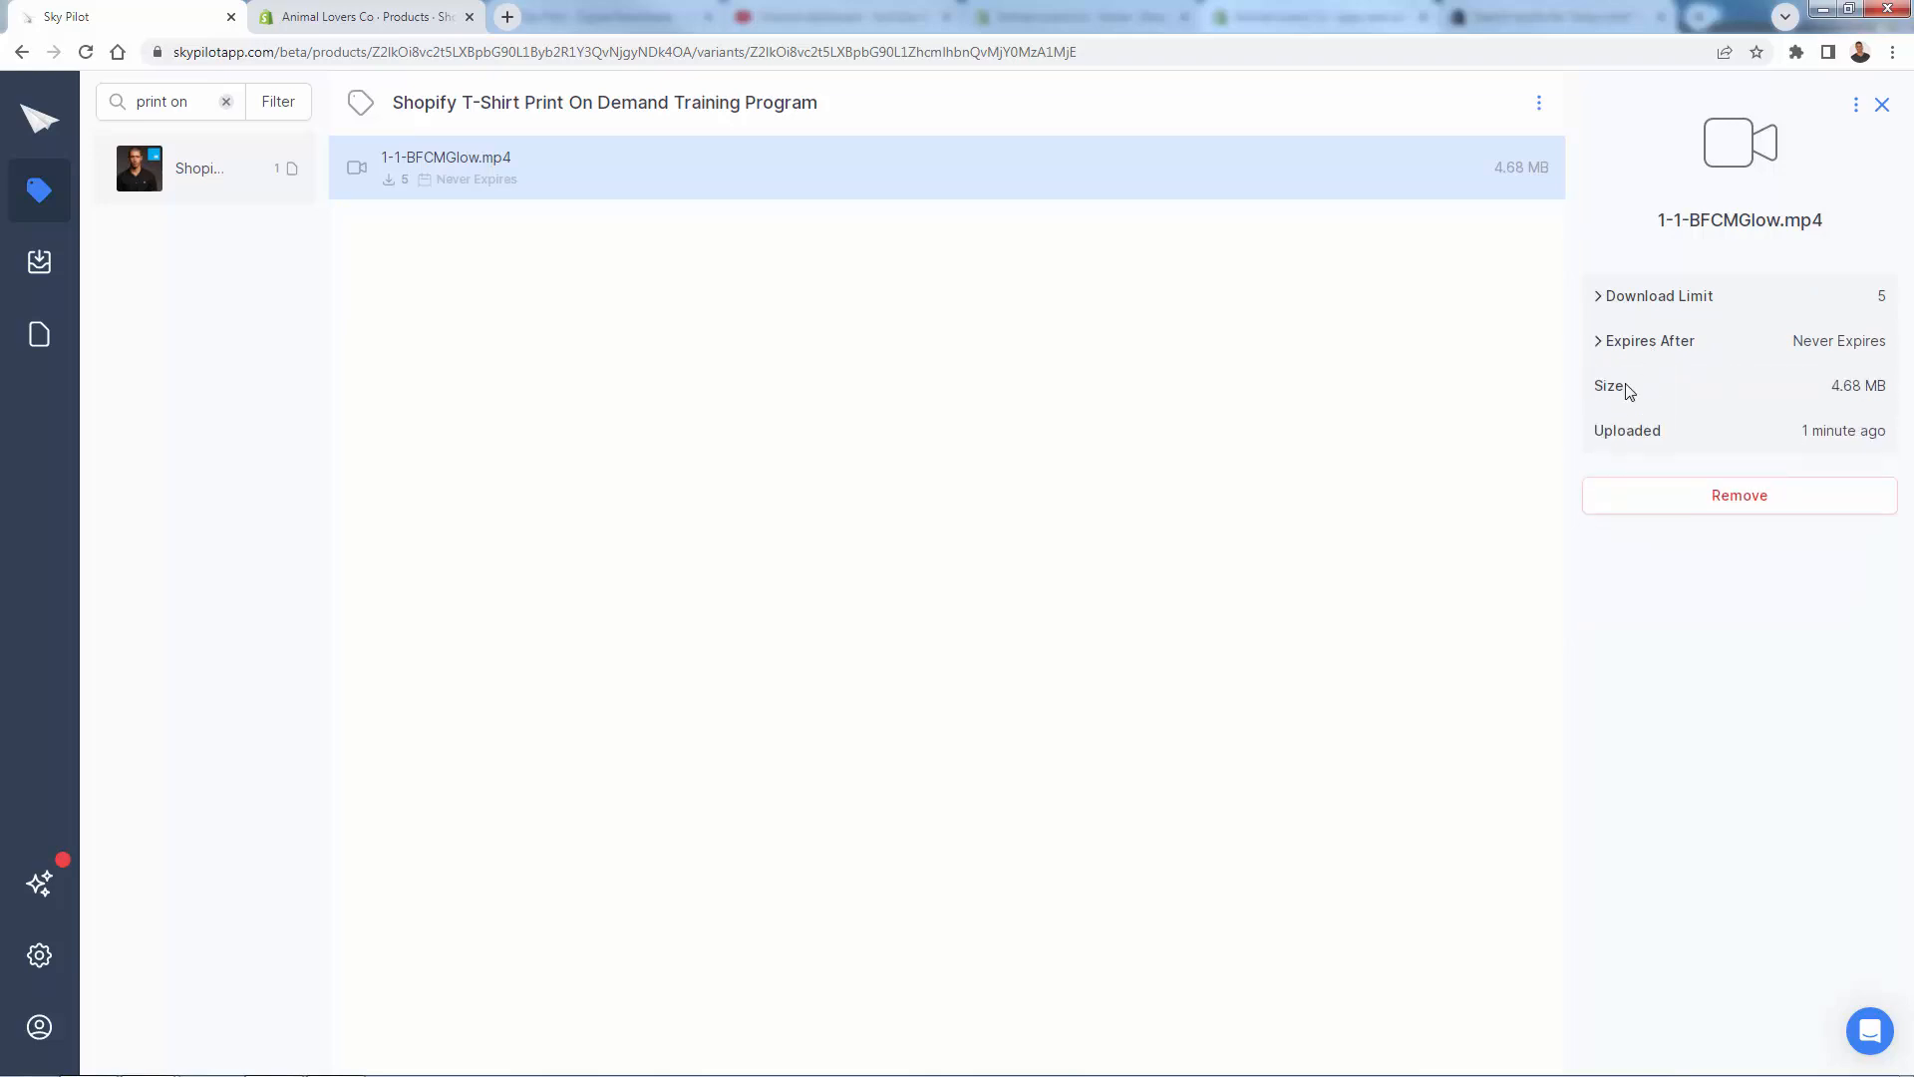
mouse_move(1738, 495)
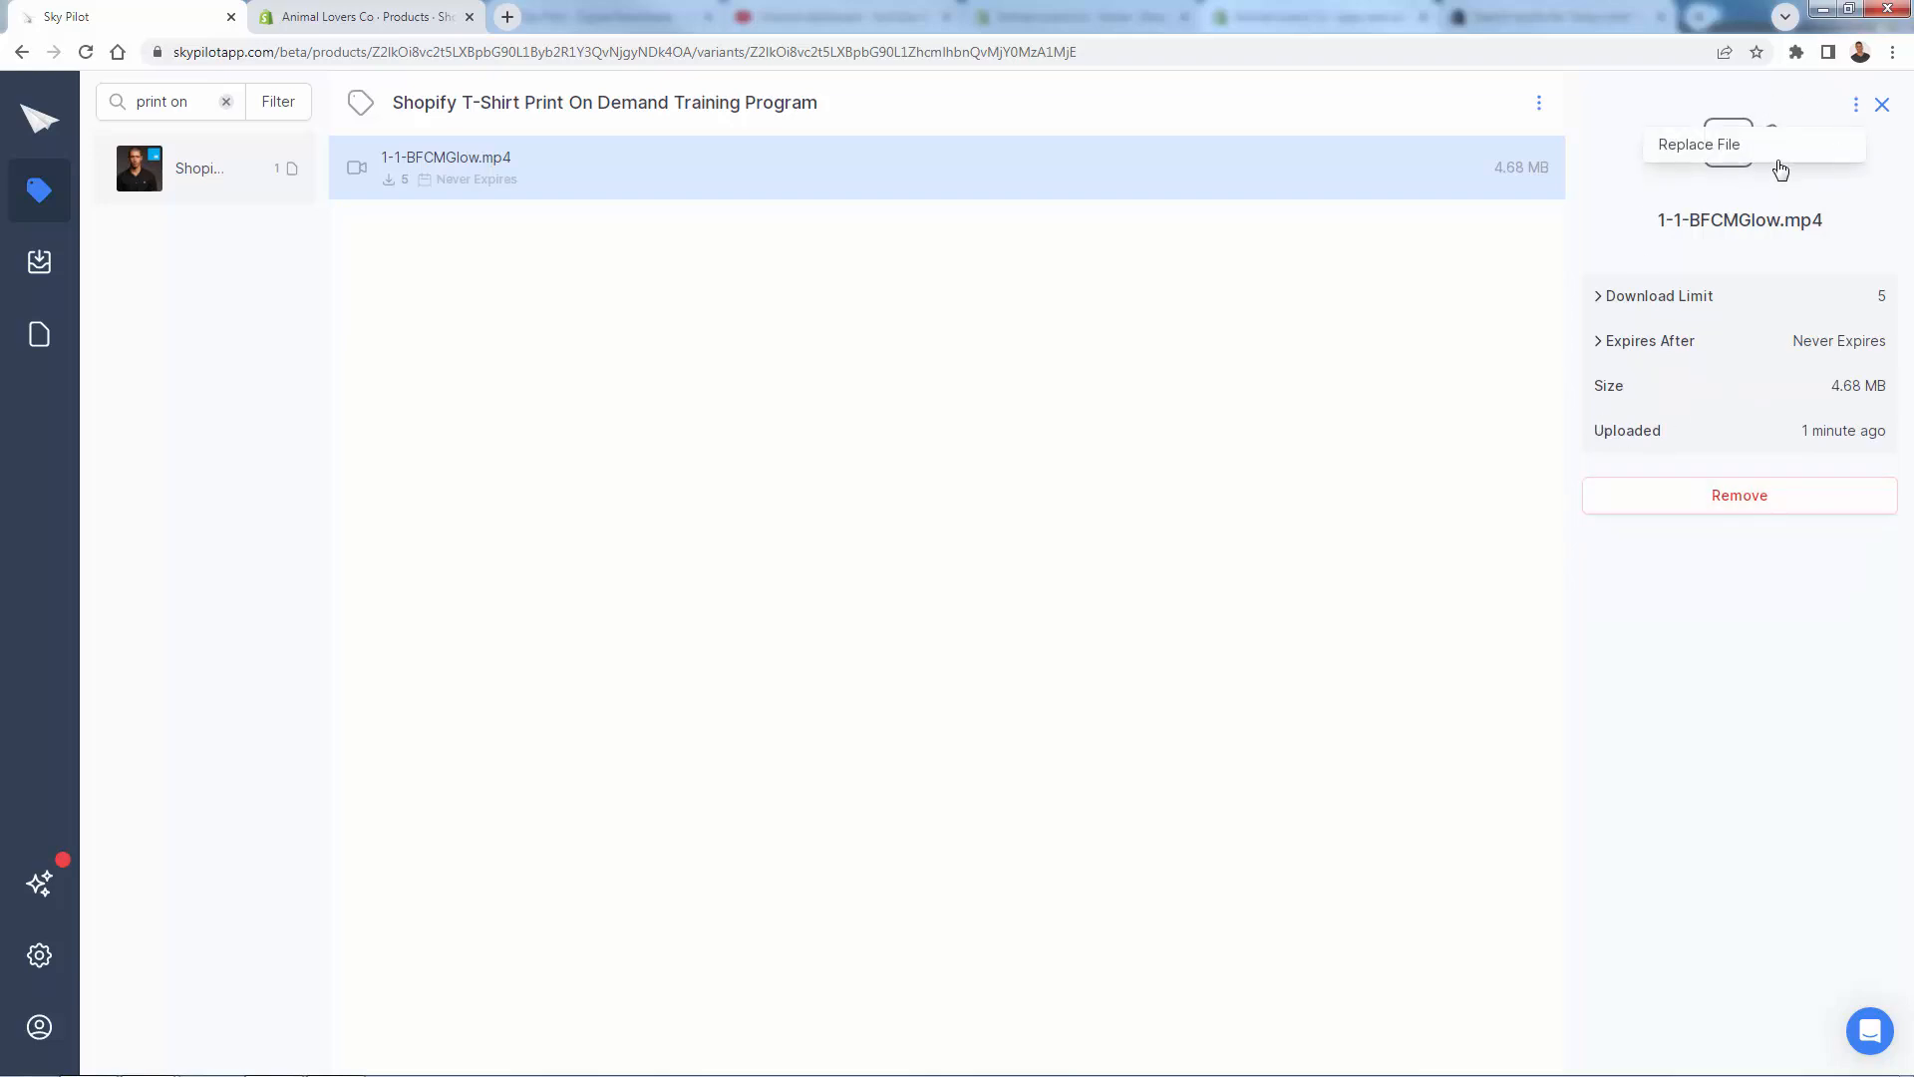
click(1659, 295)
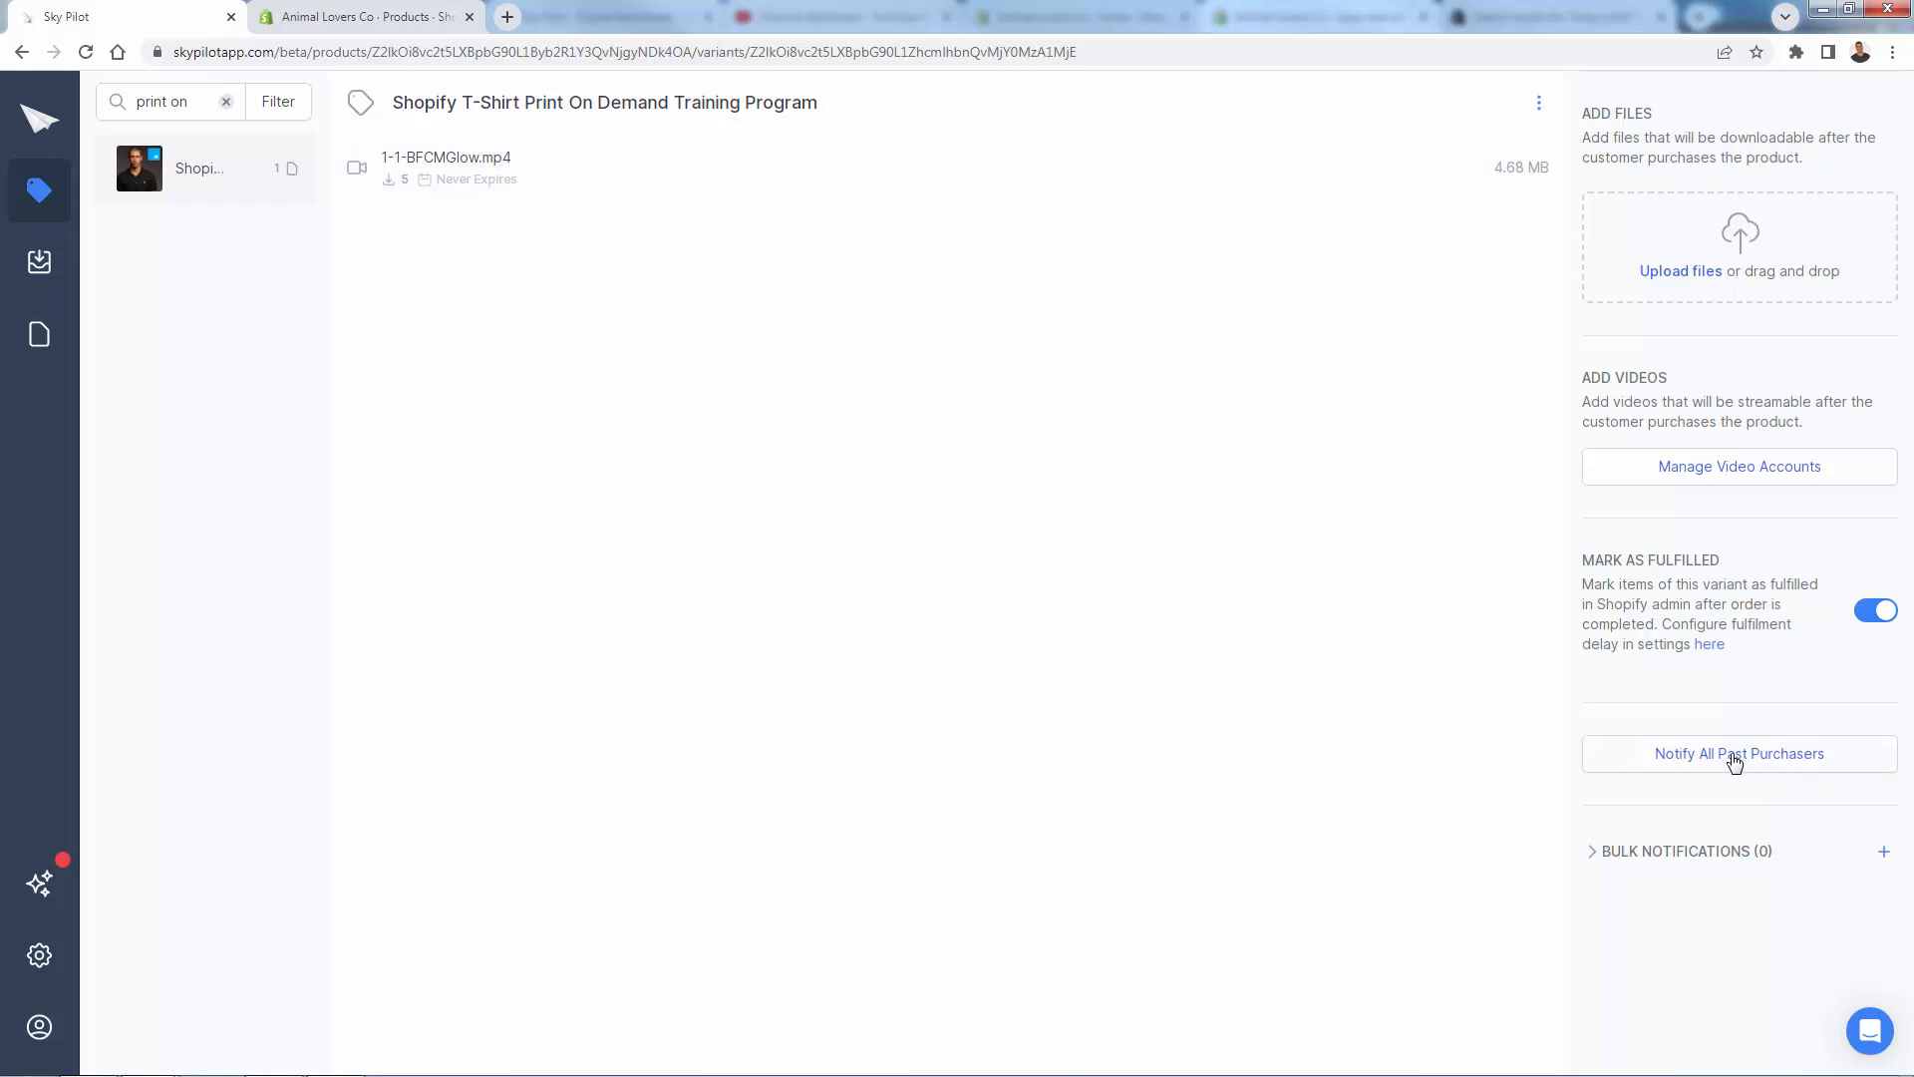
mouse_move(1097, 628)
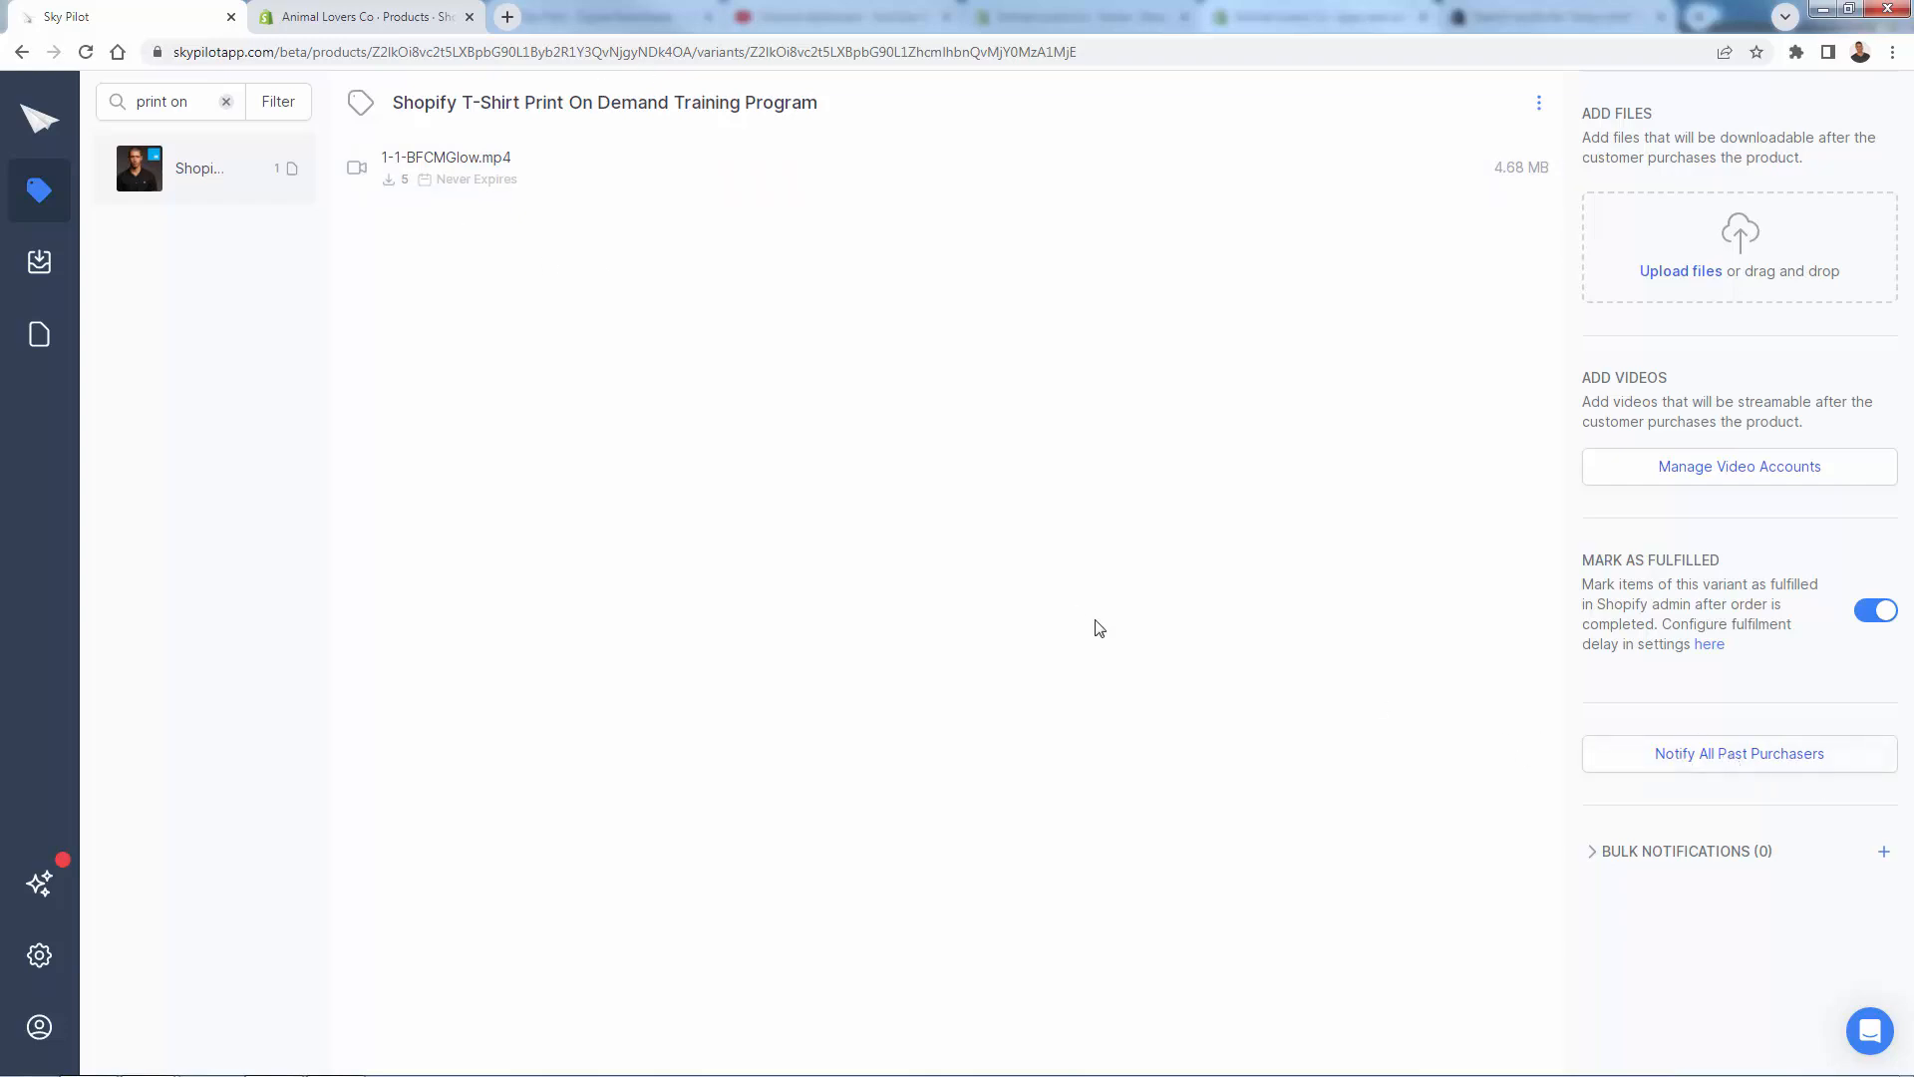
mouse_move(225, 189)
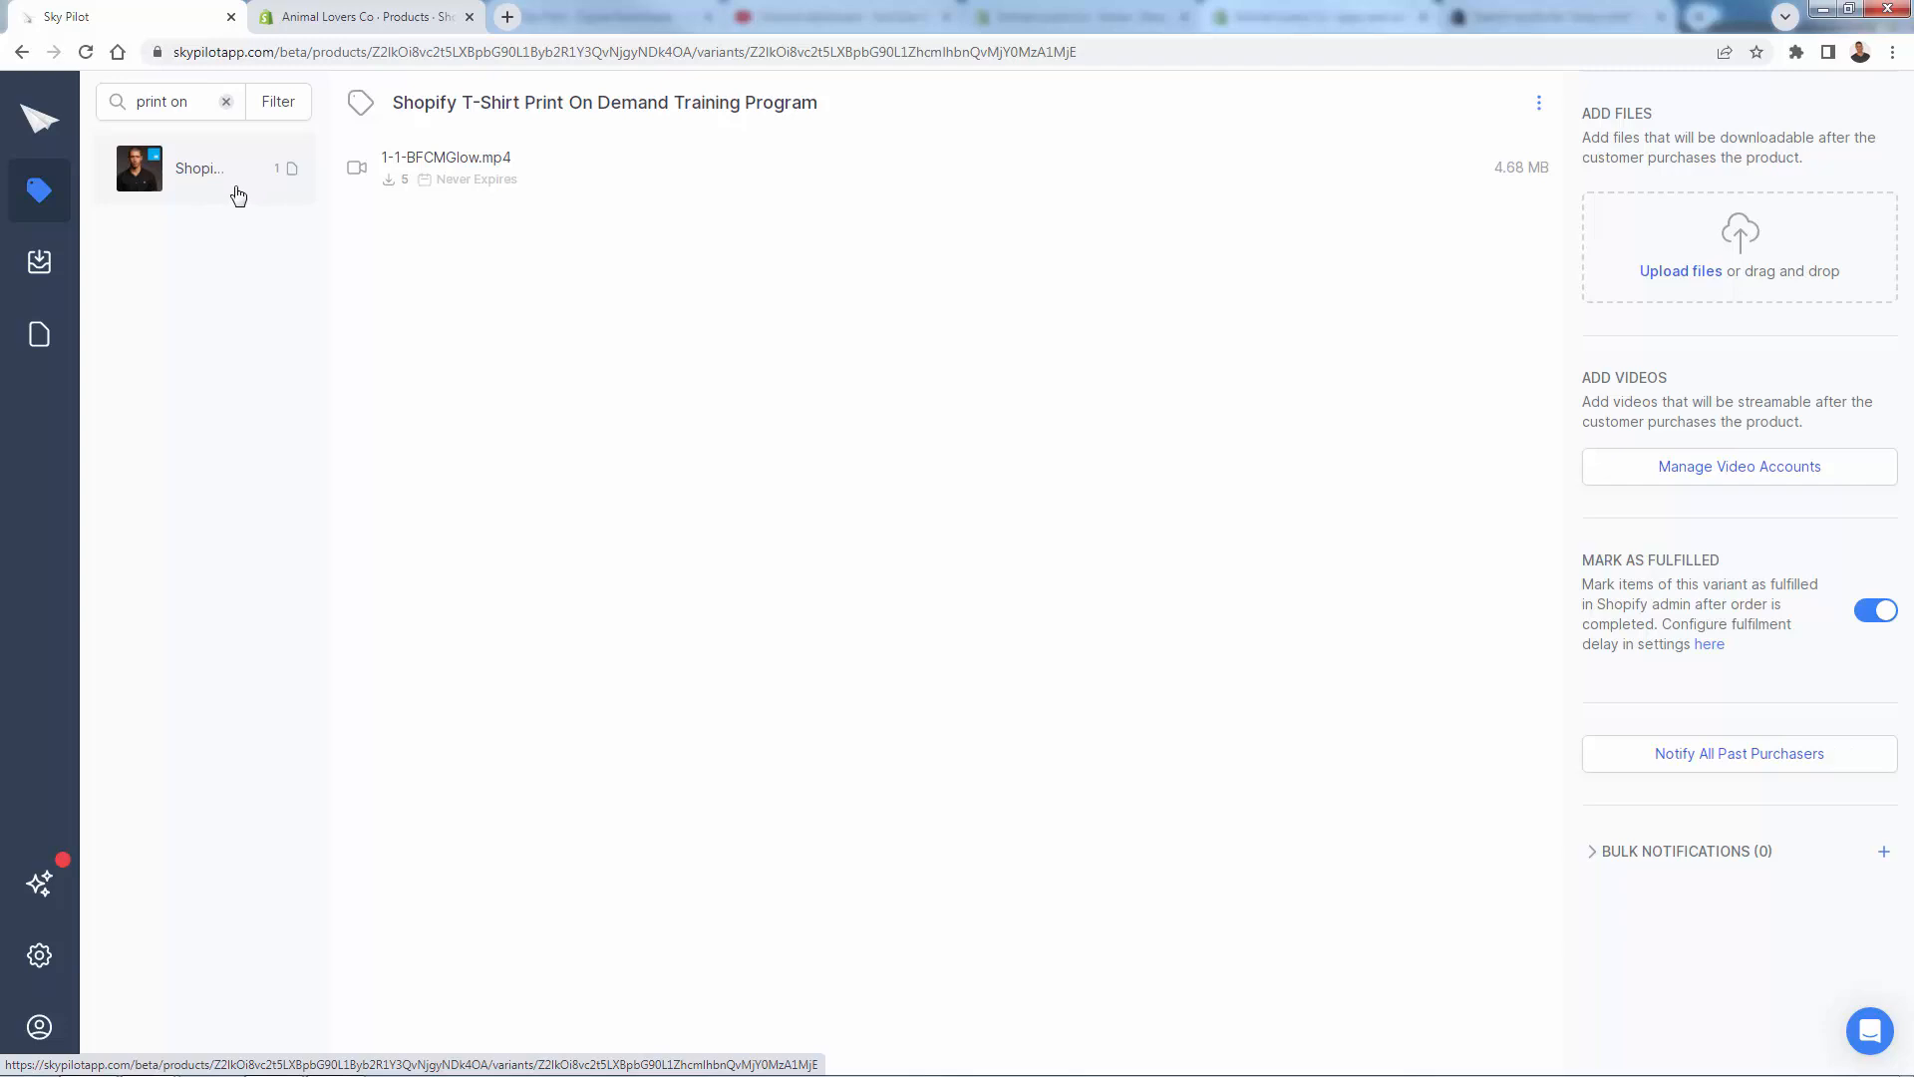
mouse_move(205, 182)
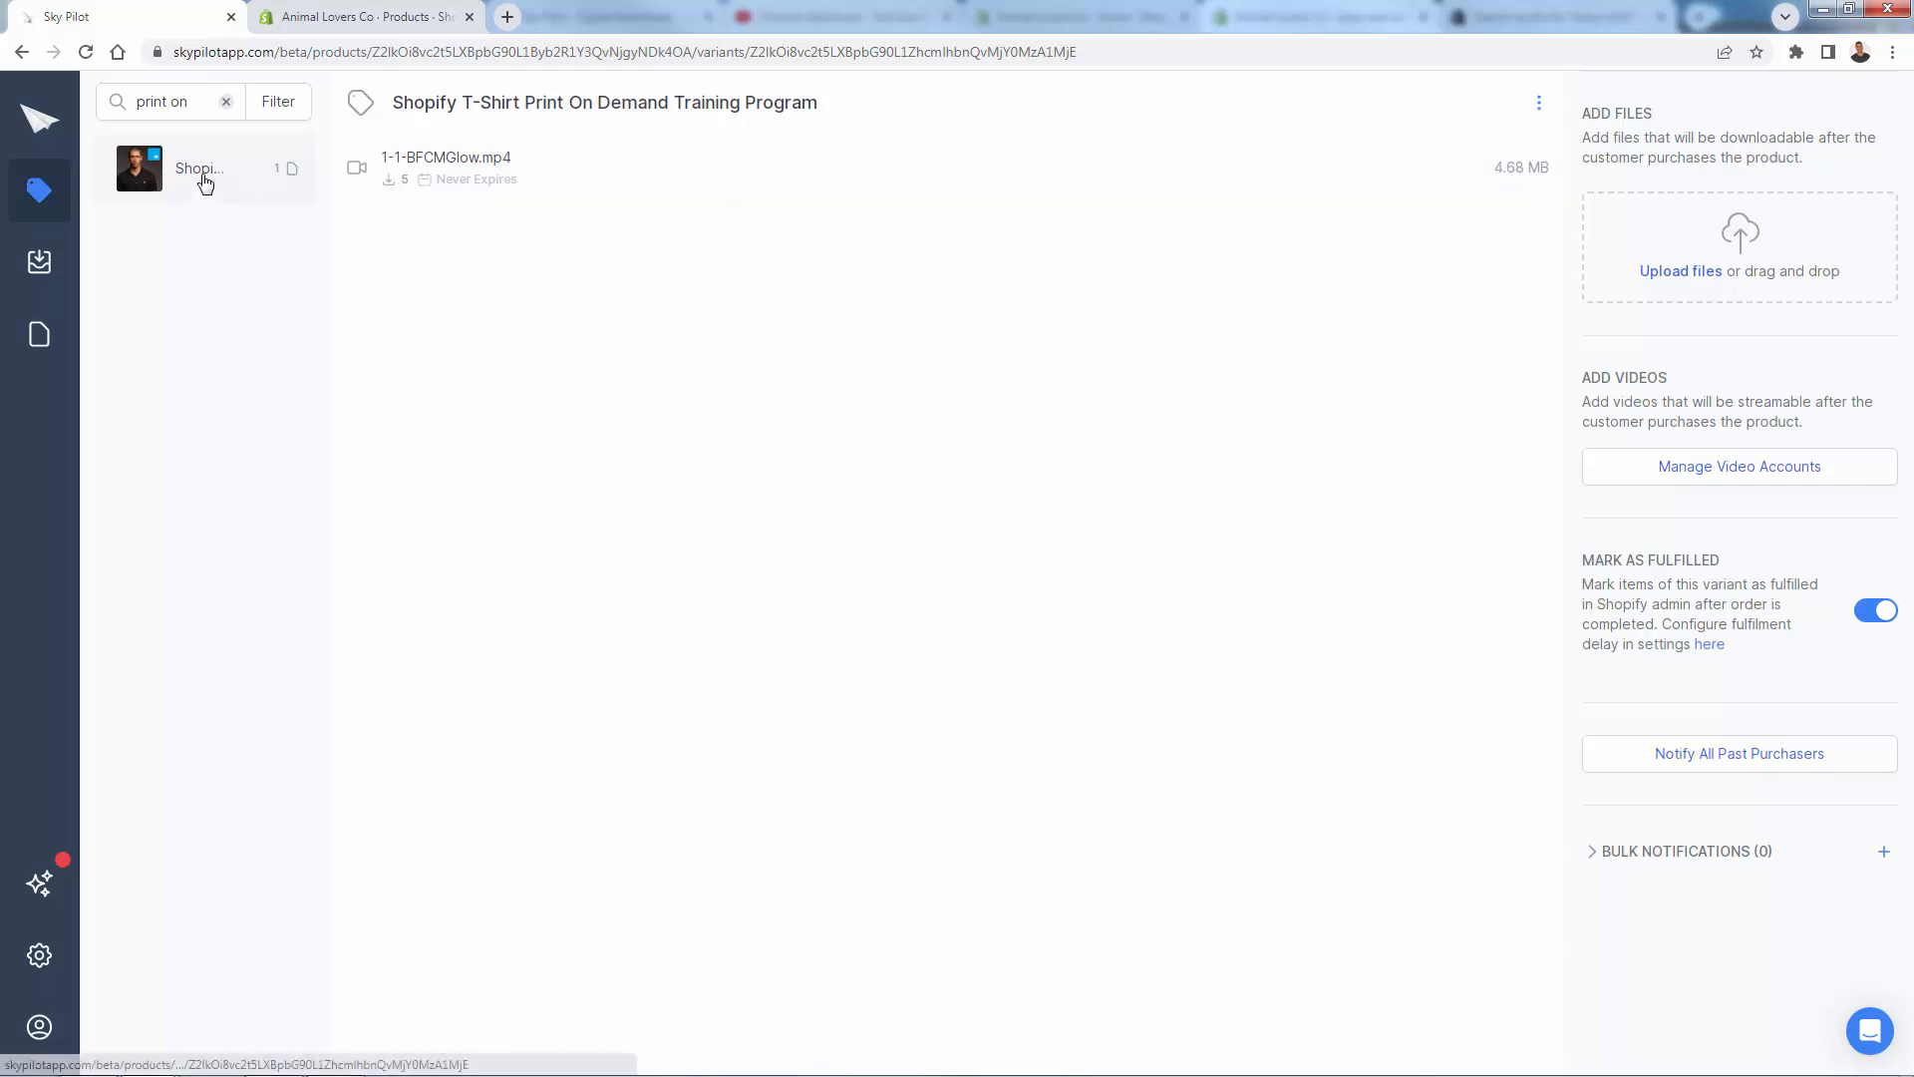
Step: Reselect the training program product in Sky Pilot's product list
click(226, 102)
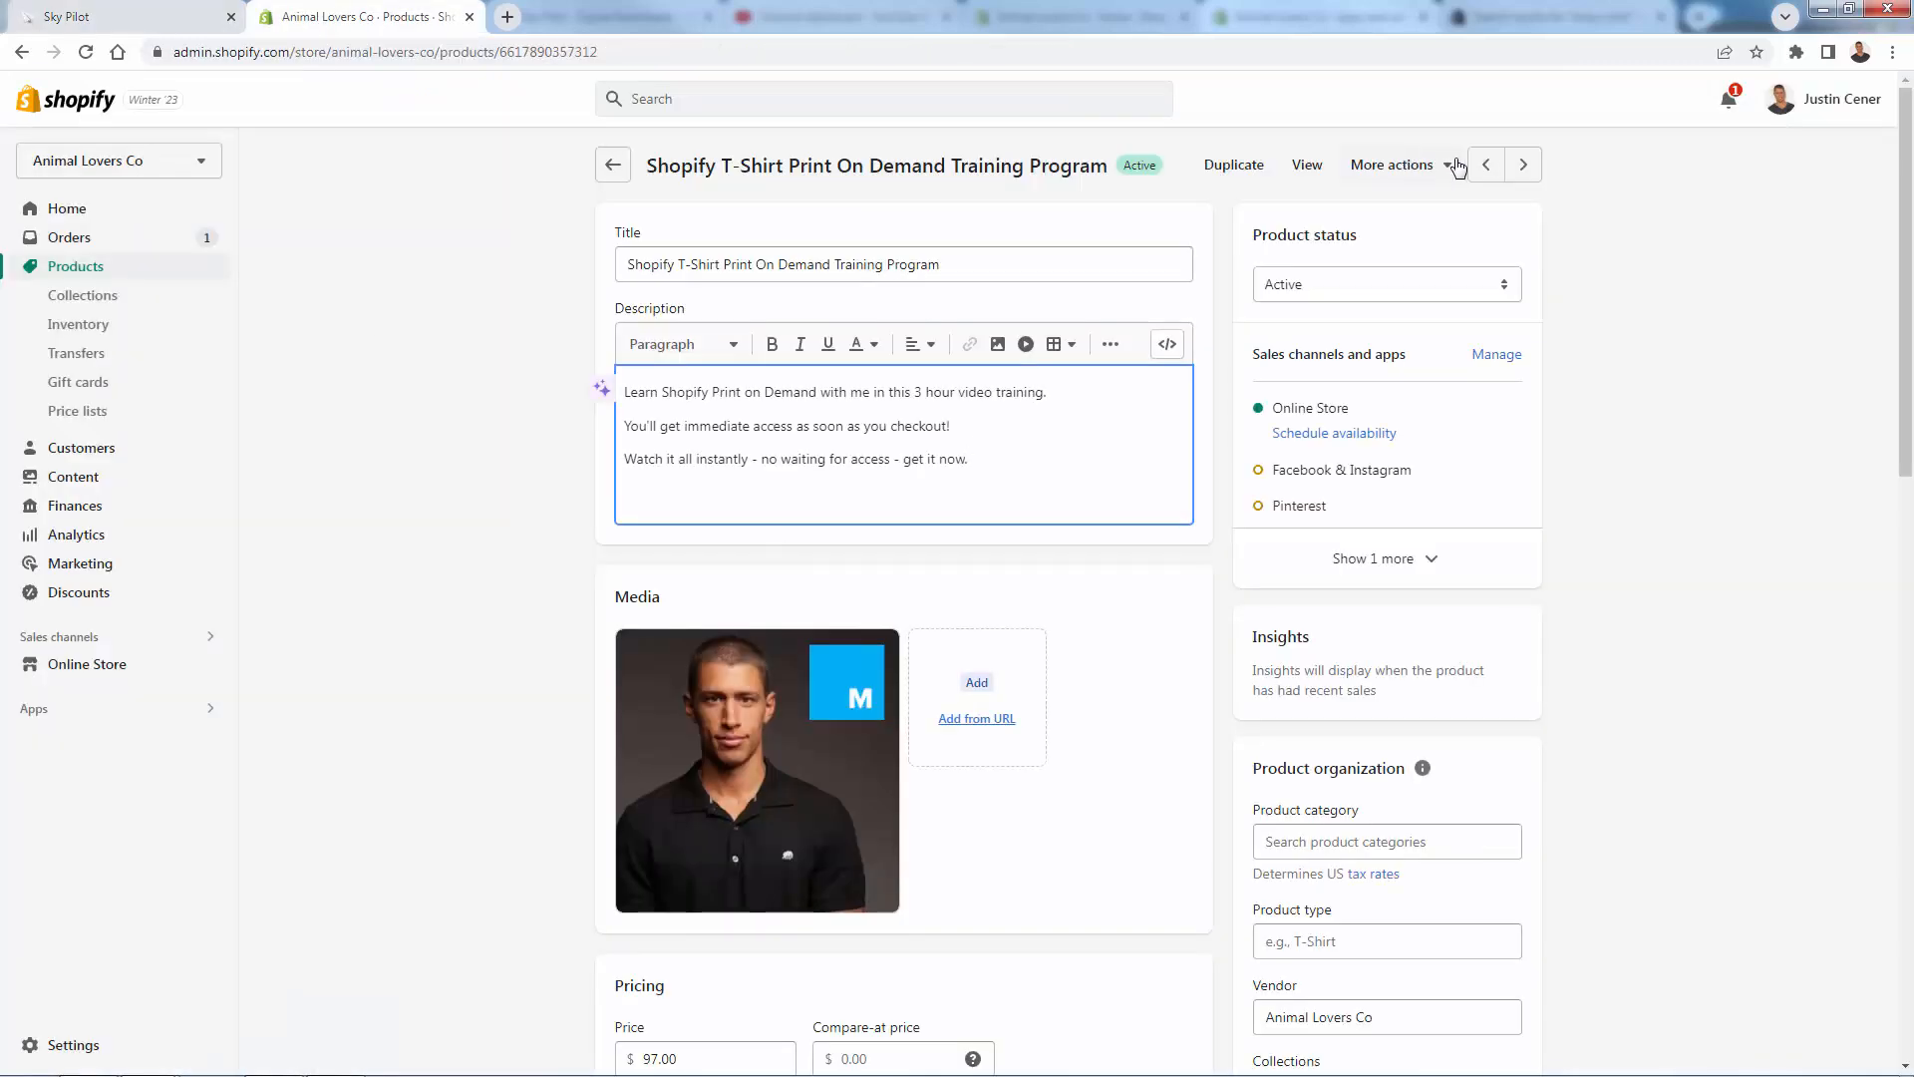
Step: View the training program's live storefront page showing its $97.00 price
click(1304, 163)
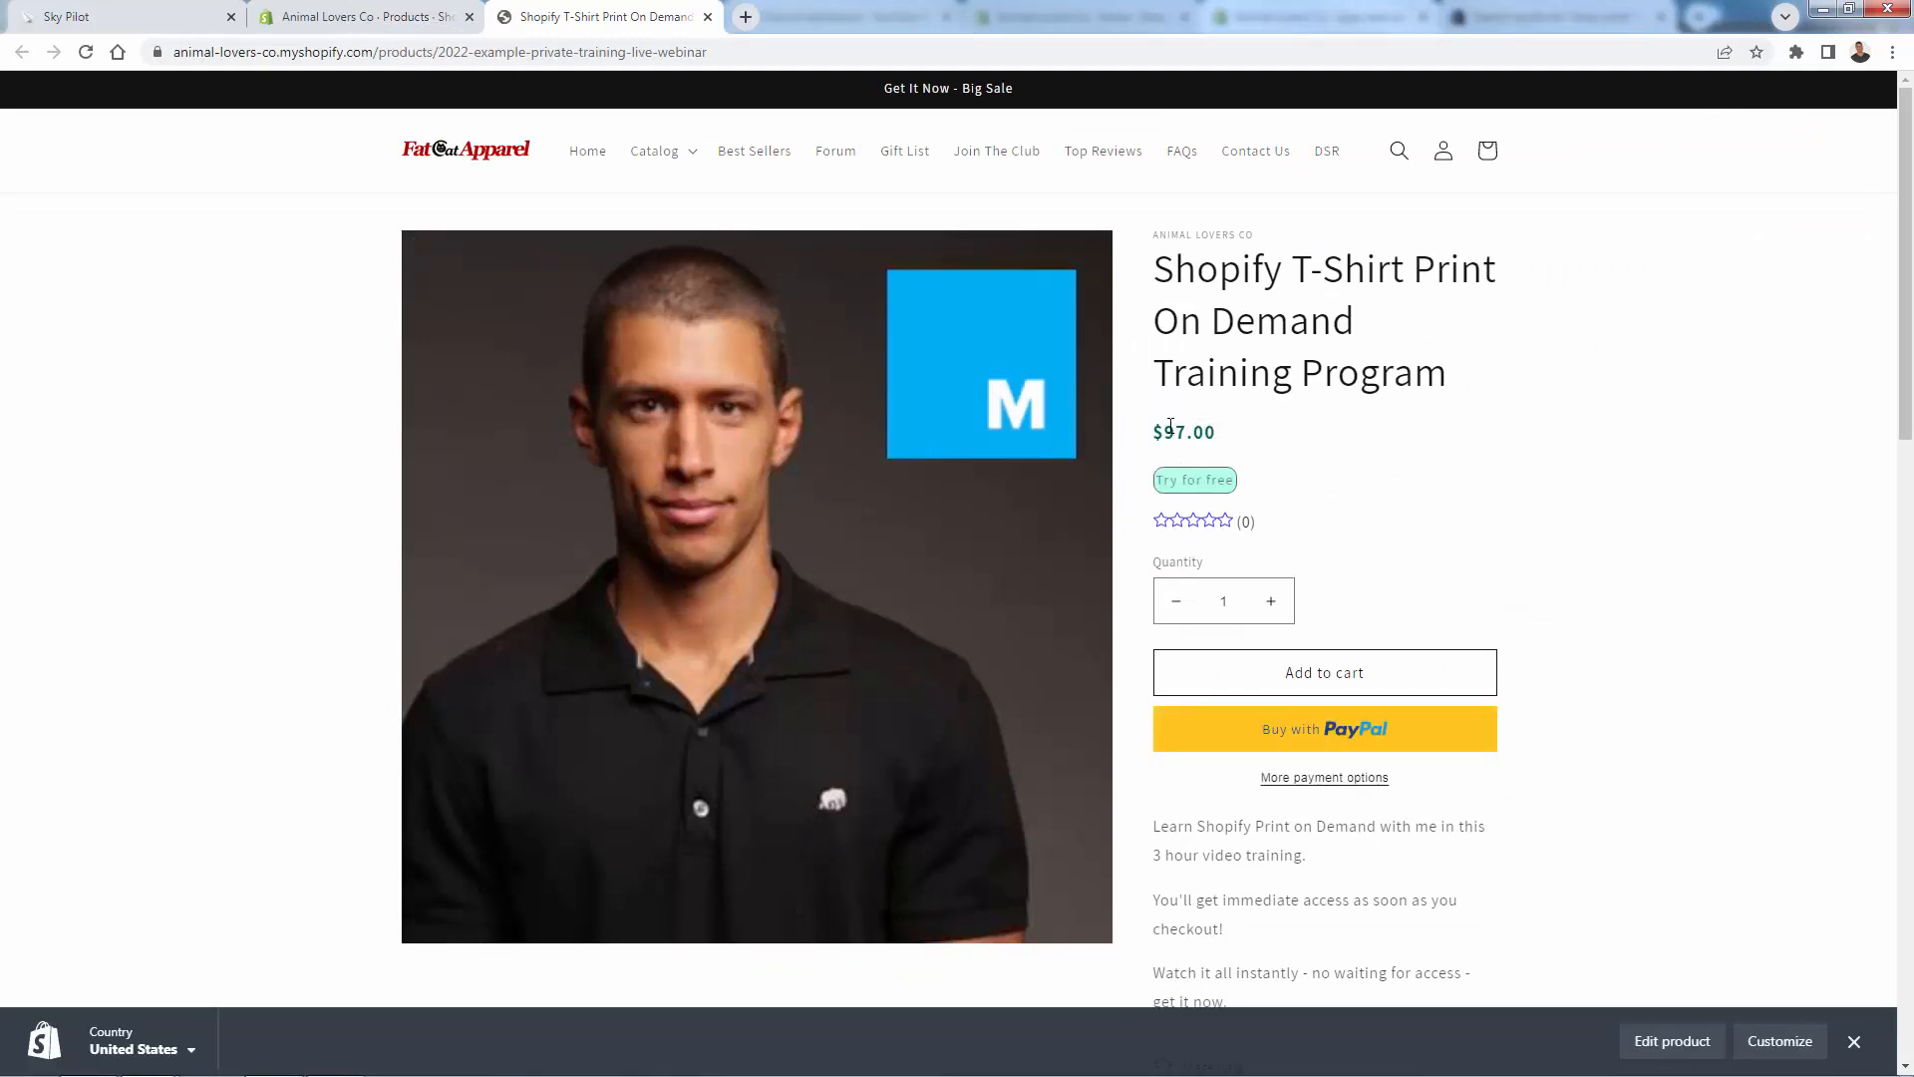
mouse_move(1144, 459)
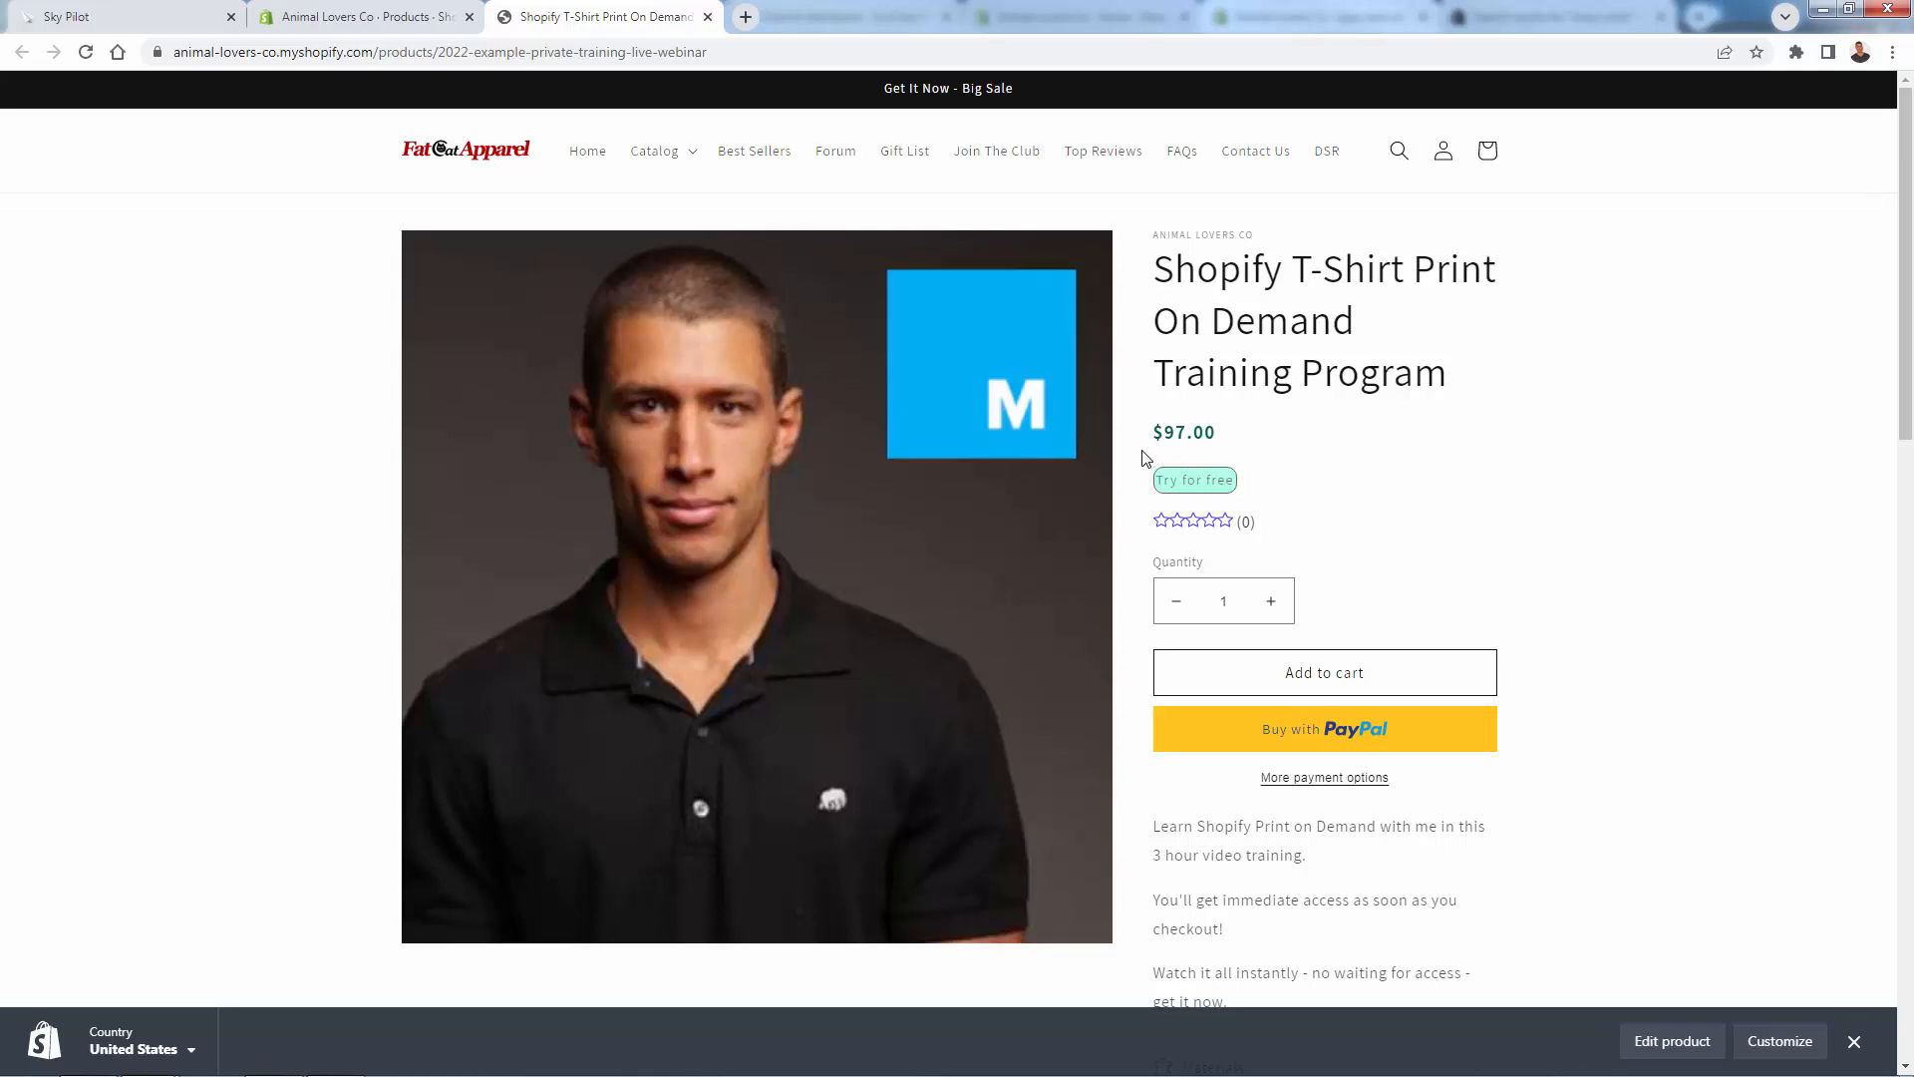
mouse_move(1472, 347)
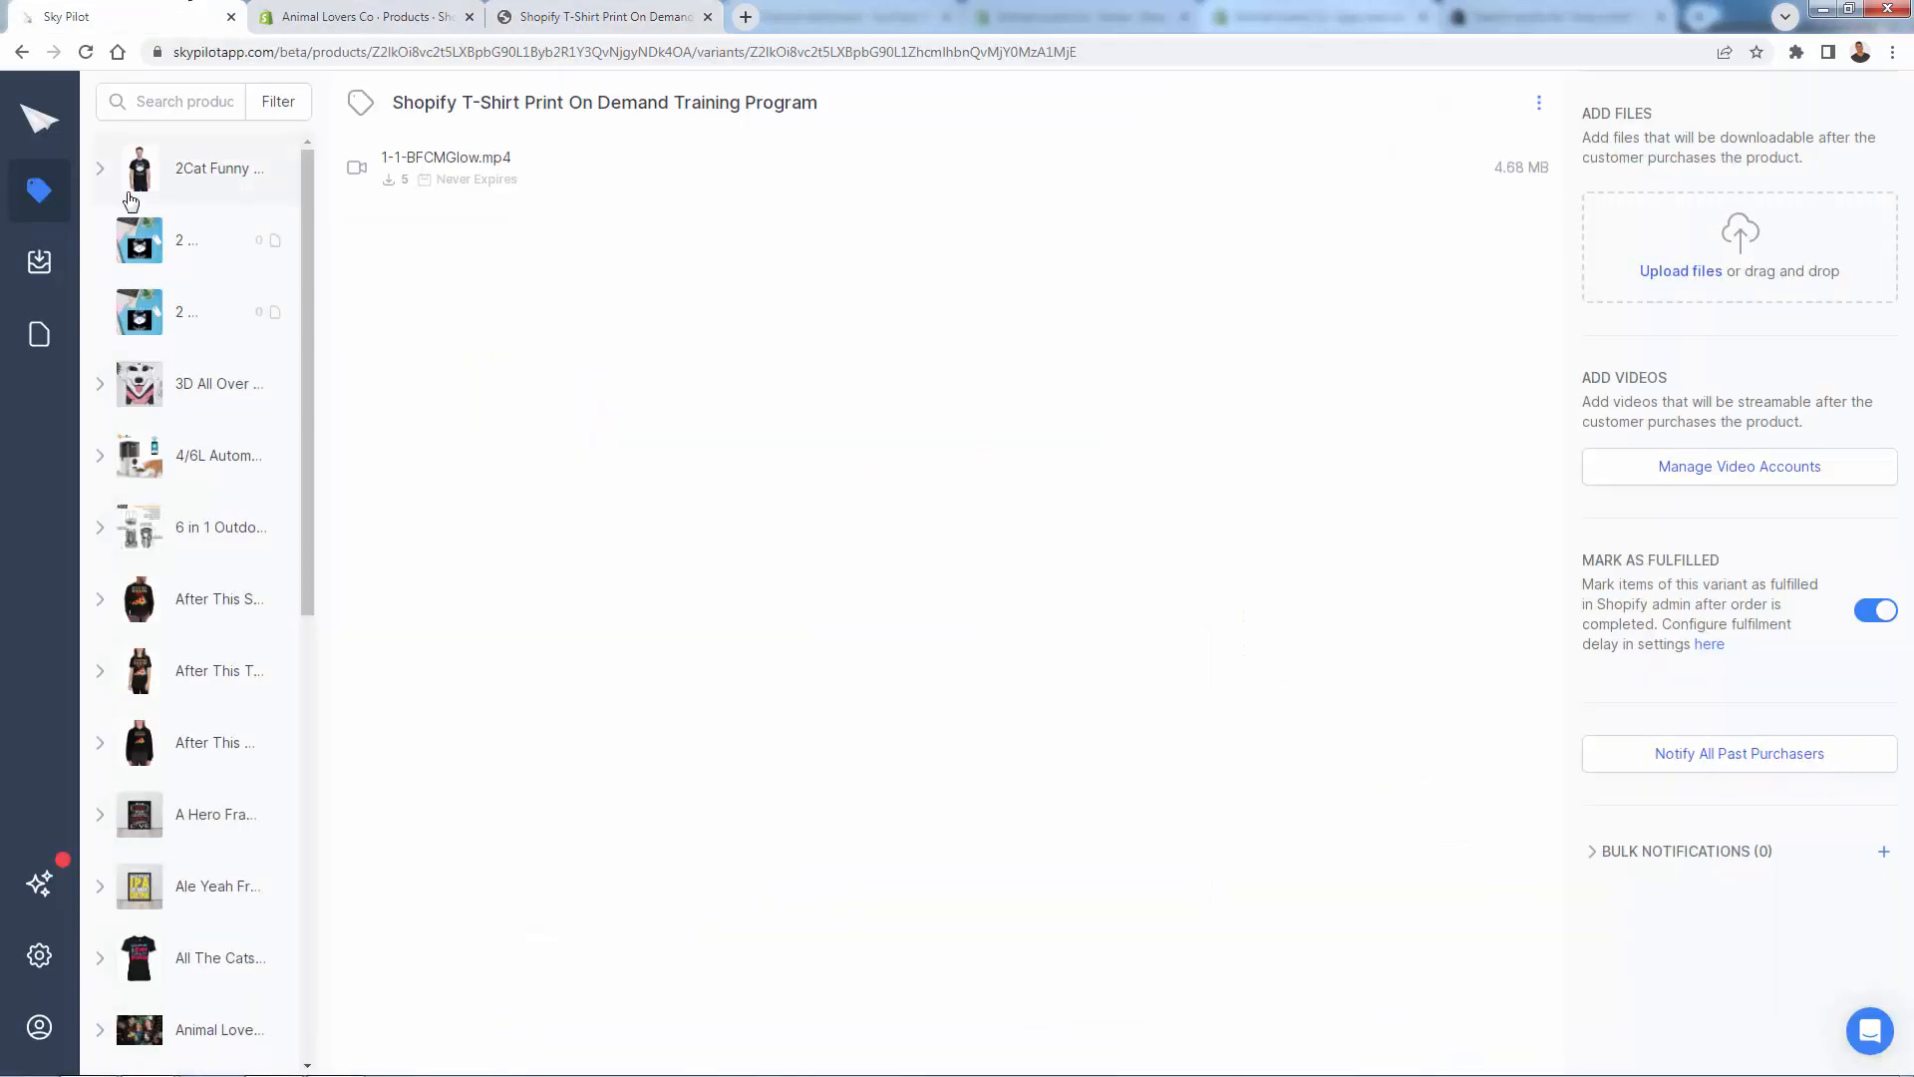
Step: Show Sky Pilot's Orders list filtered to orders with attachments (none found)
click(38, 261)
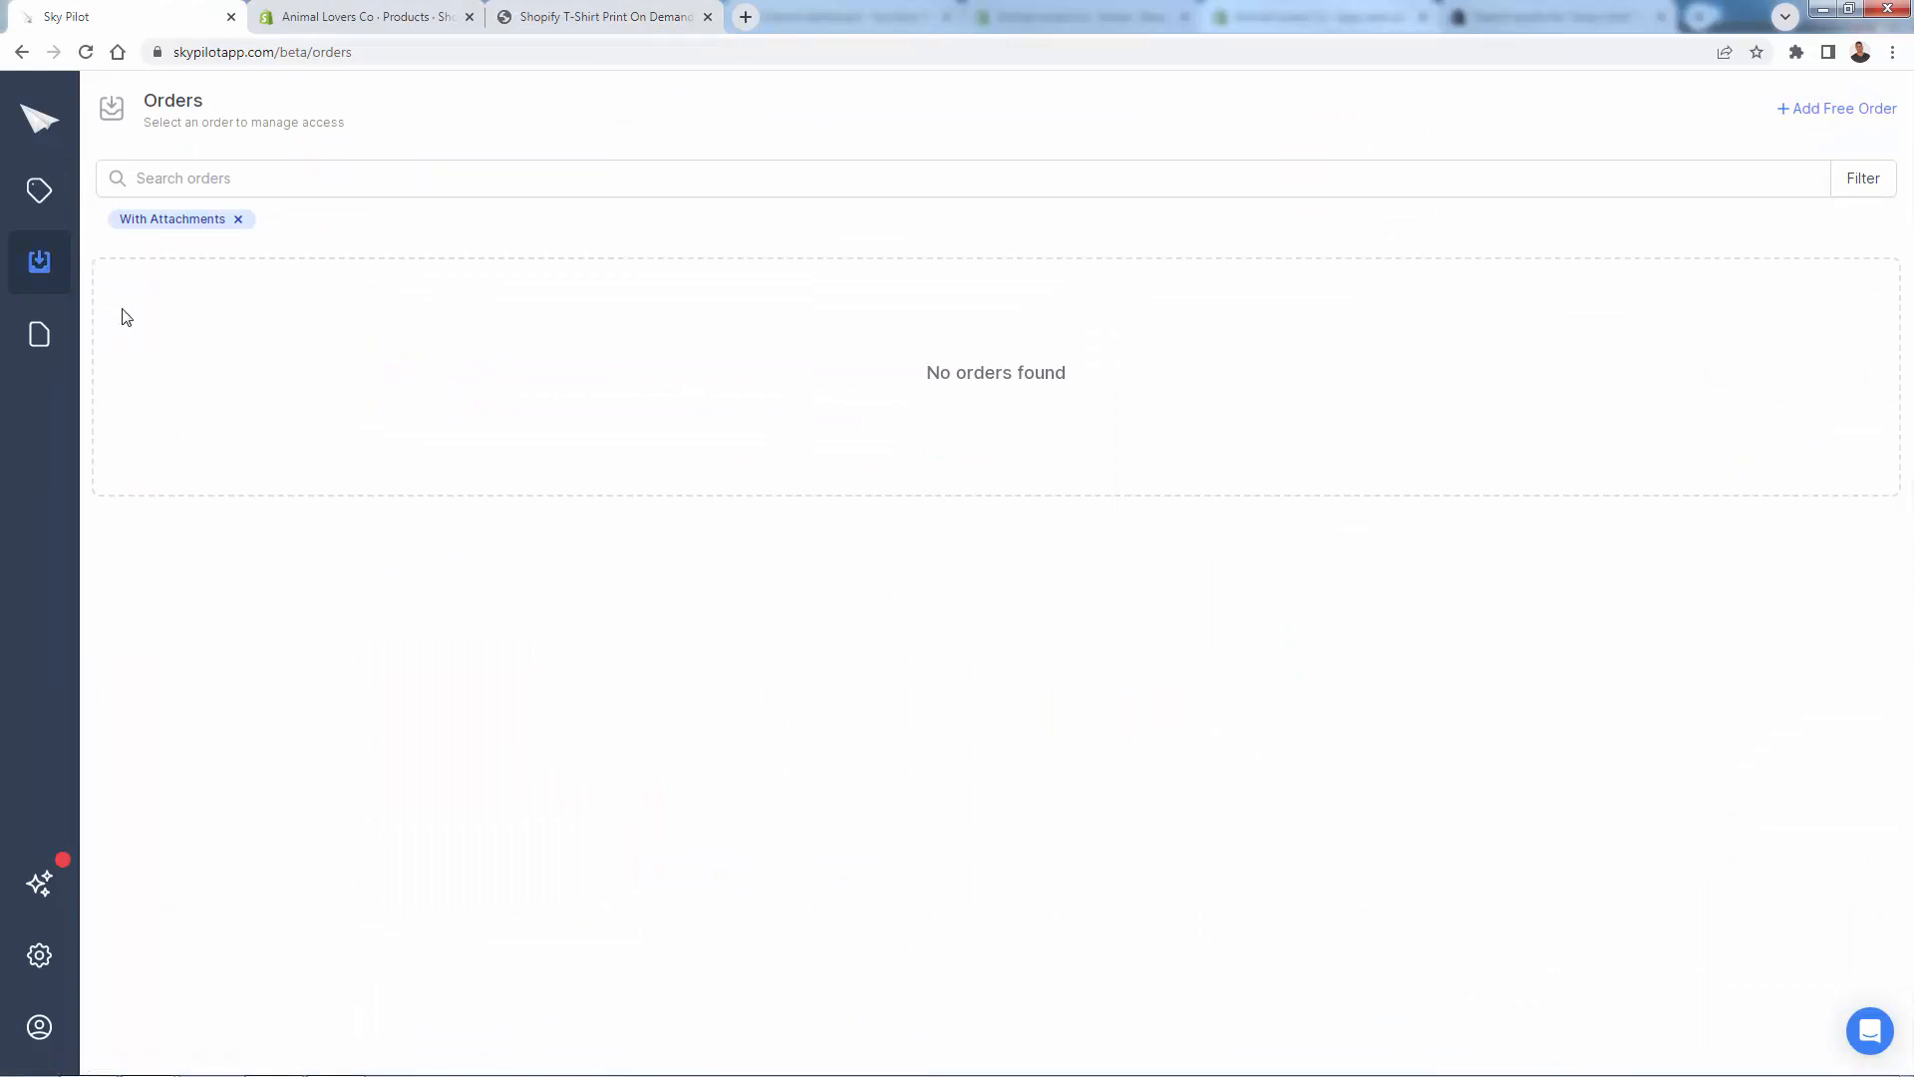
mouse_move(111, 108)
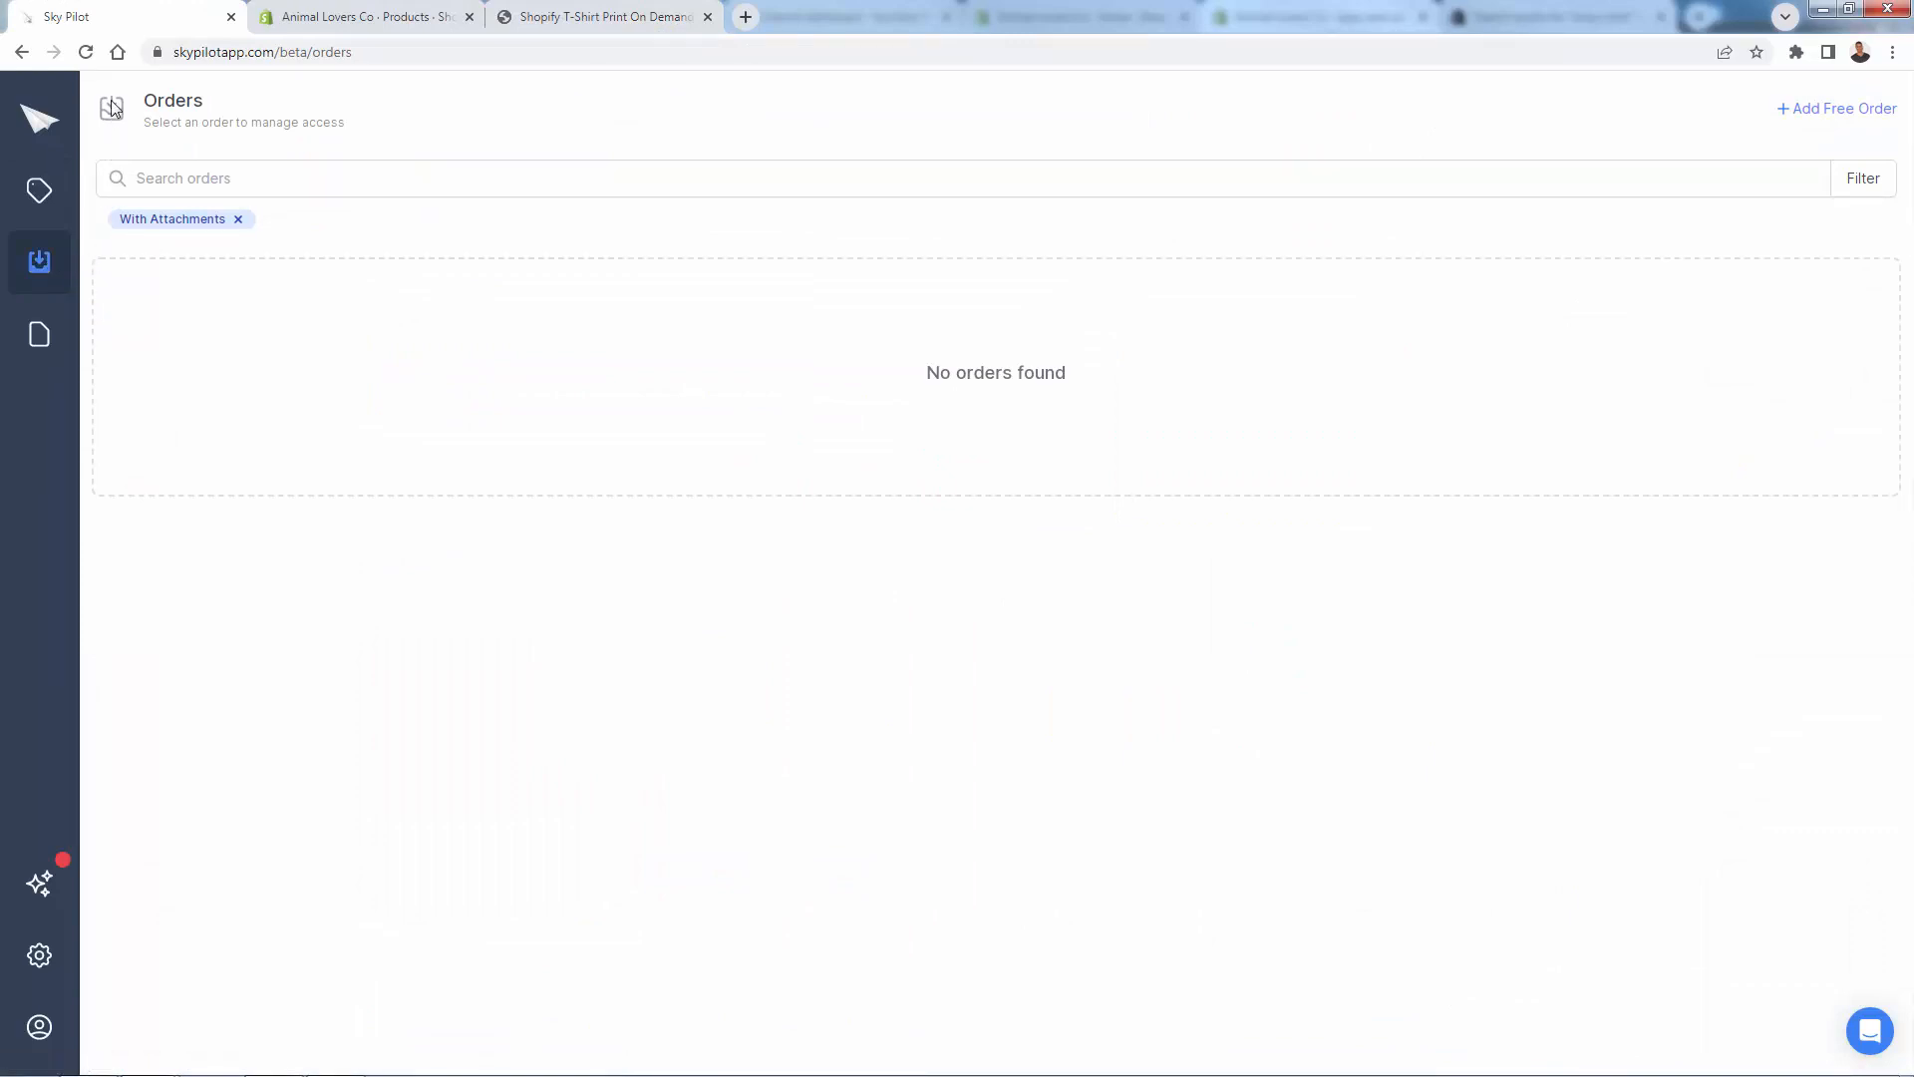
mouse_move(118, 291)
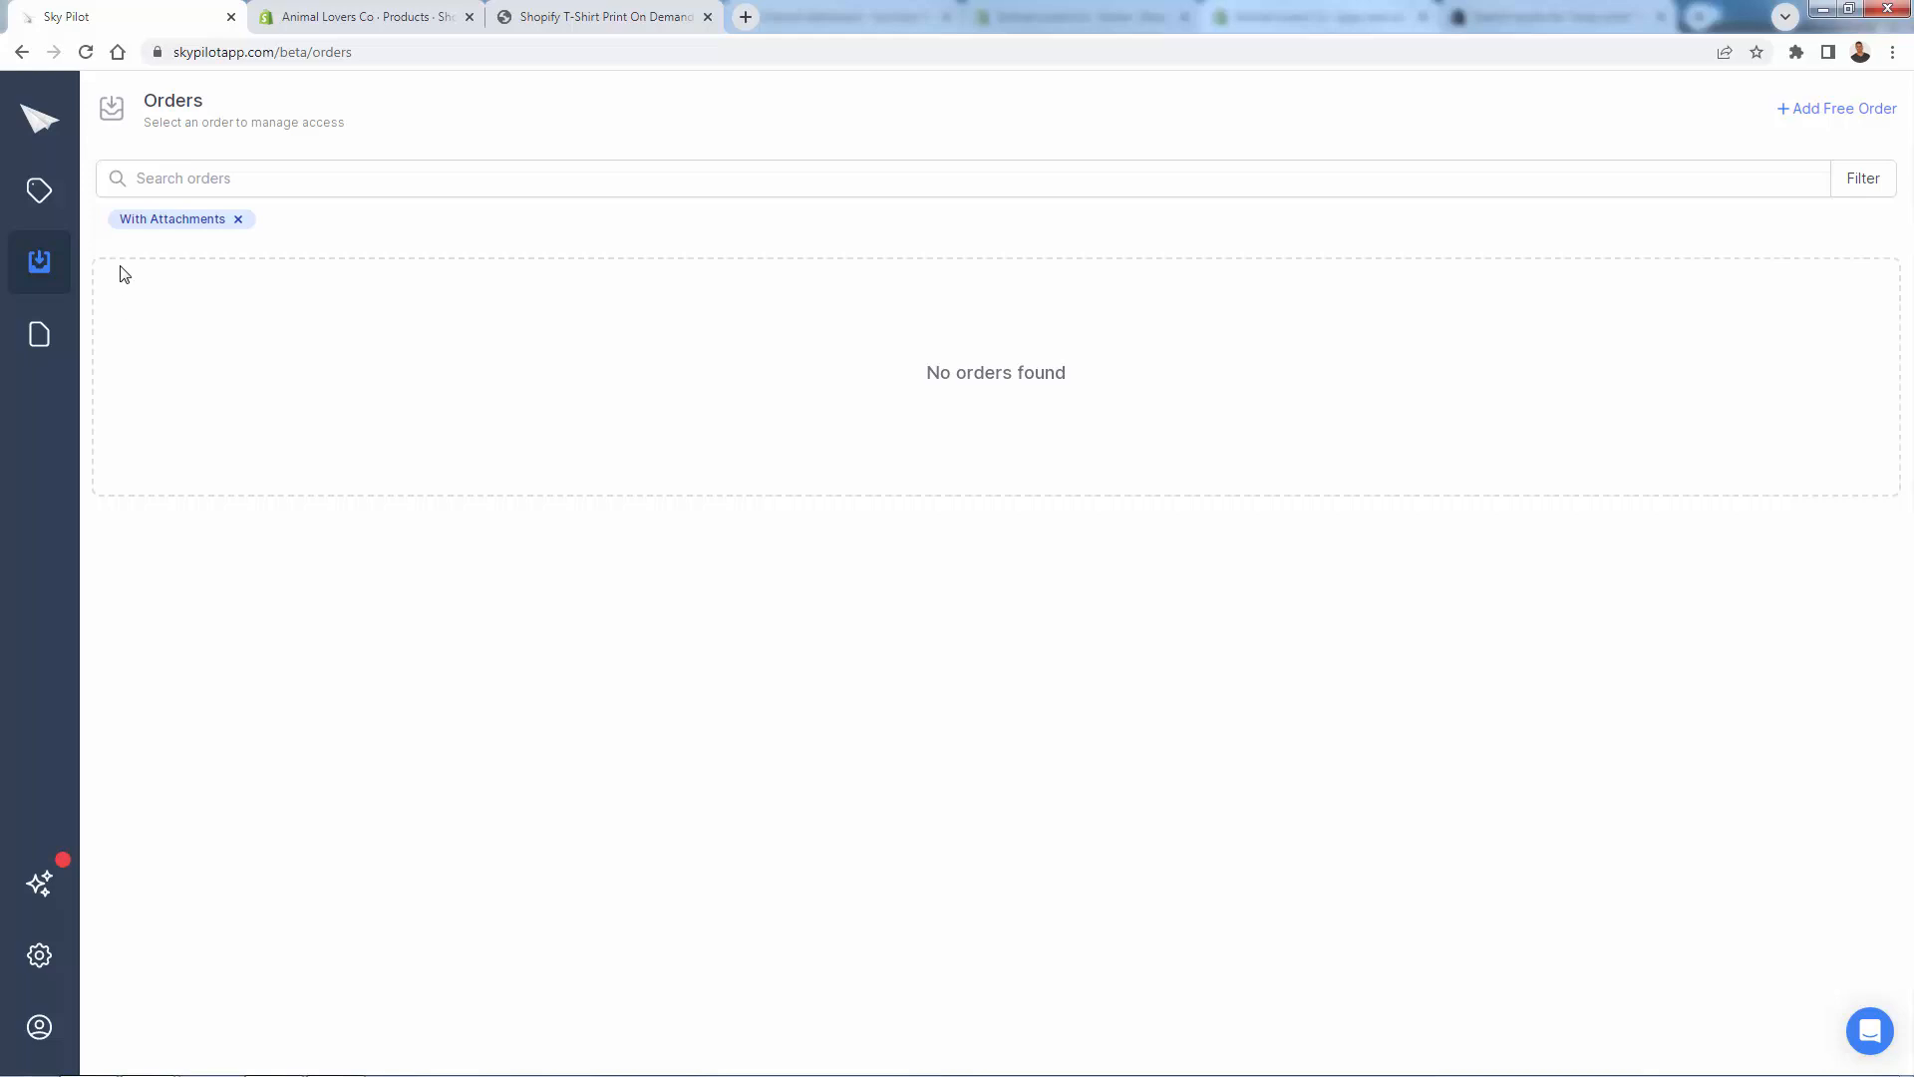
mouse_move(159, 291)
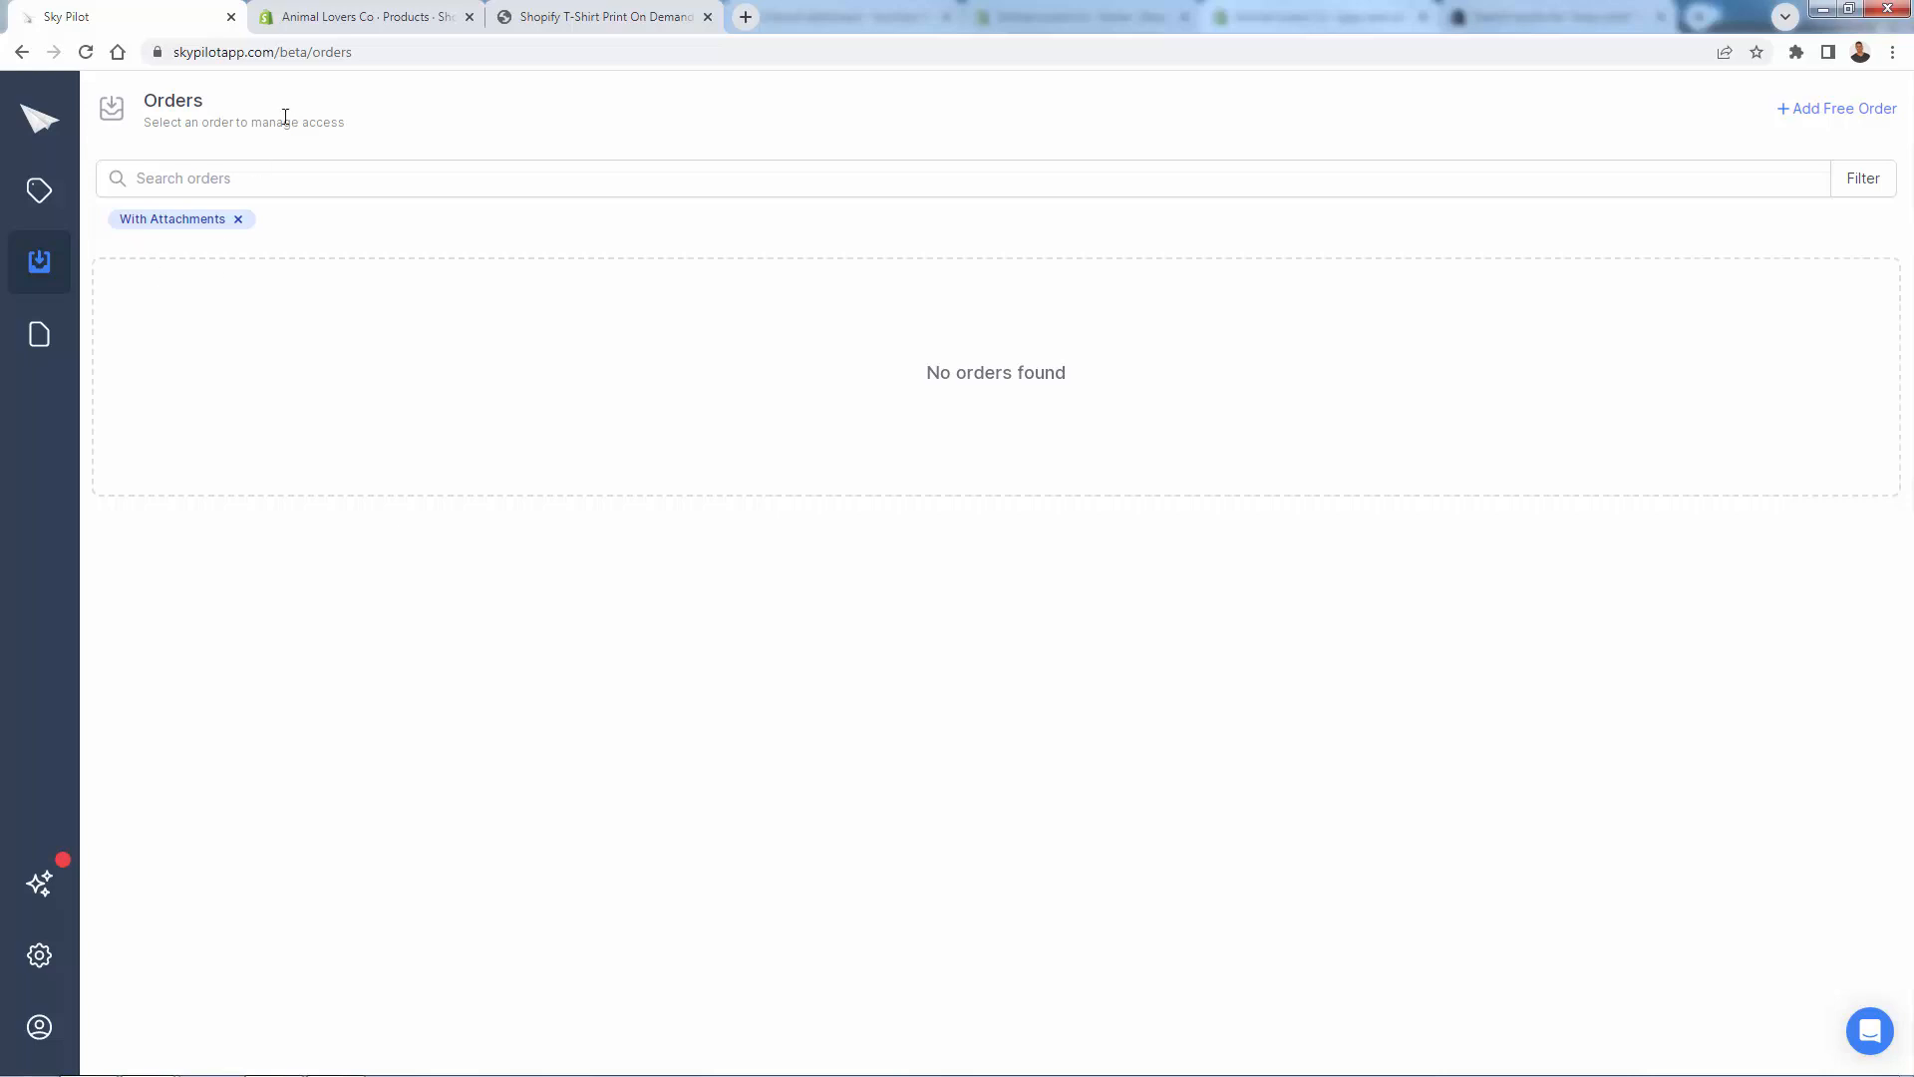
mouse_move(39, 335)
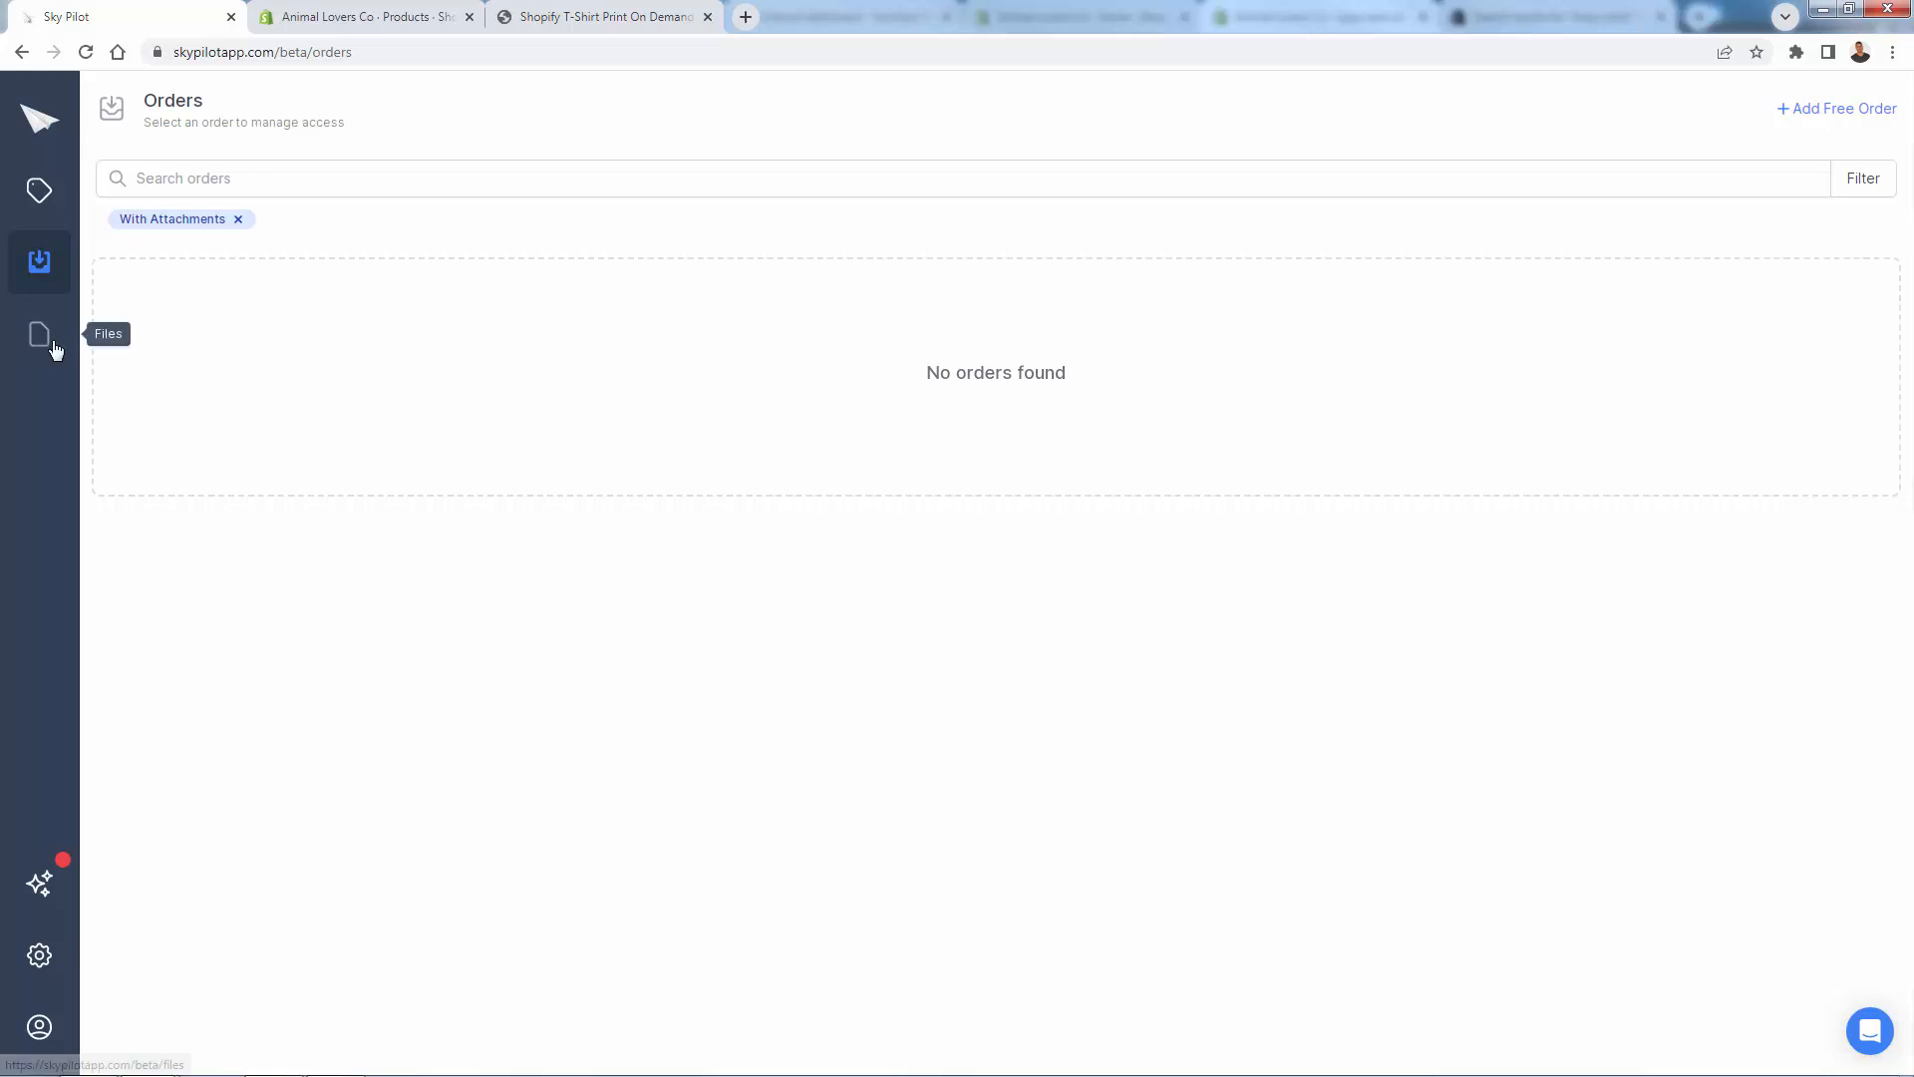
Step: Review Files and the Delivery Settings: download limit 5, login, fraud prevention and thank-you button text
click(40, 333)
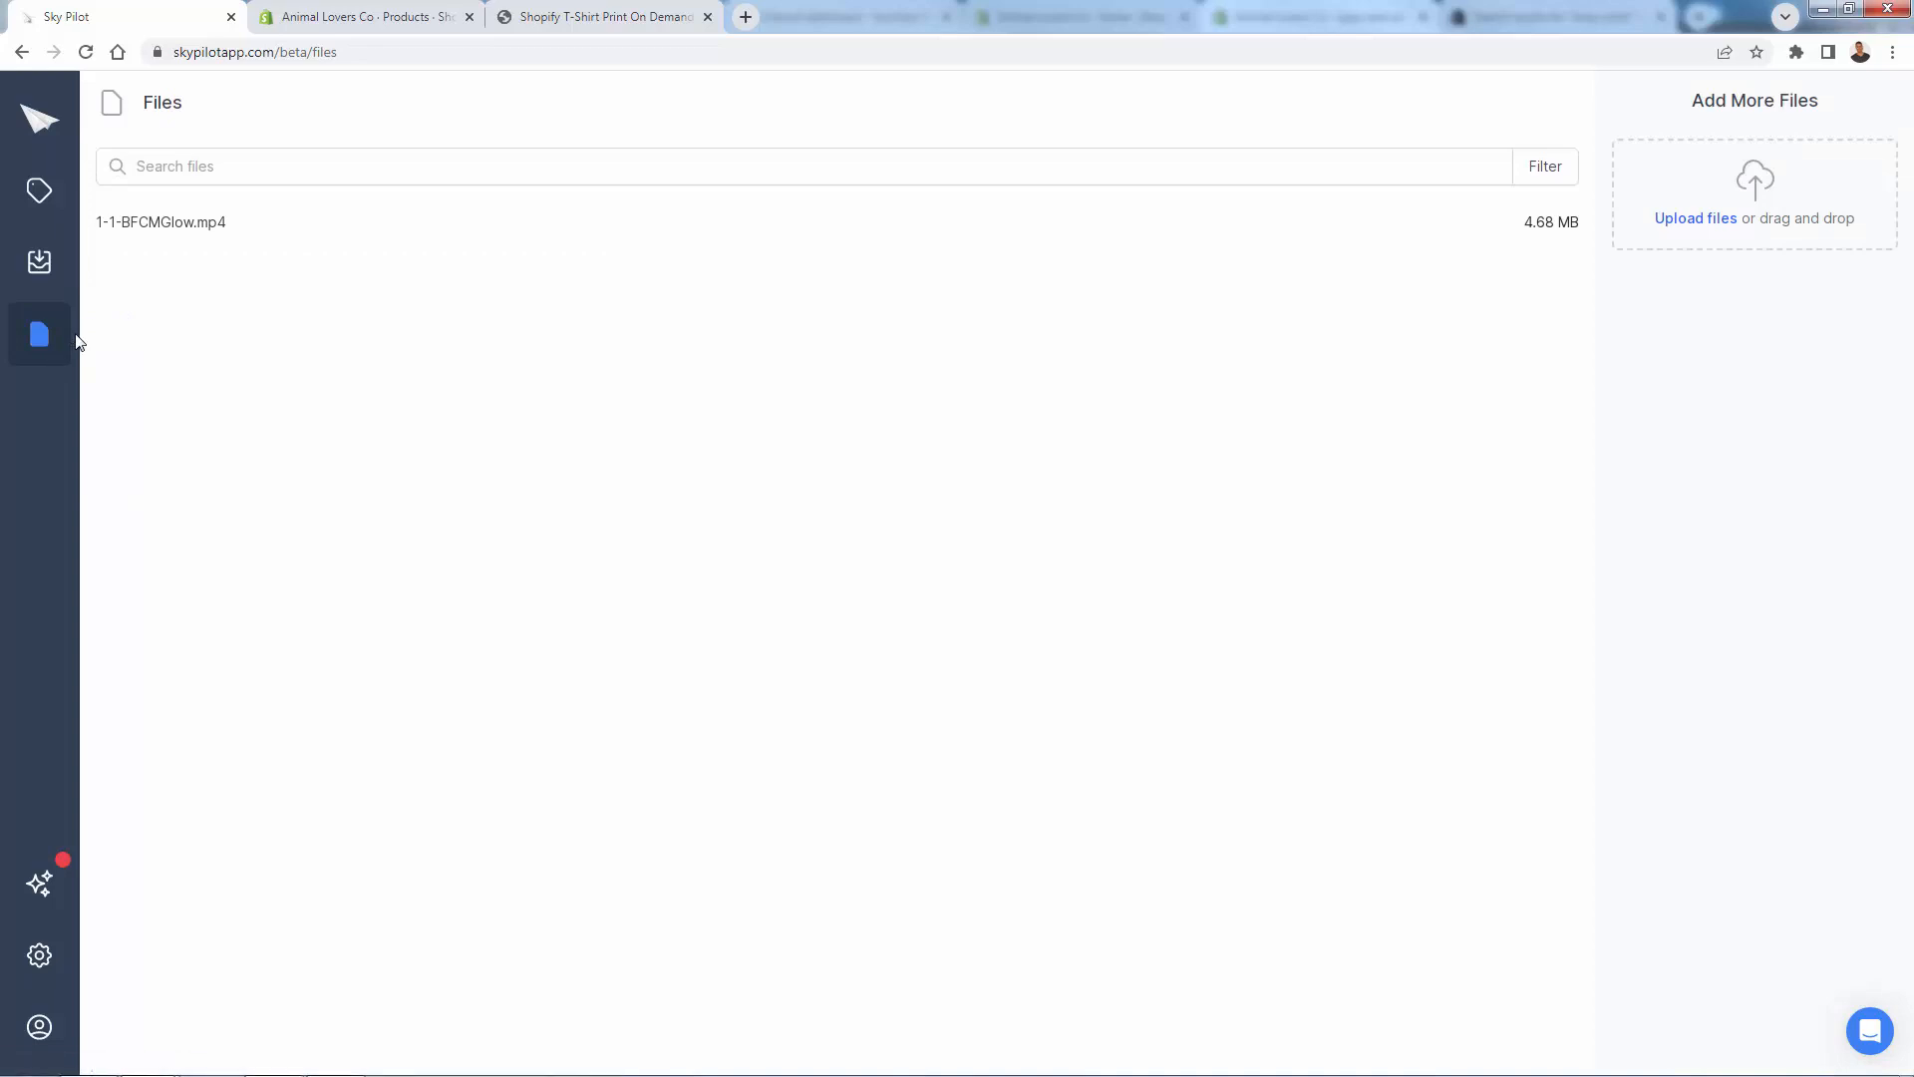
mouse_move(37, 884)
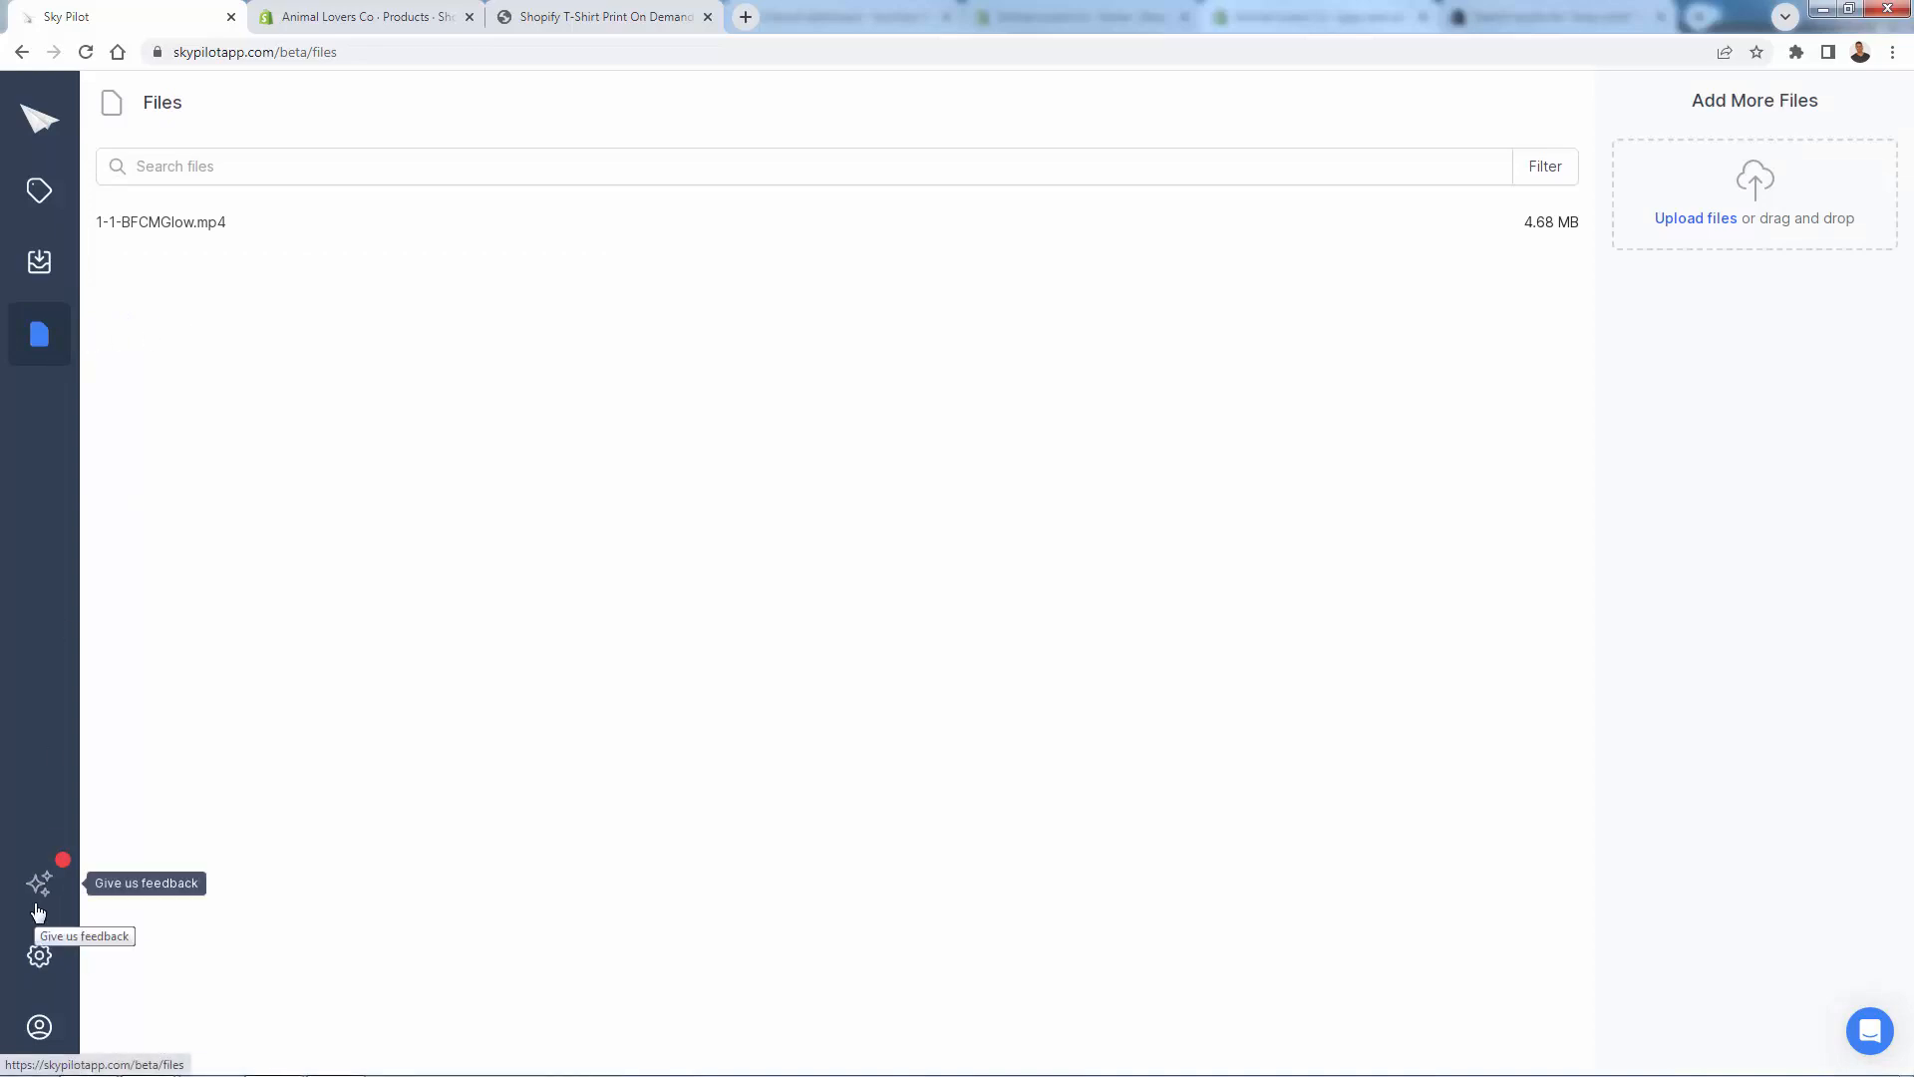
mouse_move(40, 889)
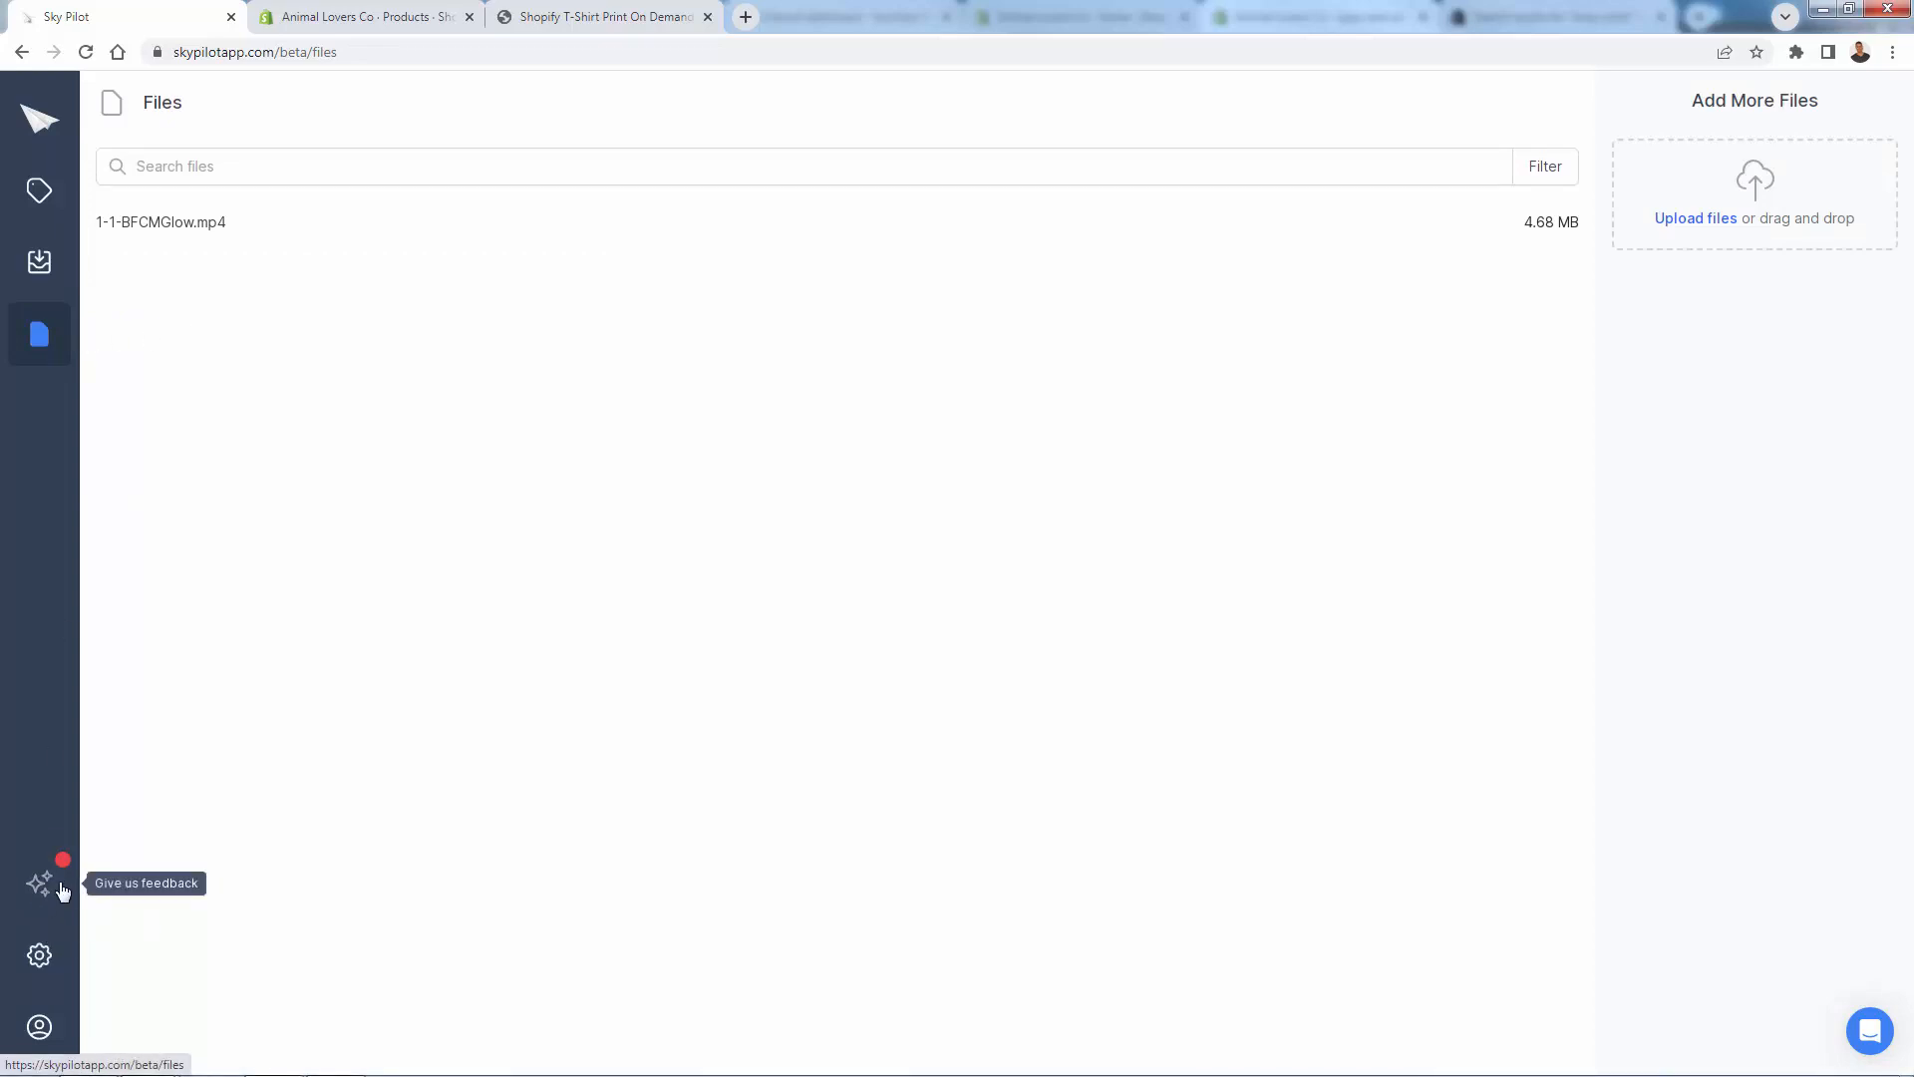
mouse_move(40, 955)
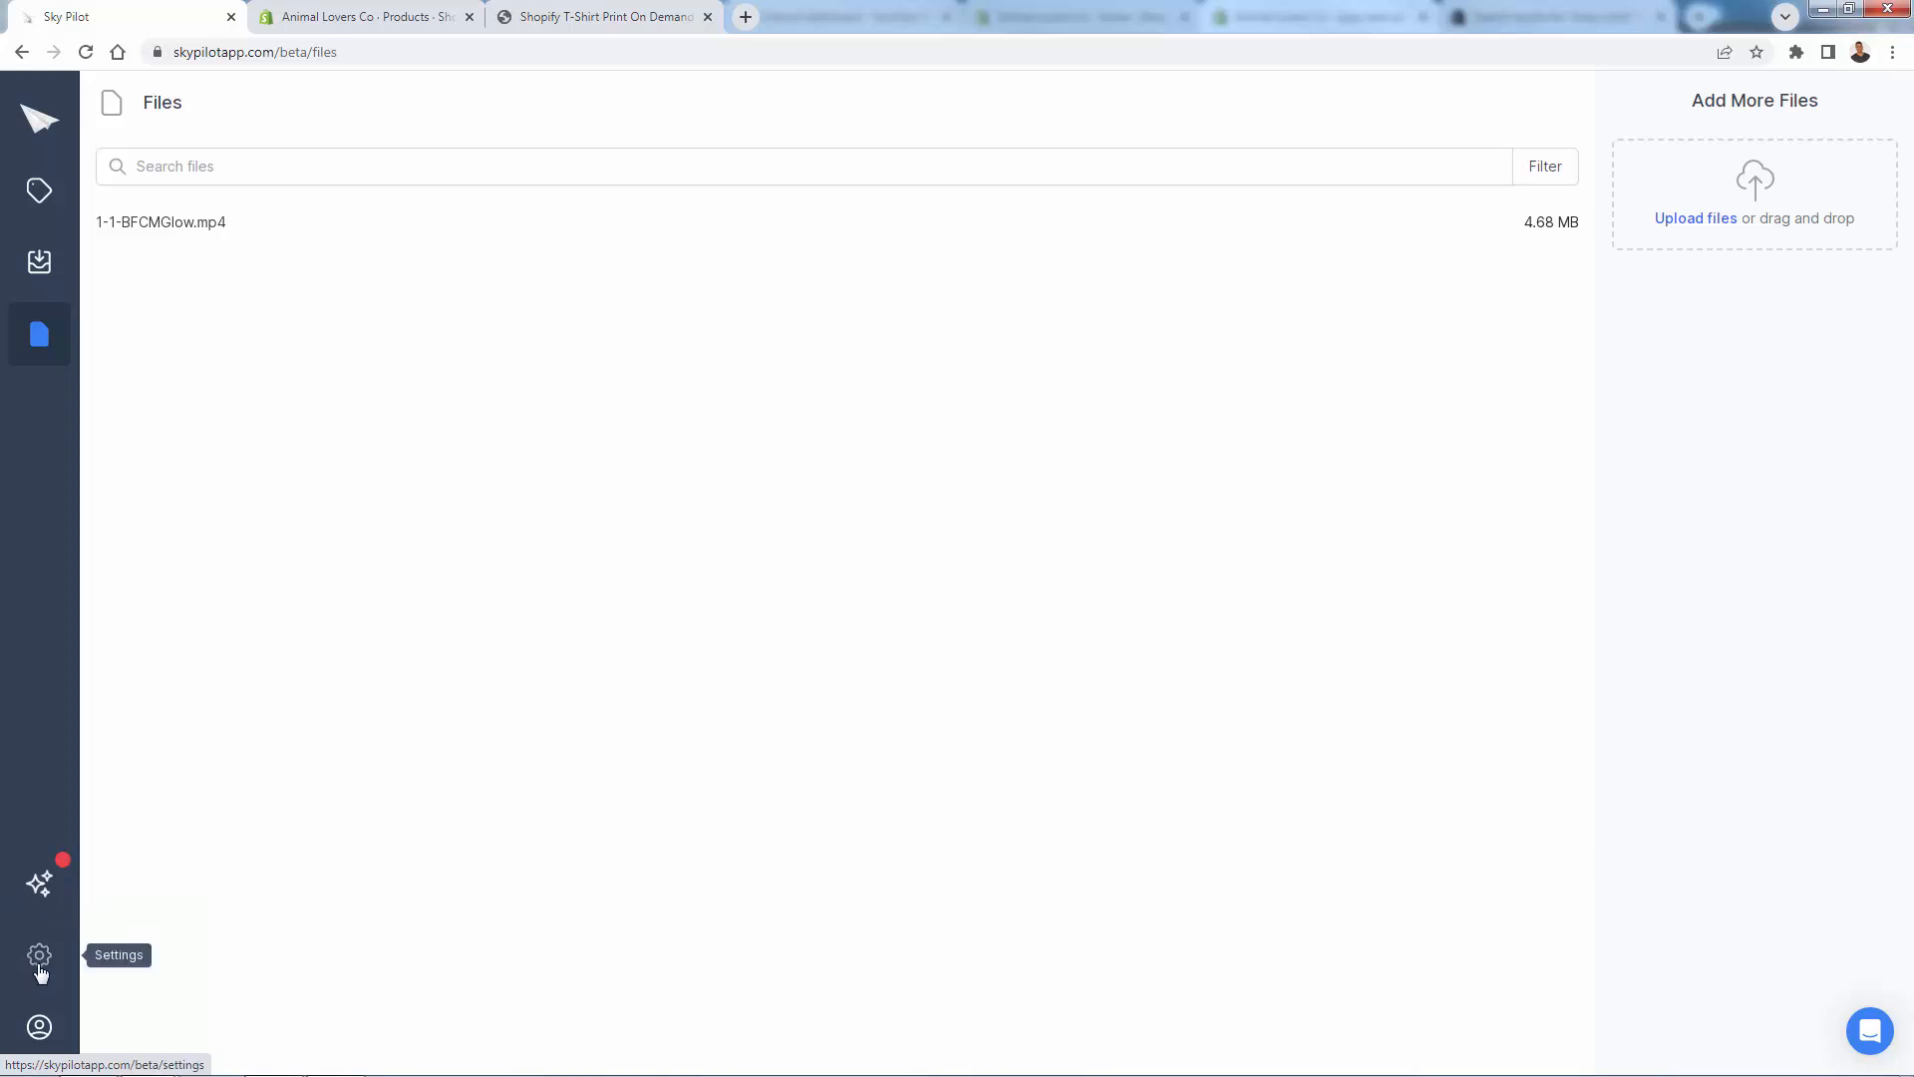
click(40, 955)
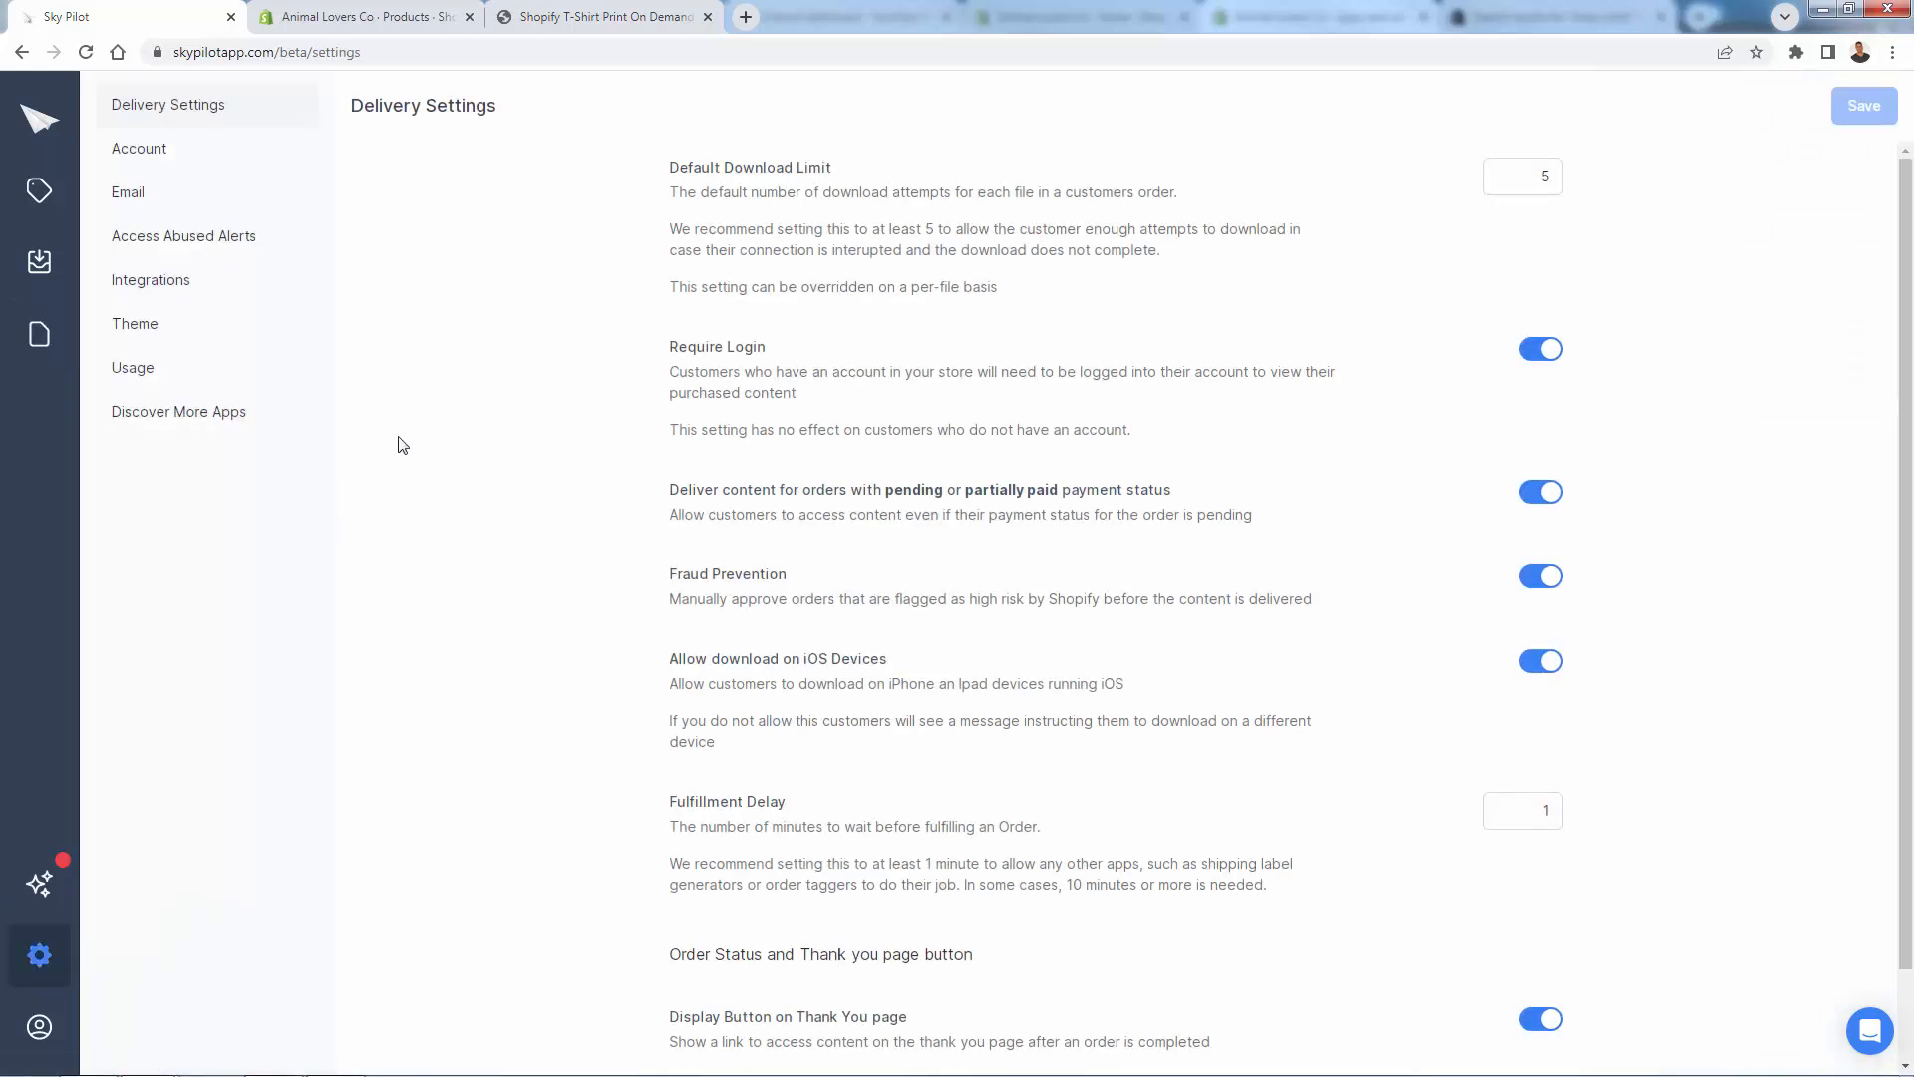
mouse_move(726, 500)
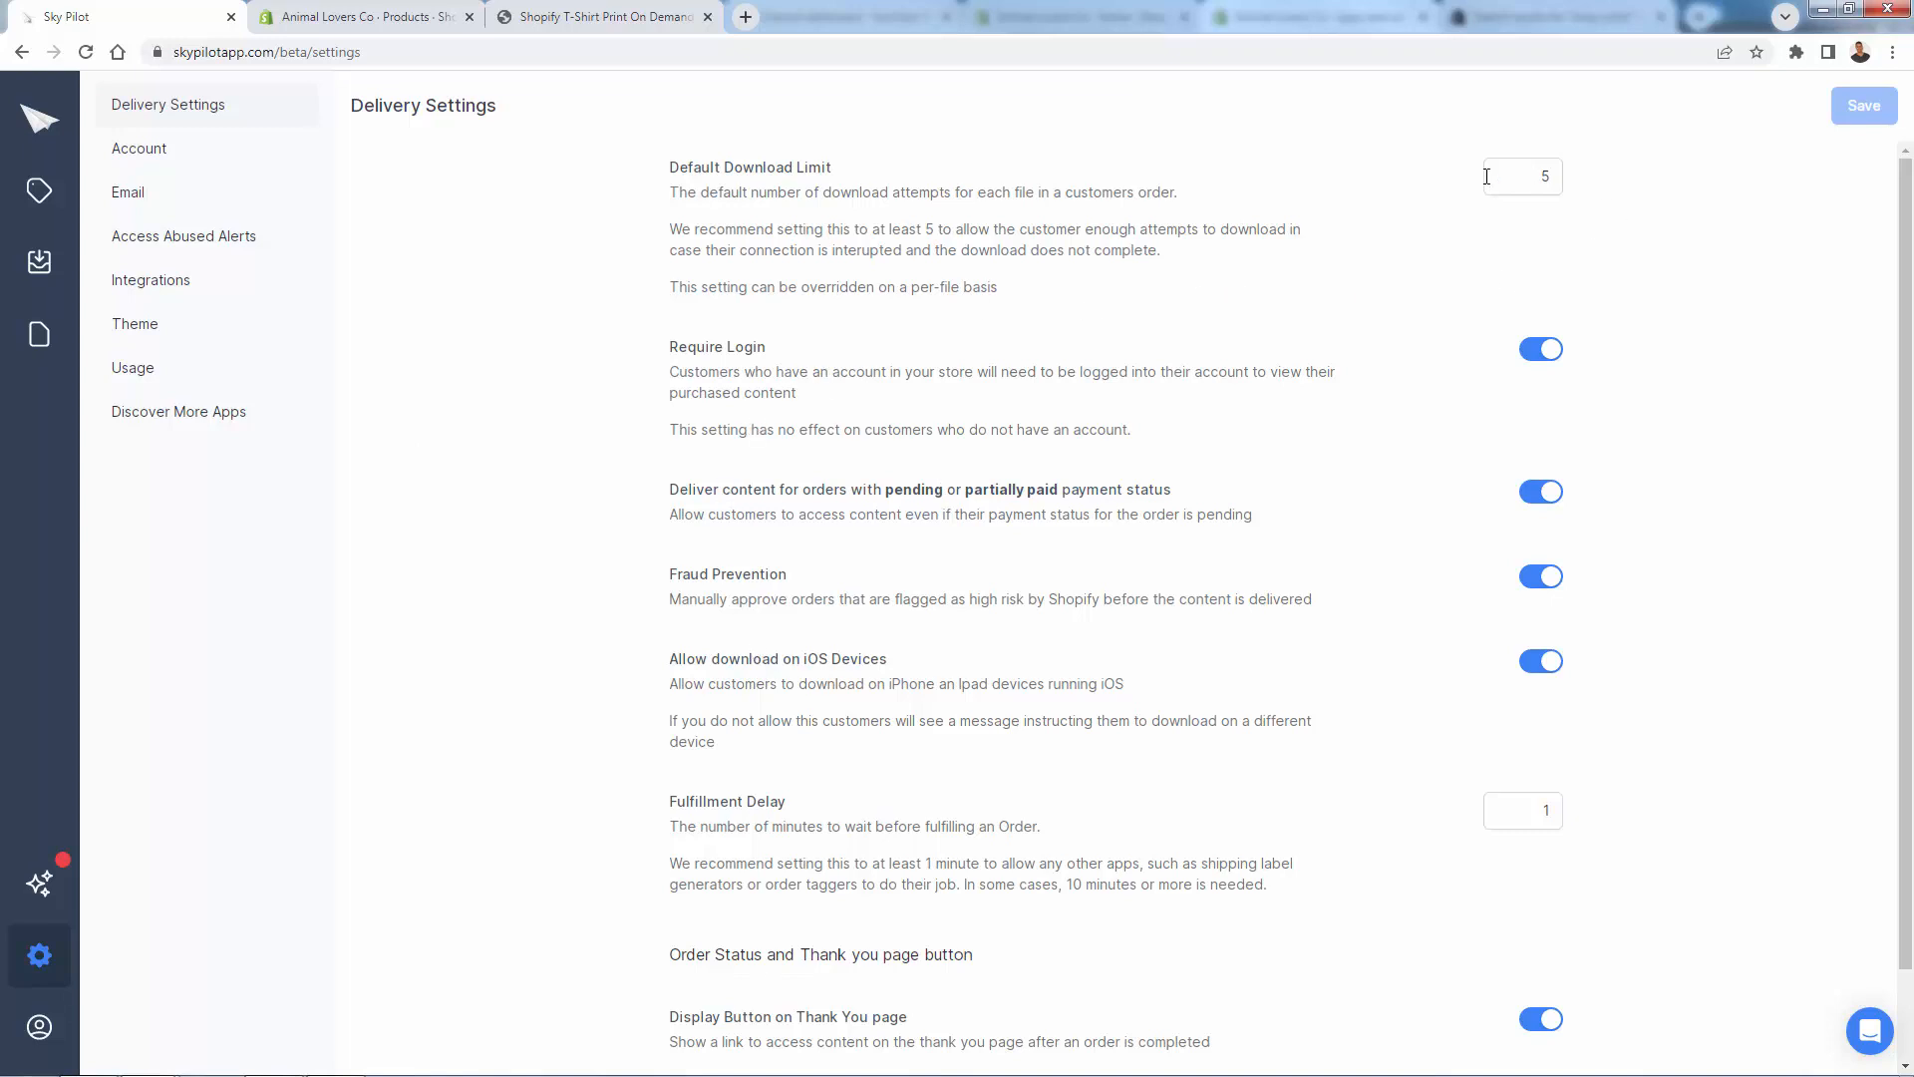
mouse_move(1035, 357)
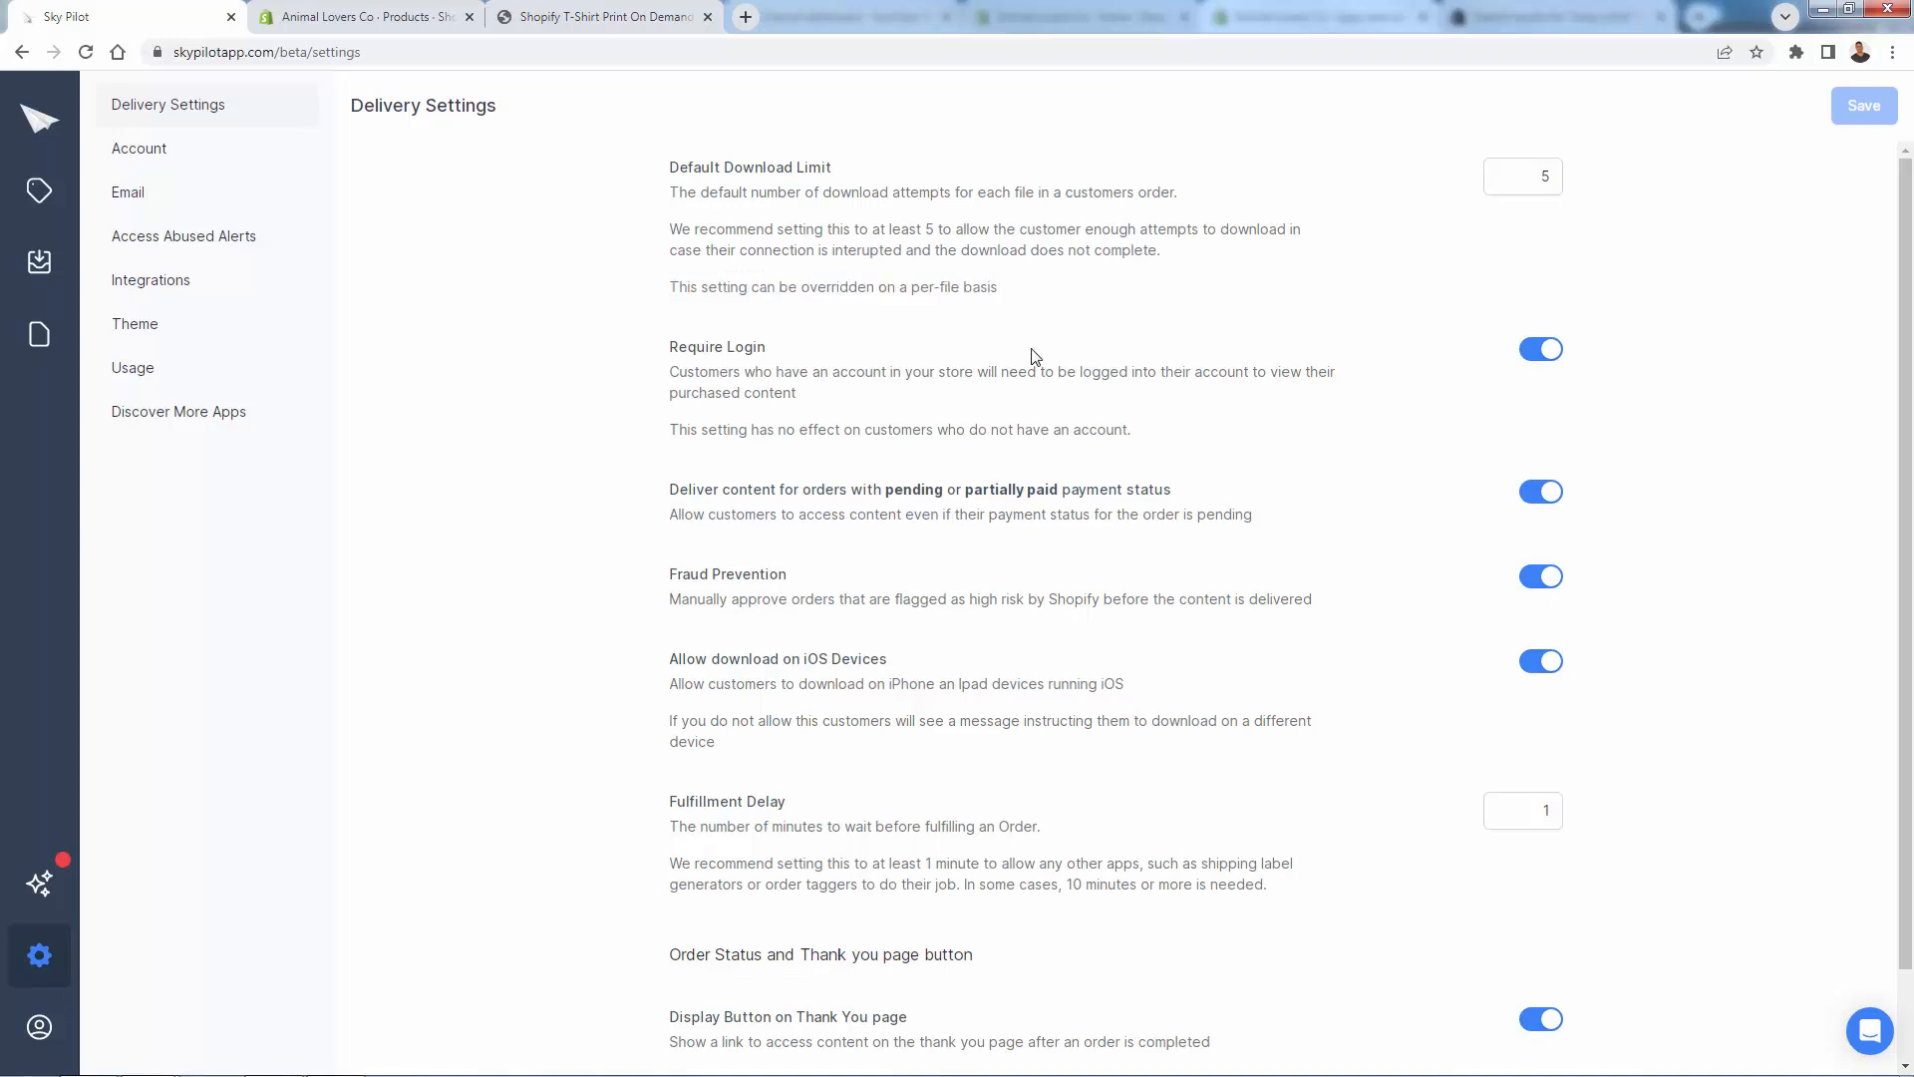
mouse_move(995, 426)
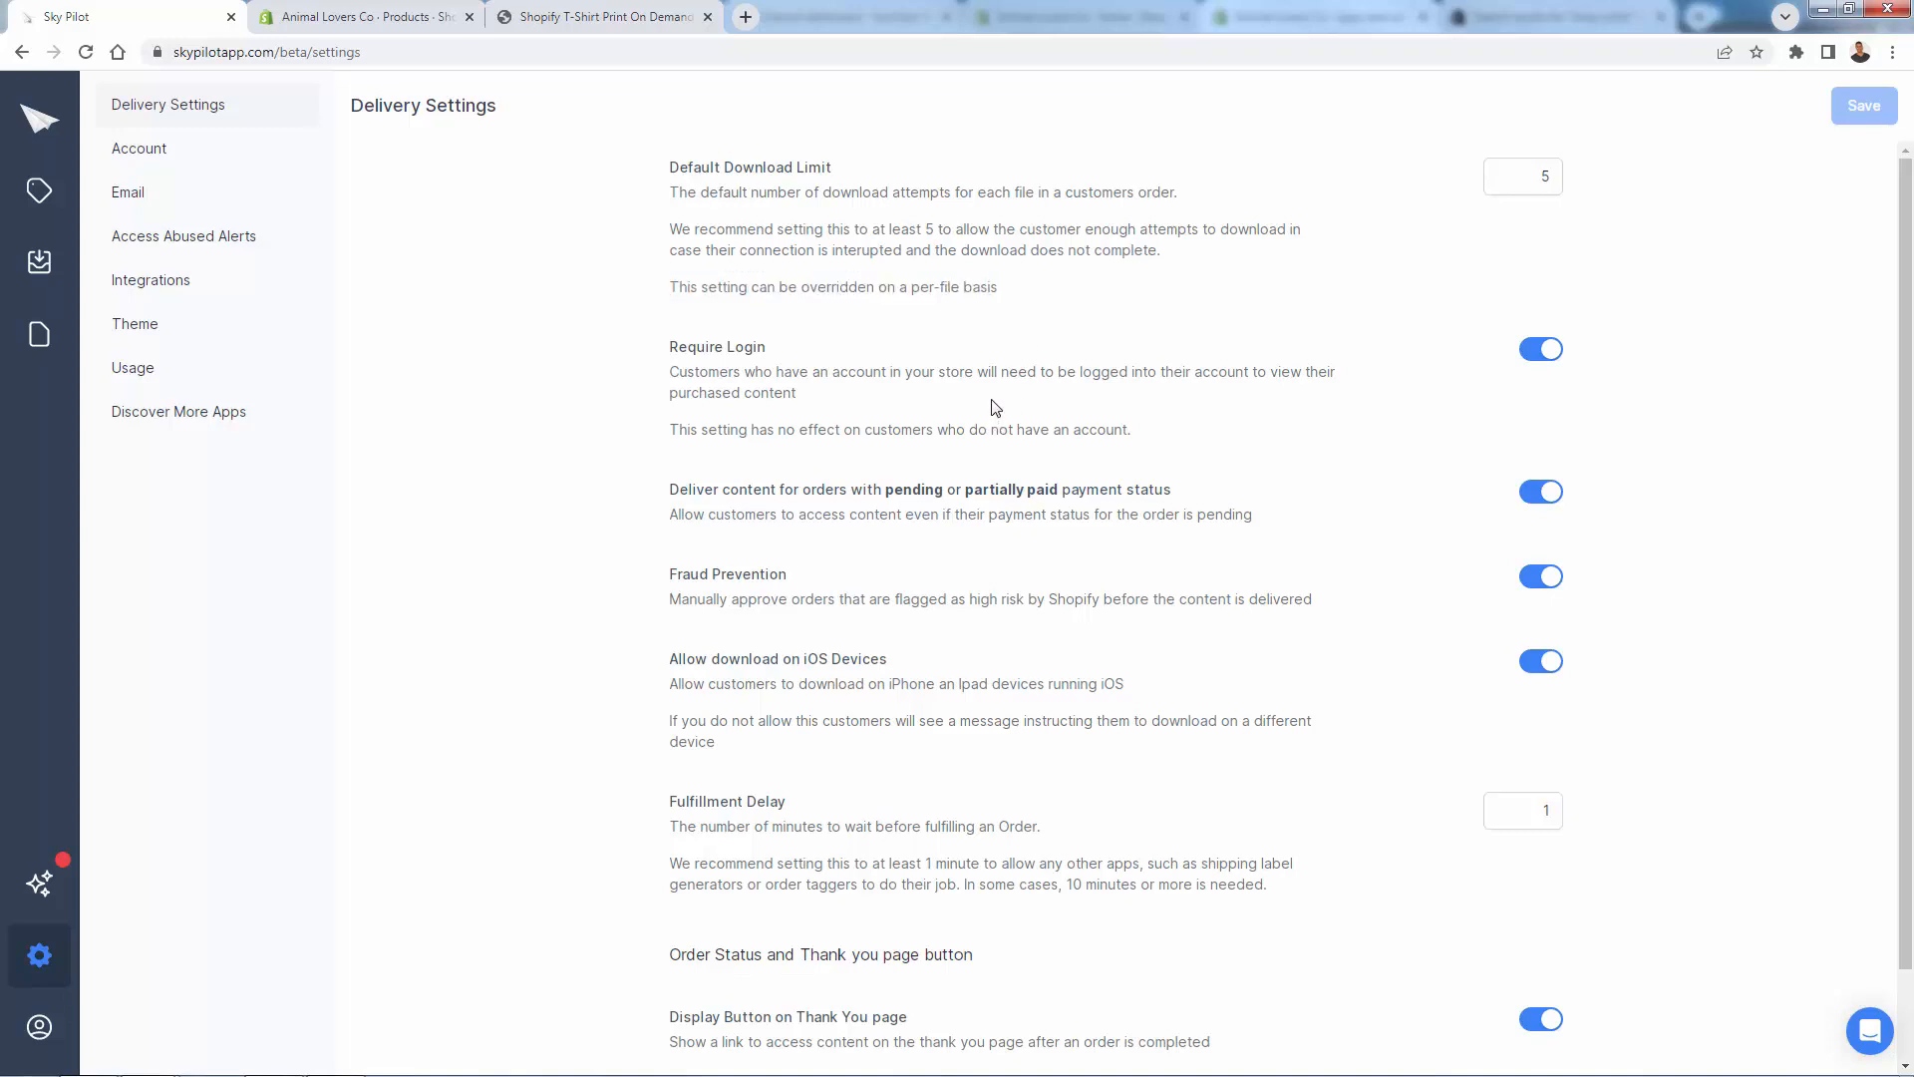
mouse_move(953, 459)
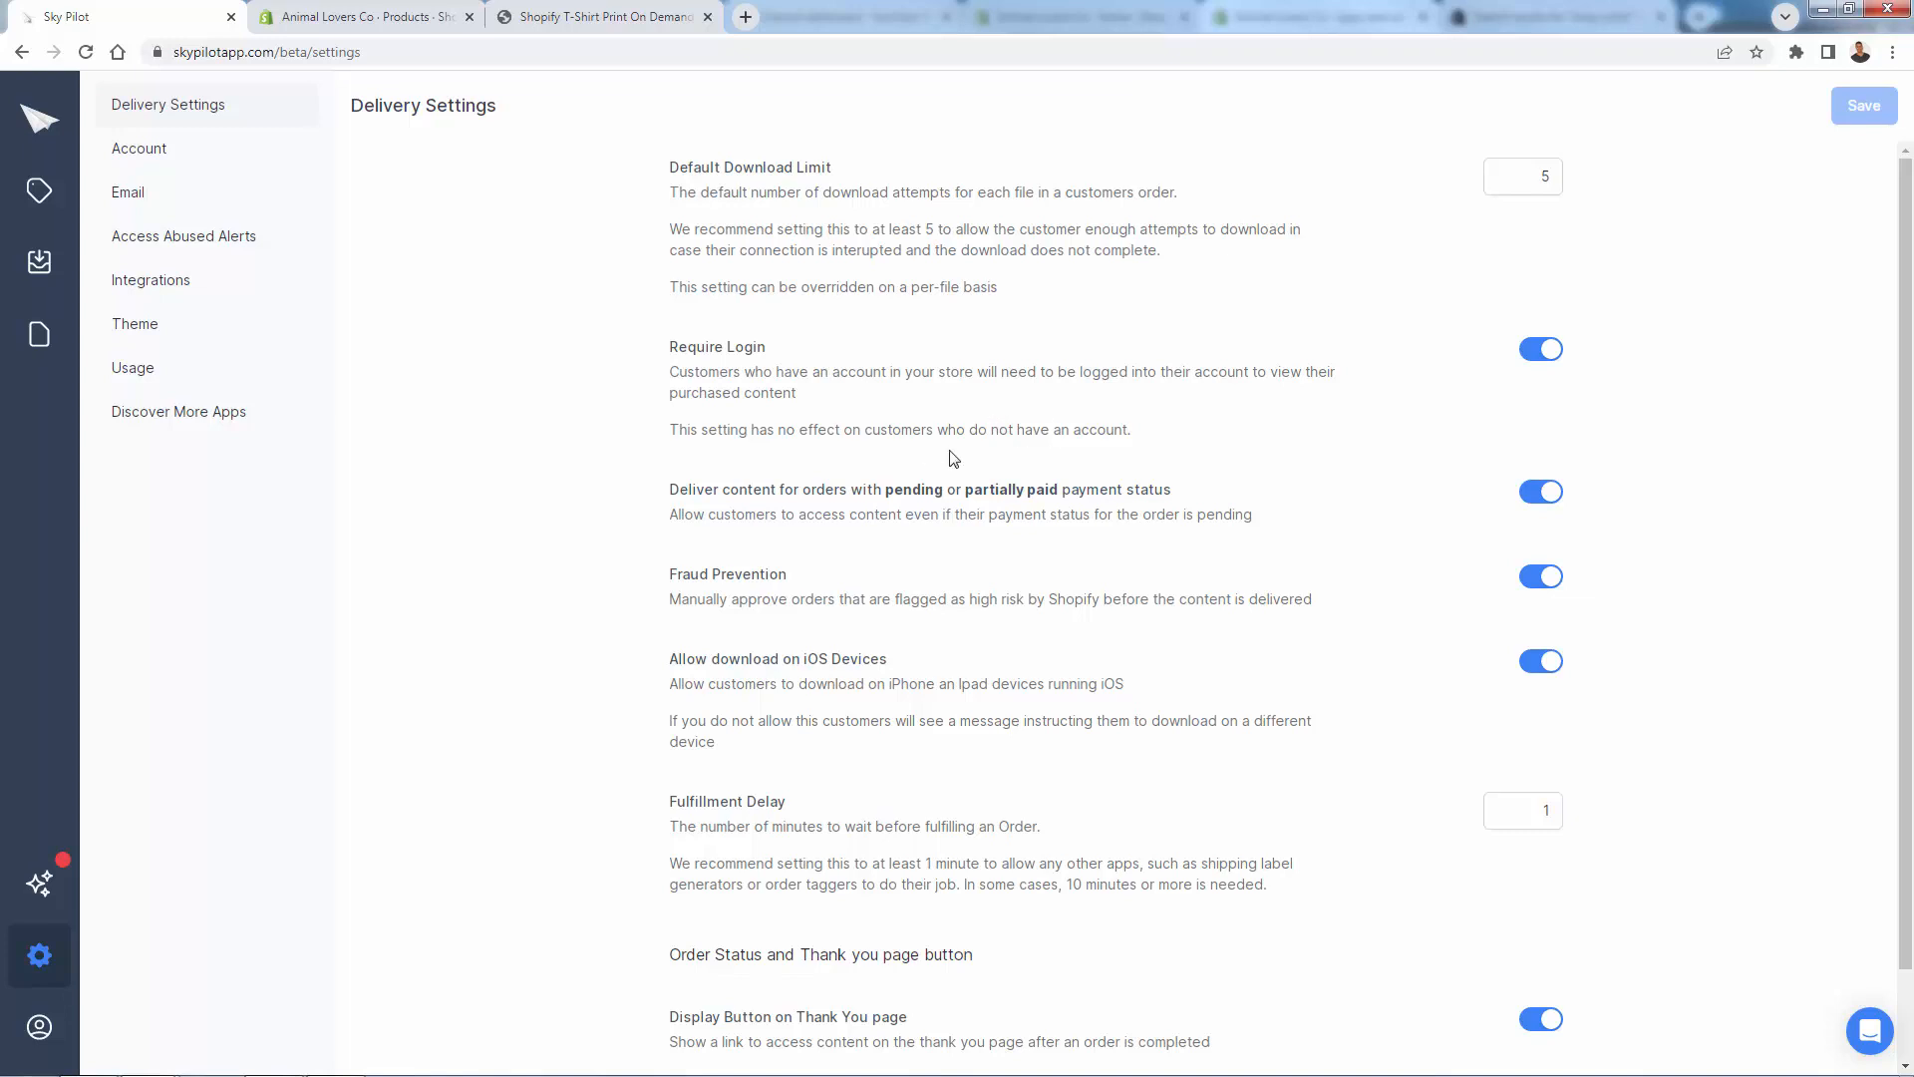
mouse_move(949, 467)
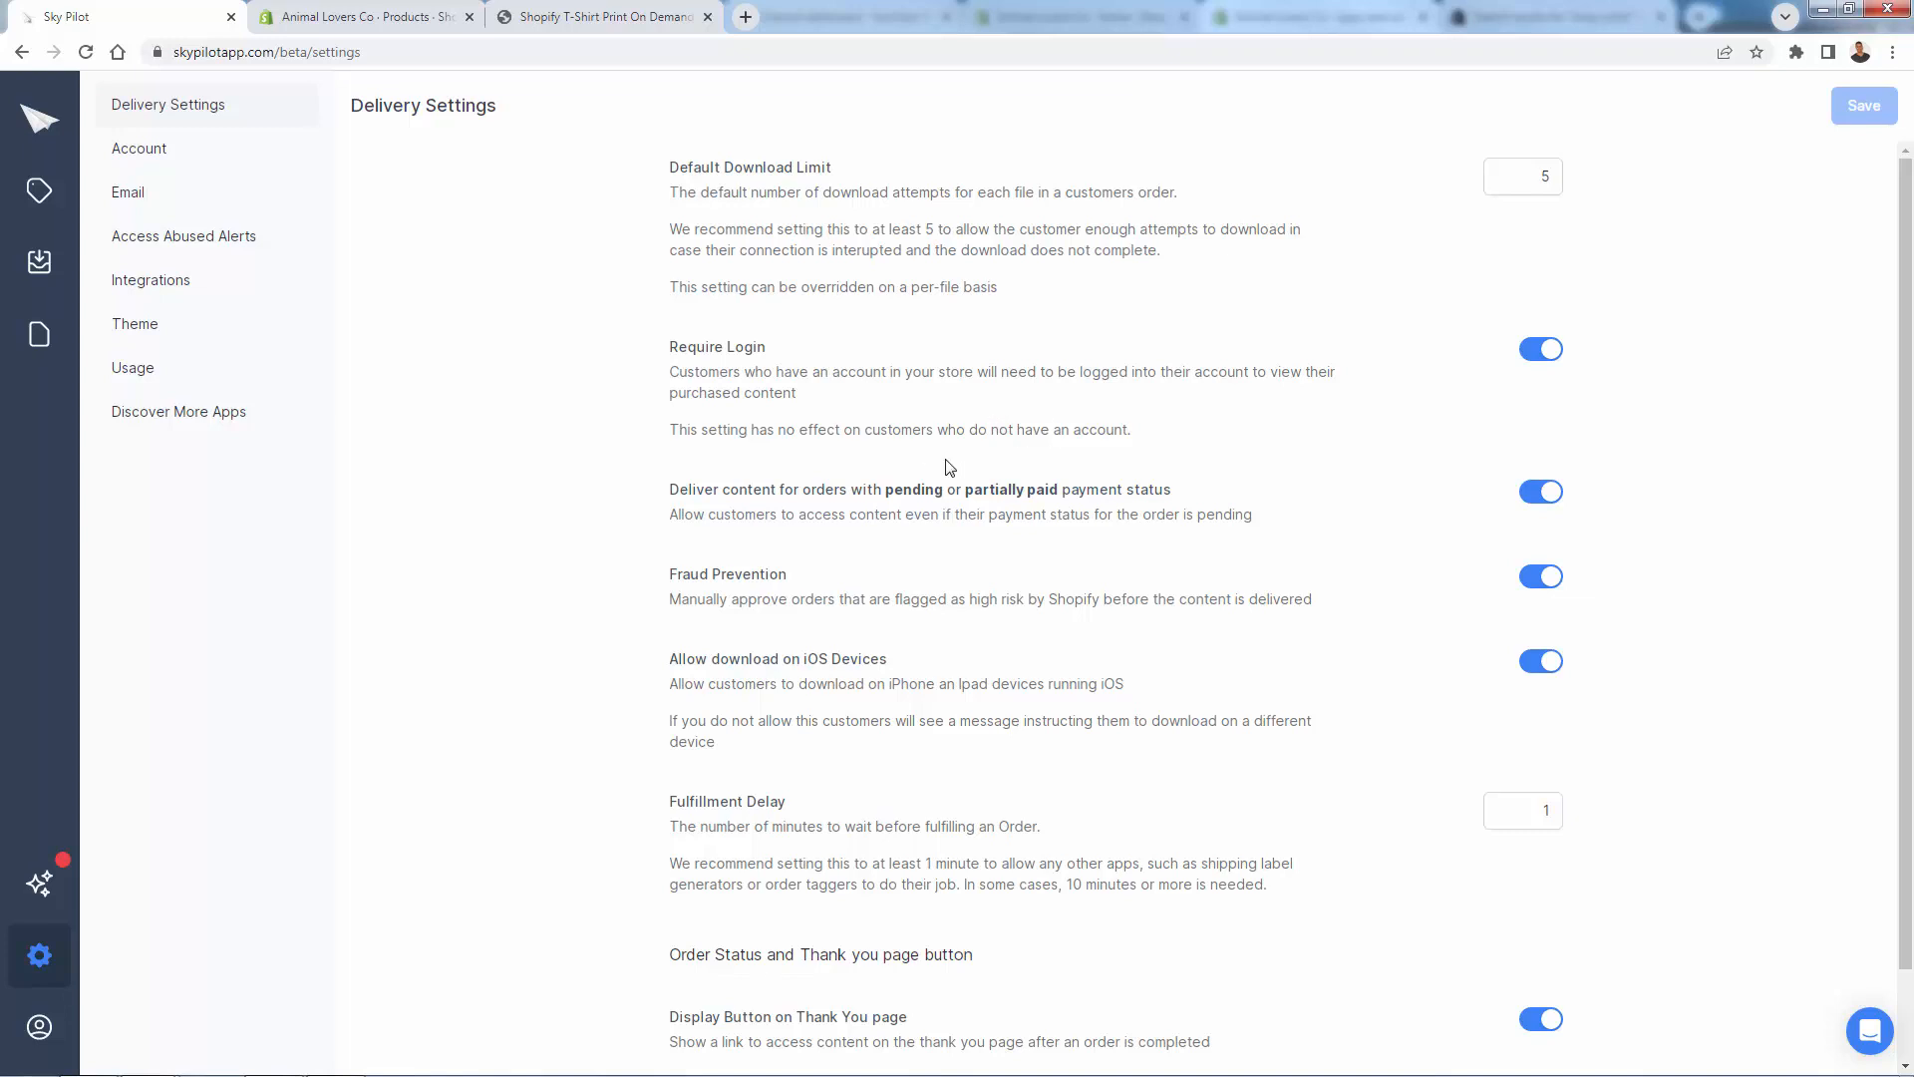
scroll(down, 3)
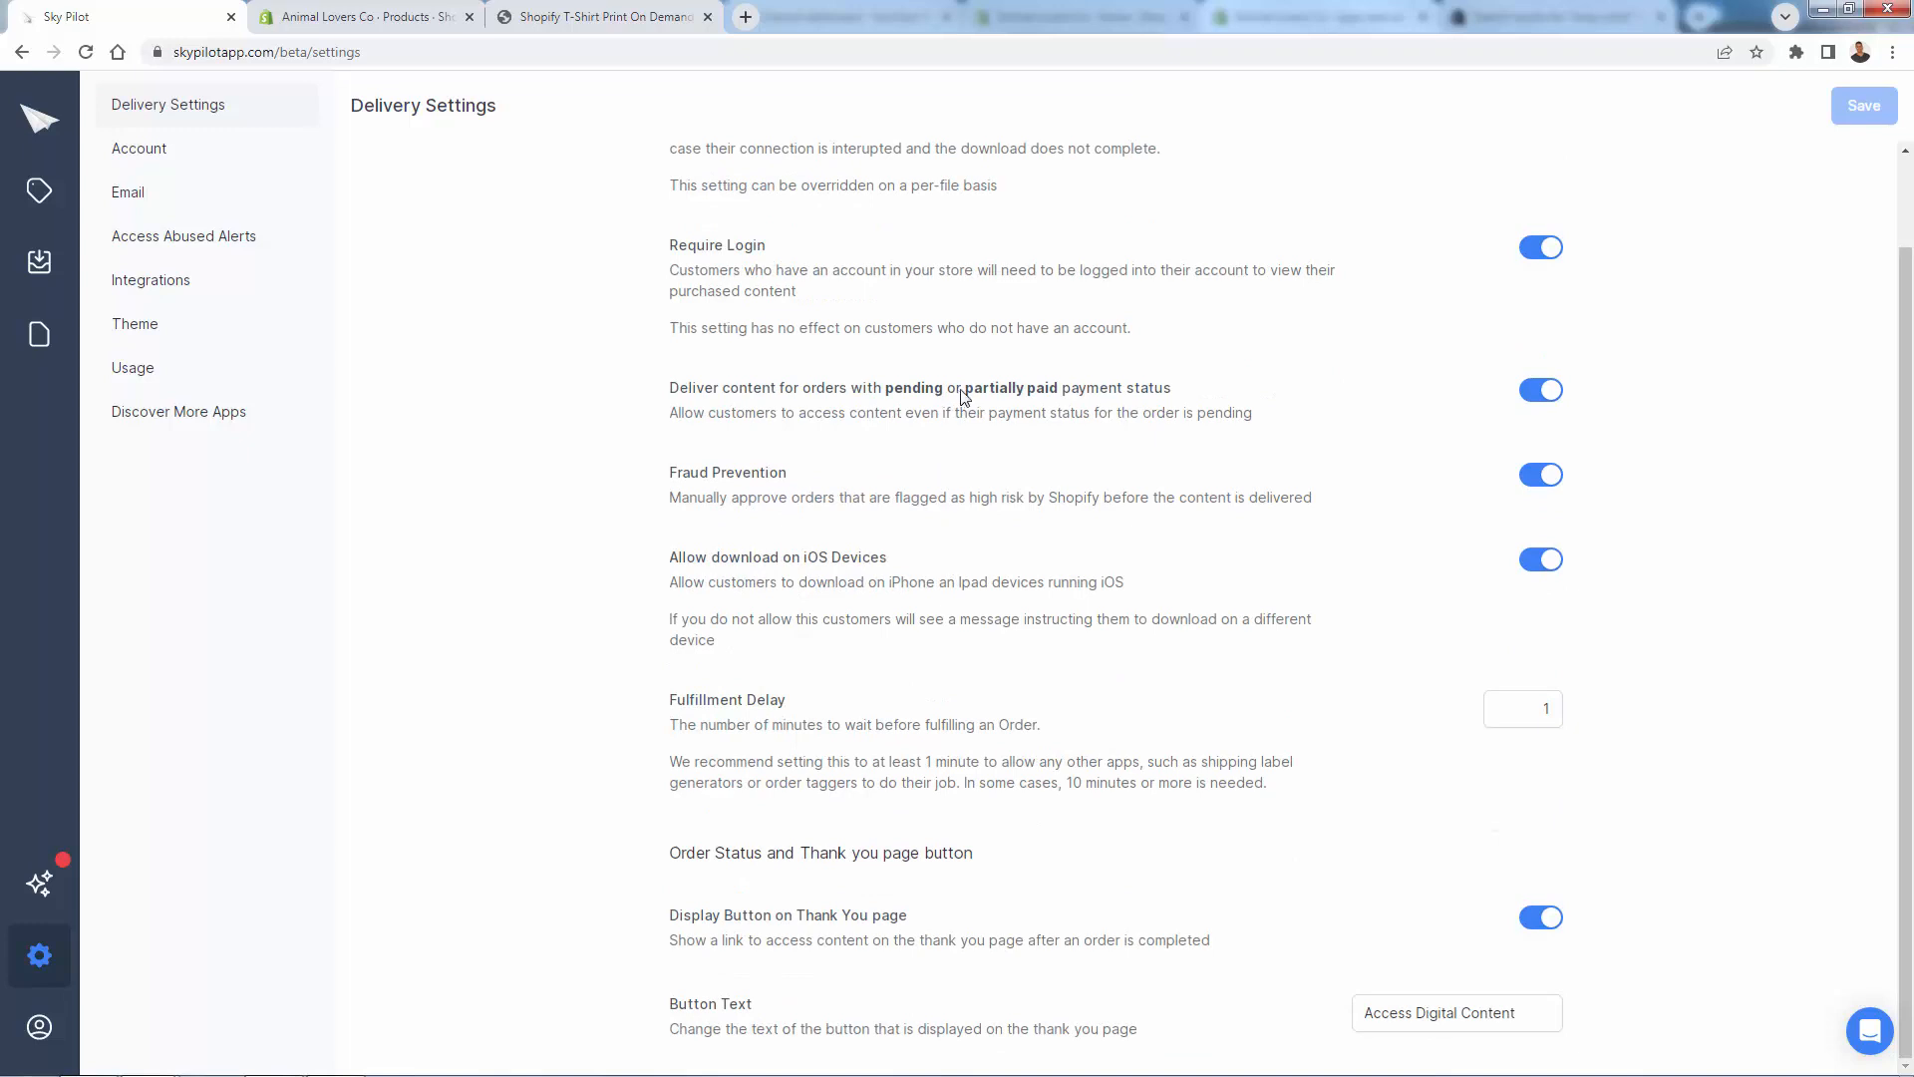
mouse_move(1047, 407)
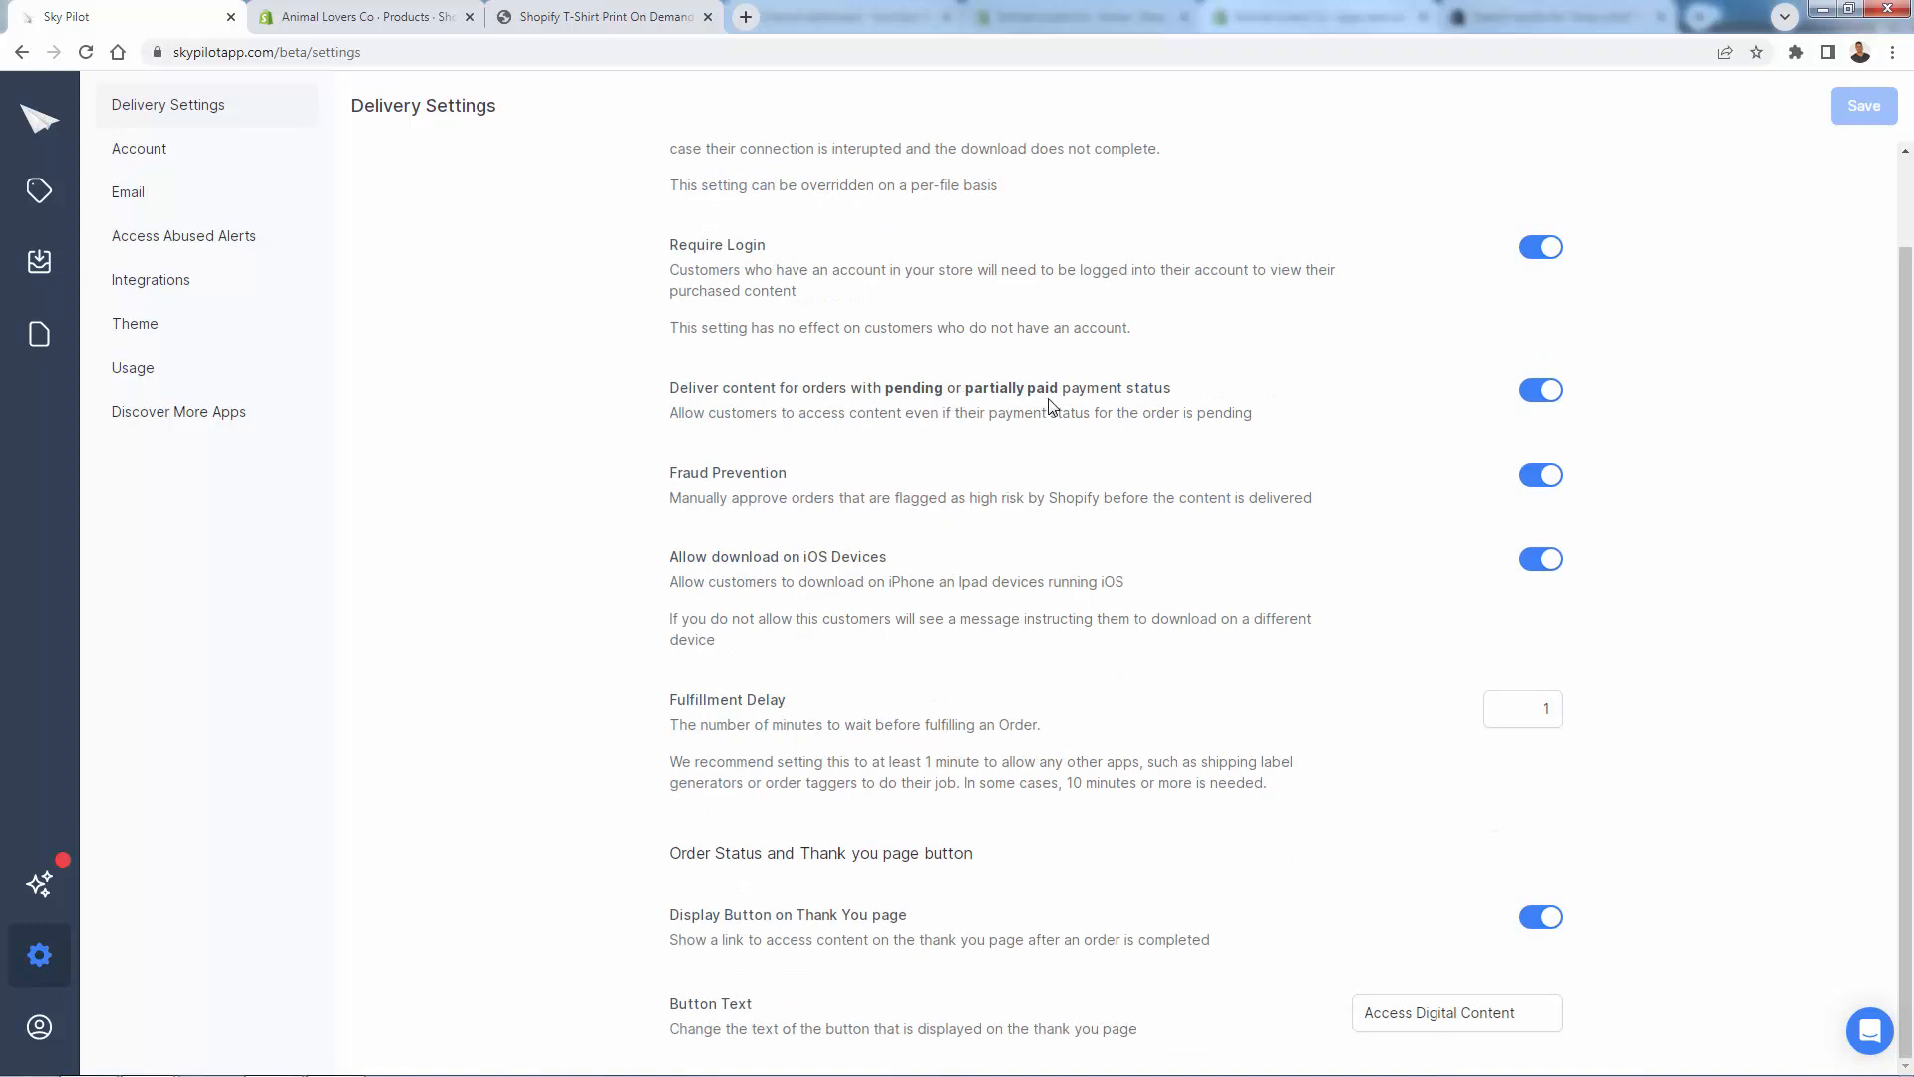
mouse_move(826, 383)
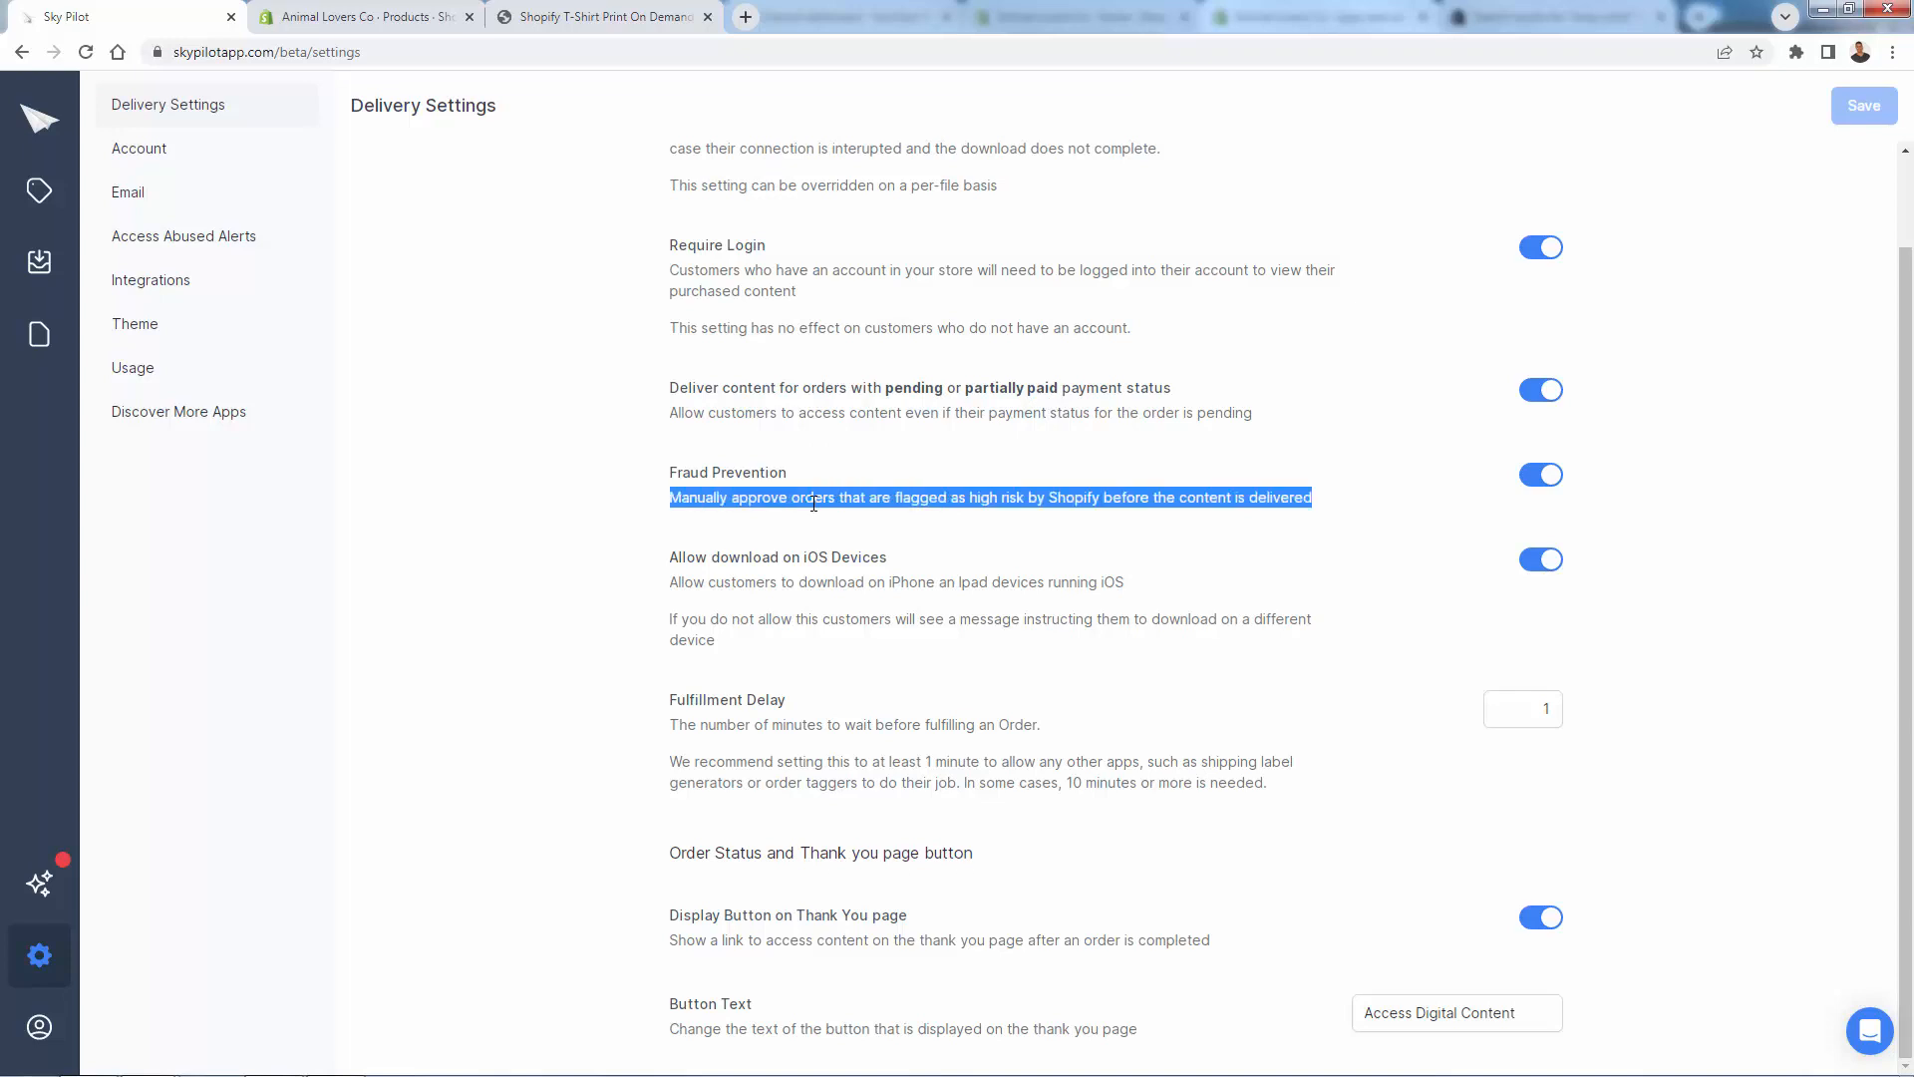
click(825, 534)
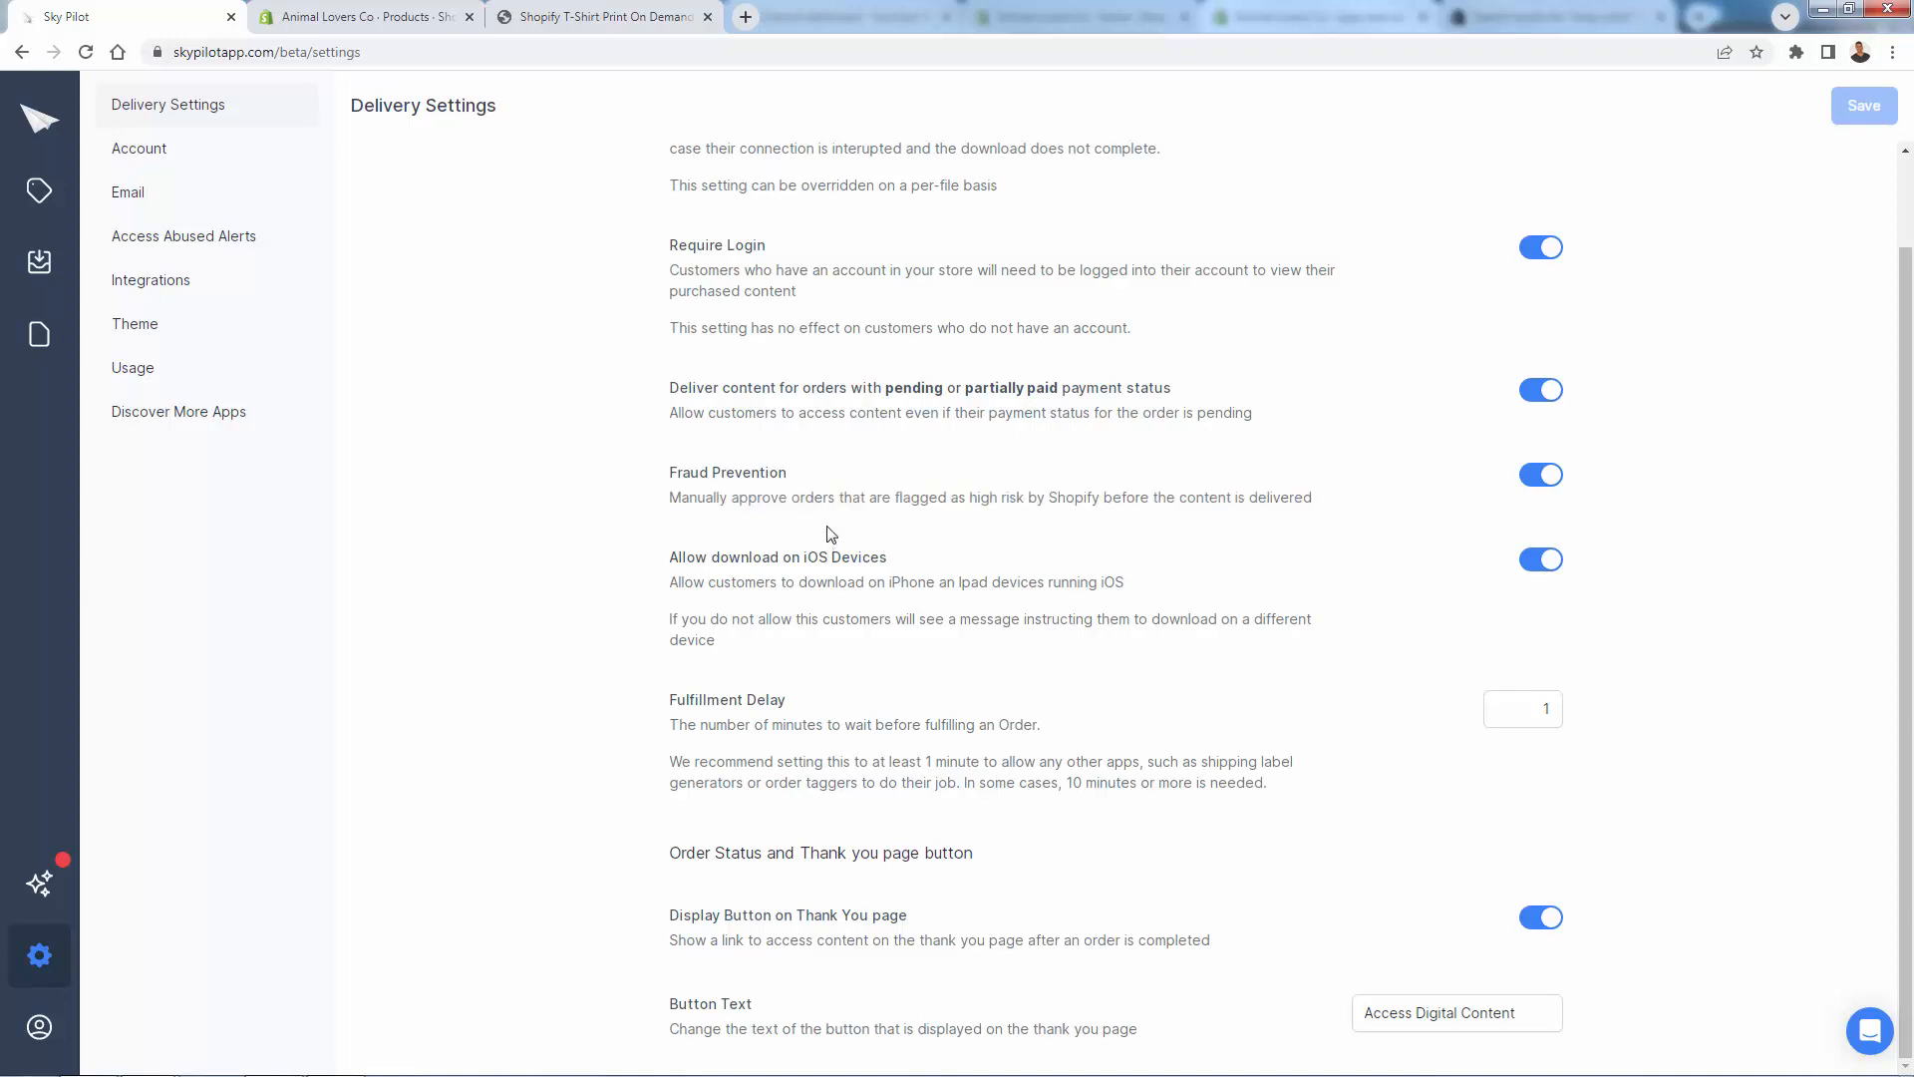
mouse_move(820, 534)
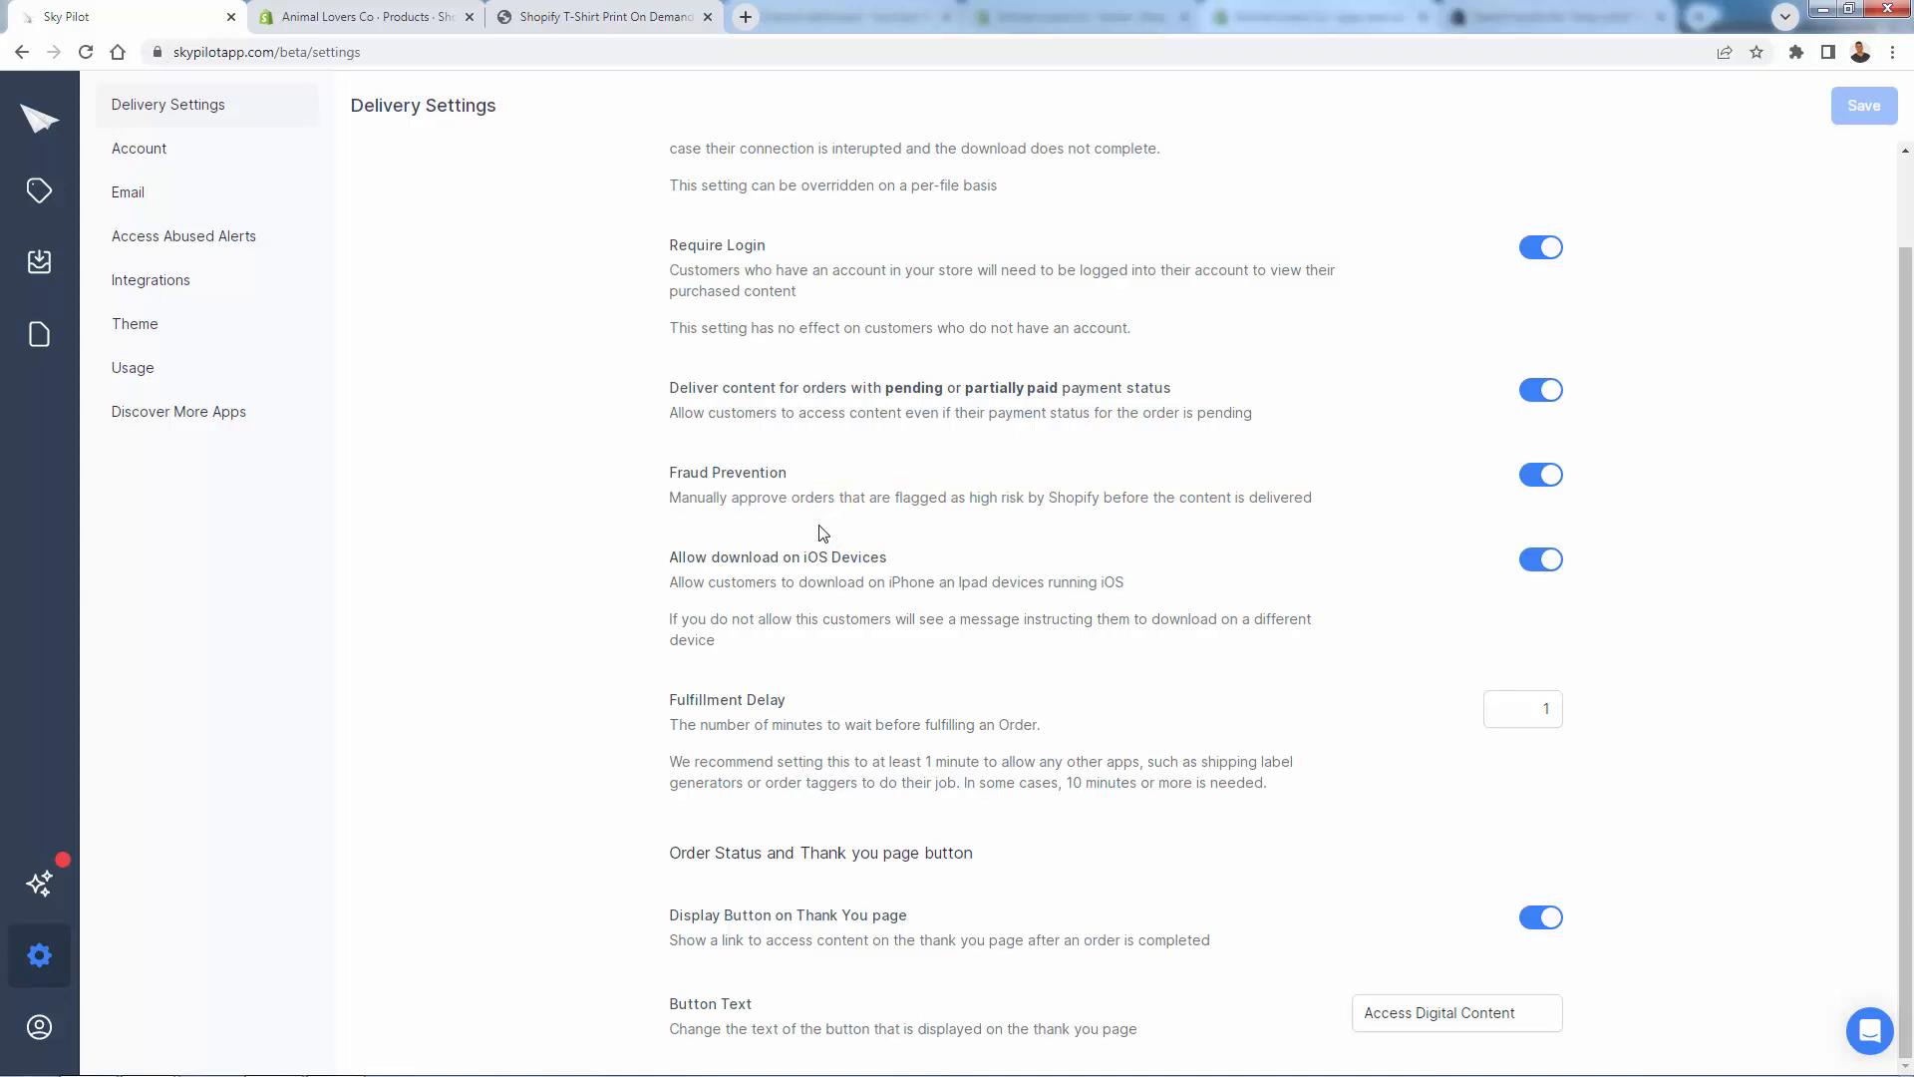
mouse_move(913, 495)
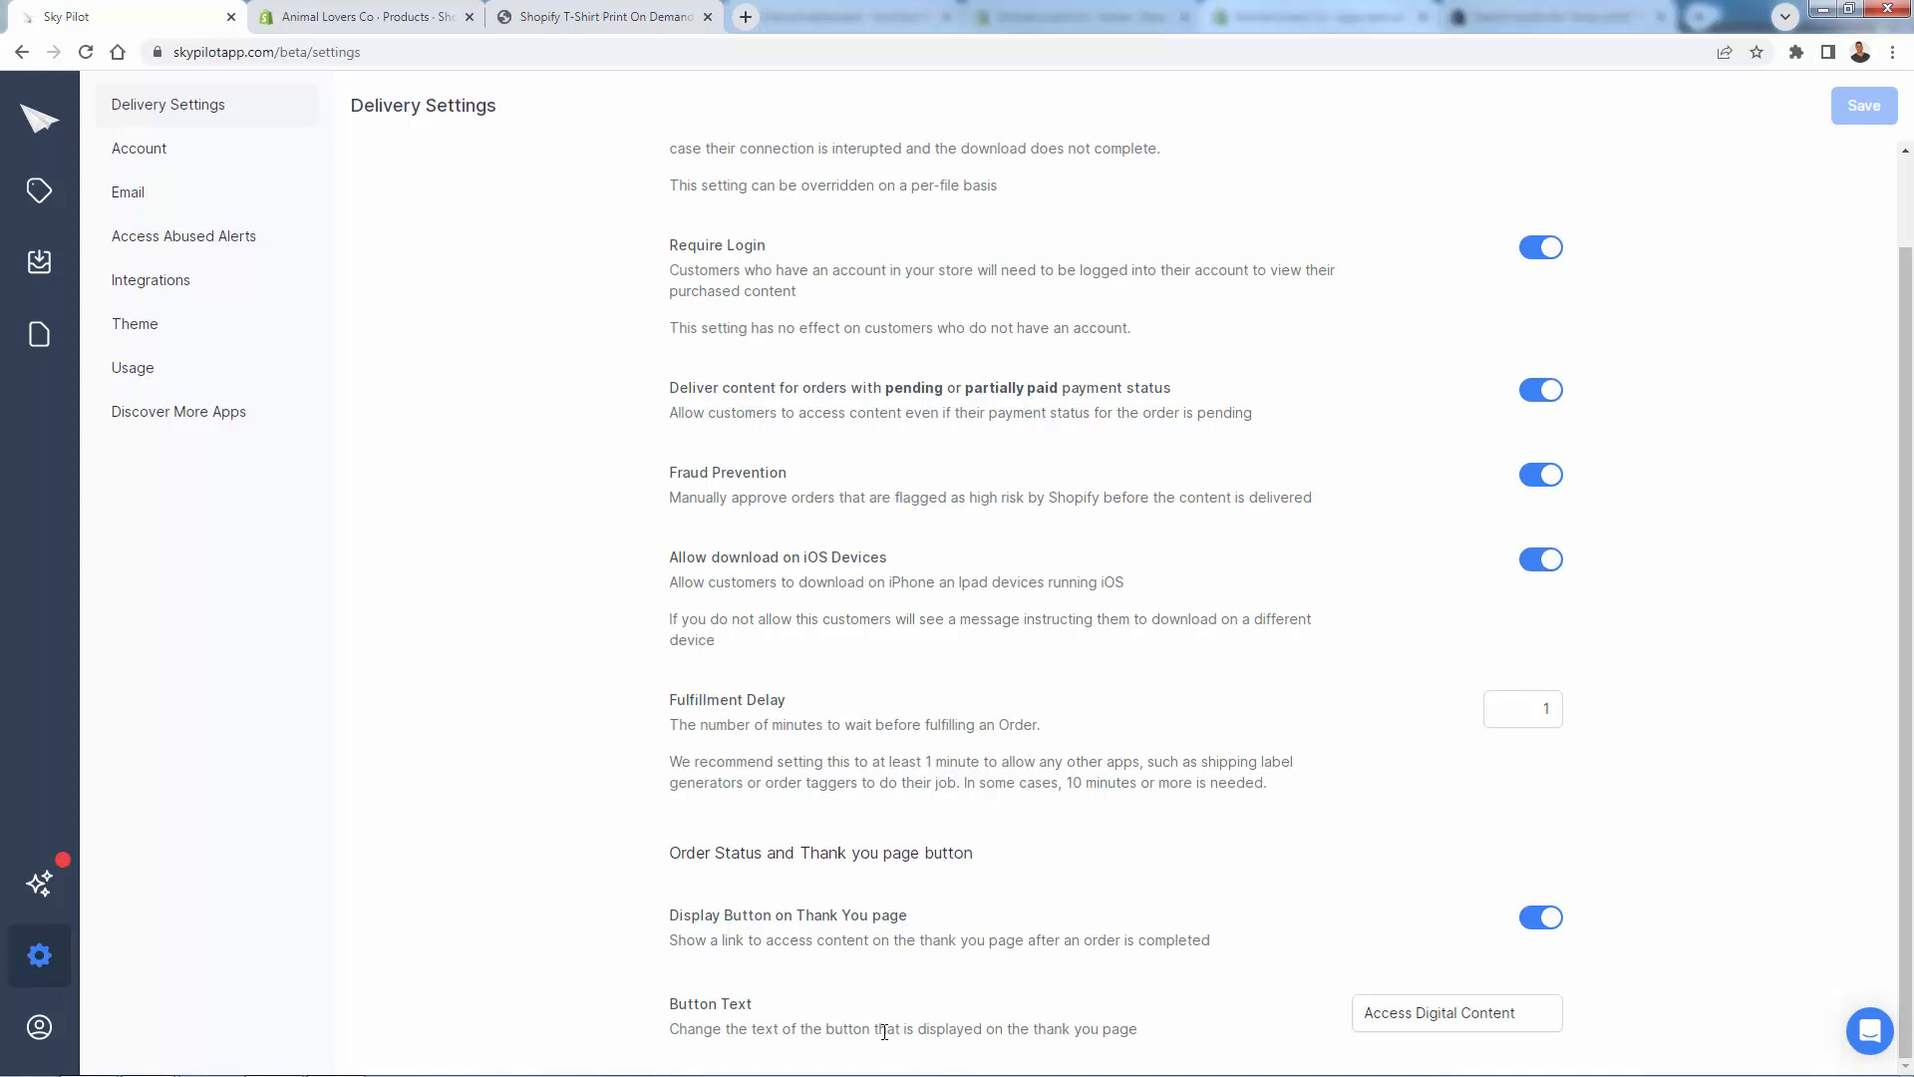
double_click(842, 939)
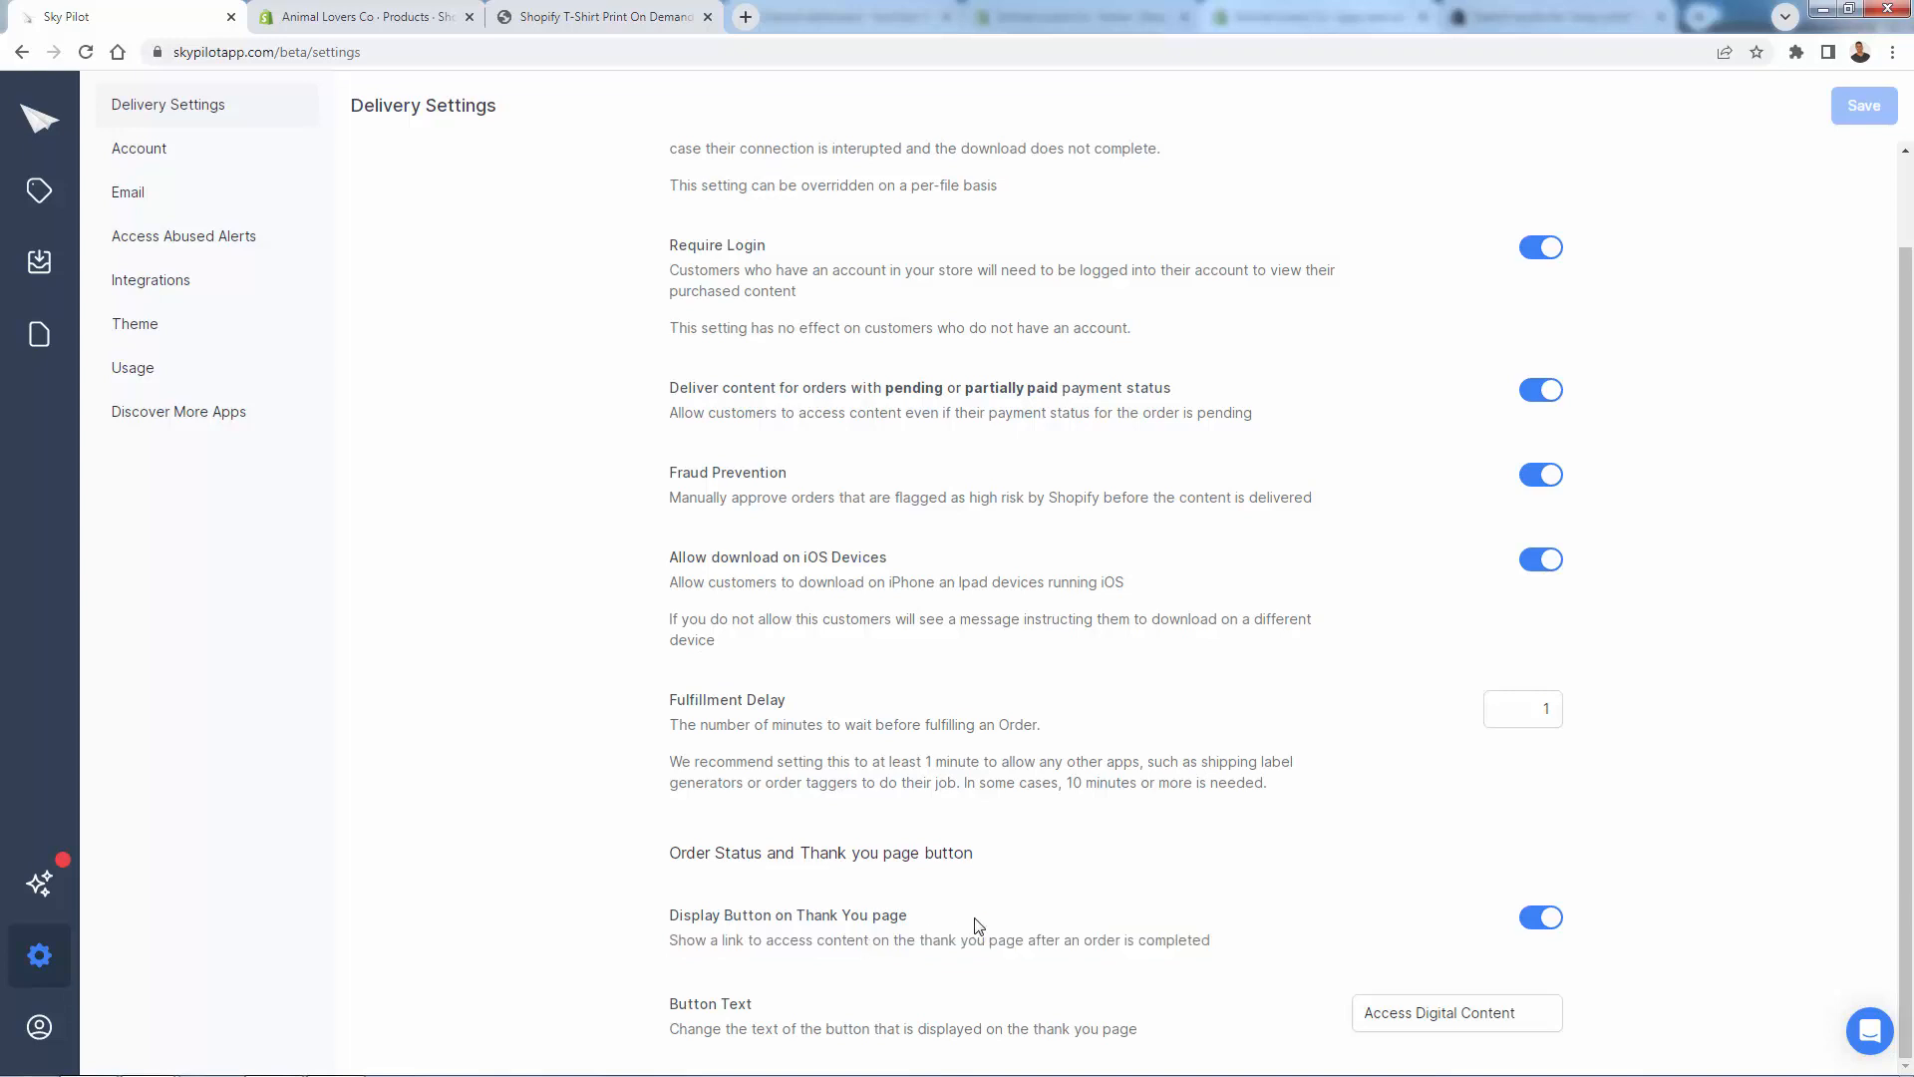
Step: Replace the thank-you page button text with 'Get Instant Access Here'
triple_click(1456, 1013)
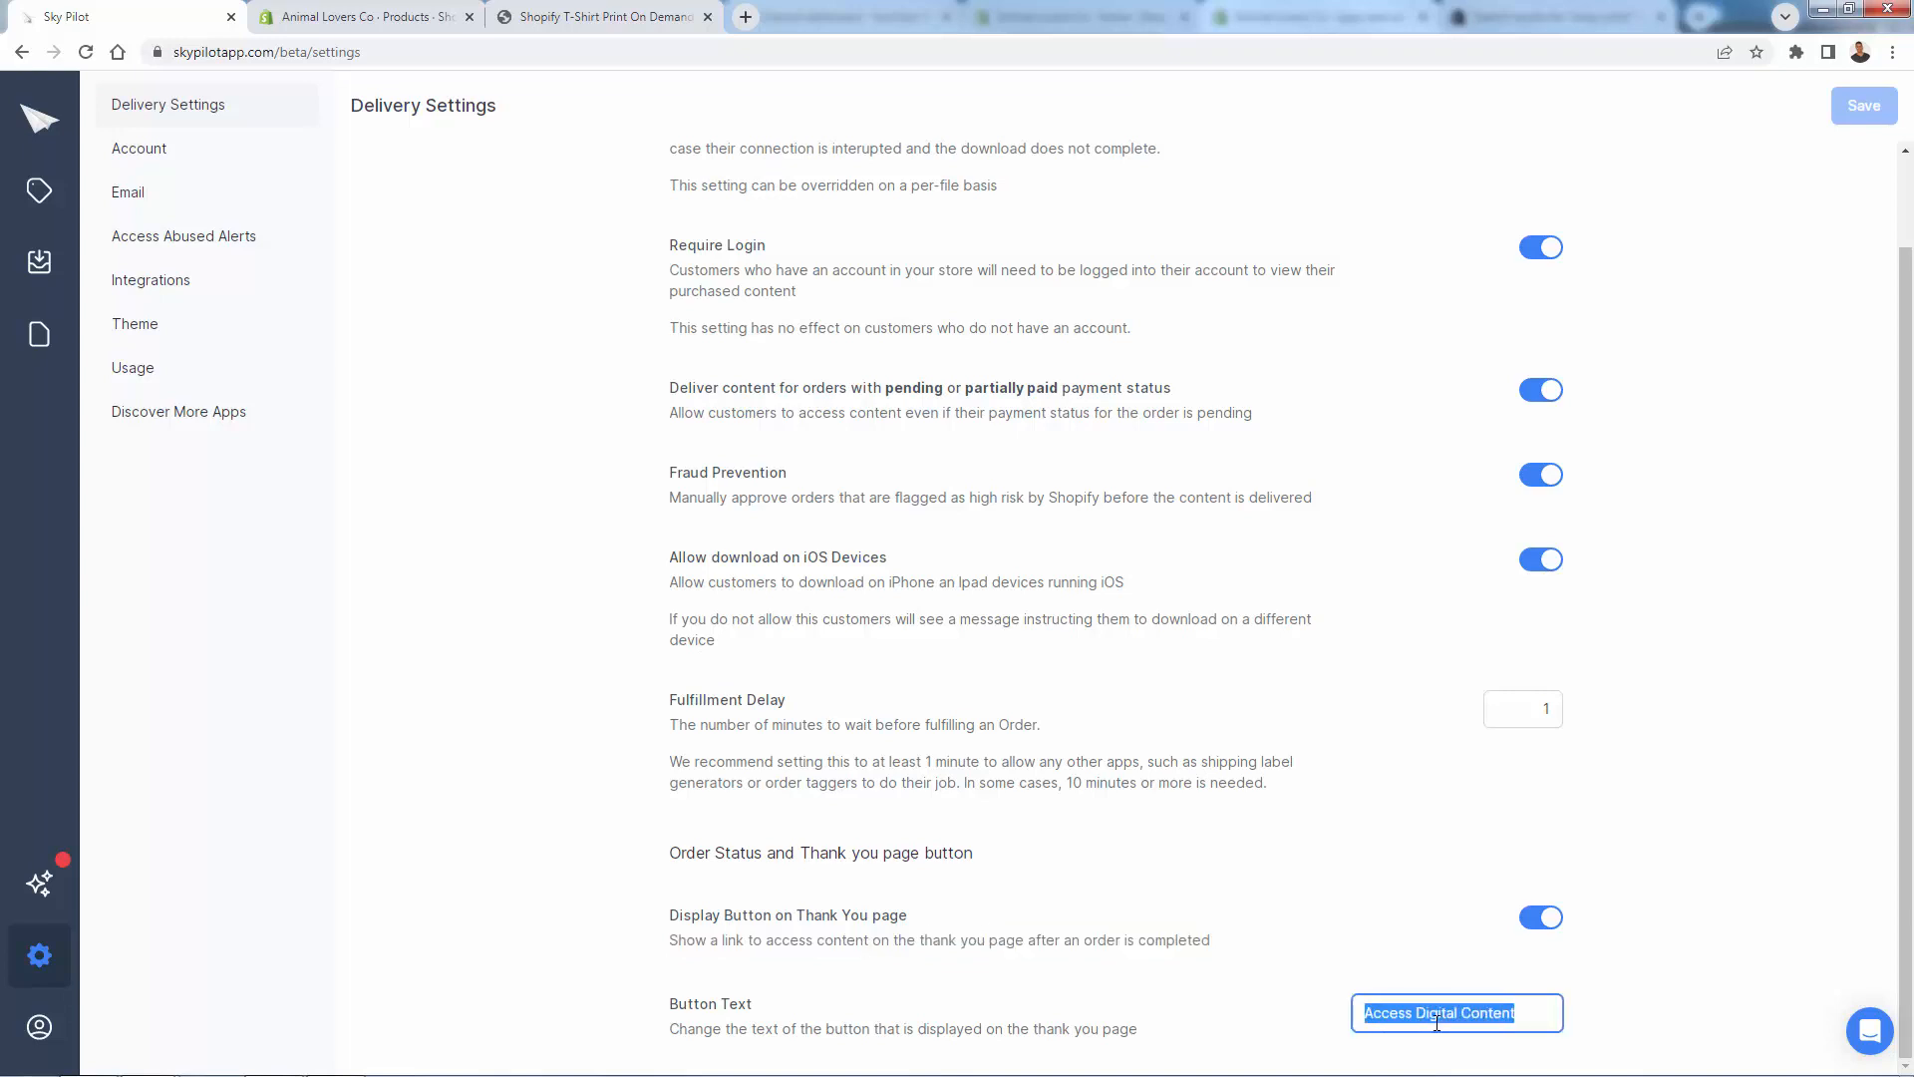
text(Download Your Videos Now)
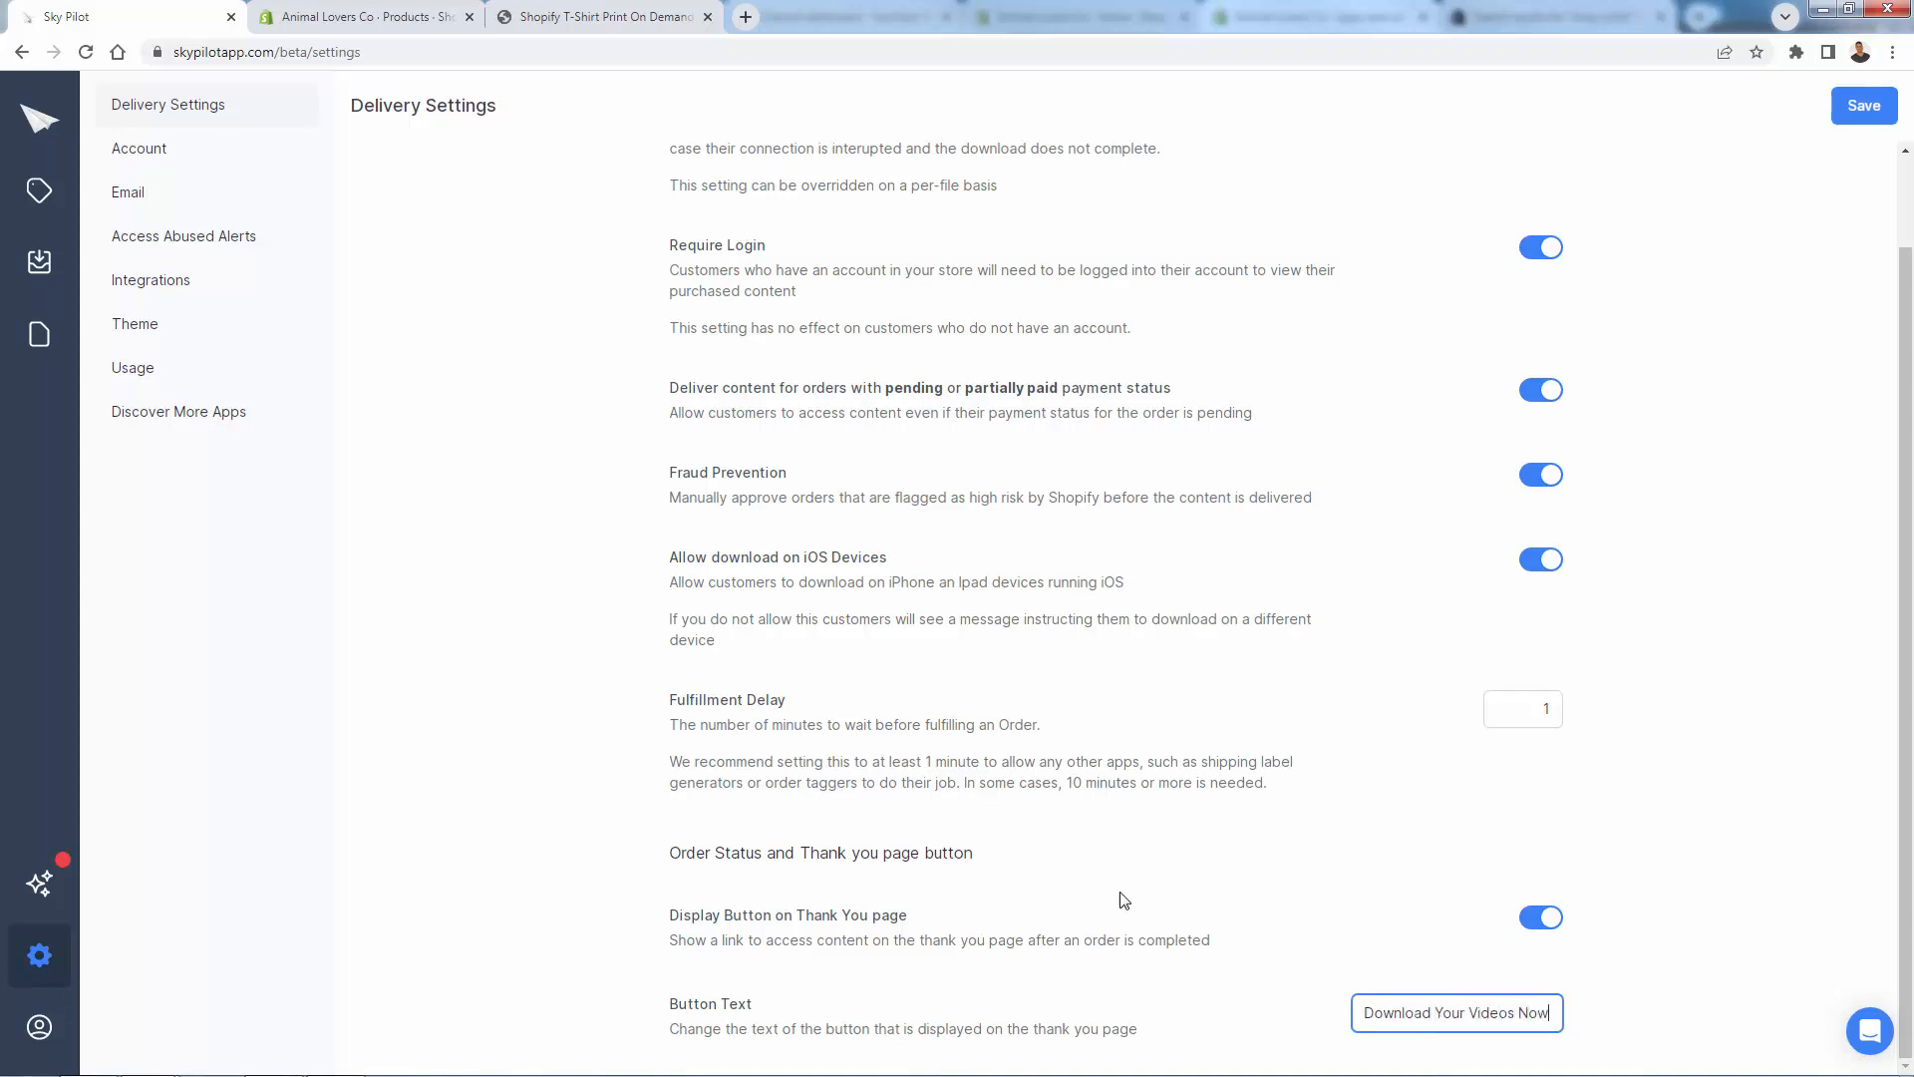
text(Get Instant)
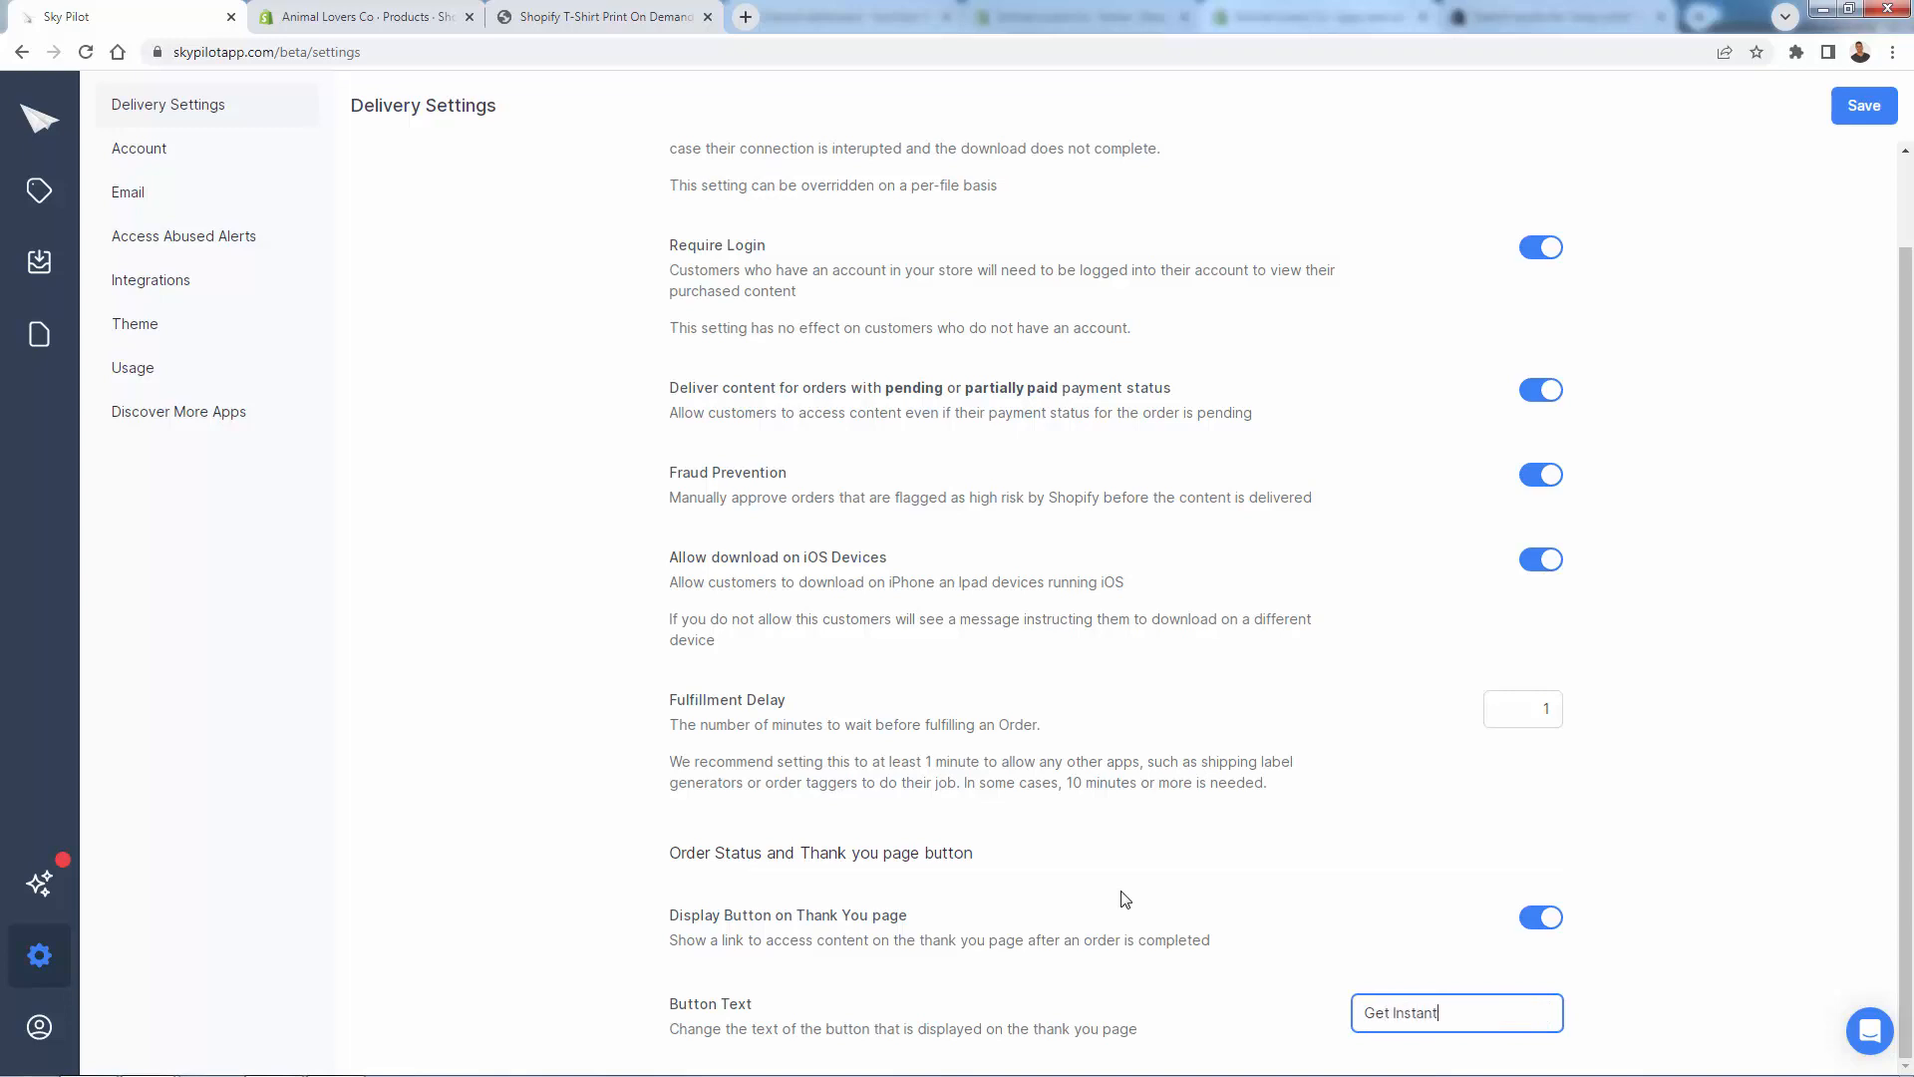
text(Access Here)
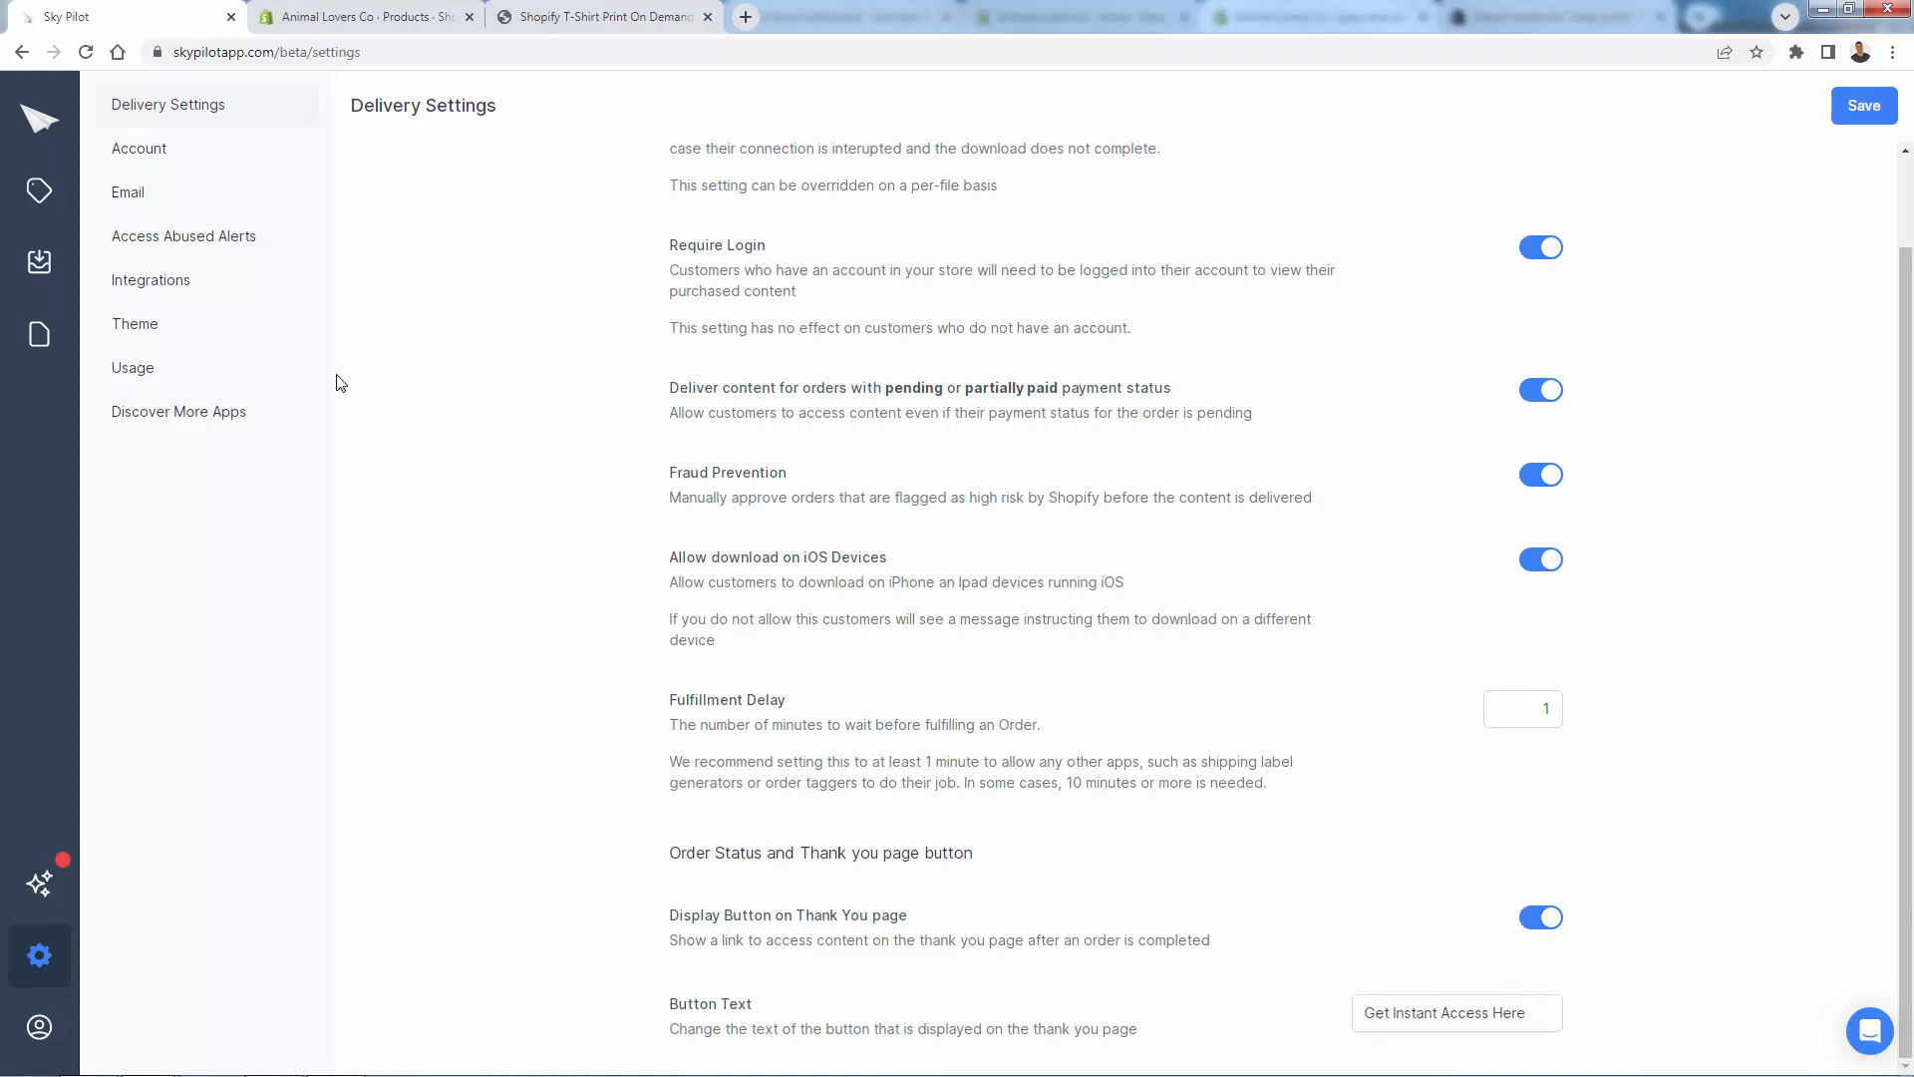
Step: Review the Email and Abused Order Alerts settings, highlighting the abuse alert description
click(128, 191)
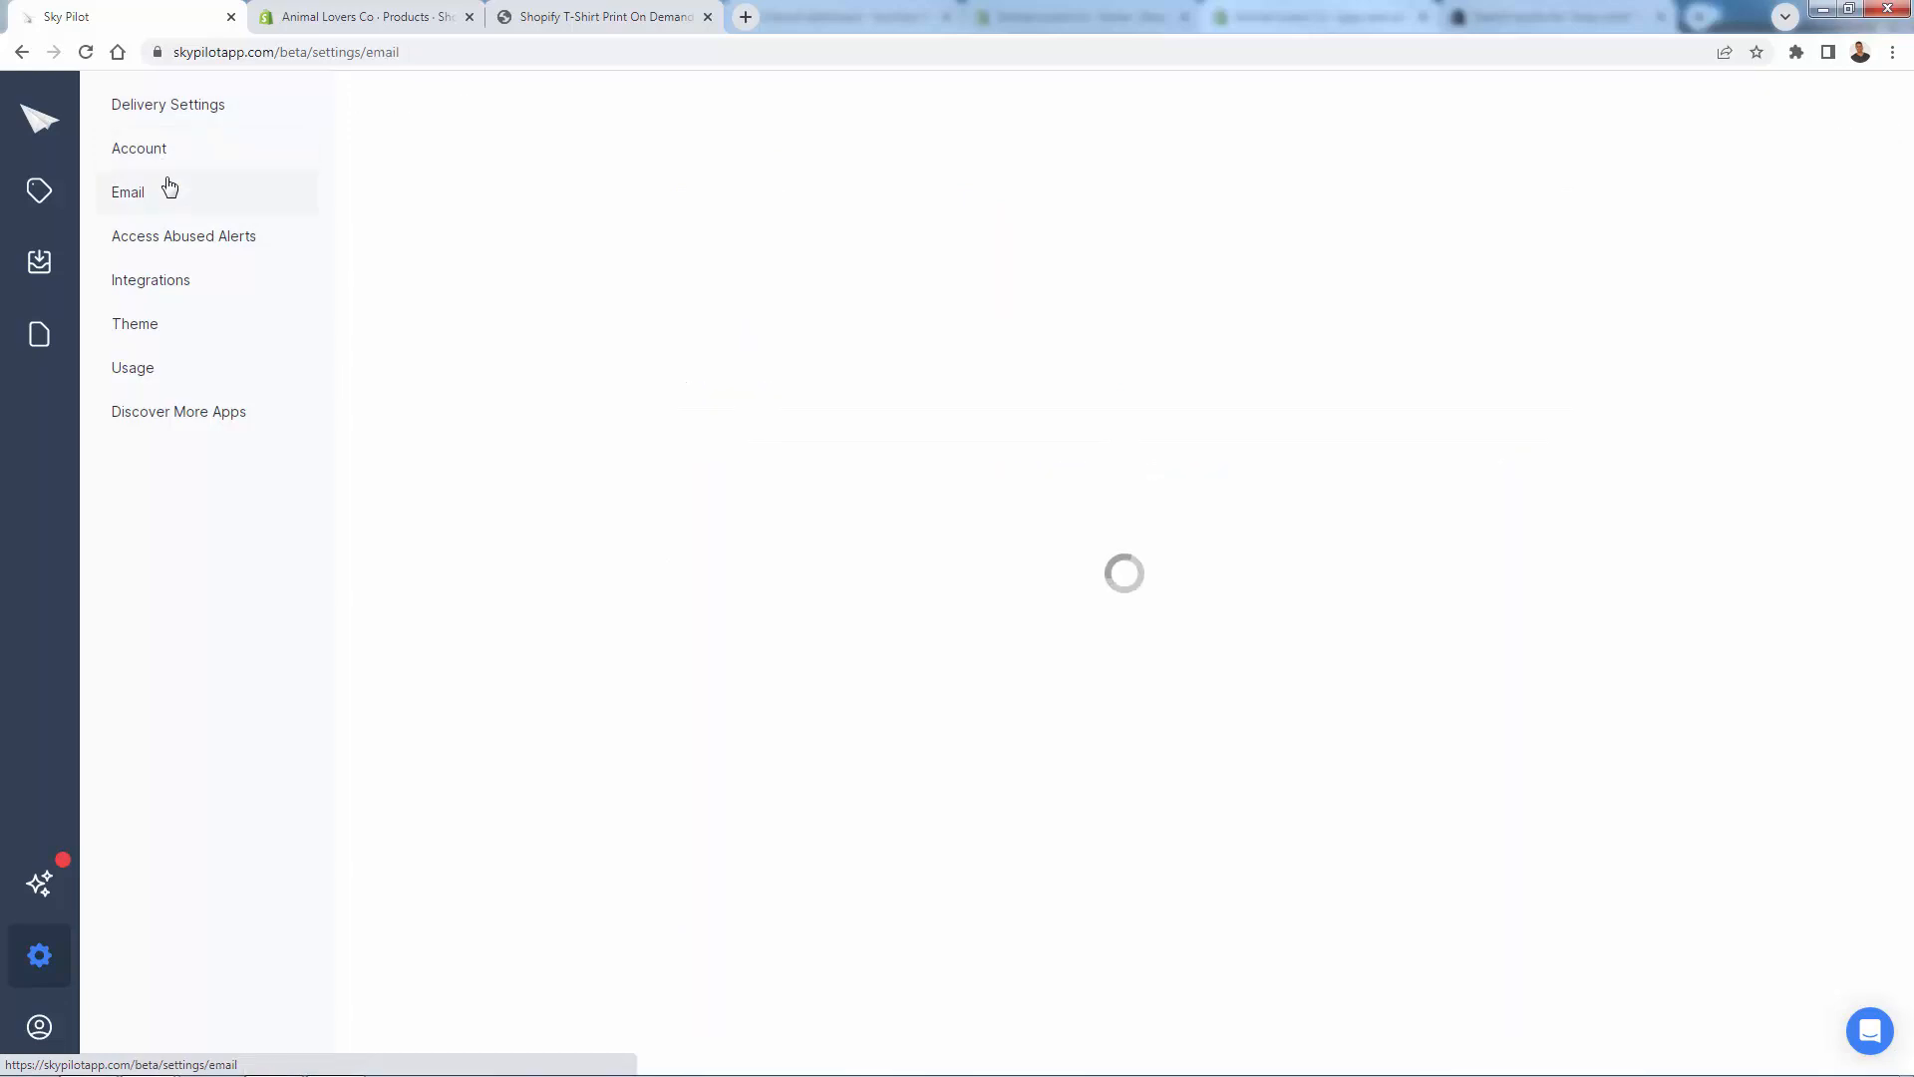
click(183, 236)
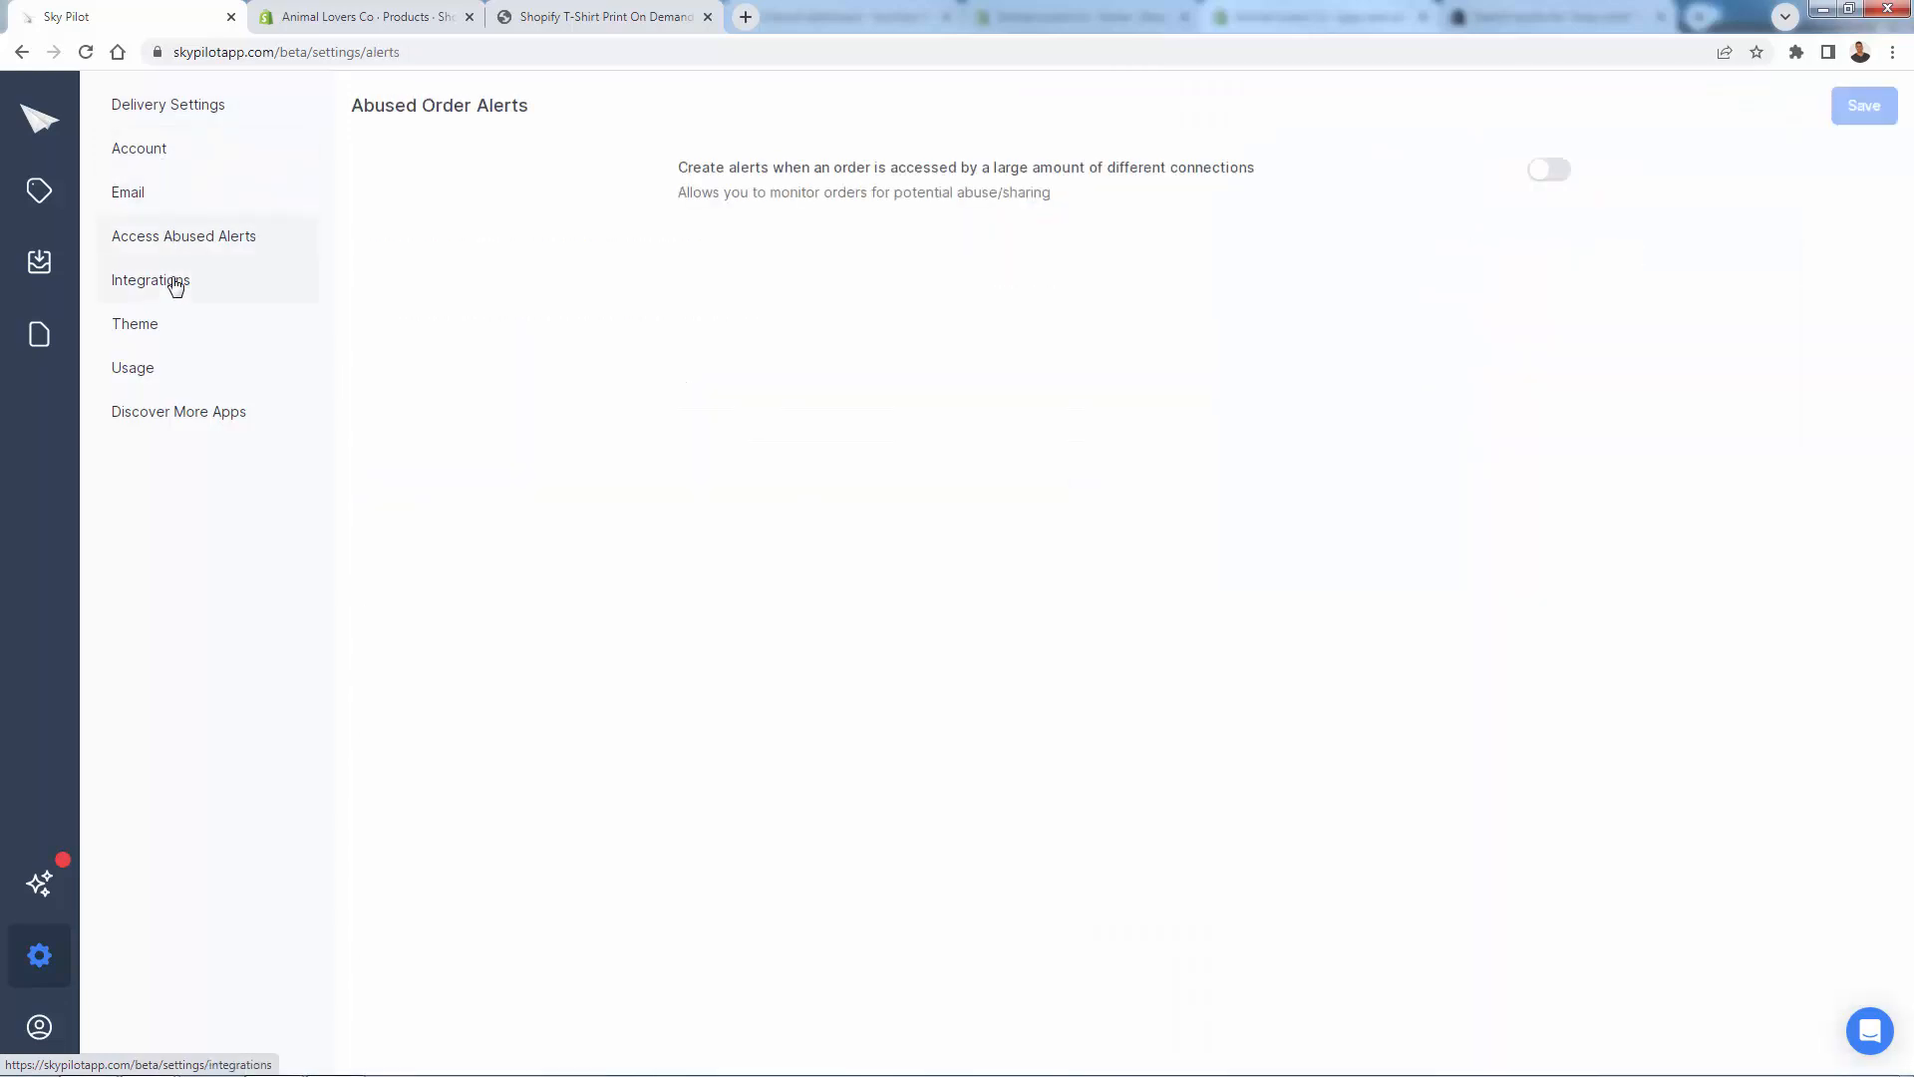
drag(714, 168, 1019, 191)
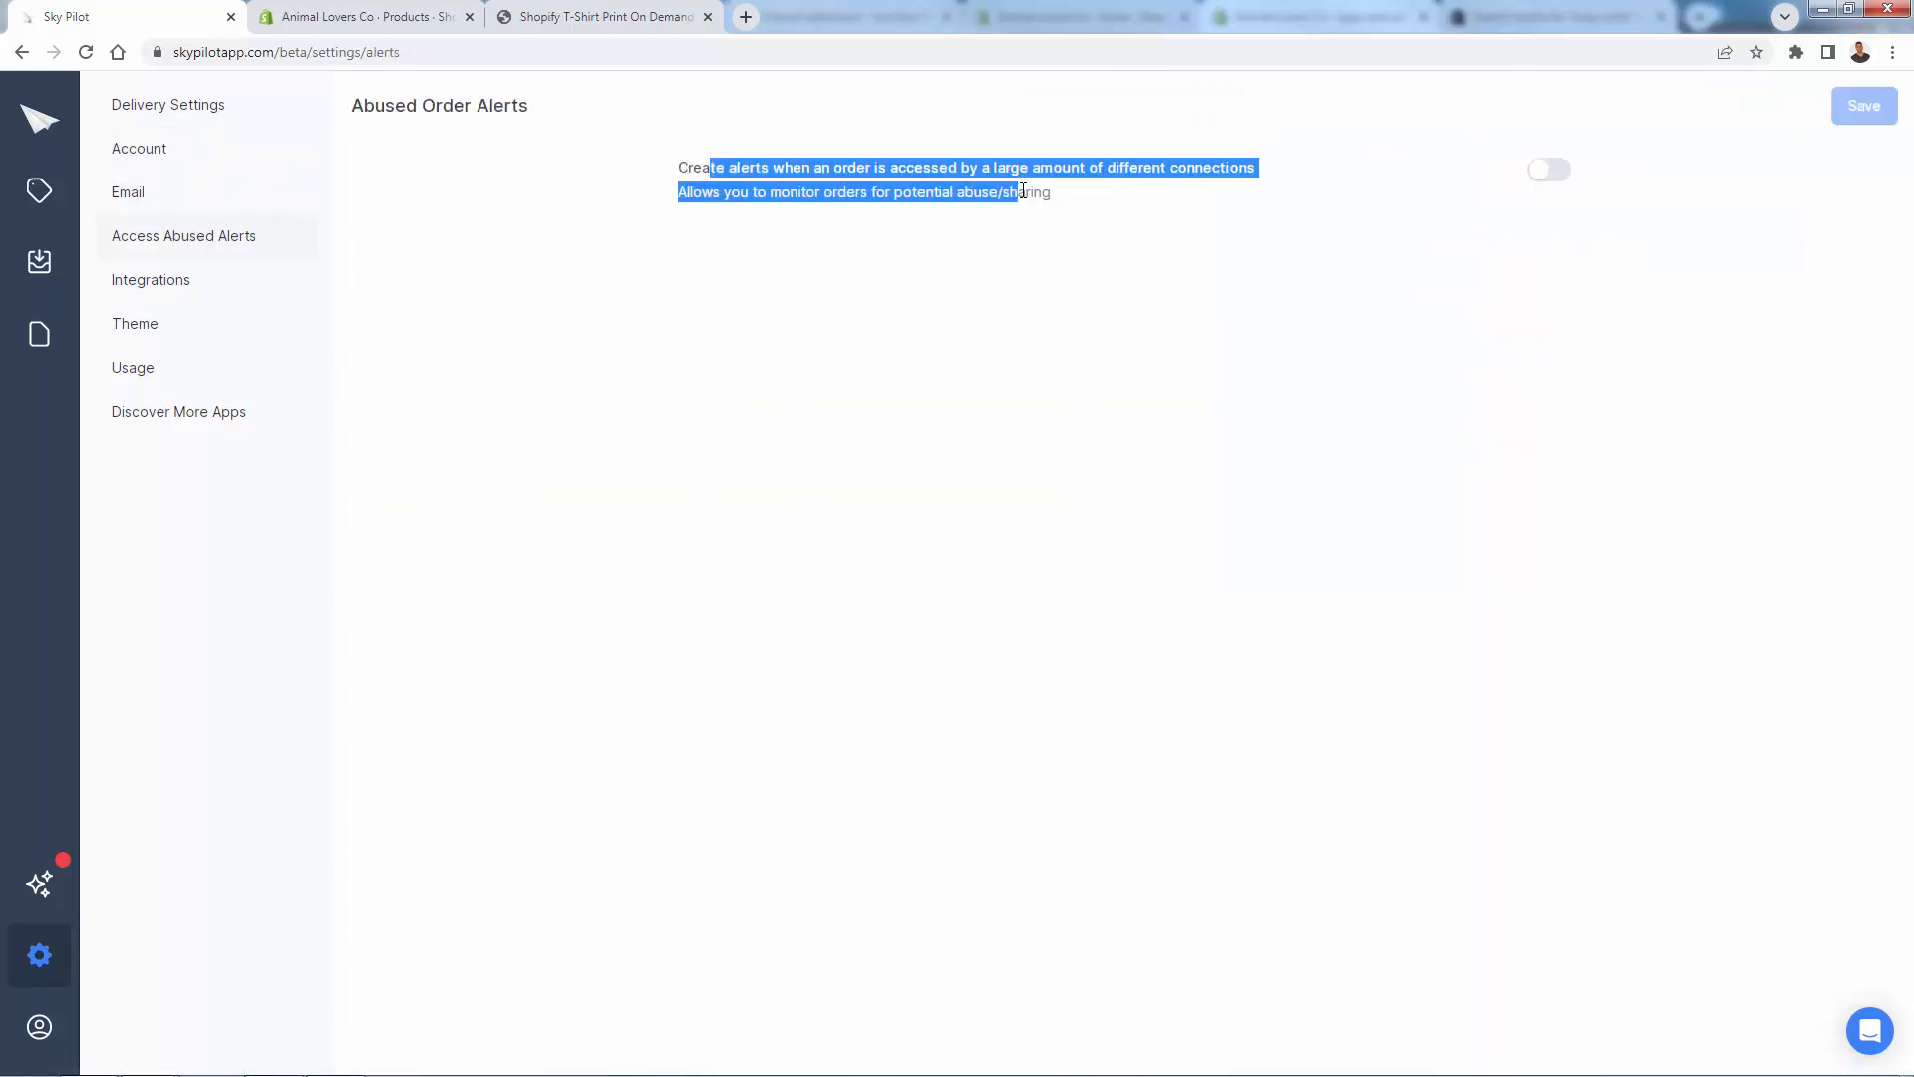
click(911, 179)
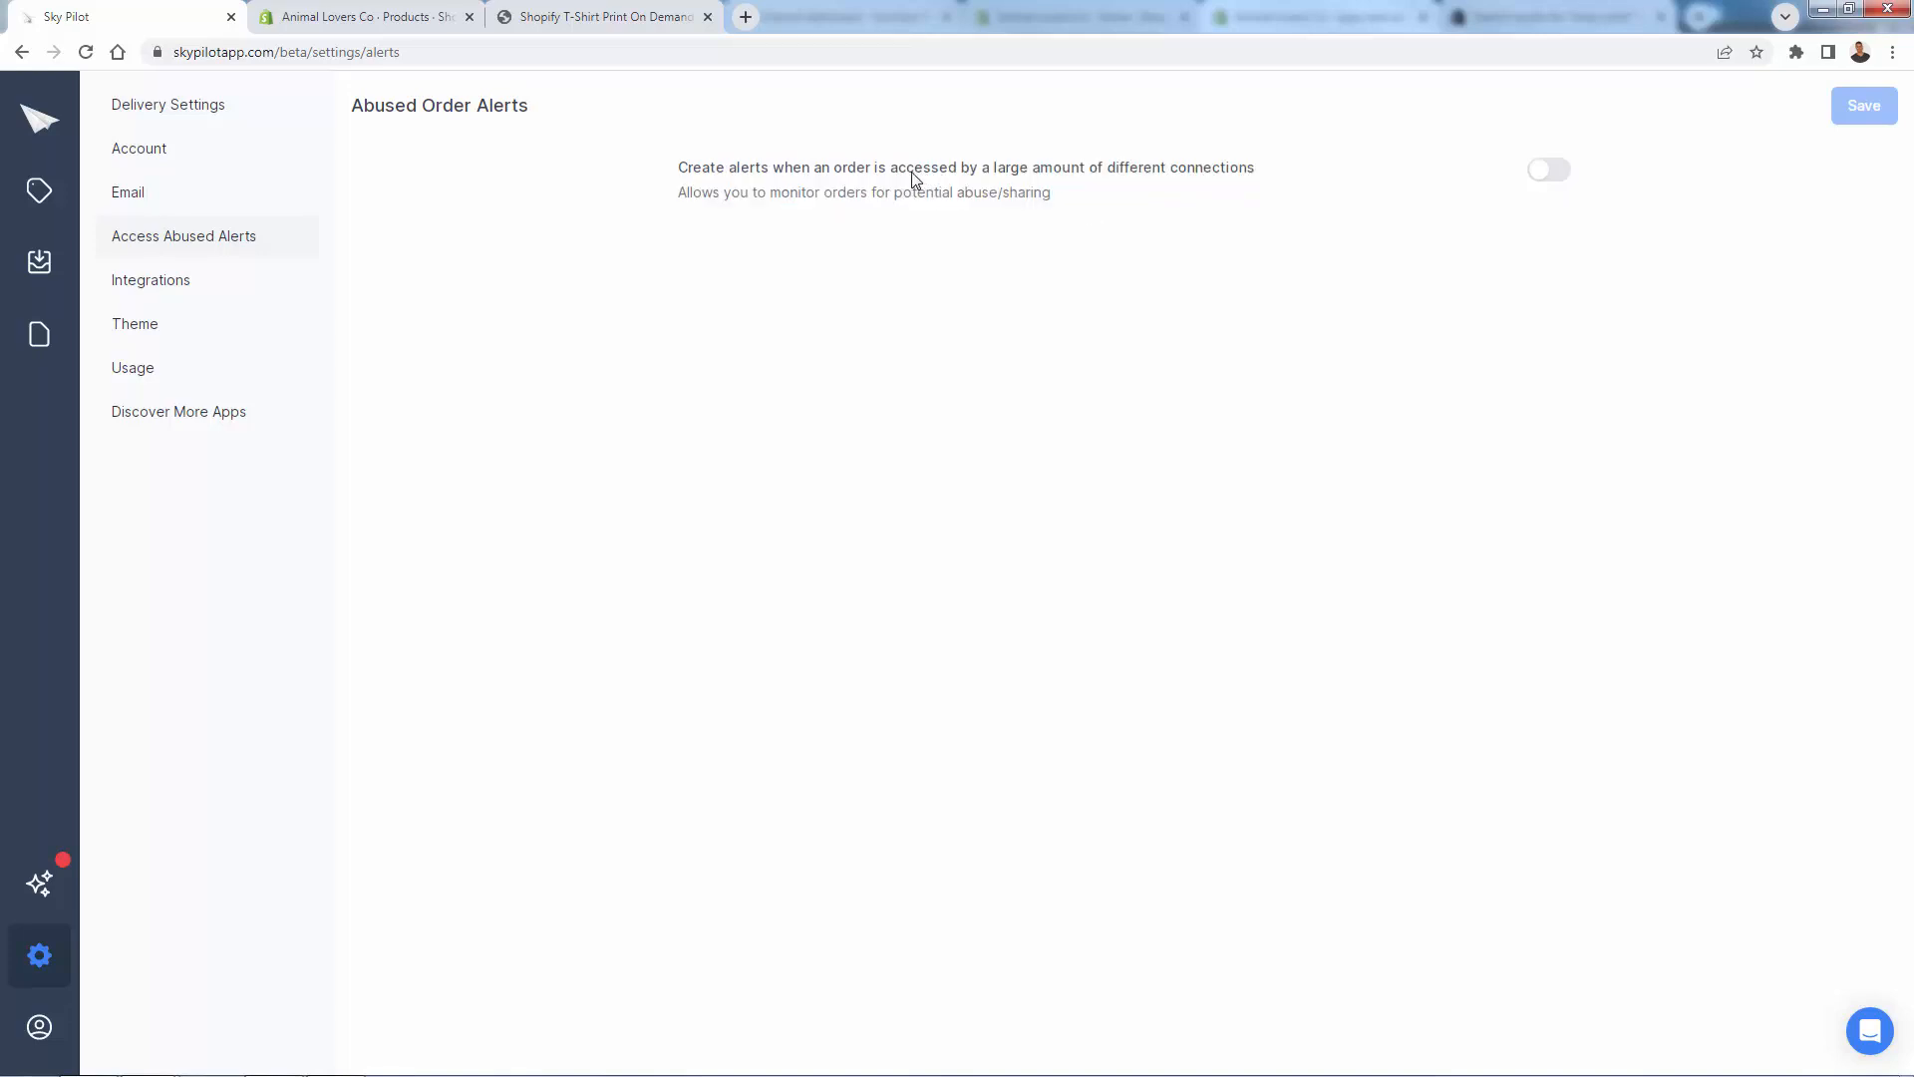
mouse_move(367, 263)
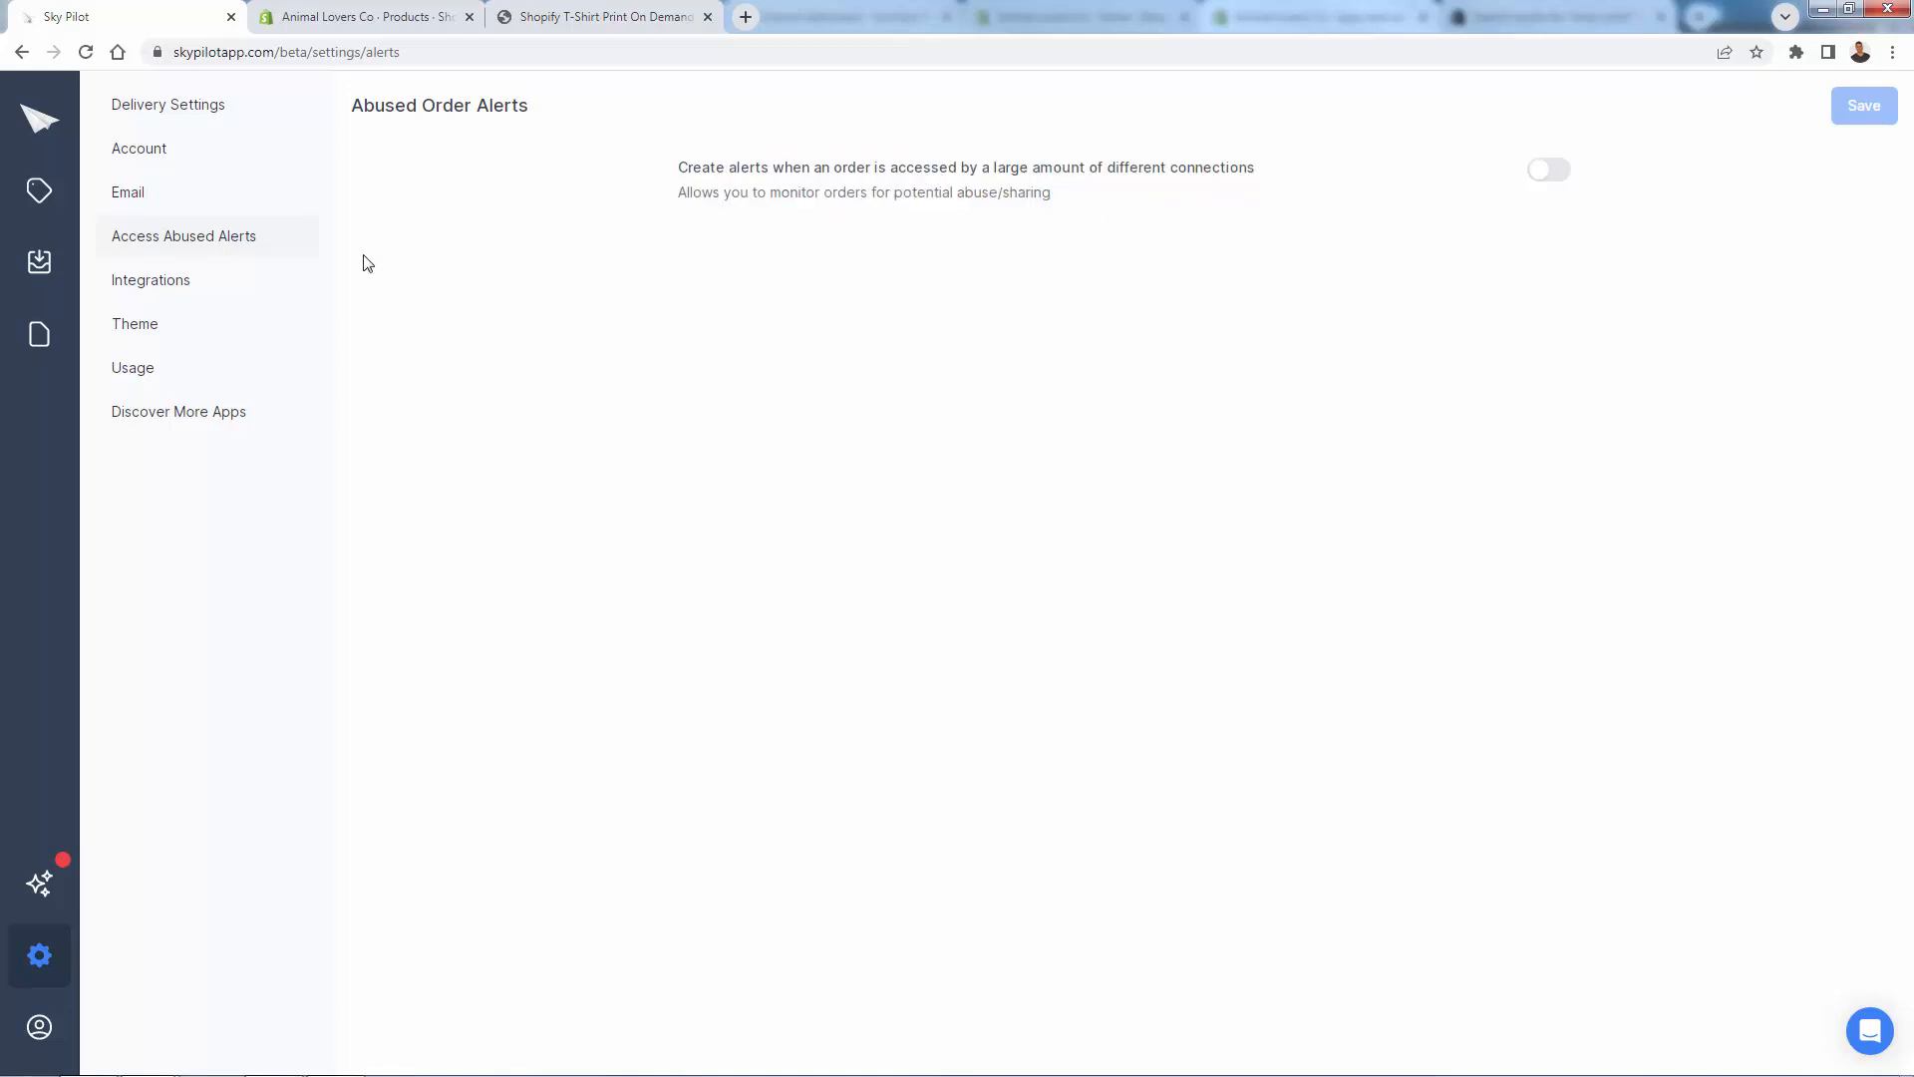
Step: Review Integrations, then show the Themes page with Default Theme v1.0.7 current
click(150, 279)
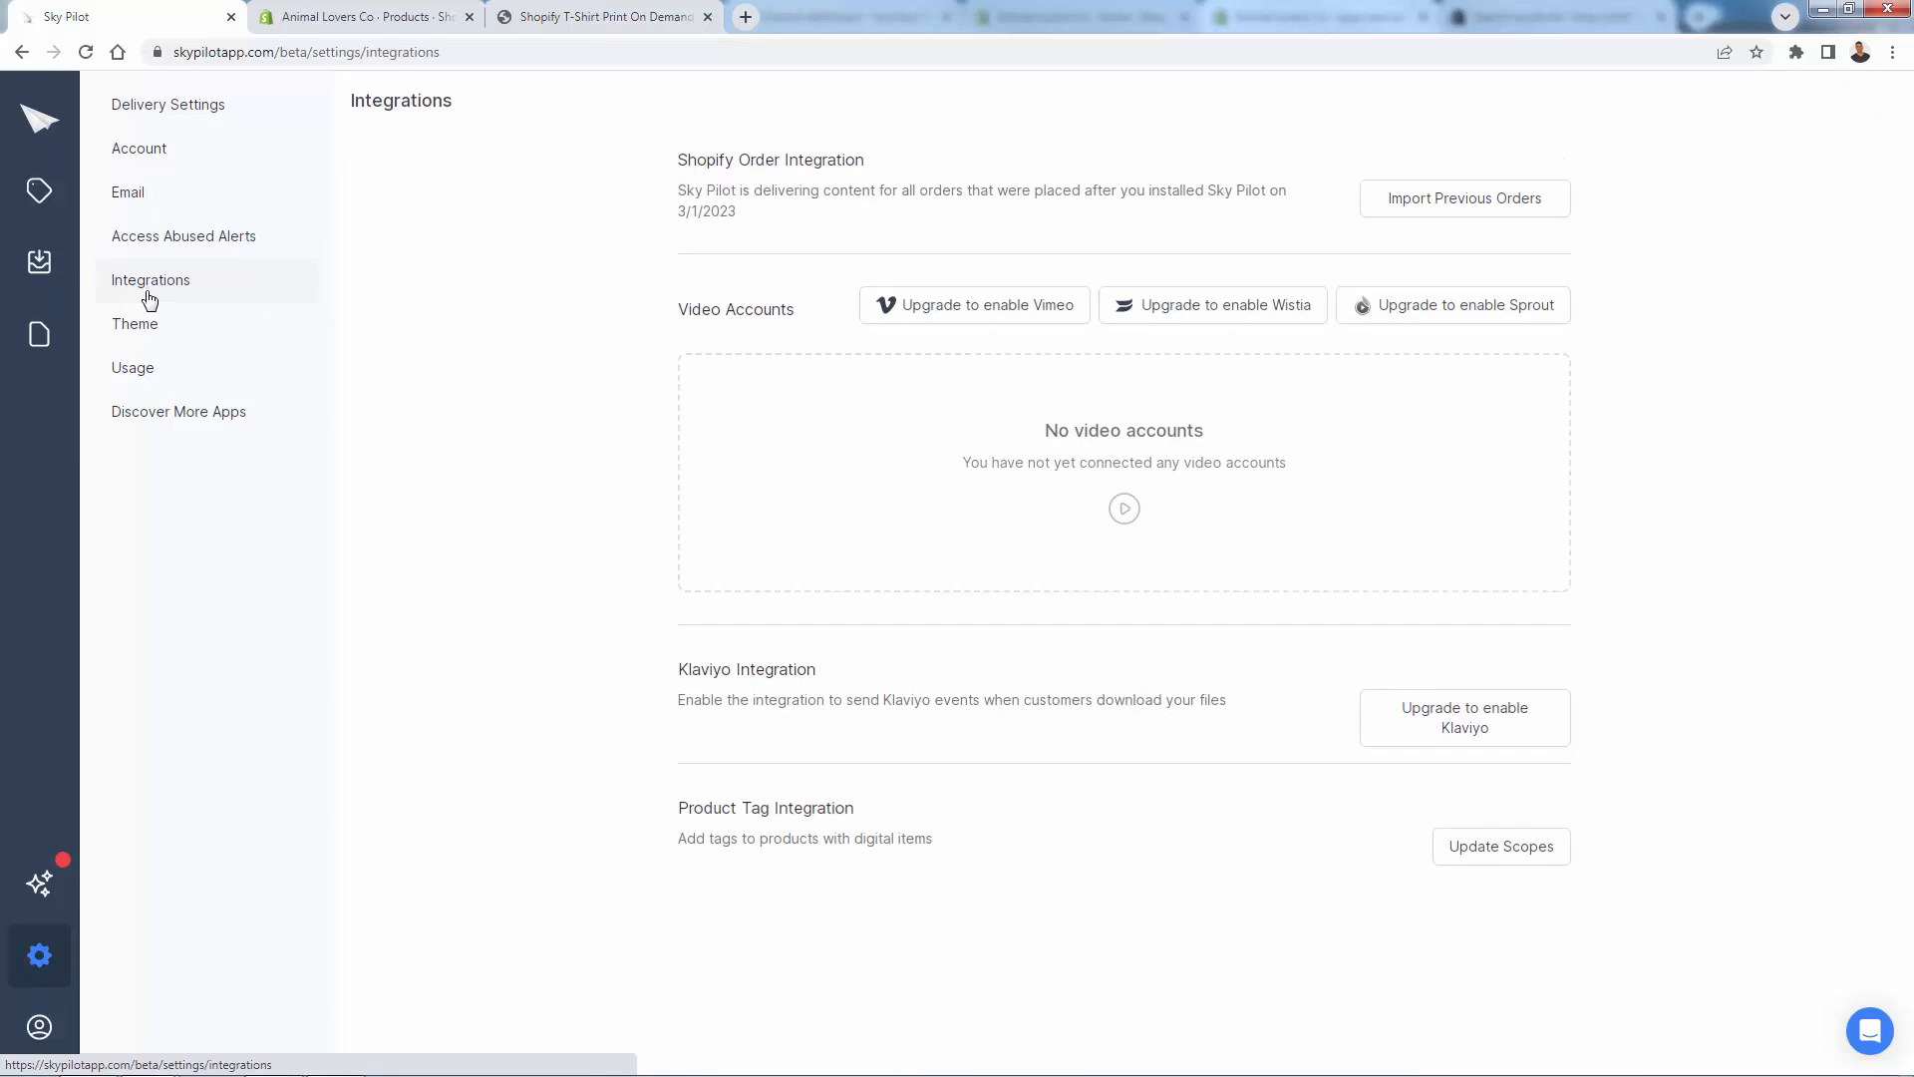
mouse_move(664, 313)
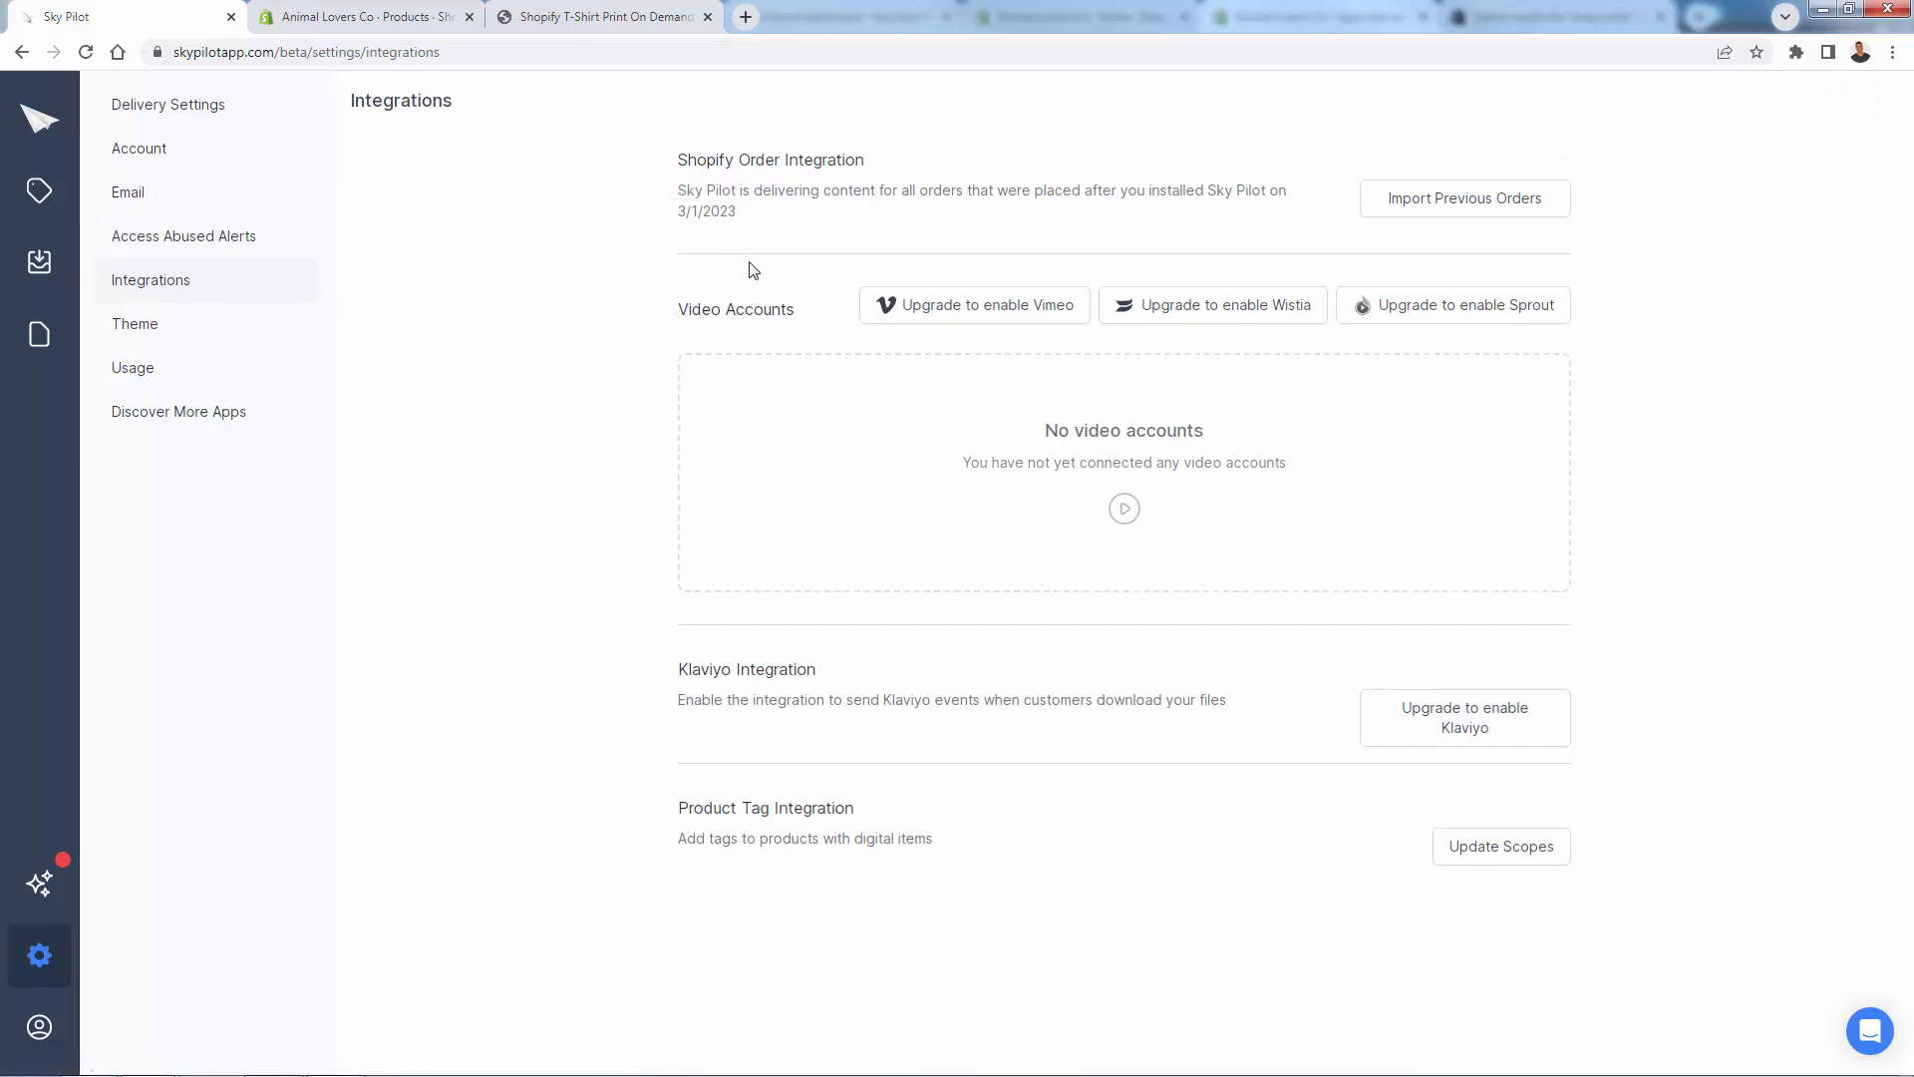
mouse_move(327, 599)
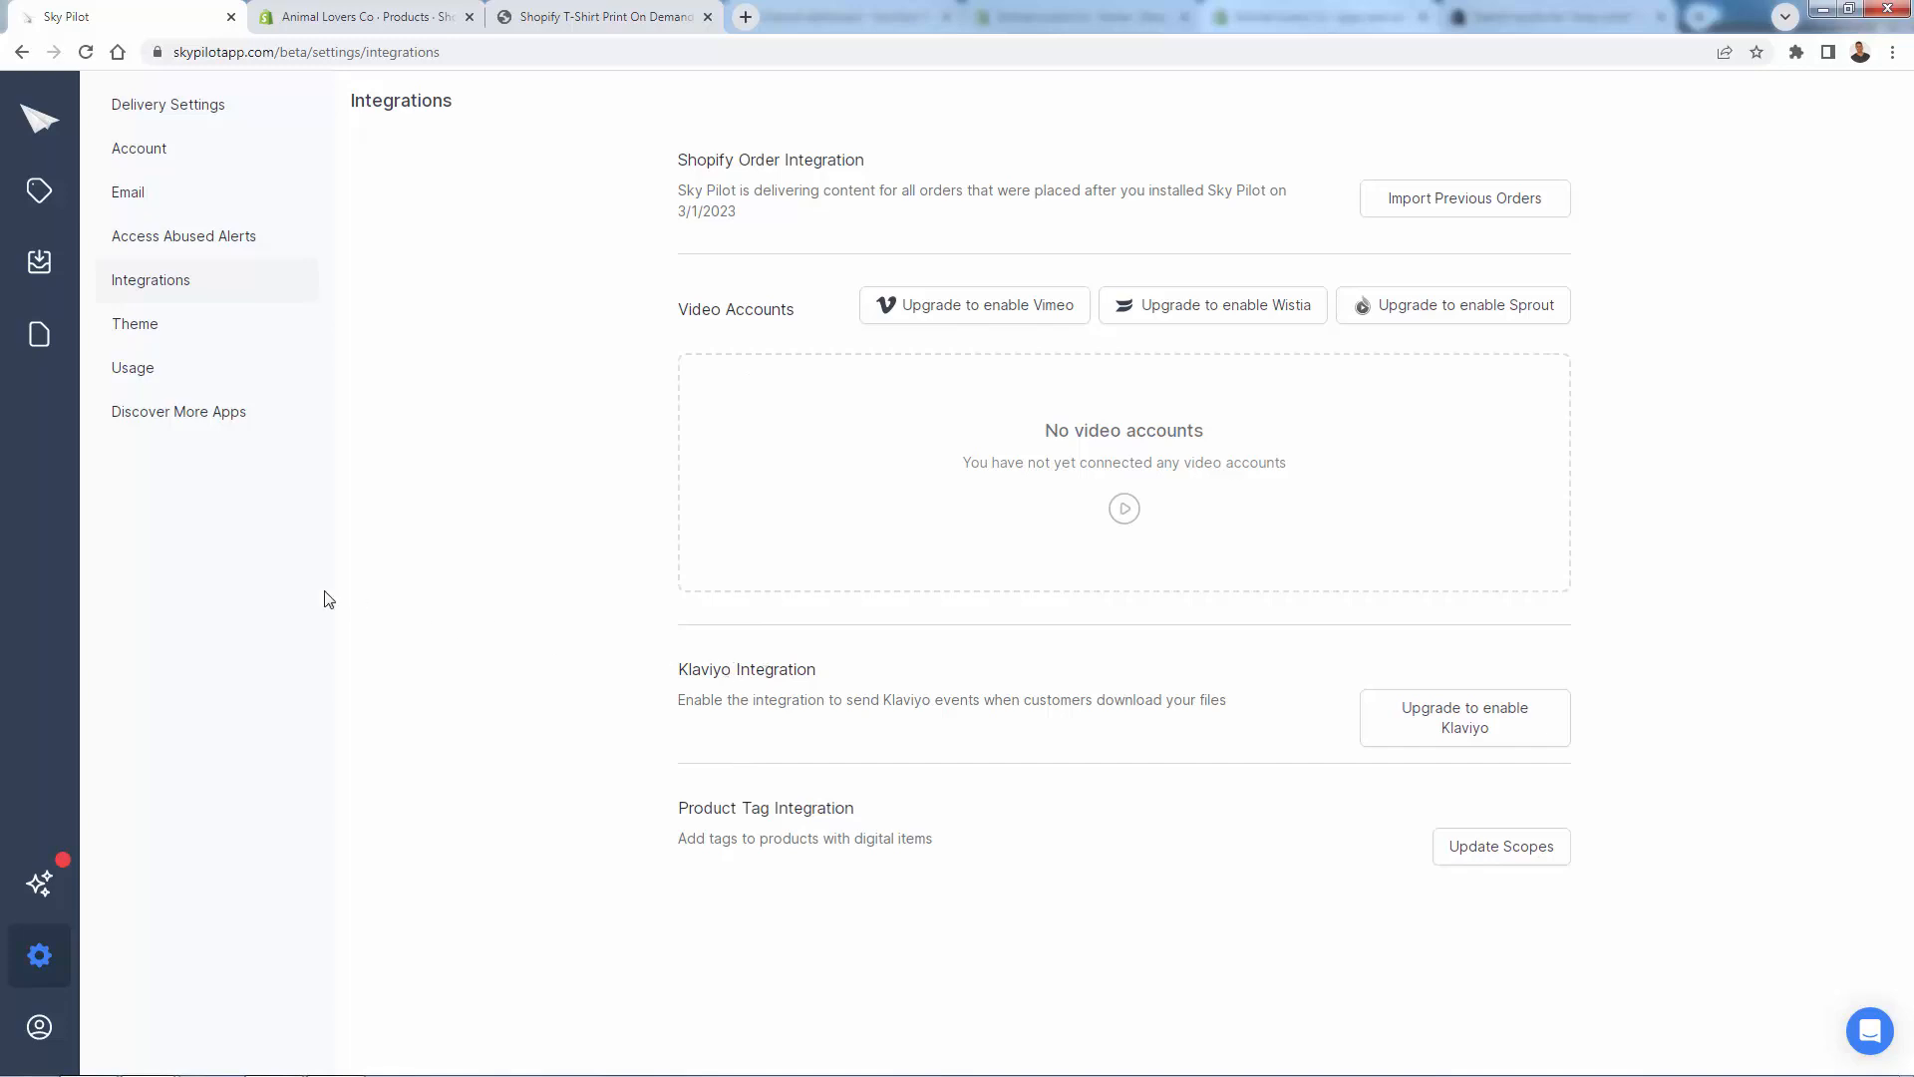
click(133, 323)
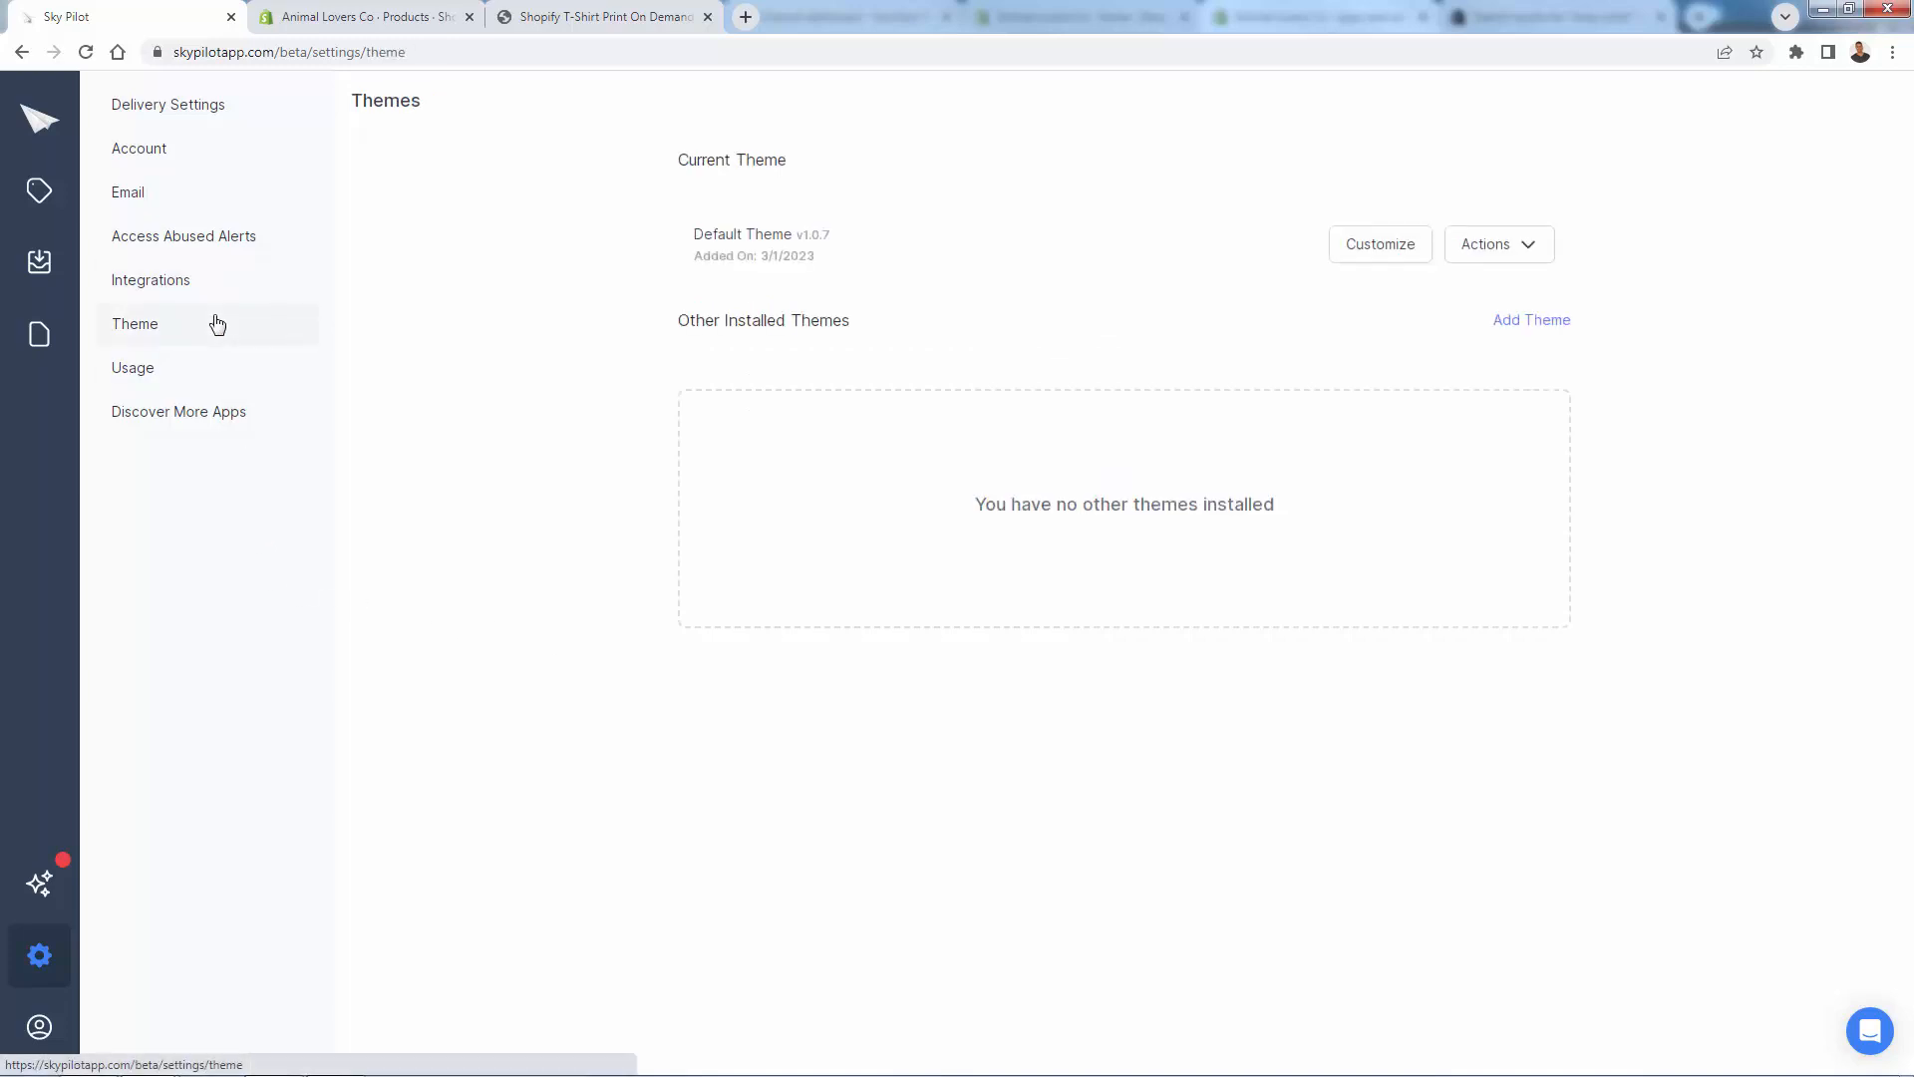
Step: Customize the Default Theme and scroll through its layout, library, line item and video player options
click(1380, 244)
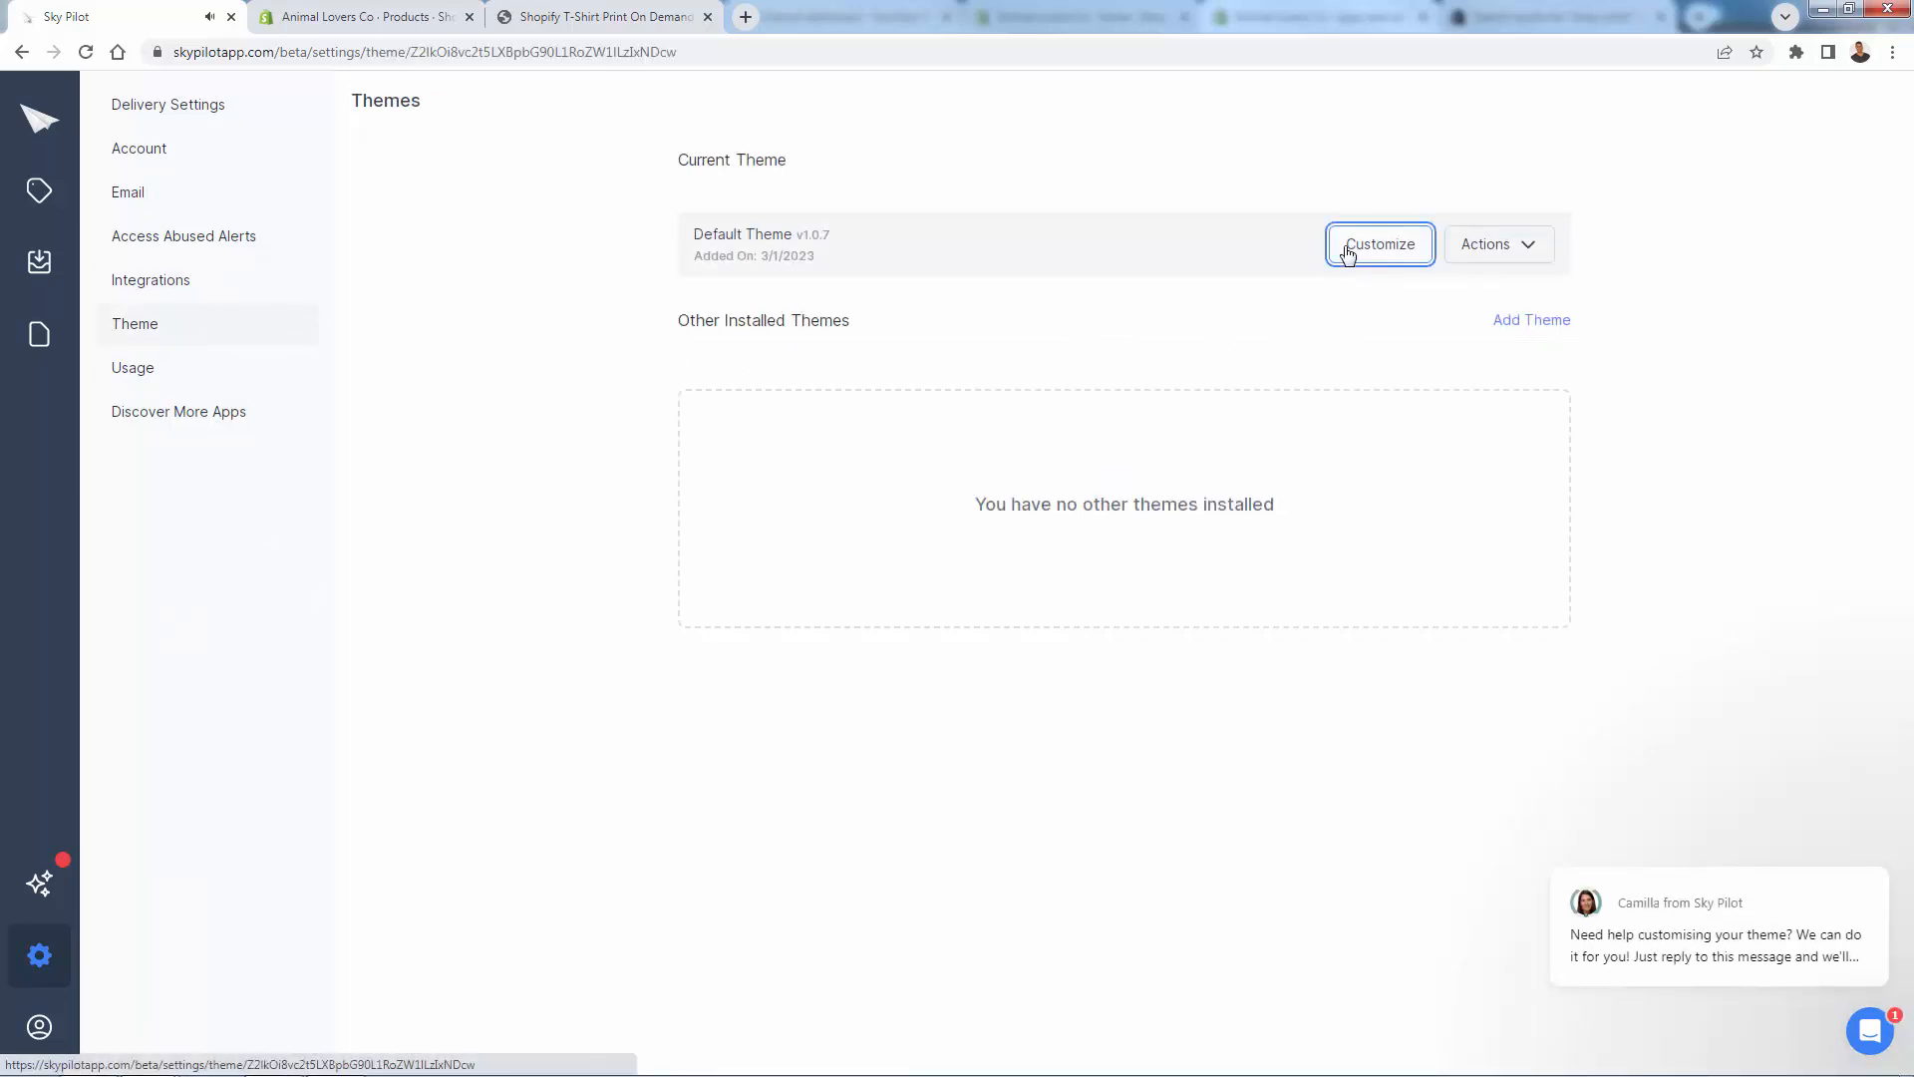
click(1380, 243)
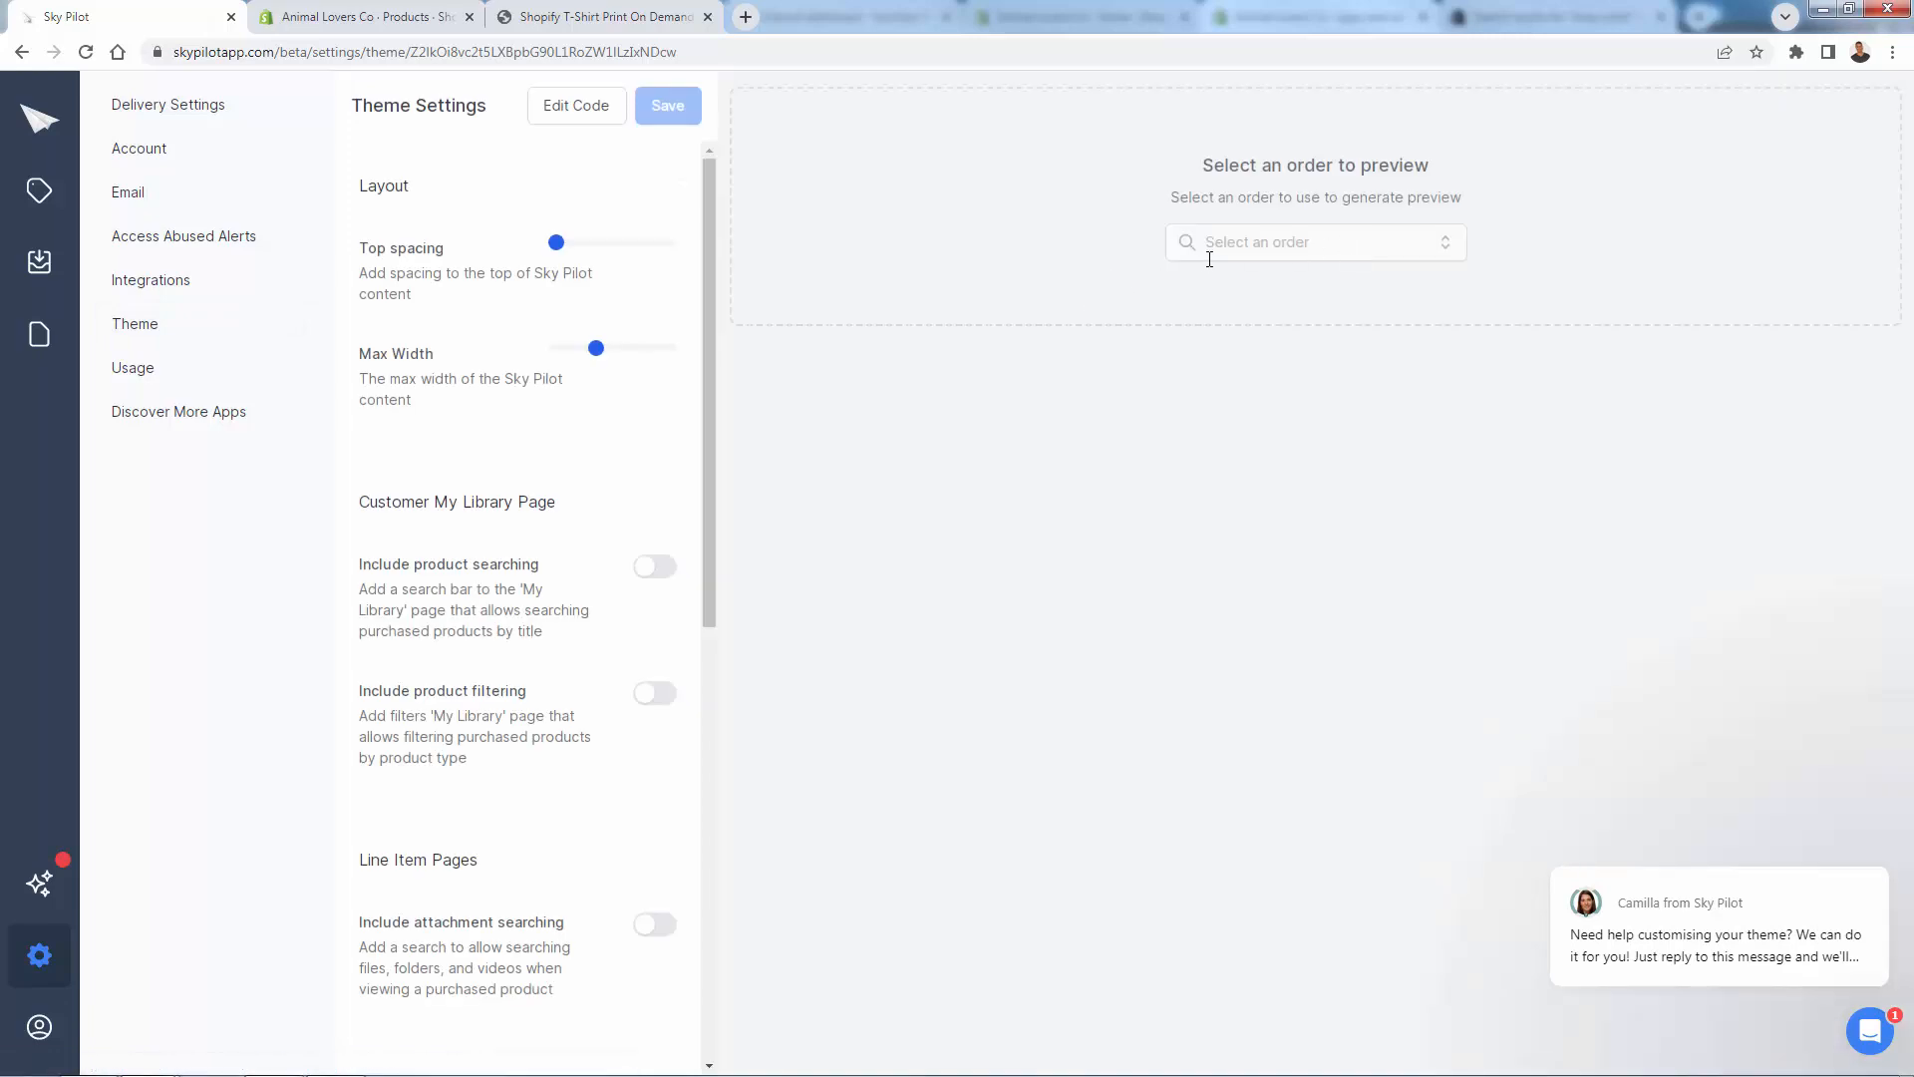
scroll(down, 3)
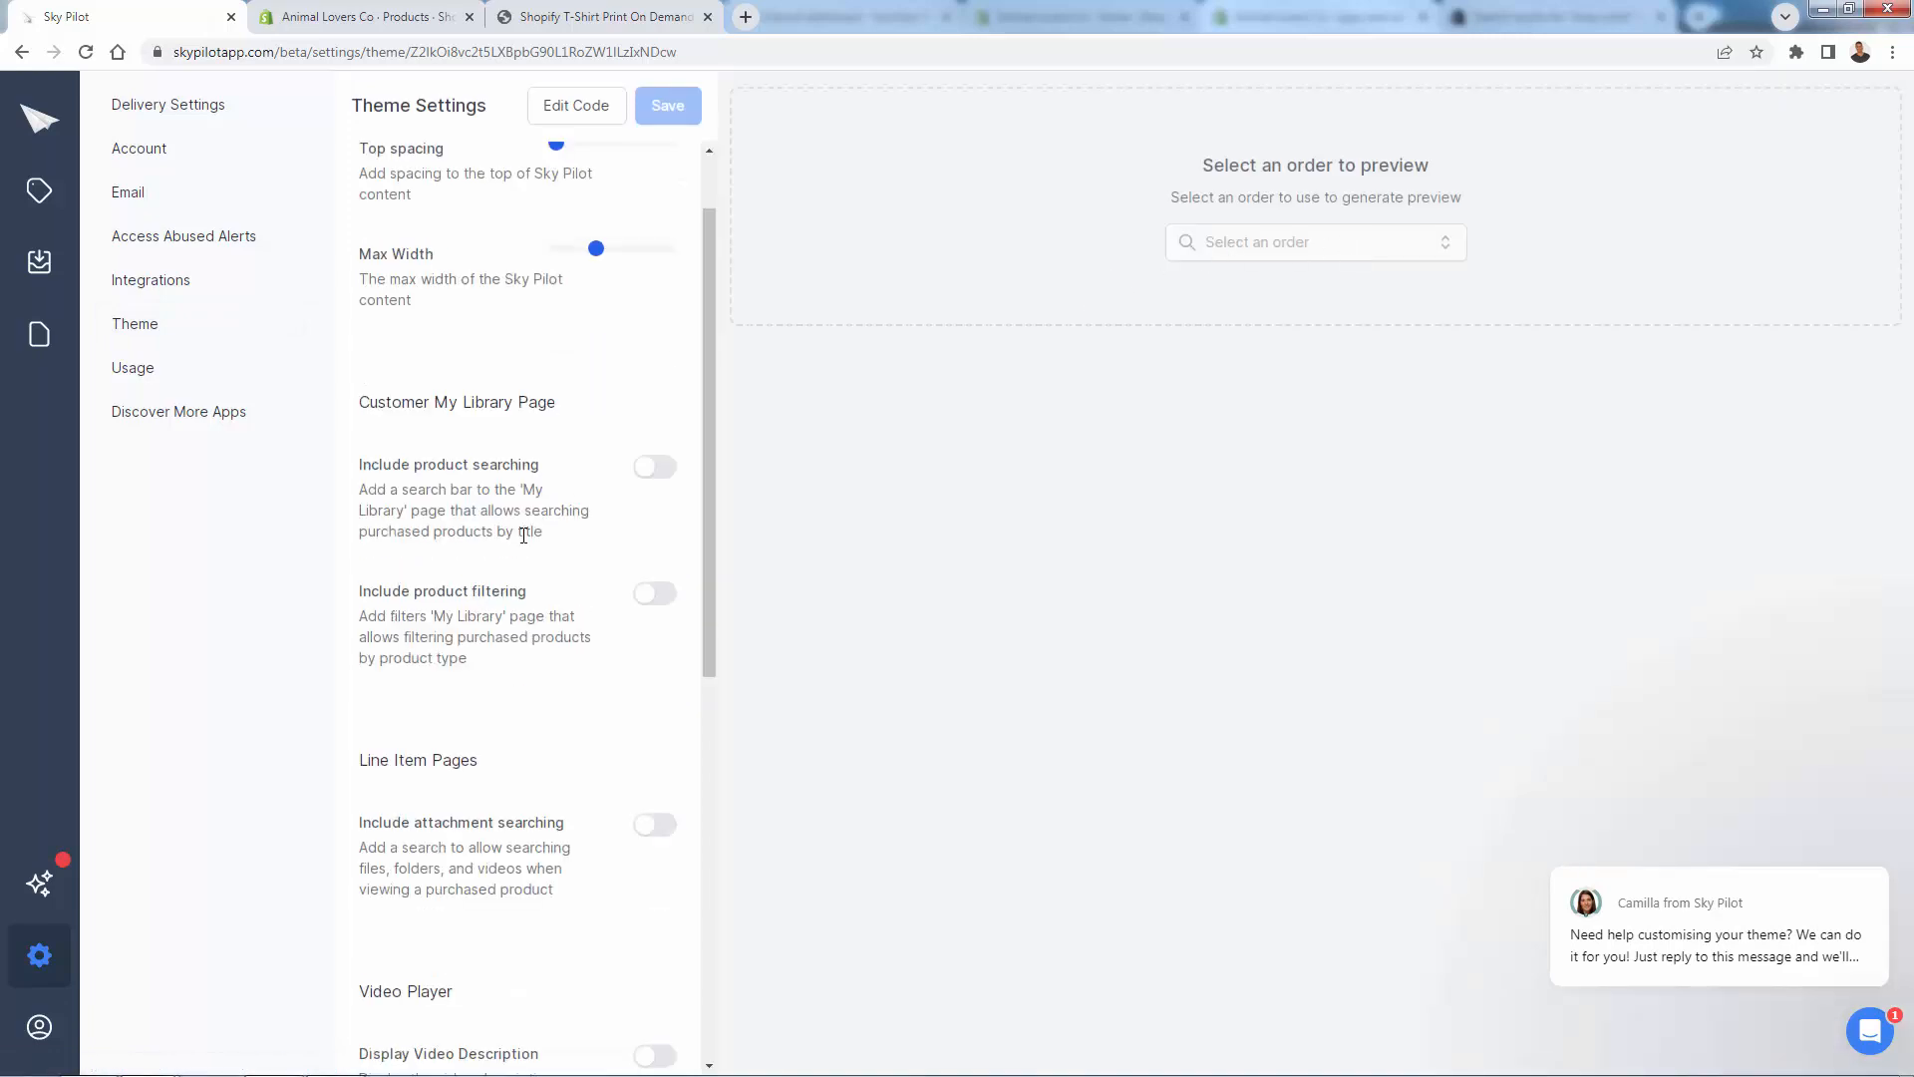
scroll(down, 3)
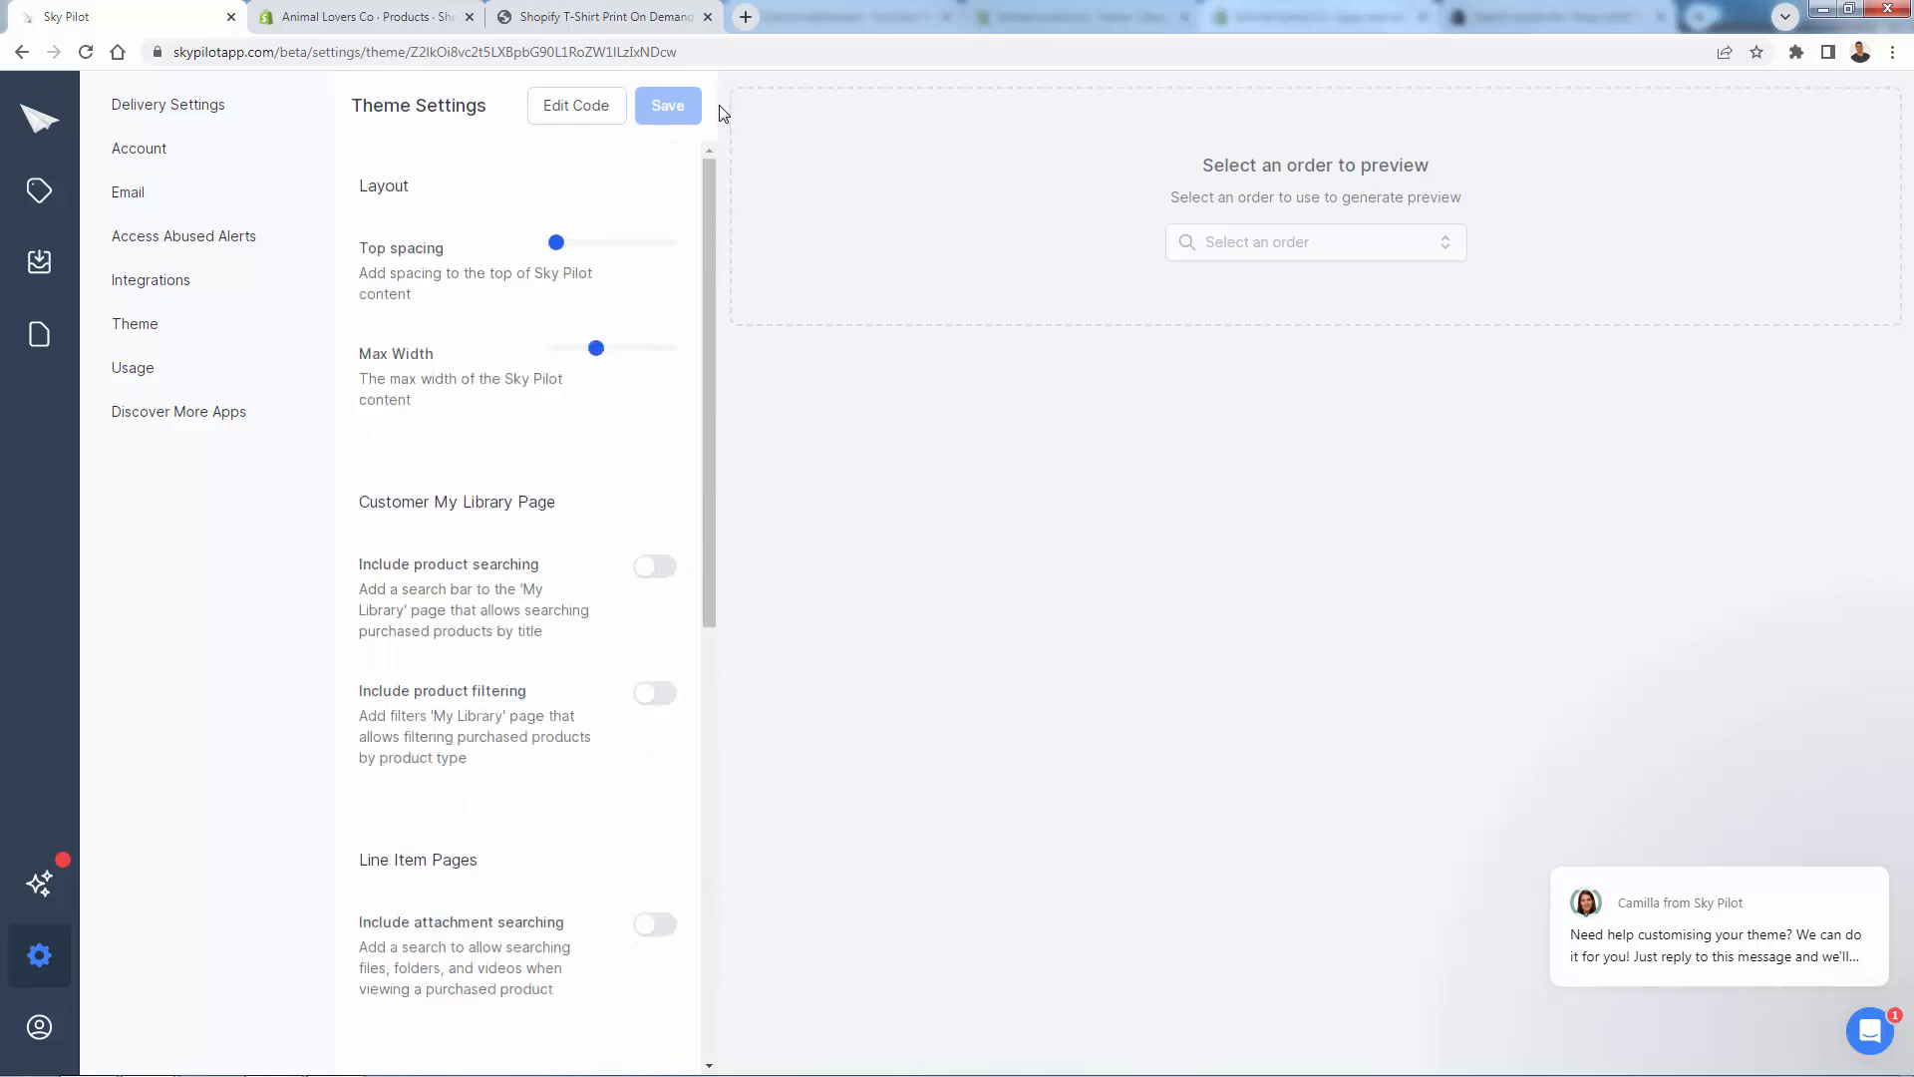
scroll(down, 3)
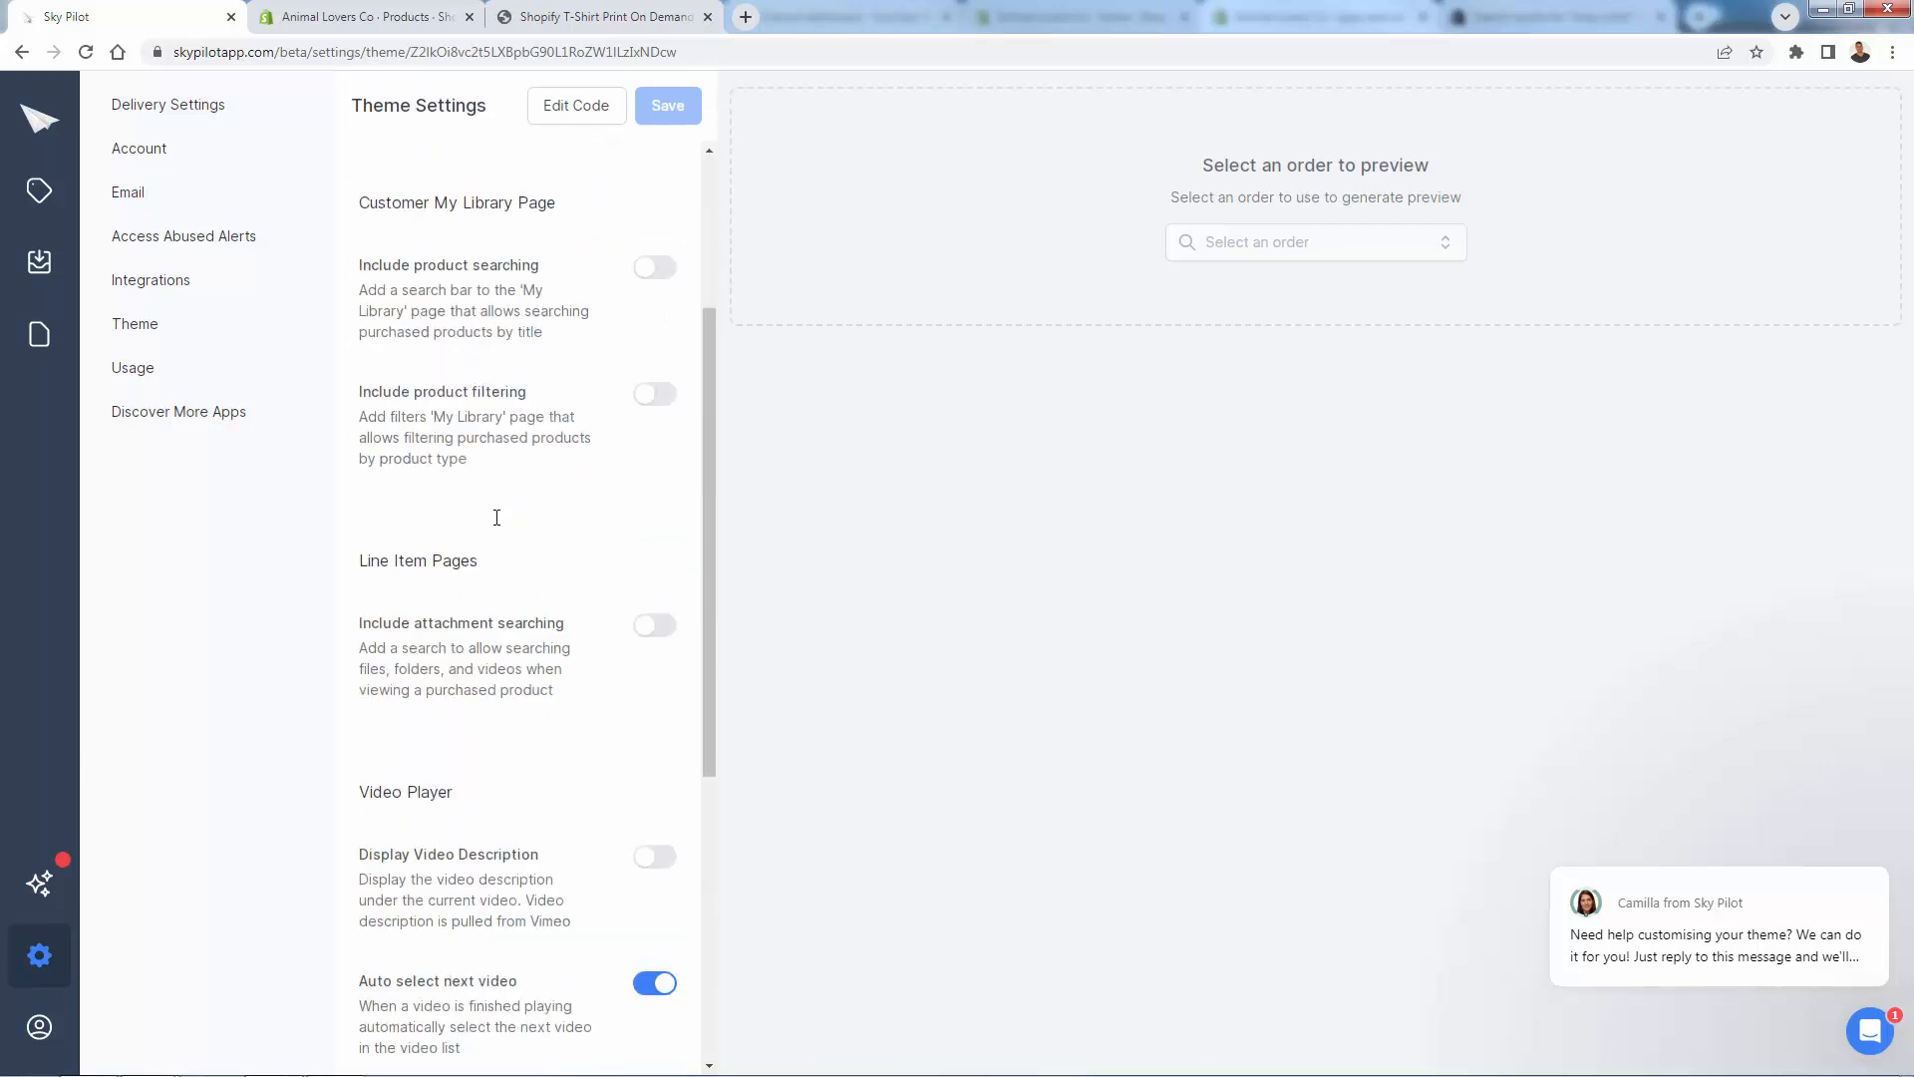
scroll(down, 3)
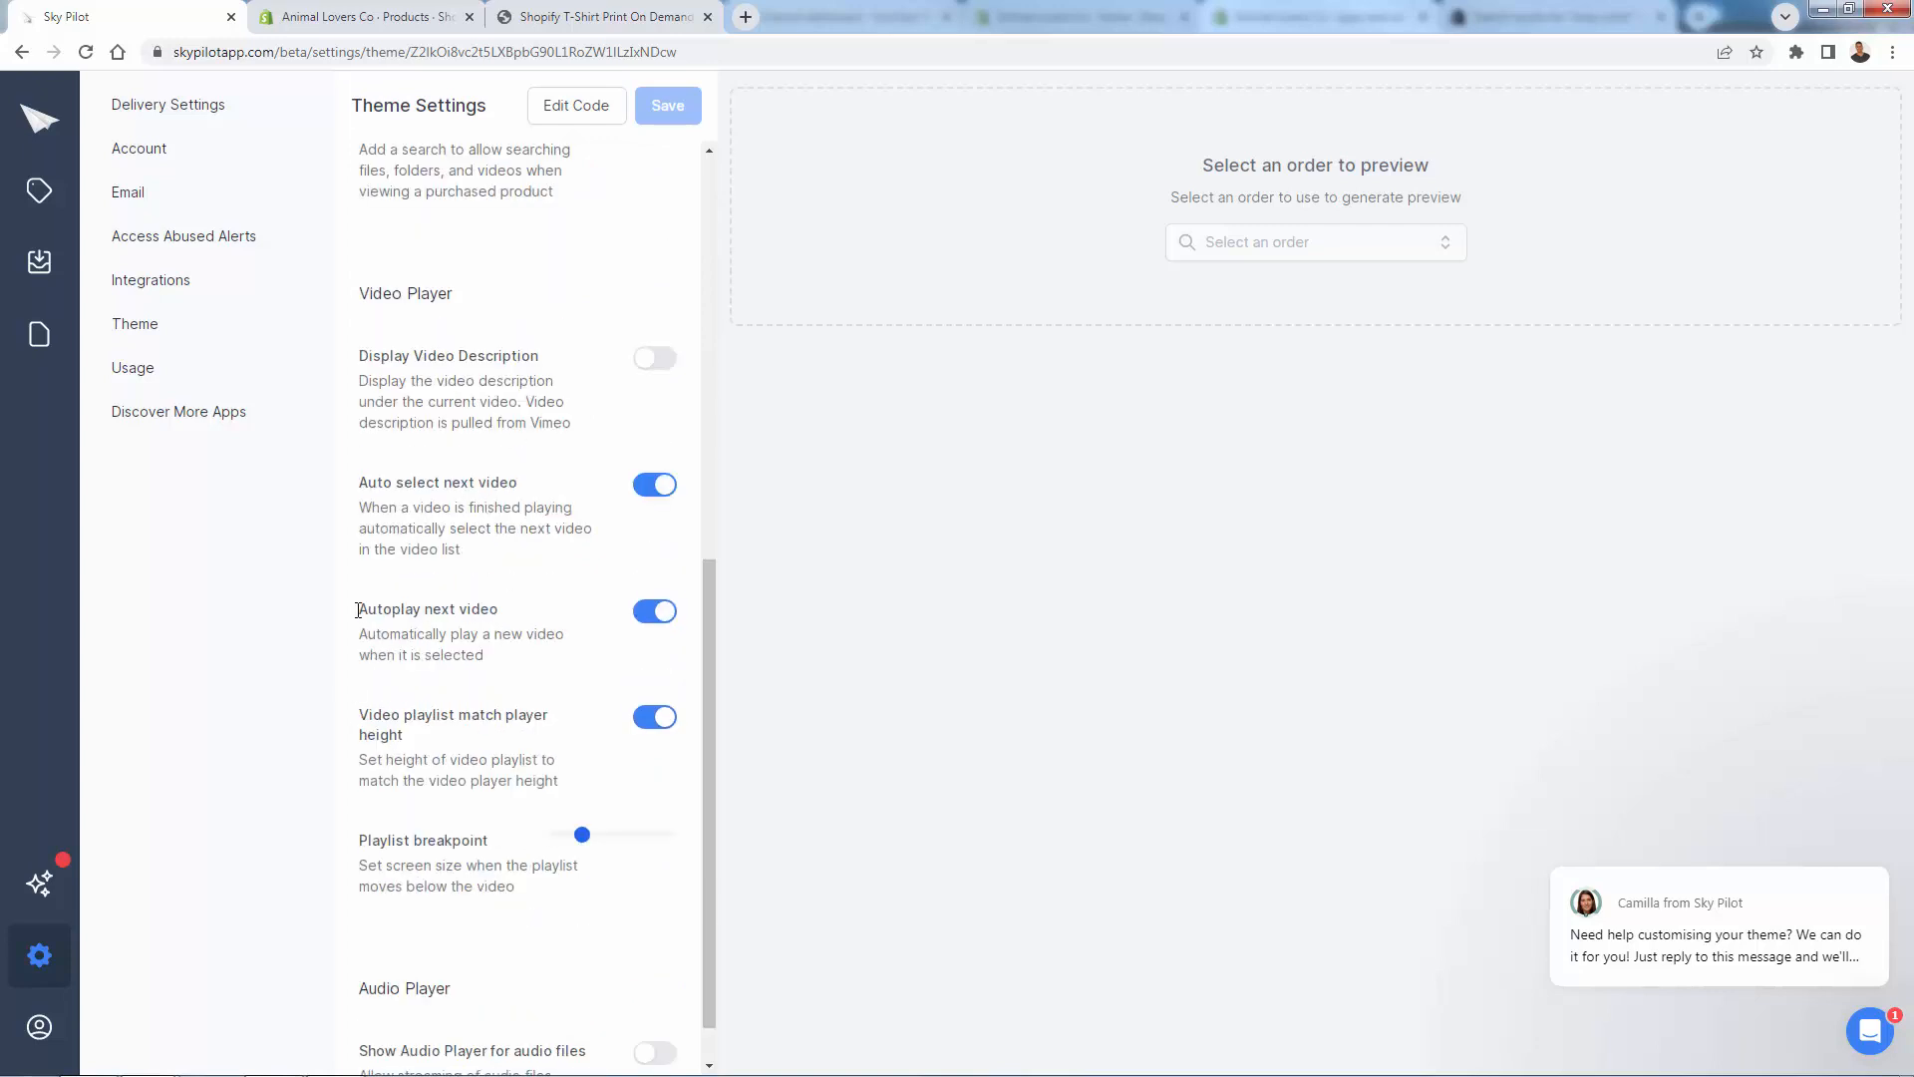
scroll(down, 3)
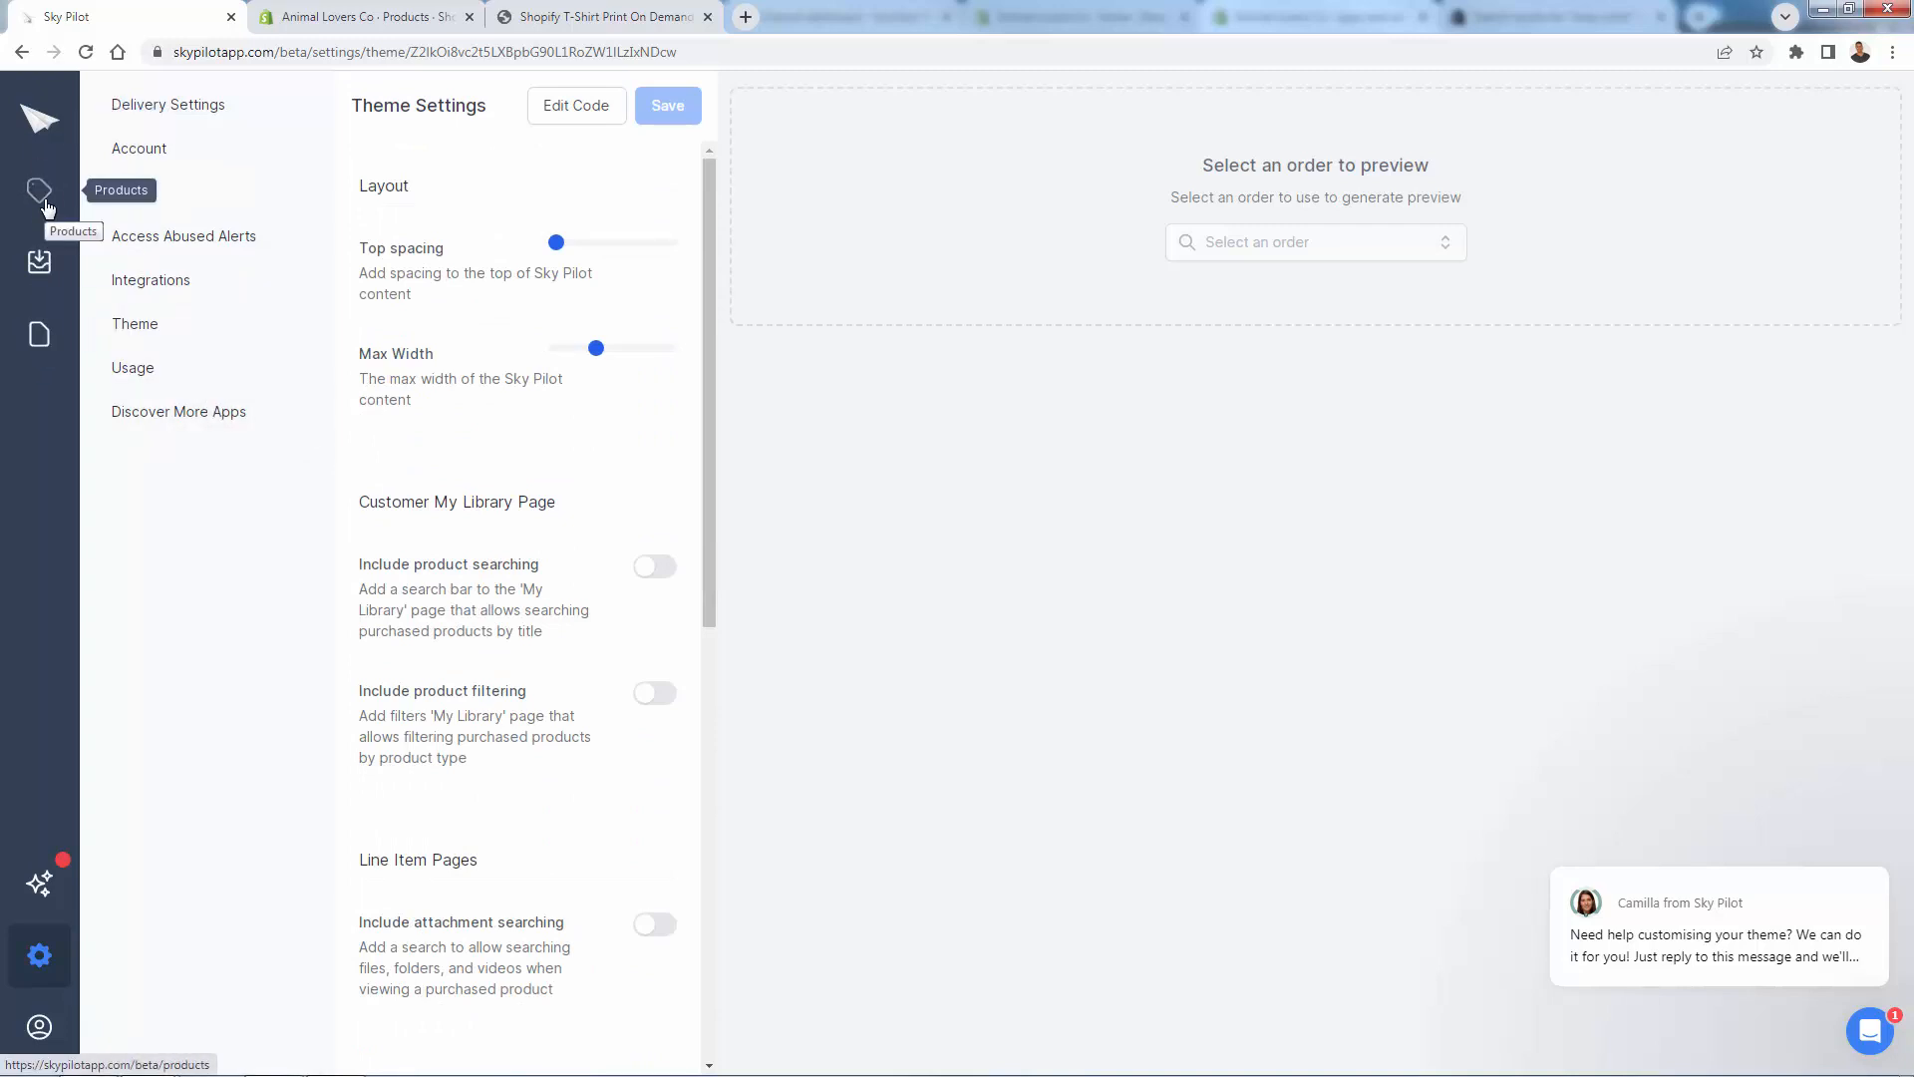
Step: Pass through Products and return to the Orders page showing no orders with attachments
click(40, 191)
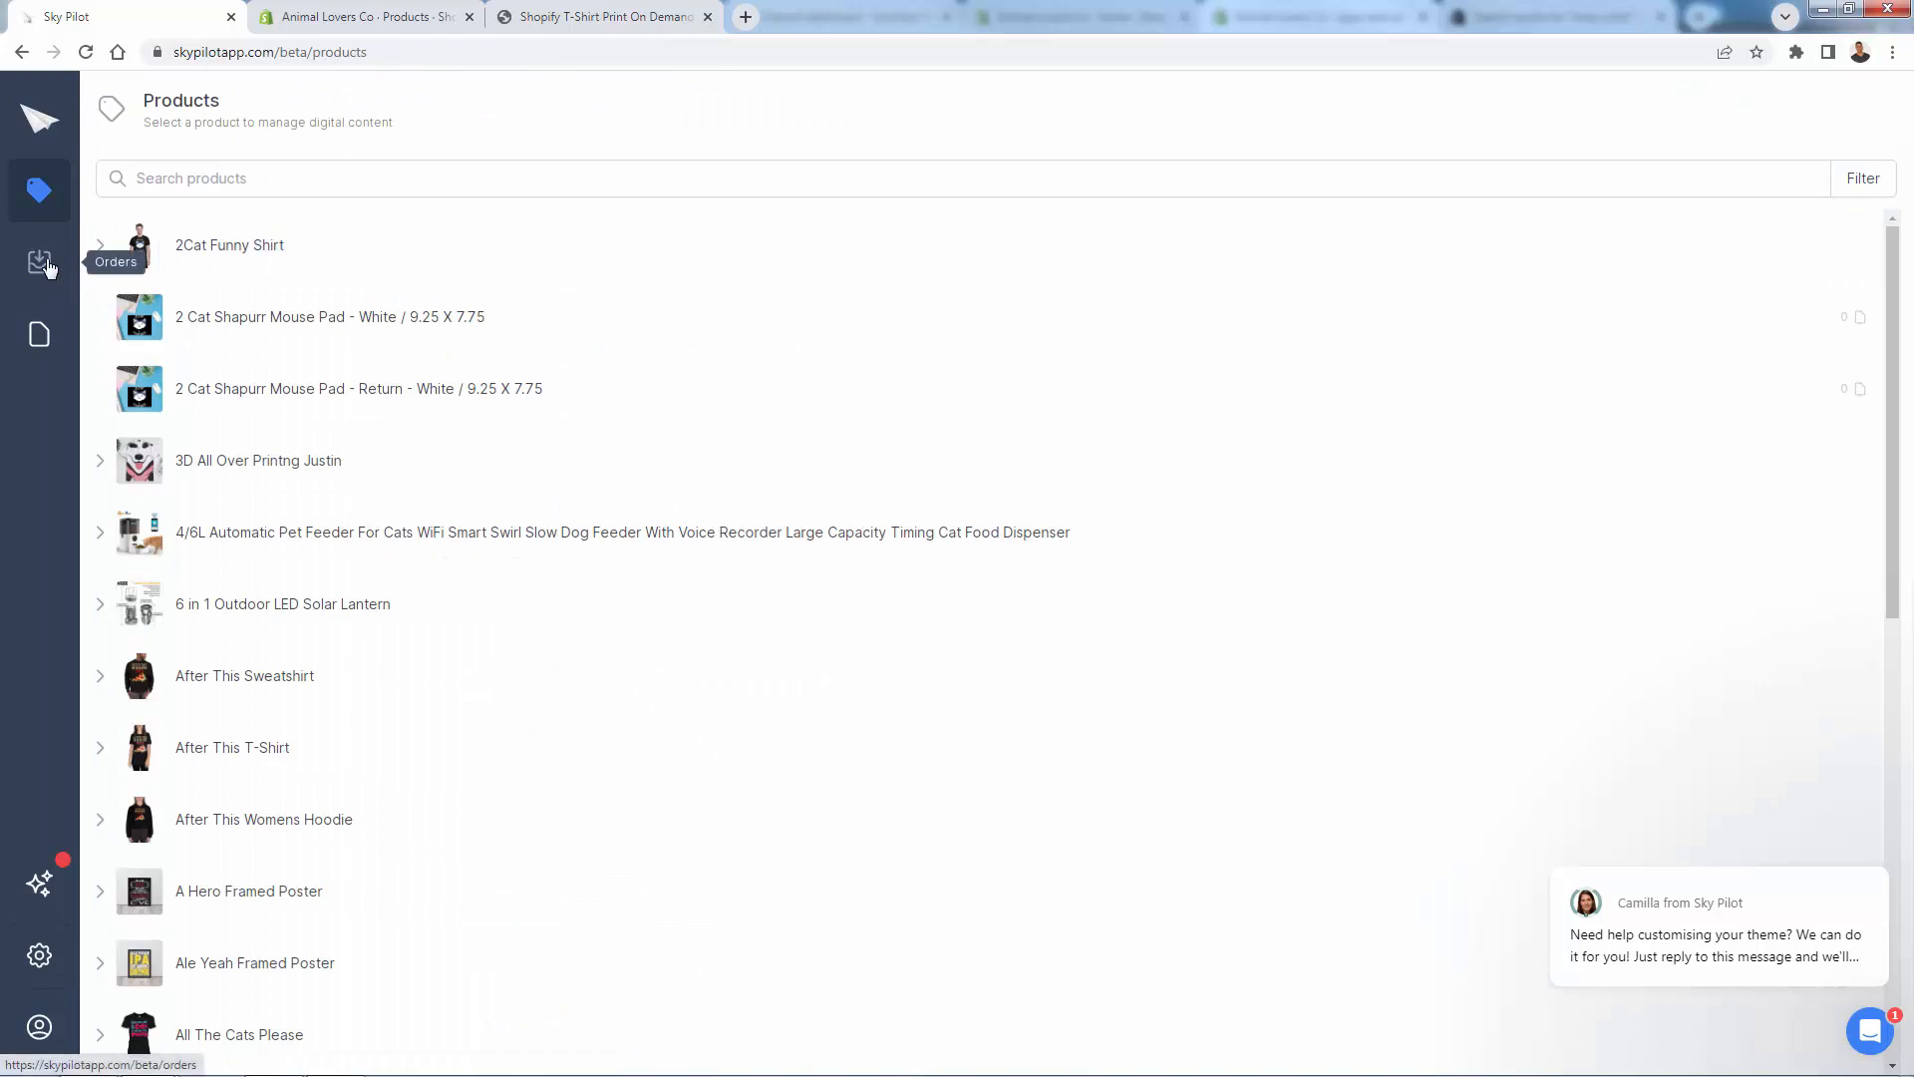
click(40, 263)
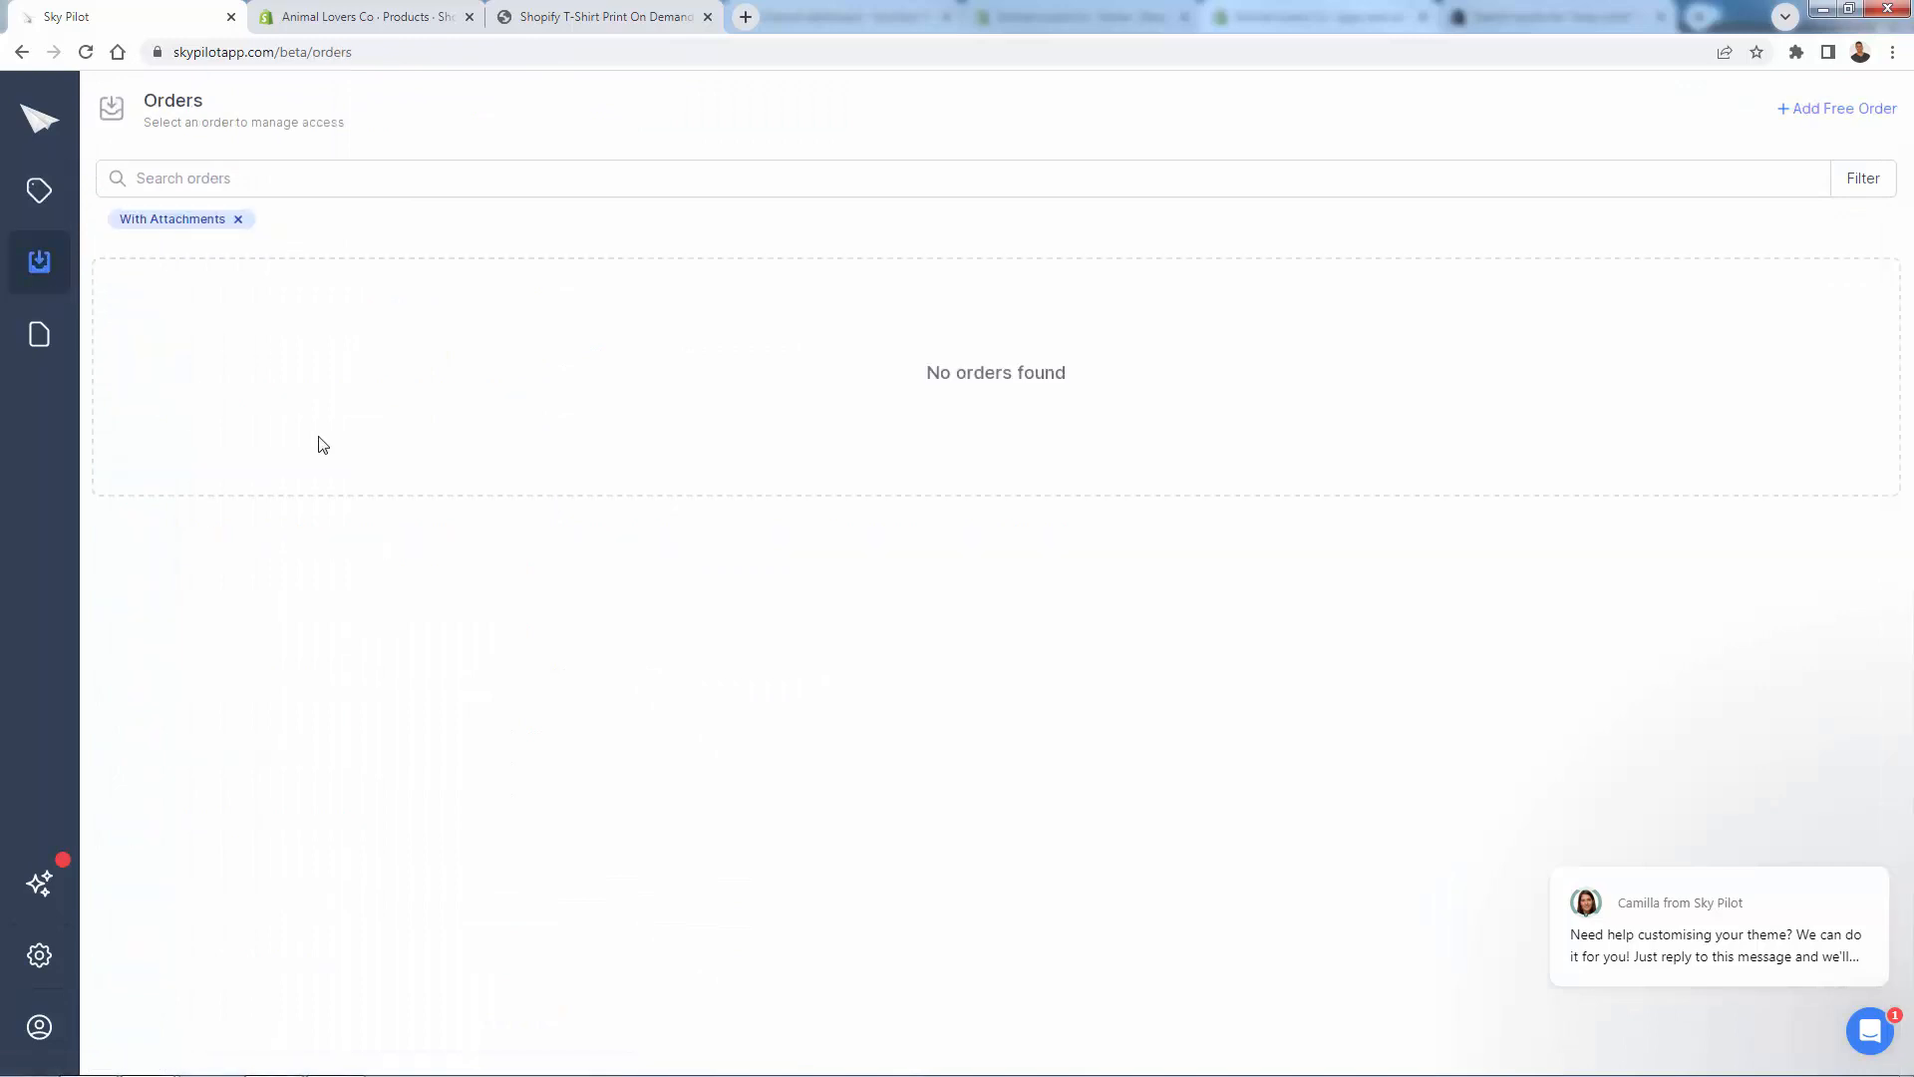
mouse_move(303, 448)
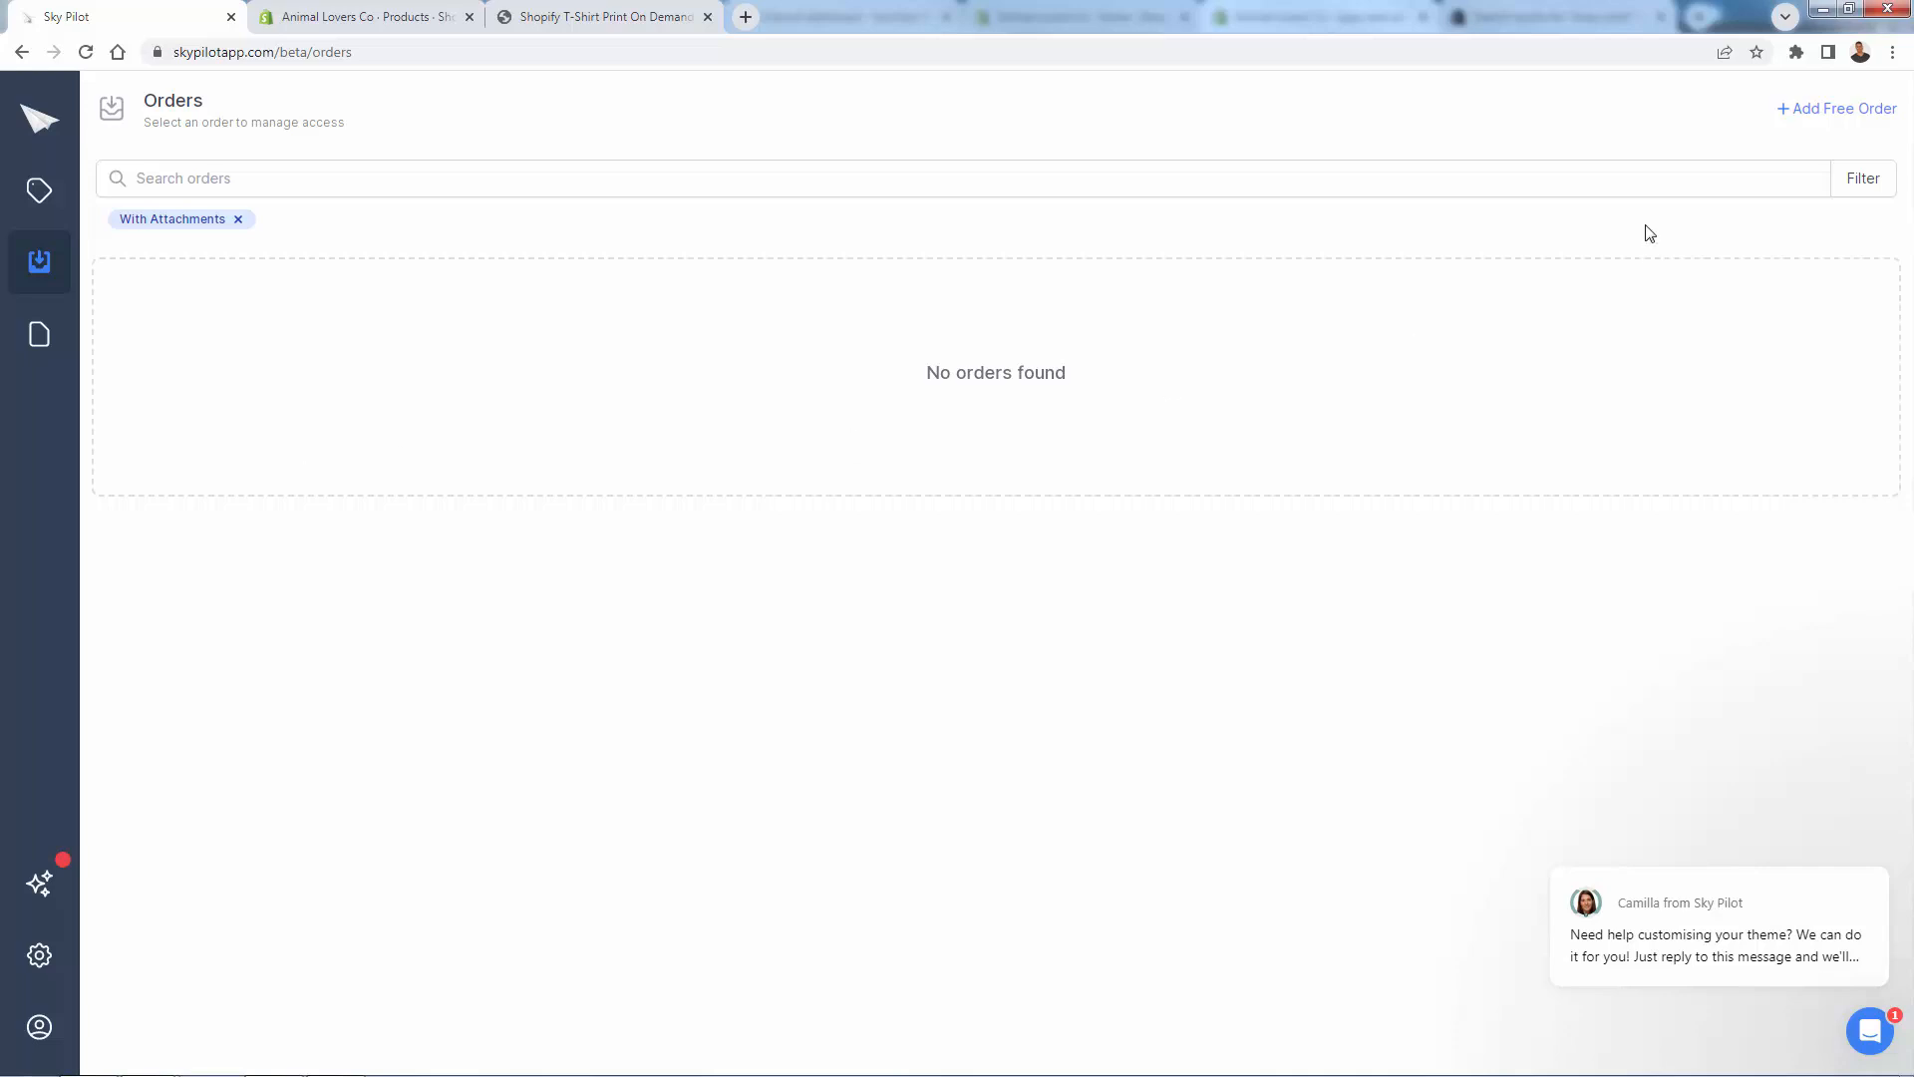
mouse_move(1830, 108)
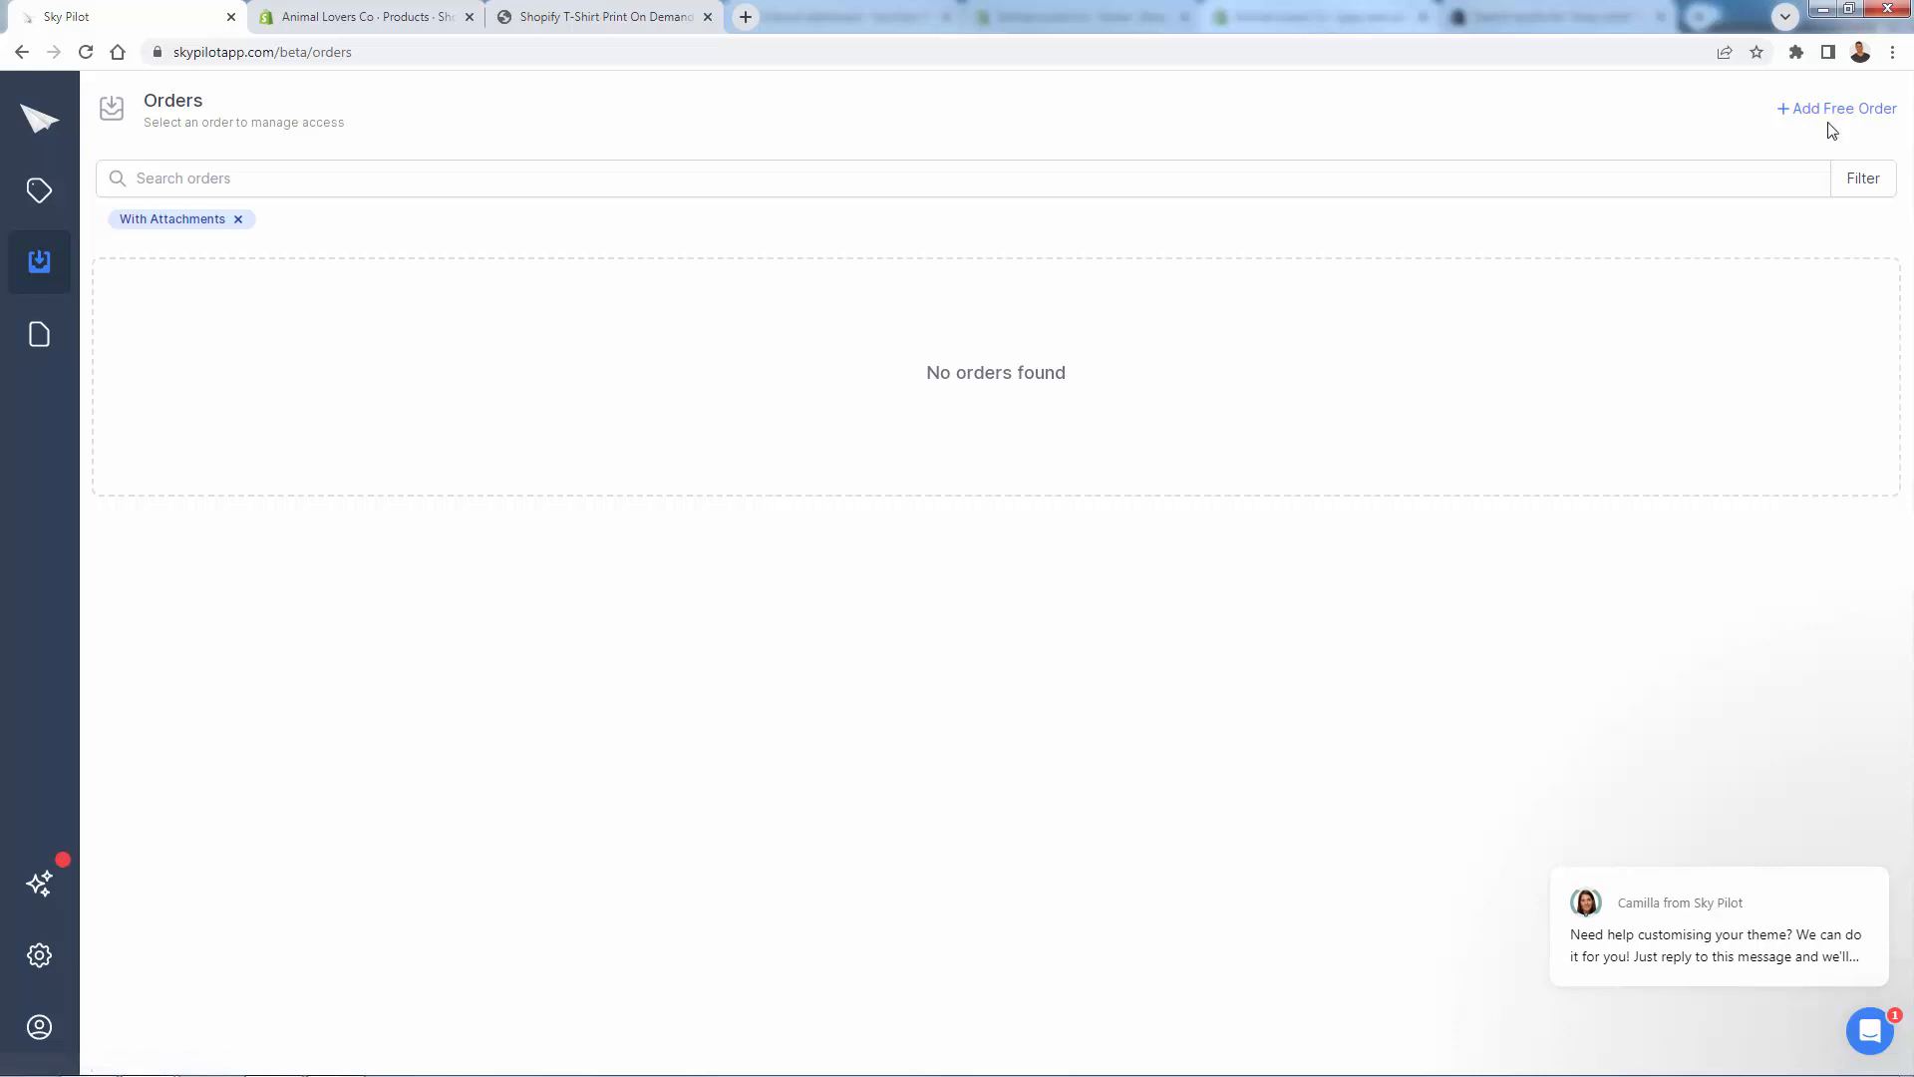
Step: Start a new free order, showing the empty recipient email and products form
click(1836, 107)
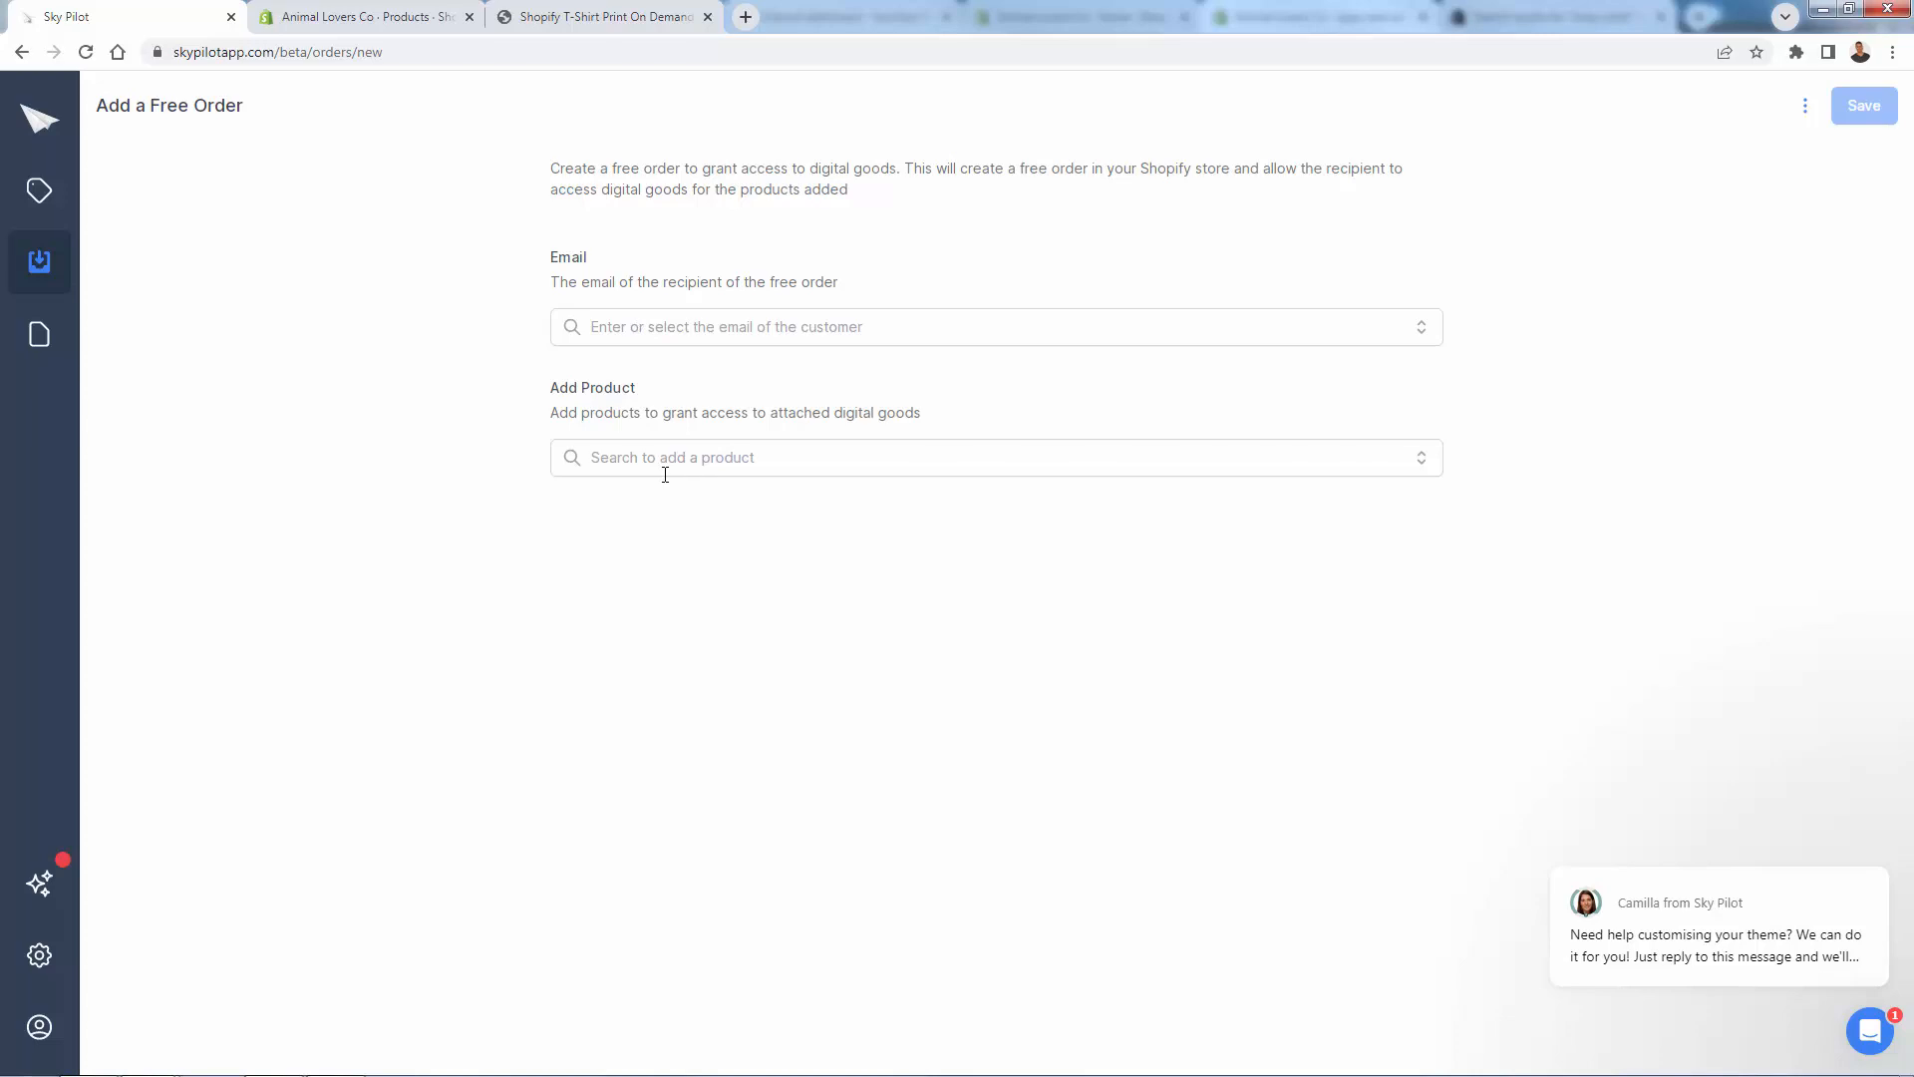
mouse_move(1073, 167)
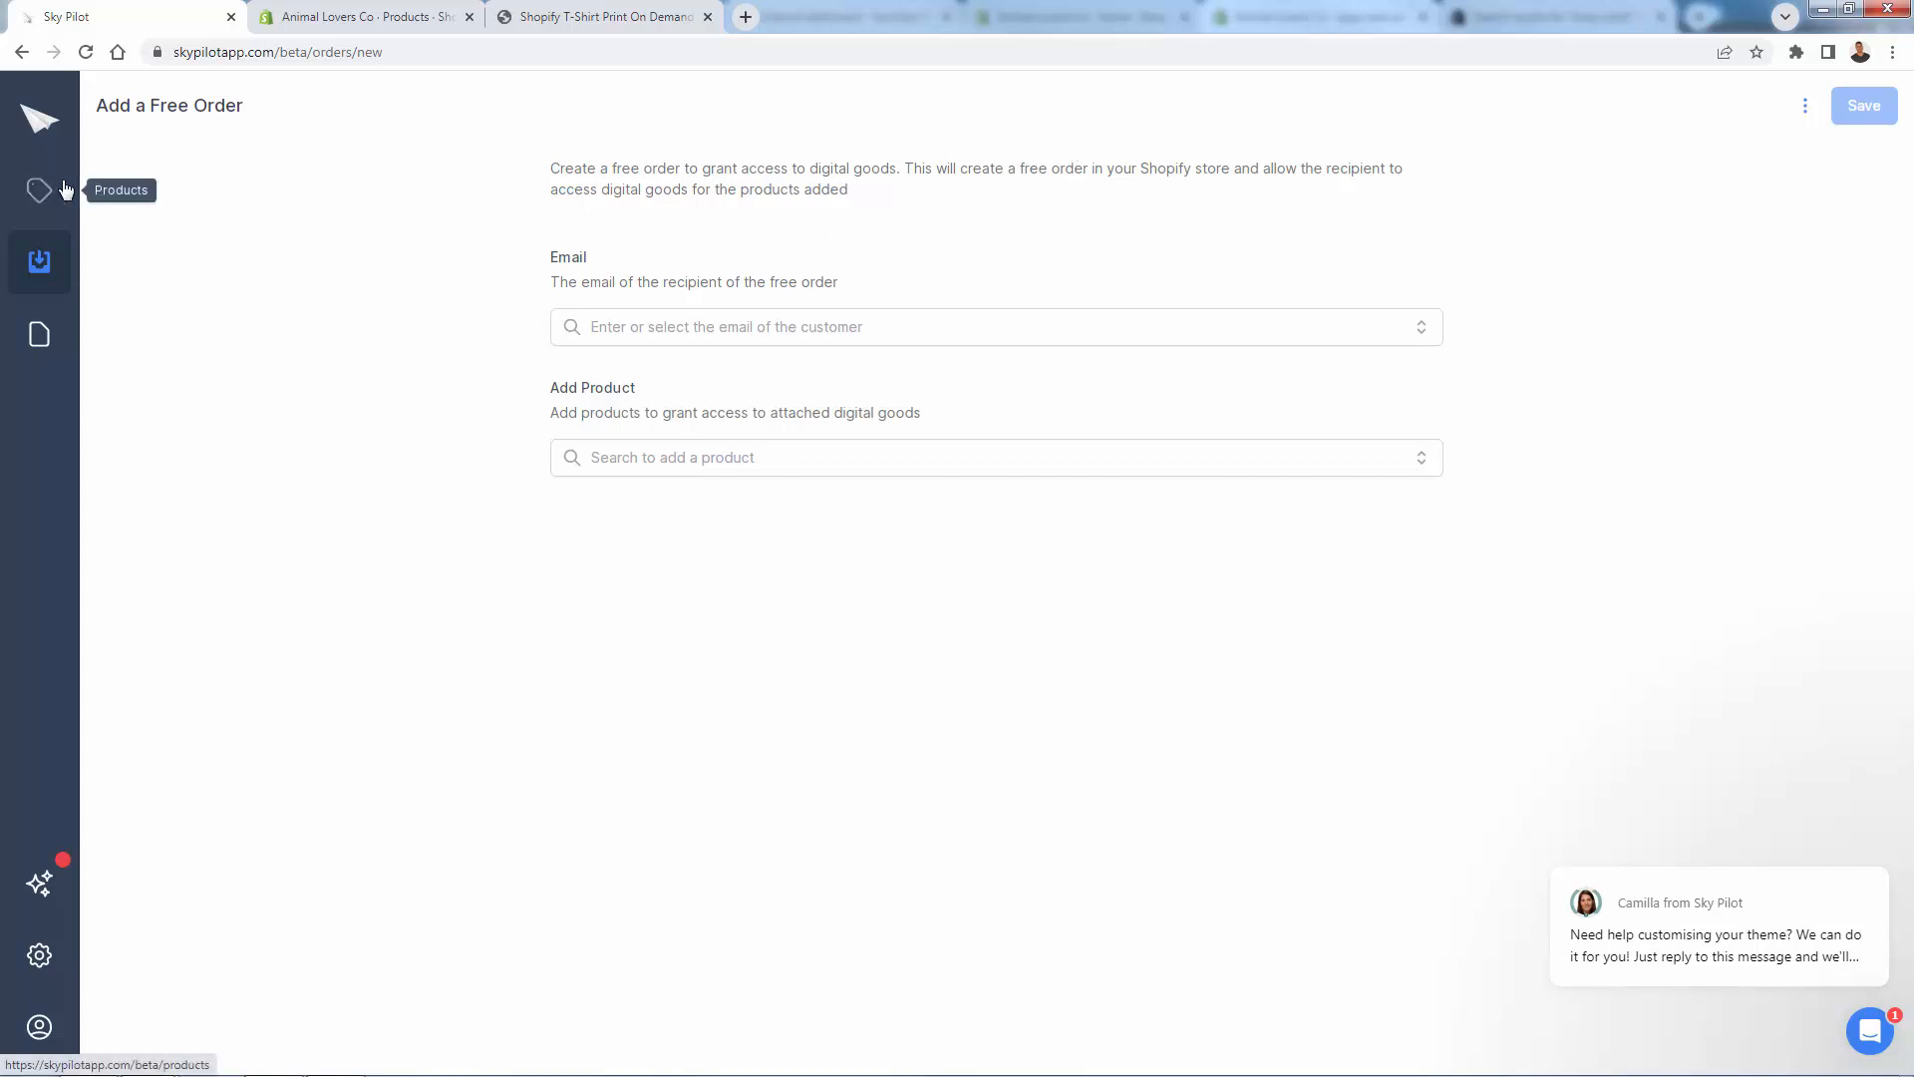
mouse_move(40, 192)
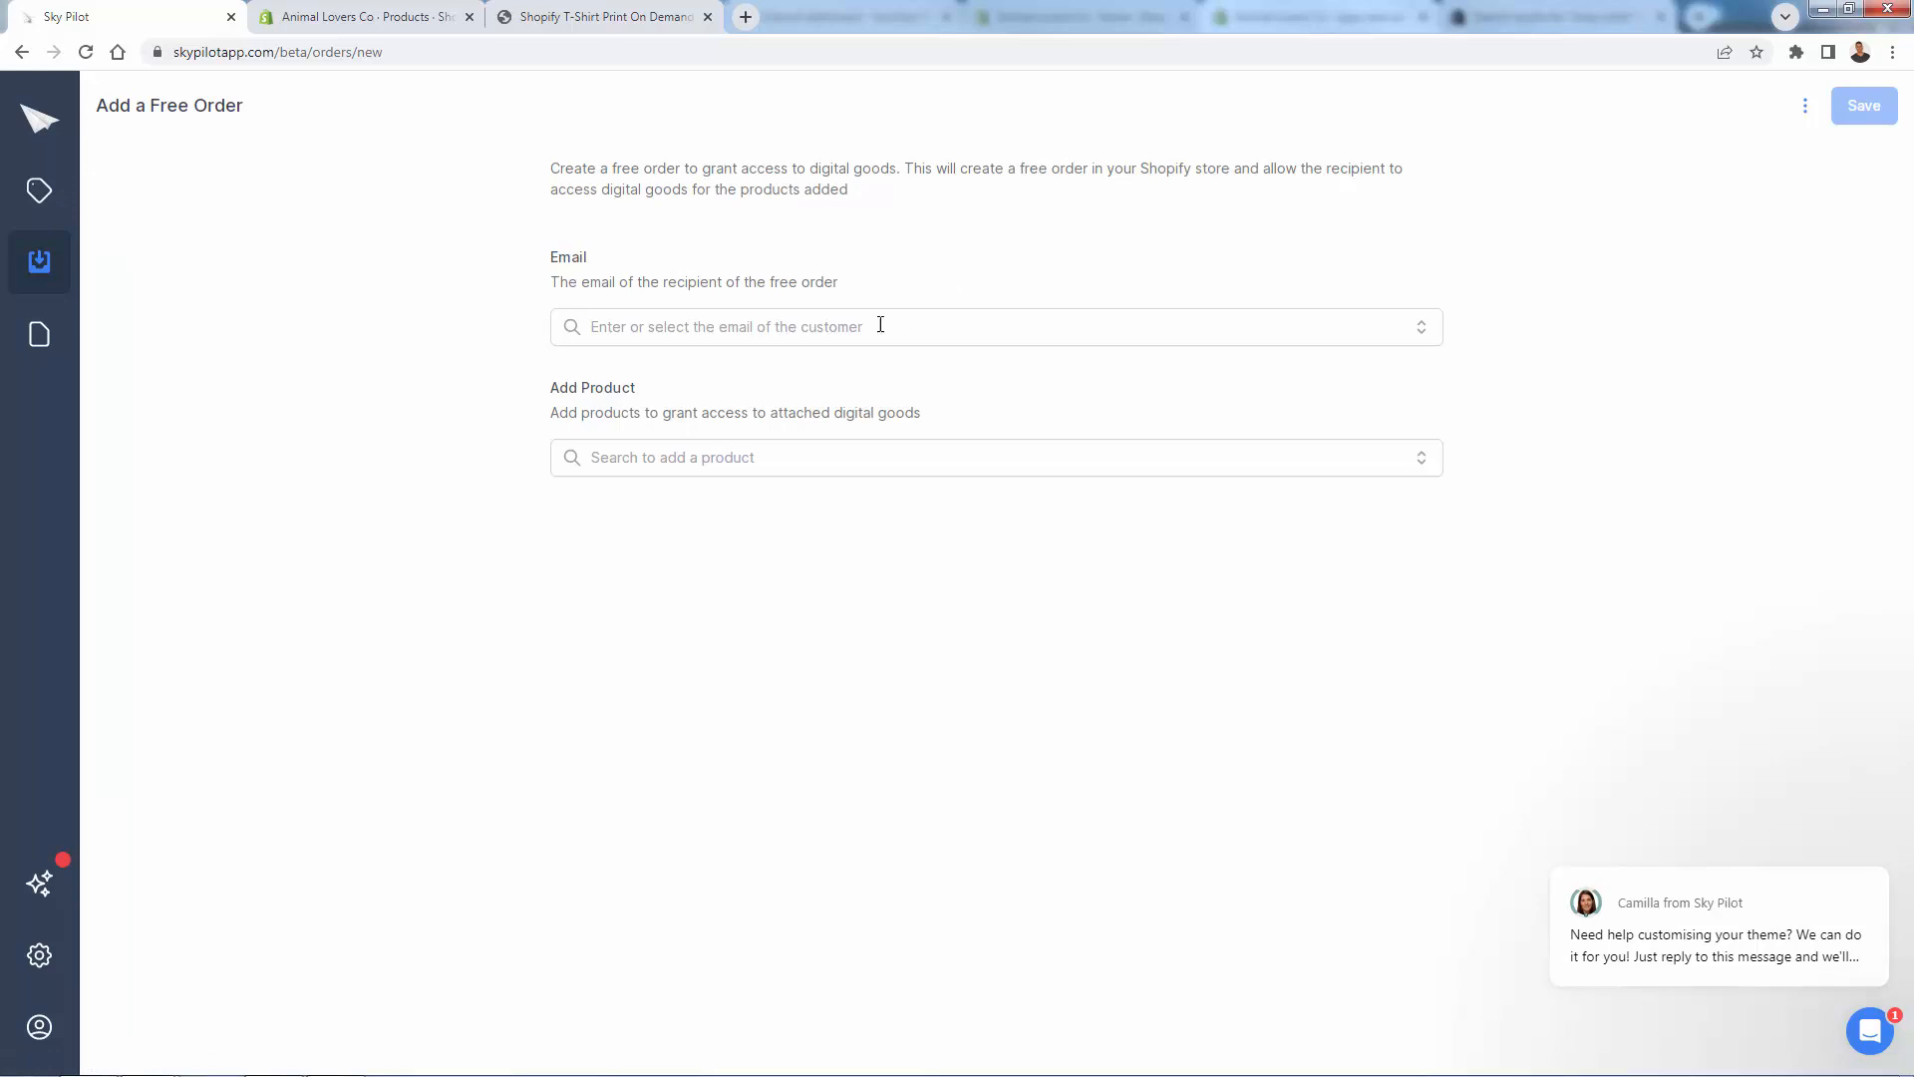
mouse_move(811, 307)
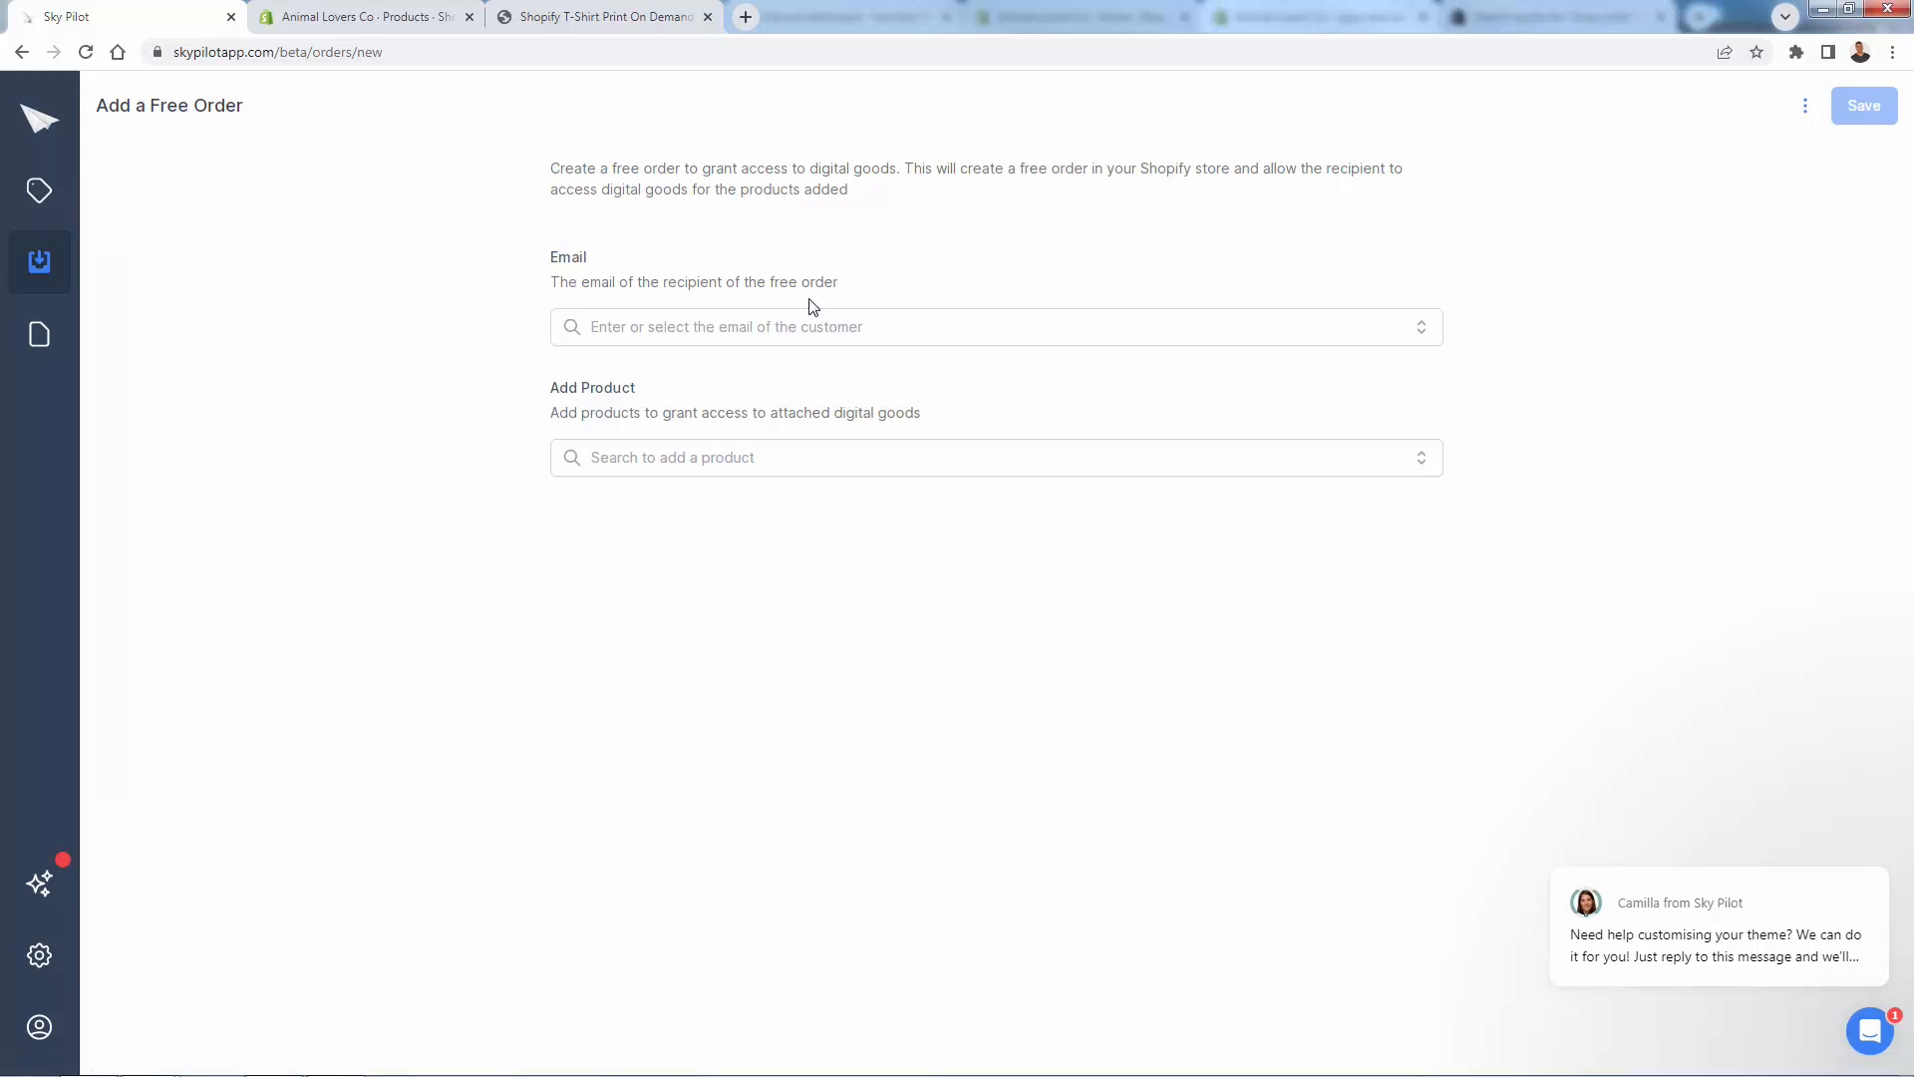
mouse_move(614, 299)
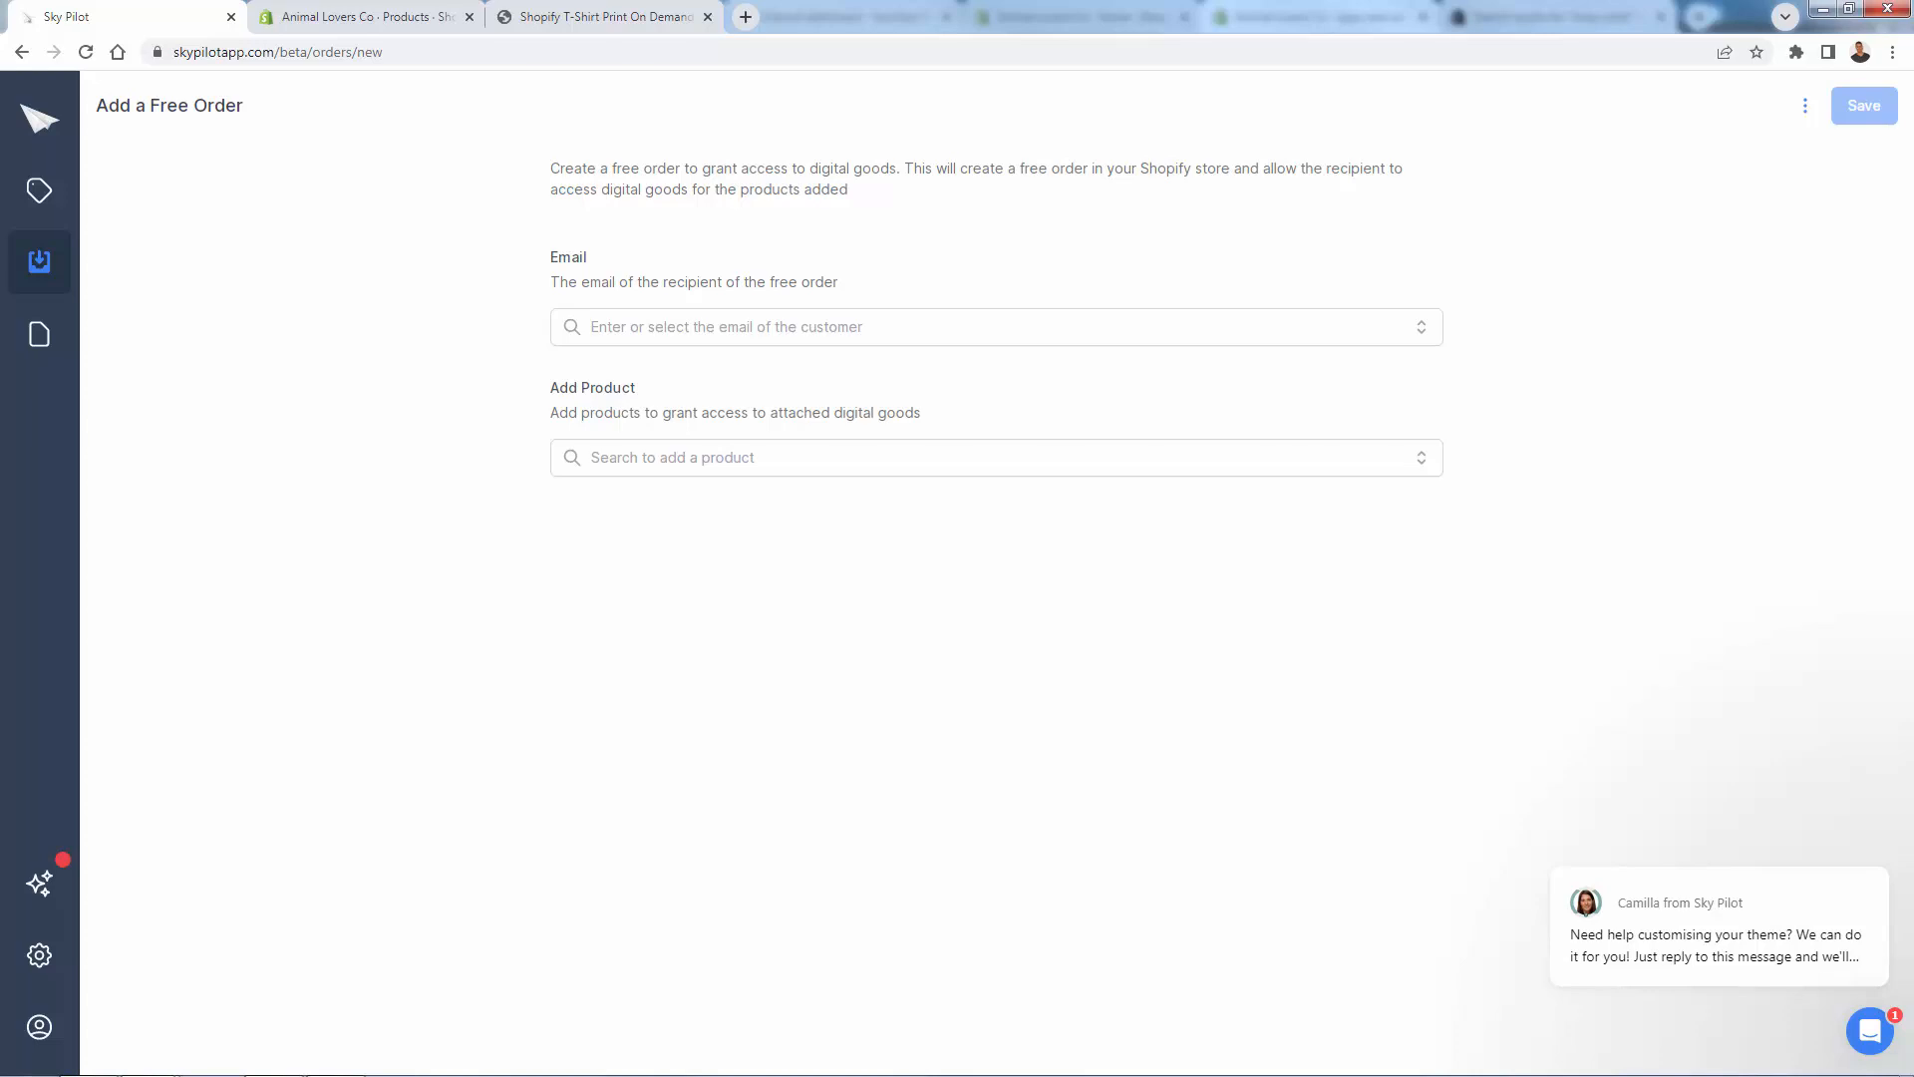
mouse_move(40, 192)
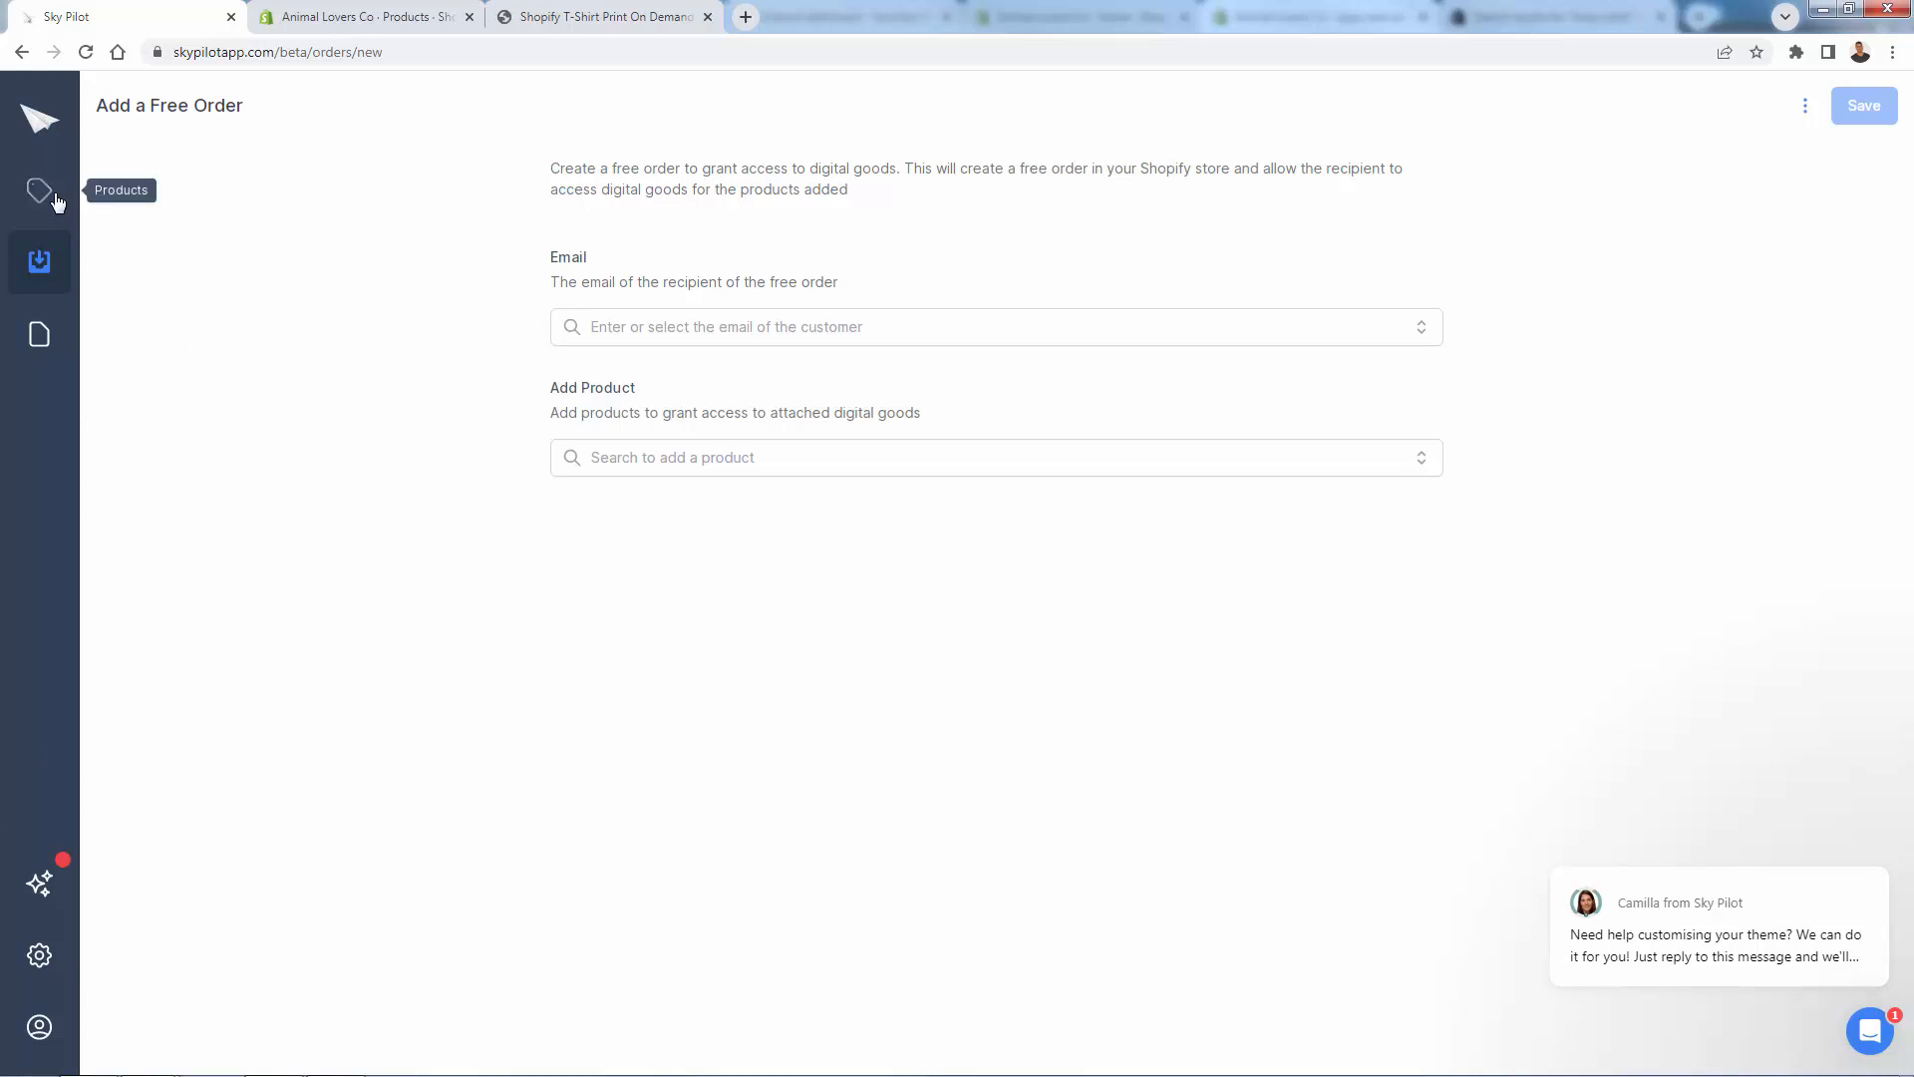
Step: Leave the free order unfilled and scroll through the store's Products list
click(40, 192)
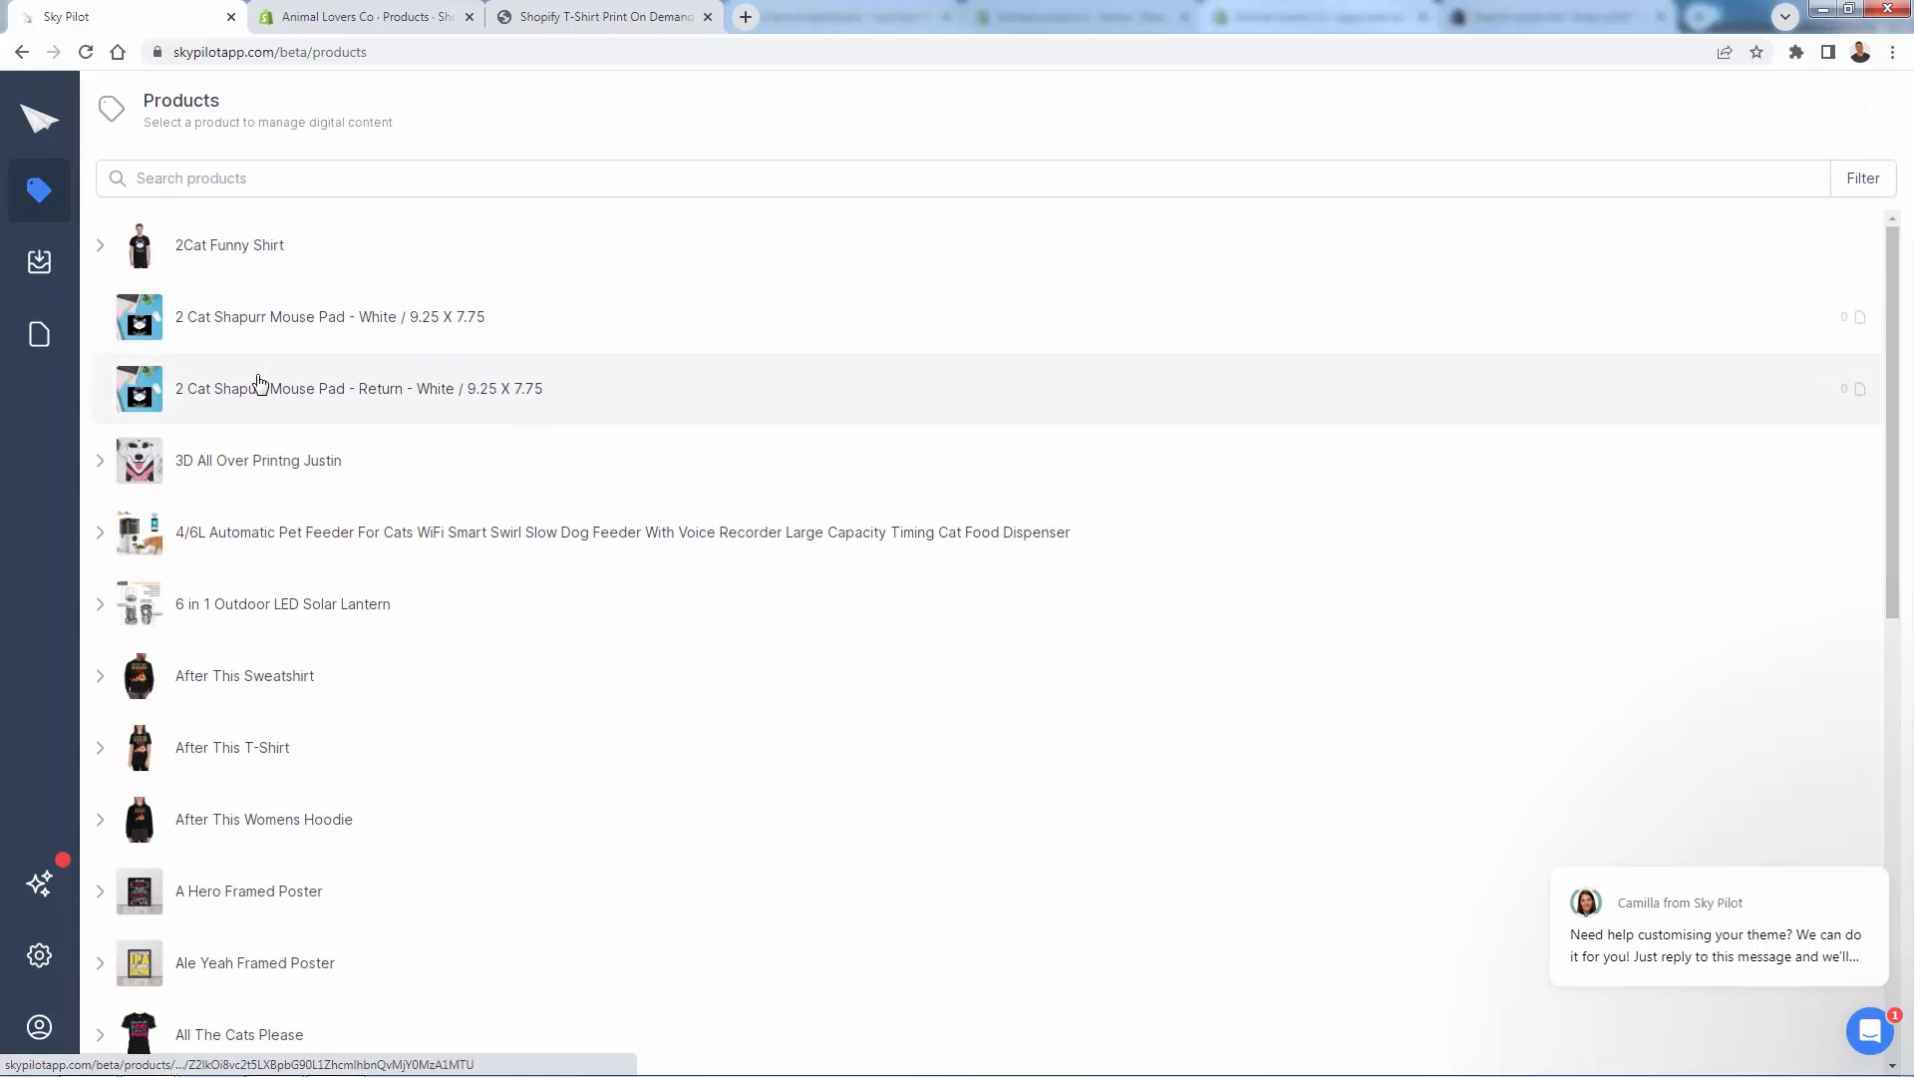
scroll(down, 3)
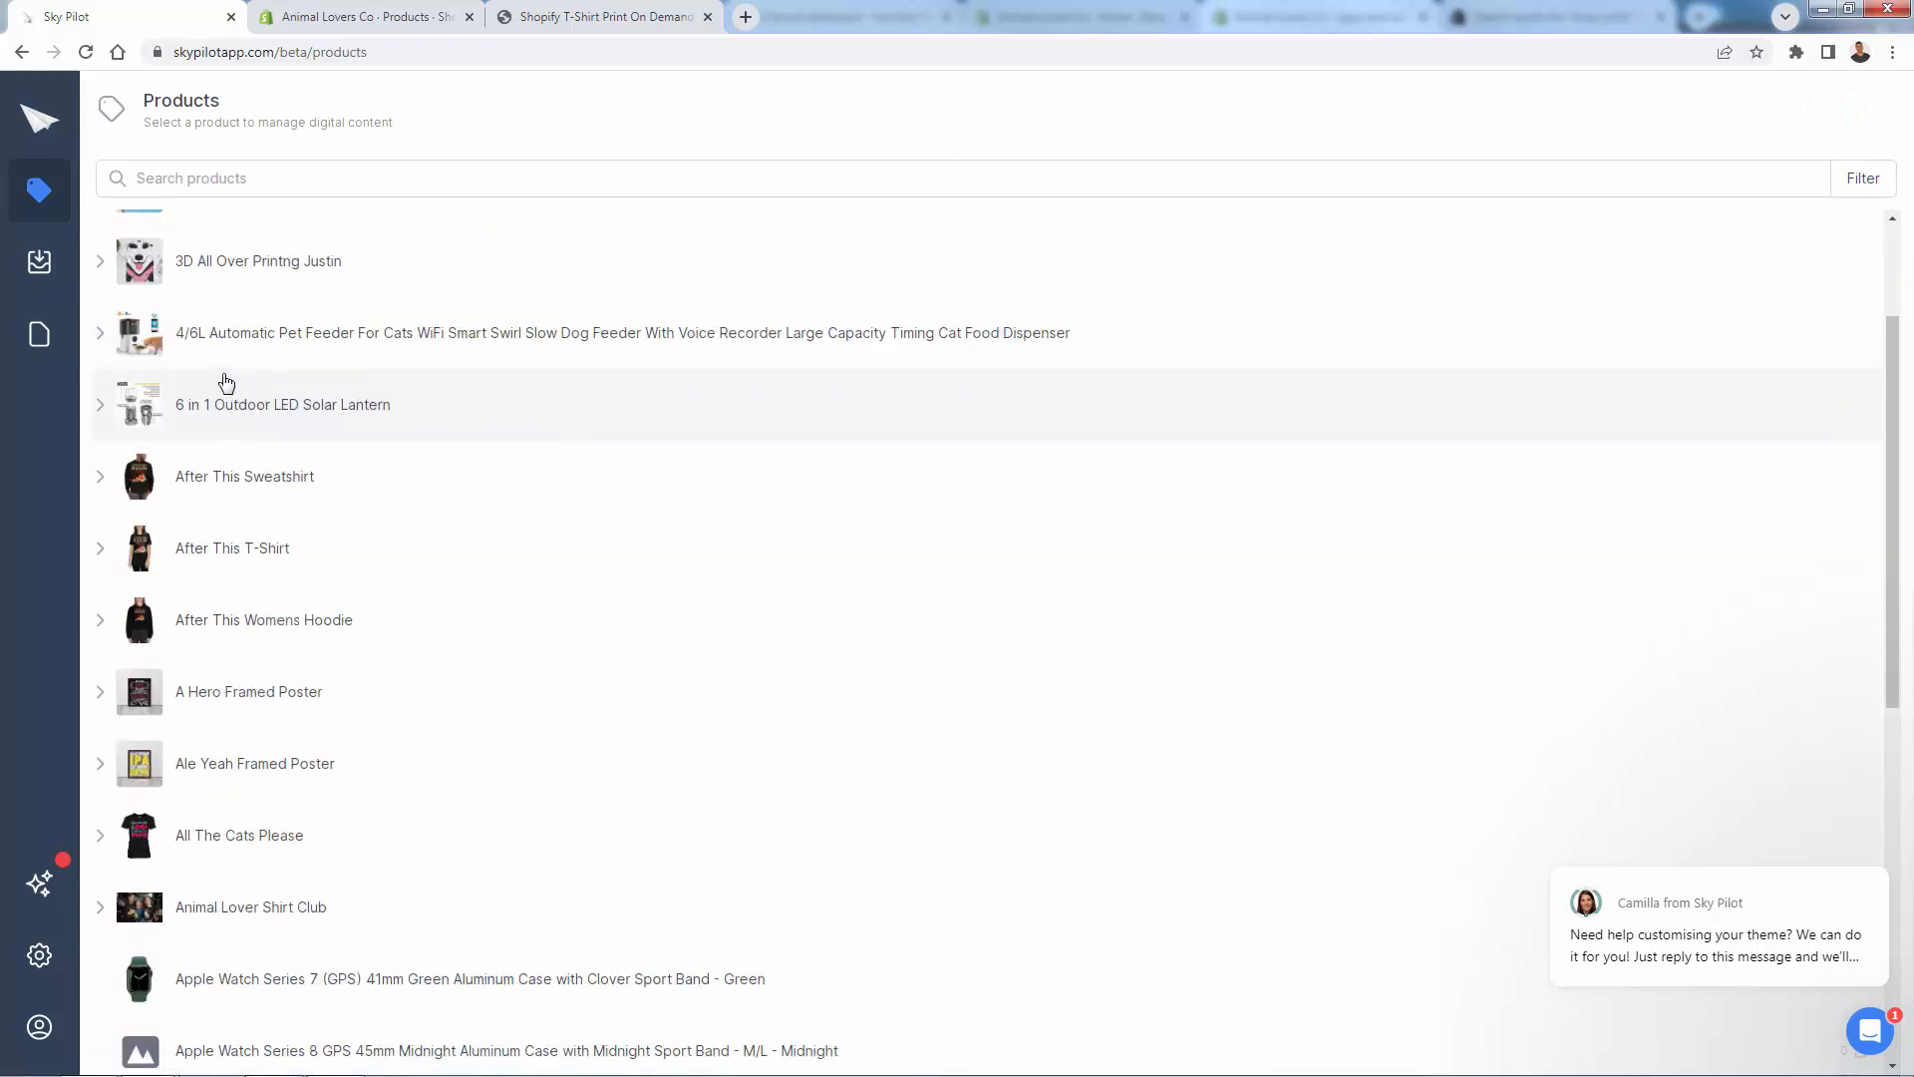
scroll(down, 3)
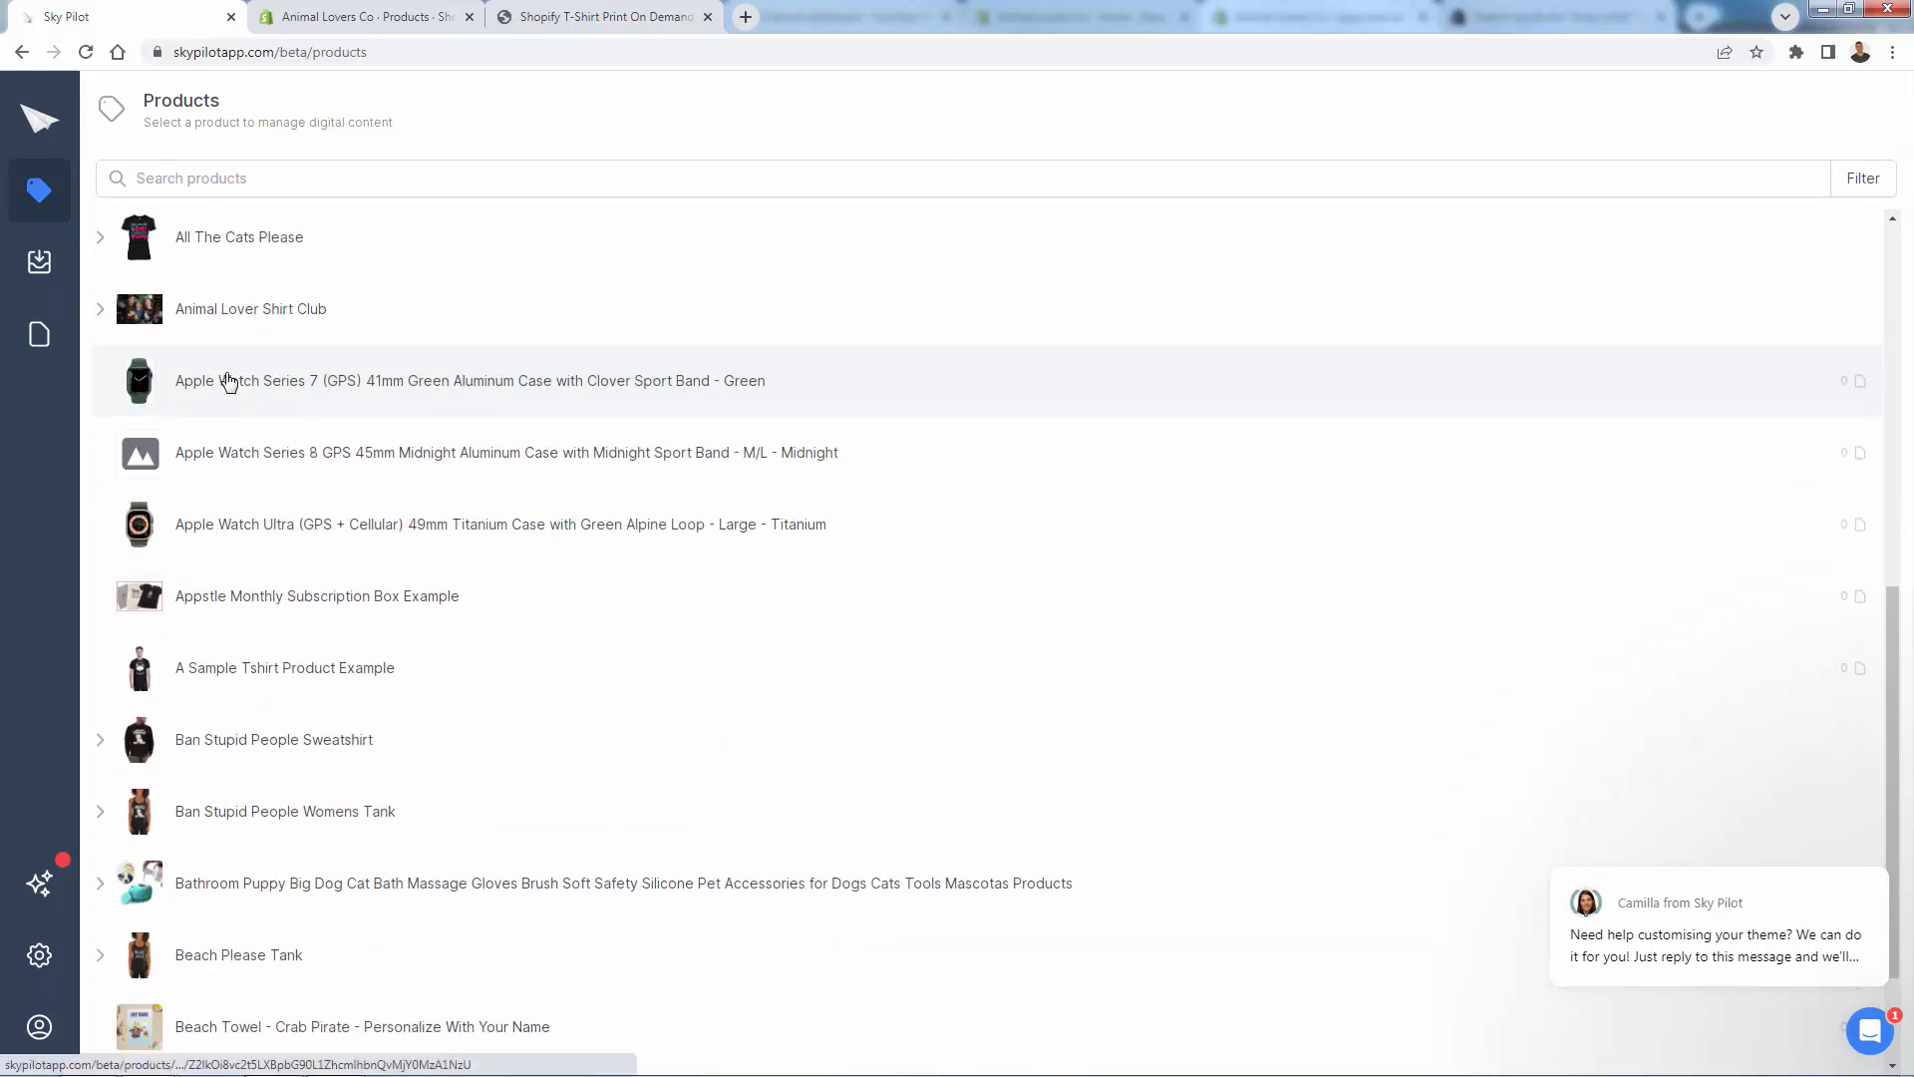
scroll(down, 3)
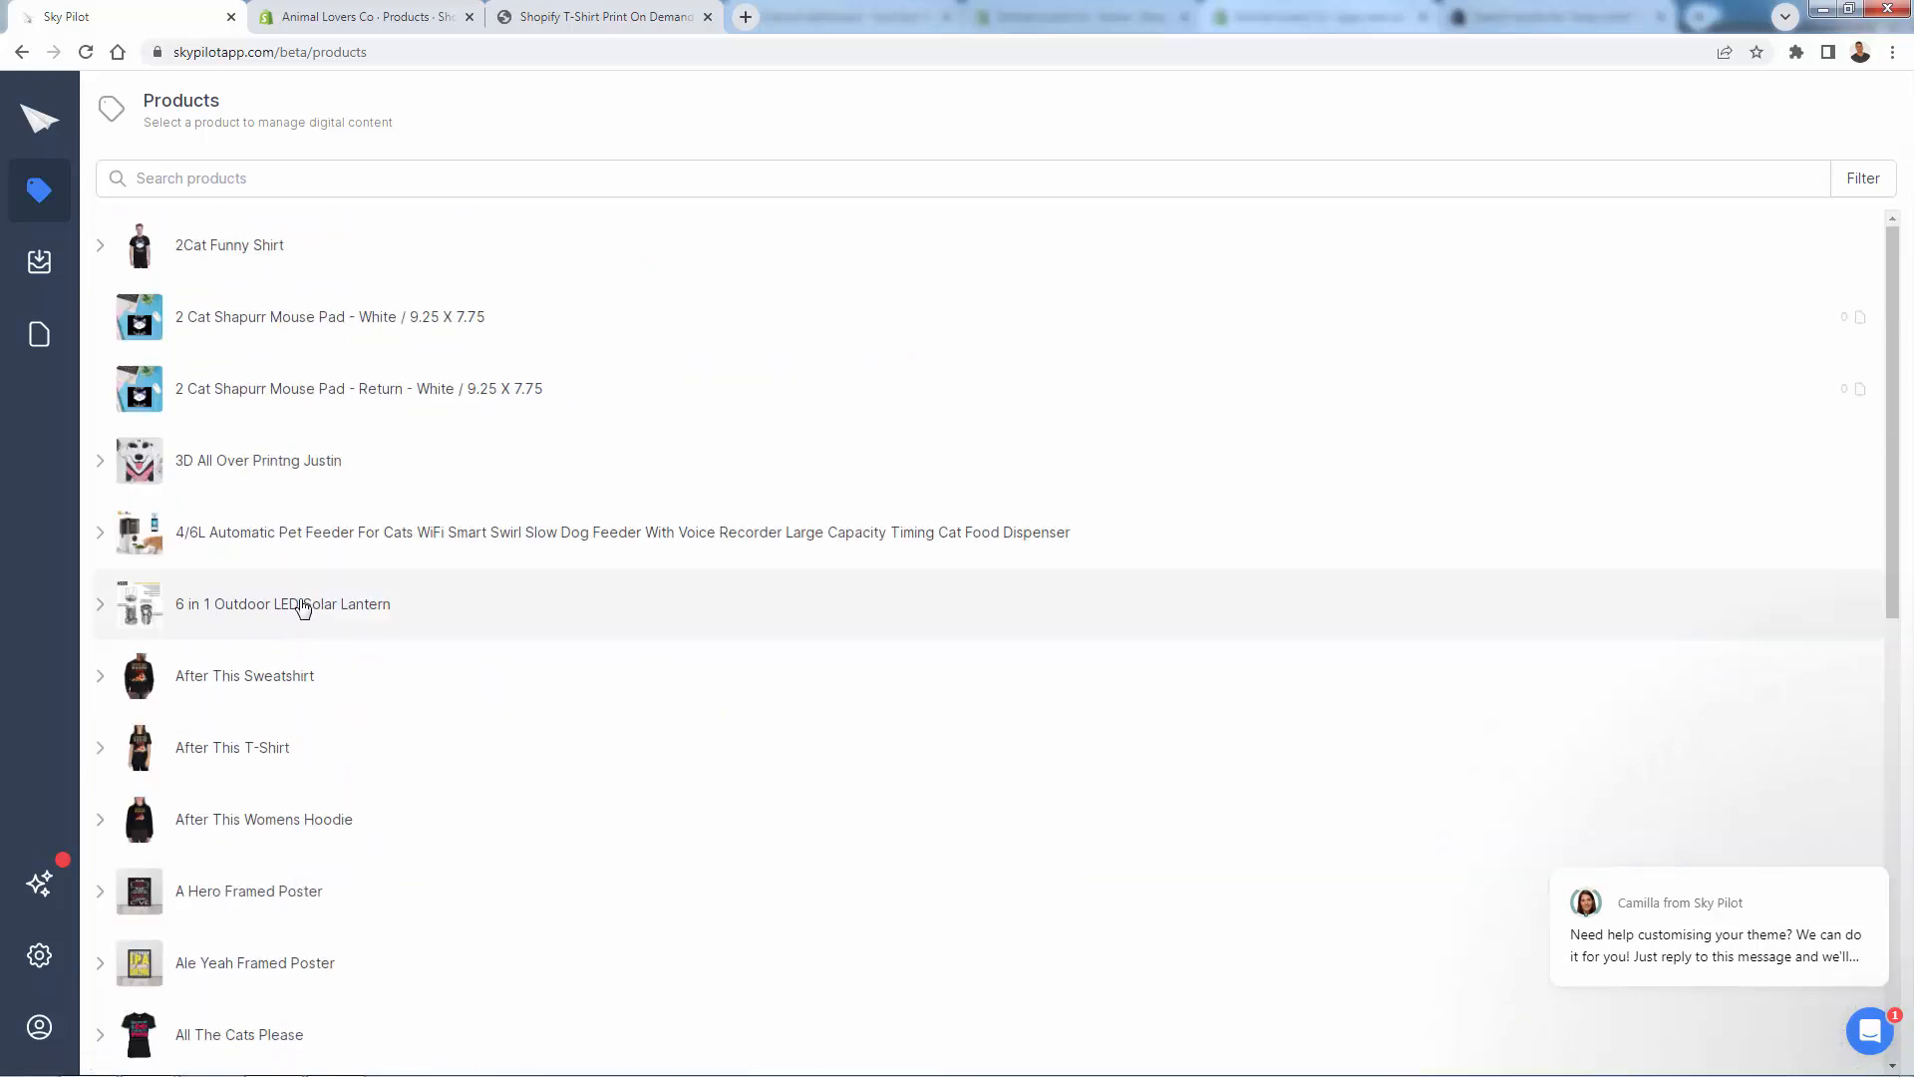
mouse_move(333, 602)
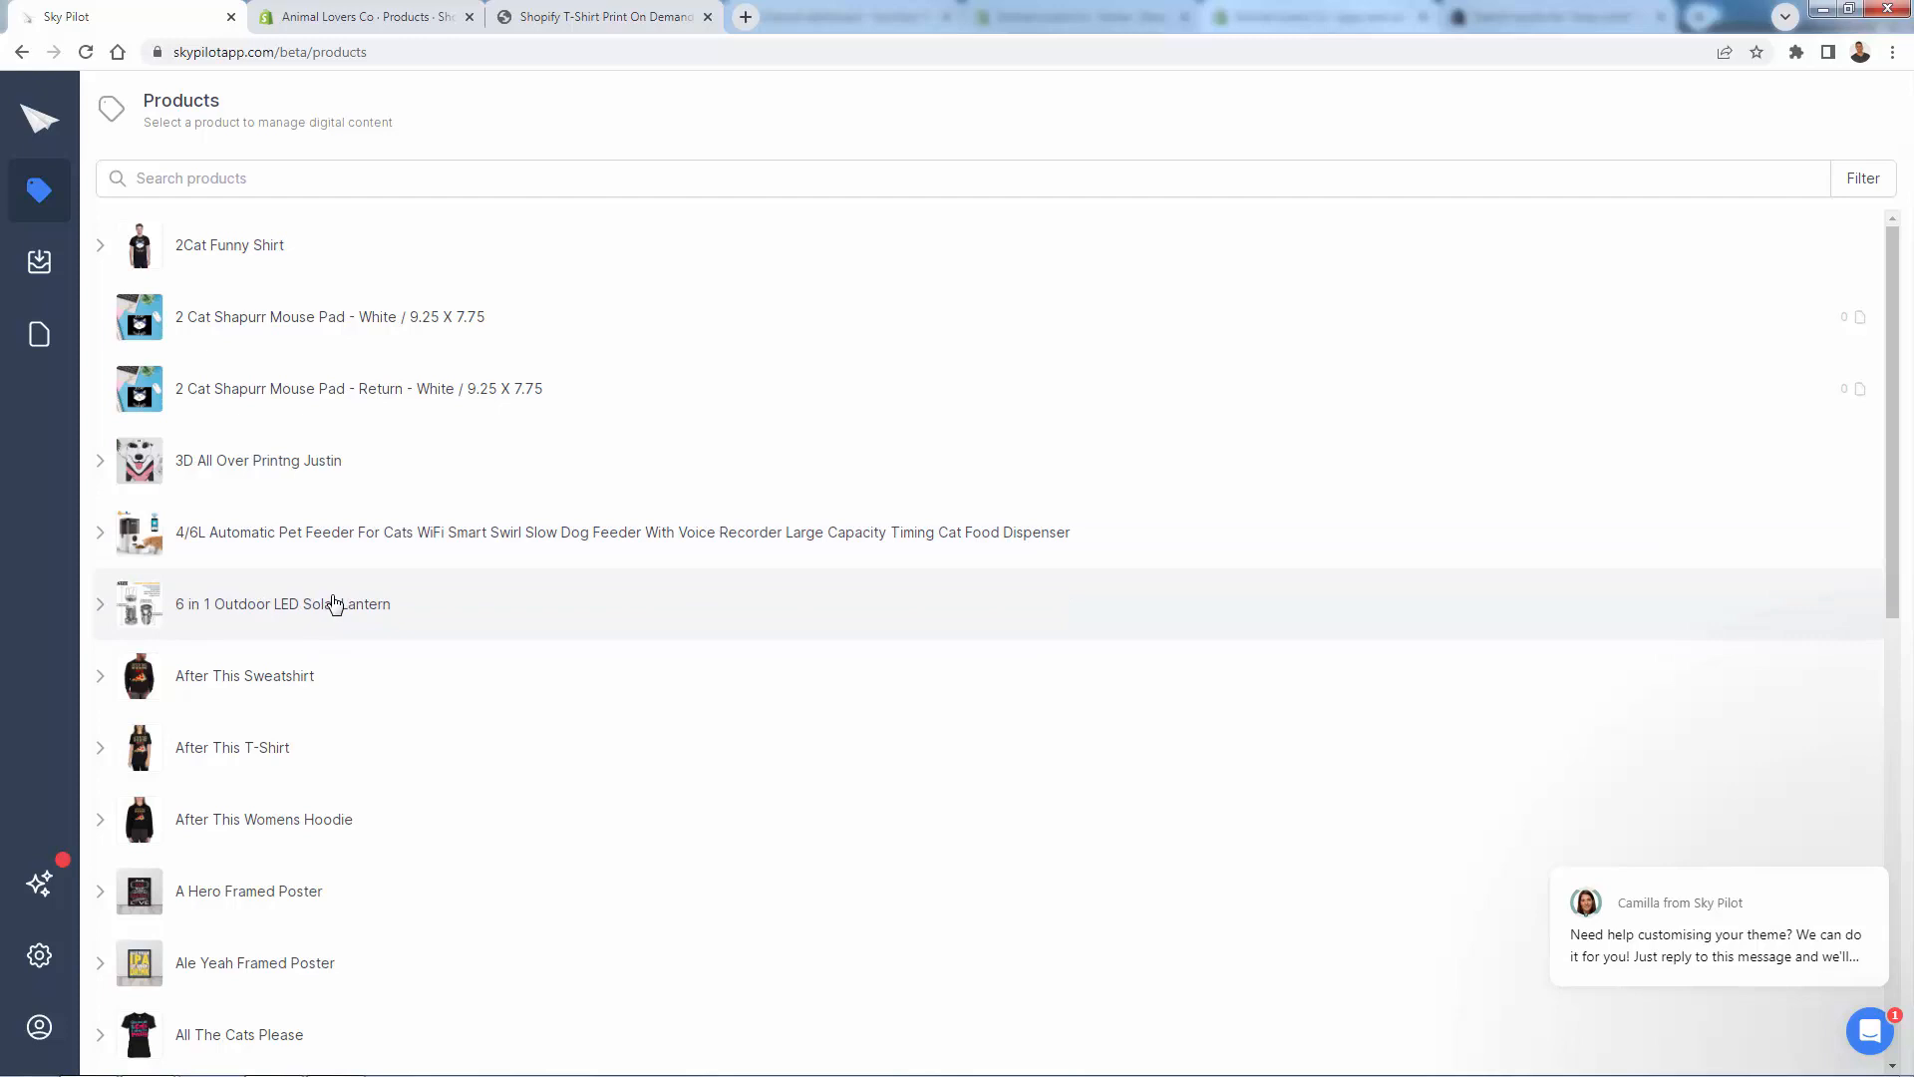